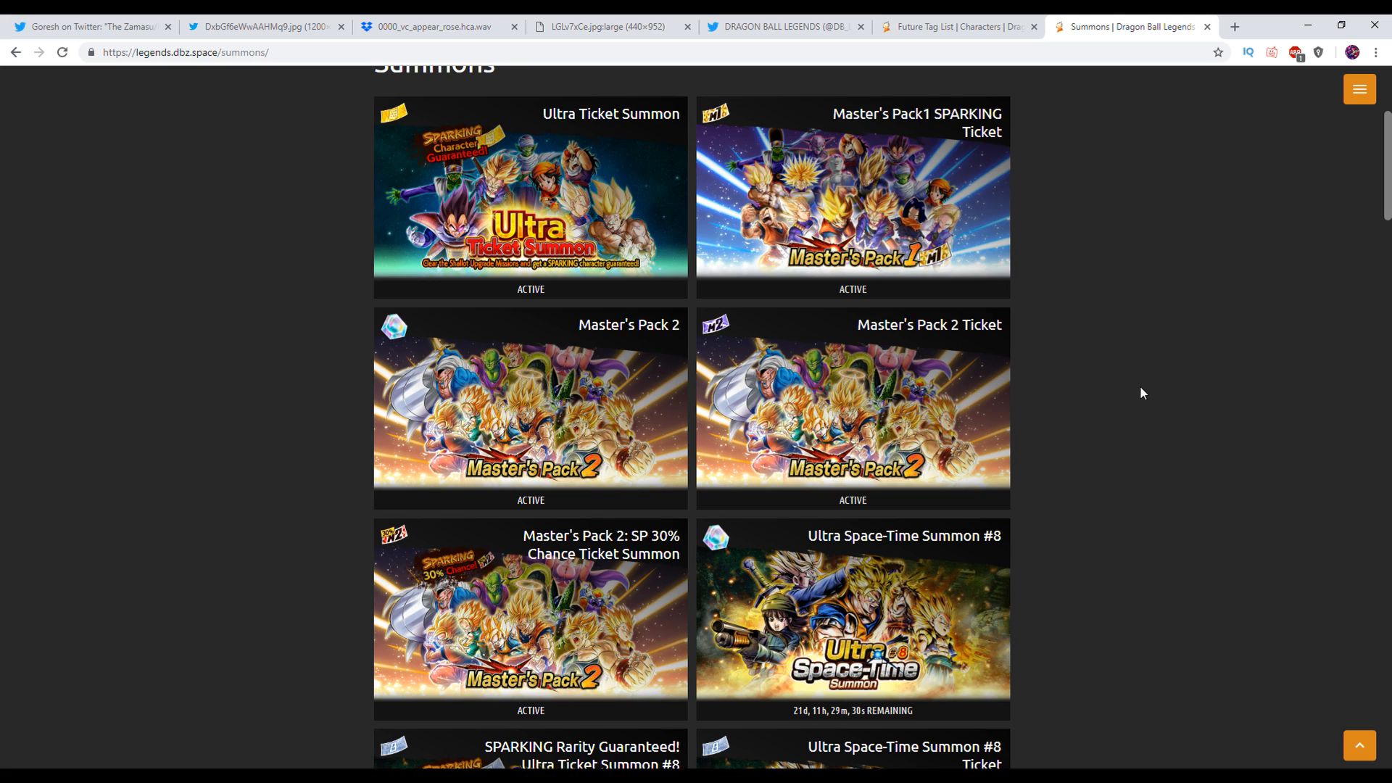
Step: On the DRAGON BALL LEGENDS Twitter profile, play through the 'Zamasu Arrives!' tweet's trailer video
left_click(785, 26)
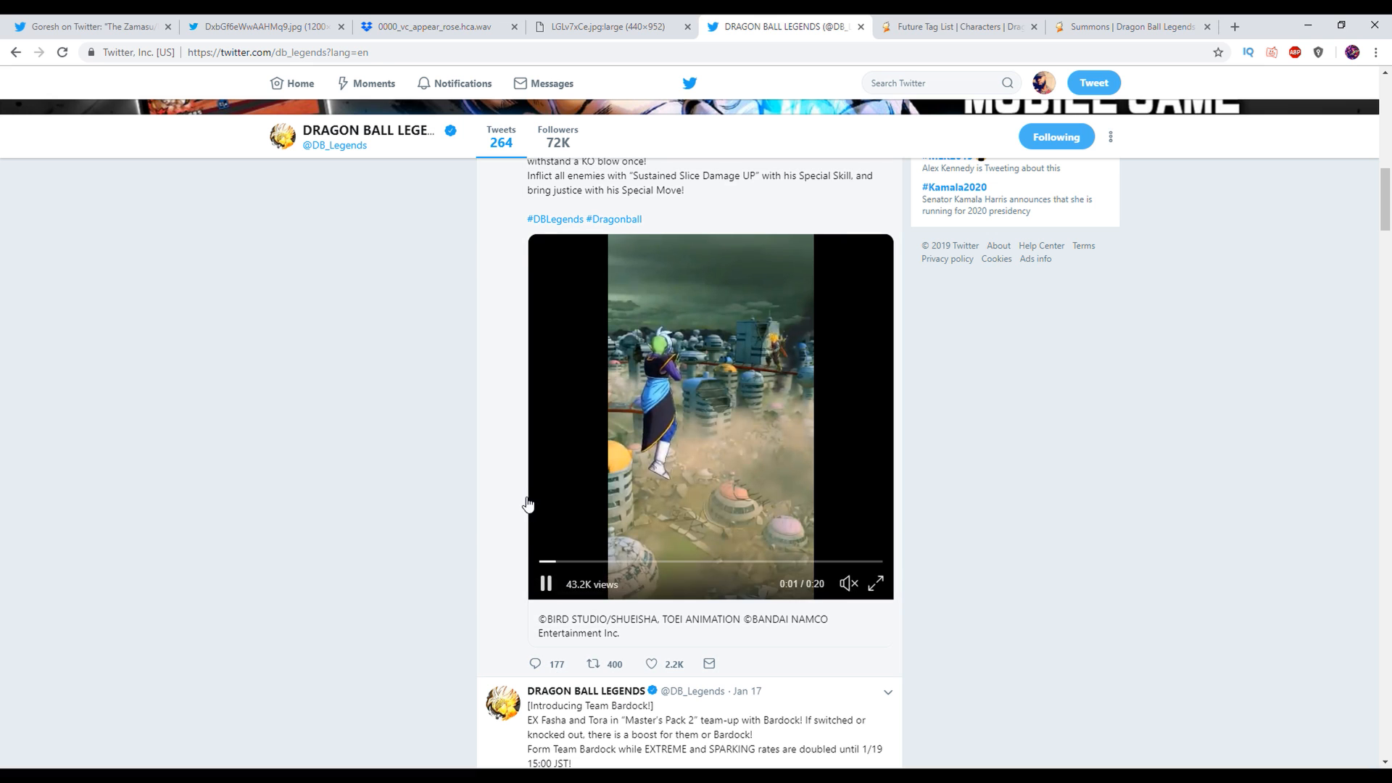
scroll("up", 3)
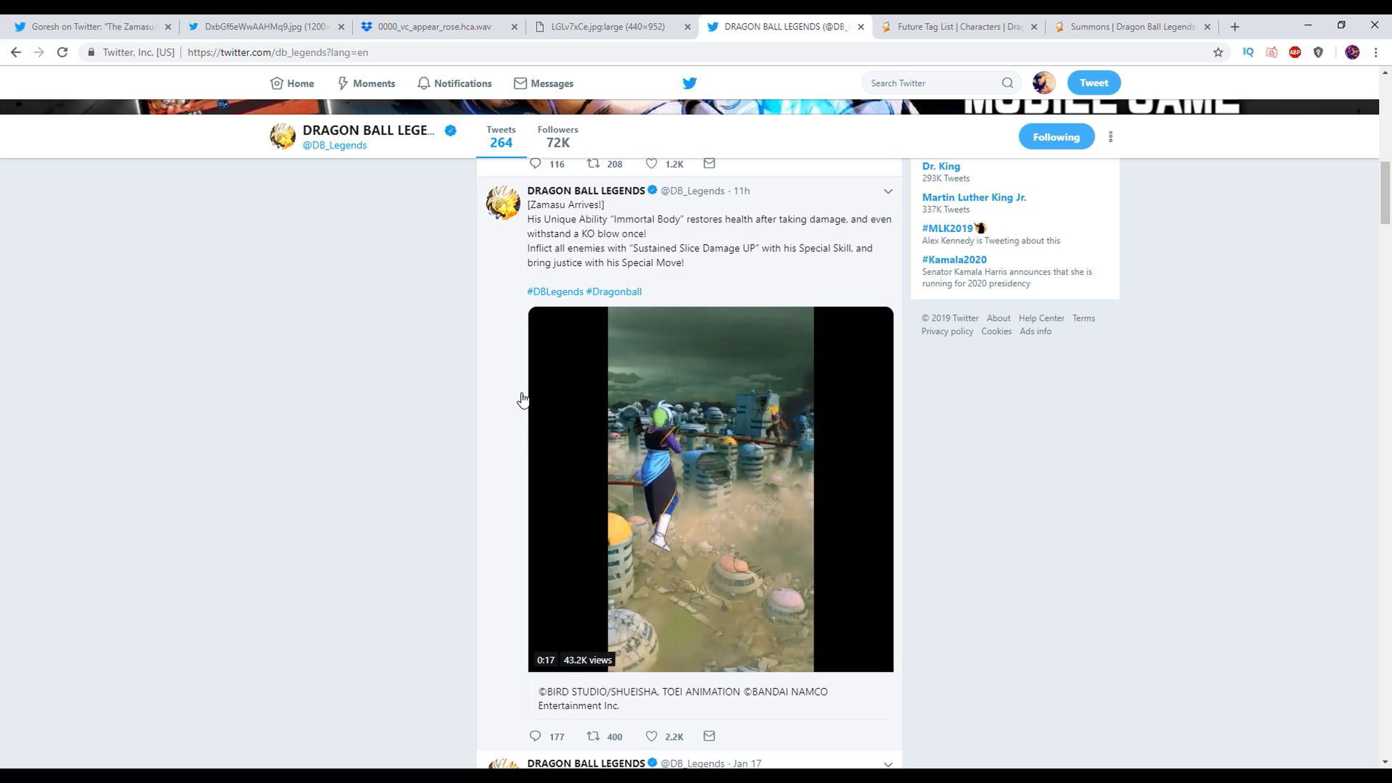
scroll("up", 3)
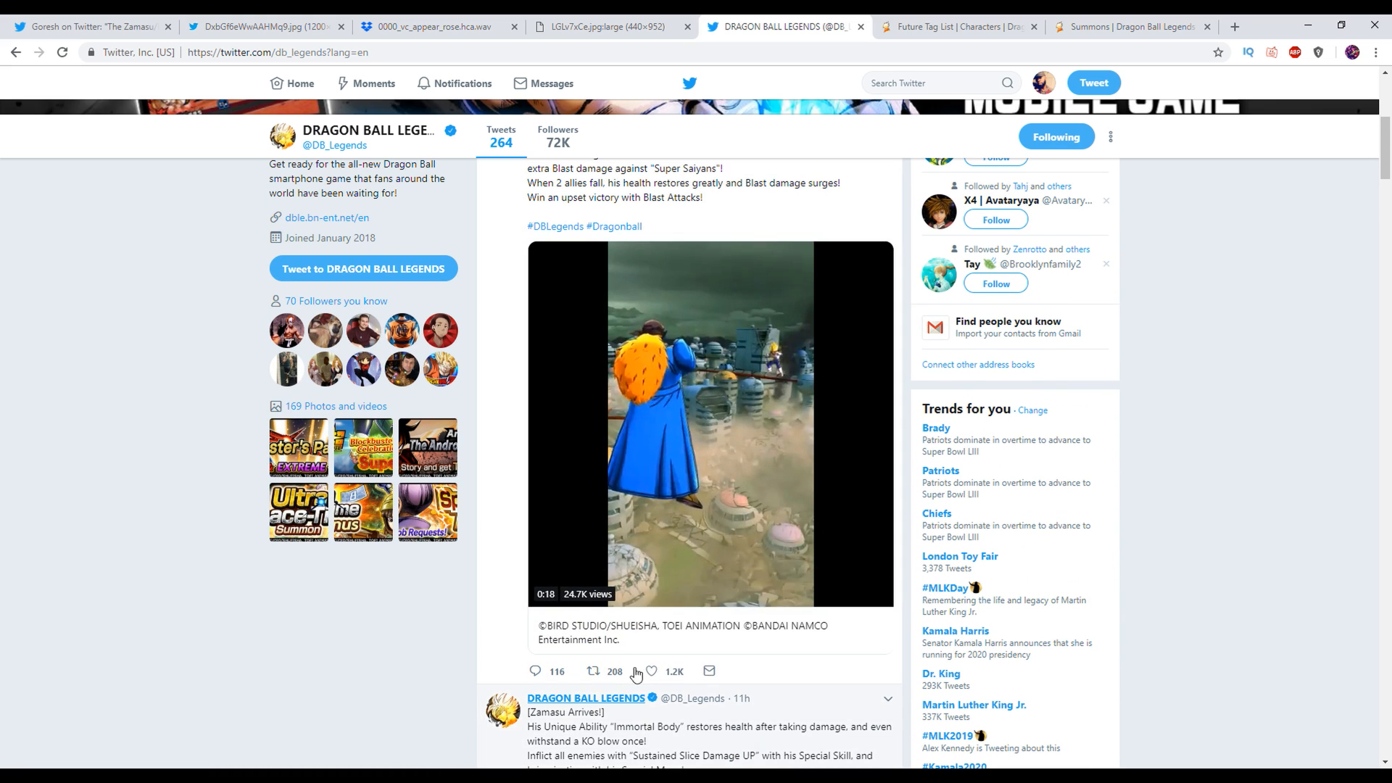
scroll("up", 3)
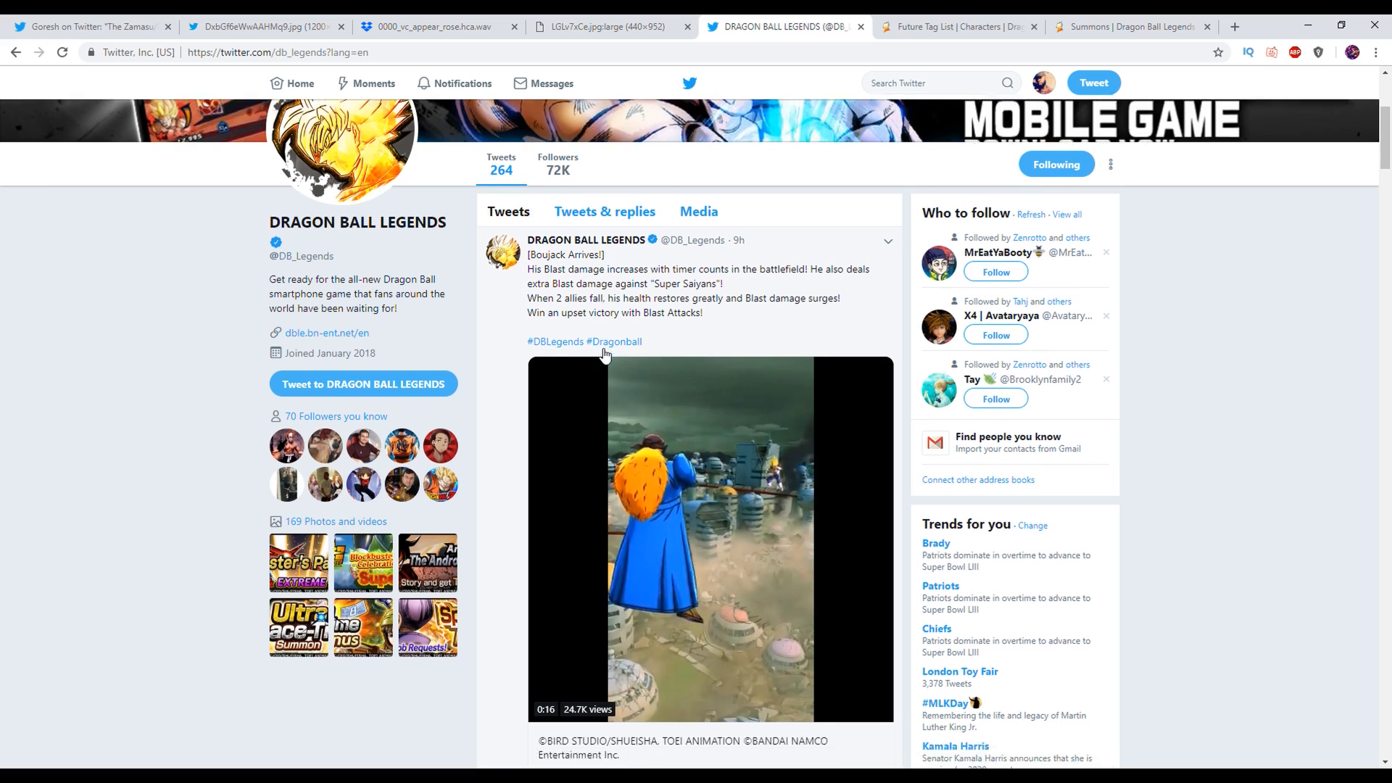
scroll("down", 3)
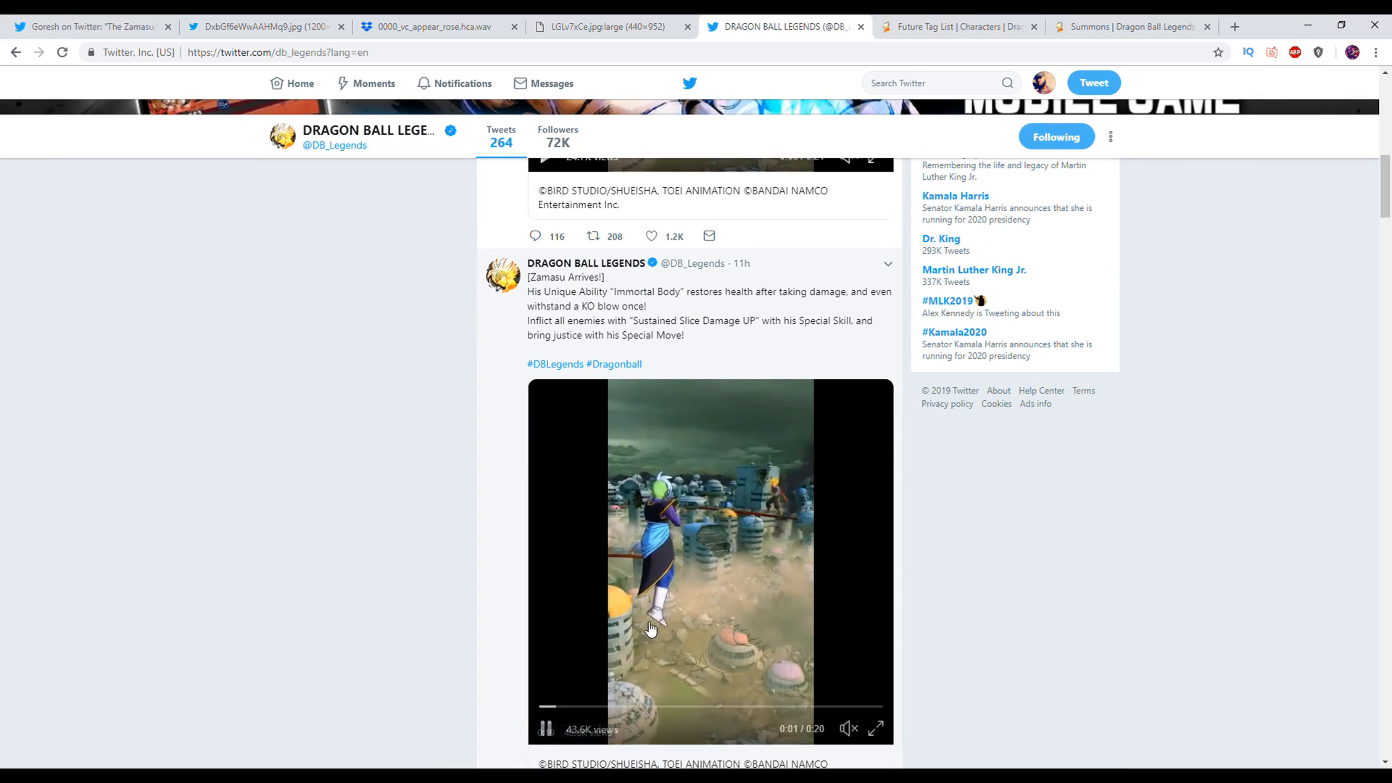
left_click(545, 728)
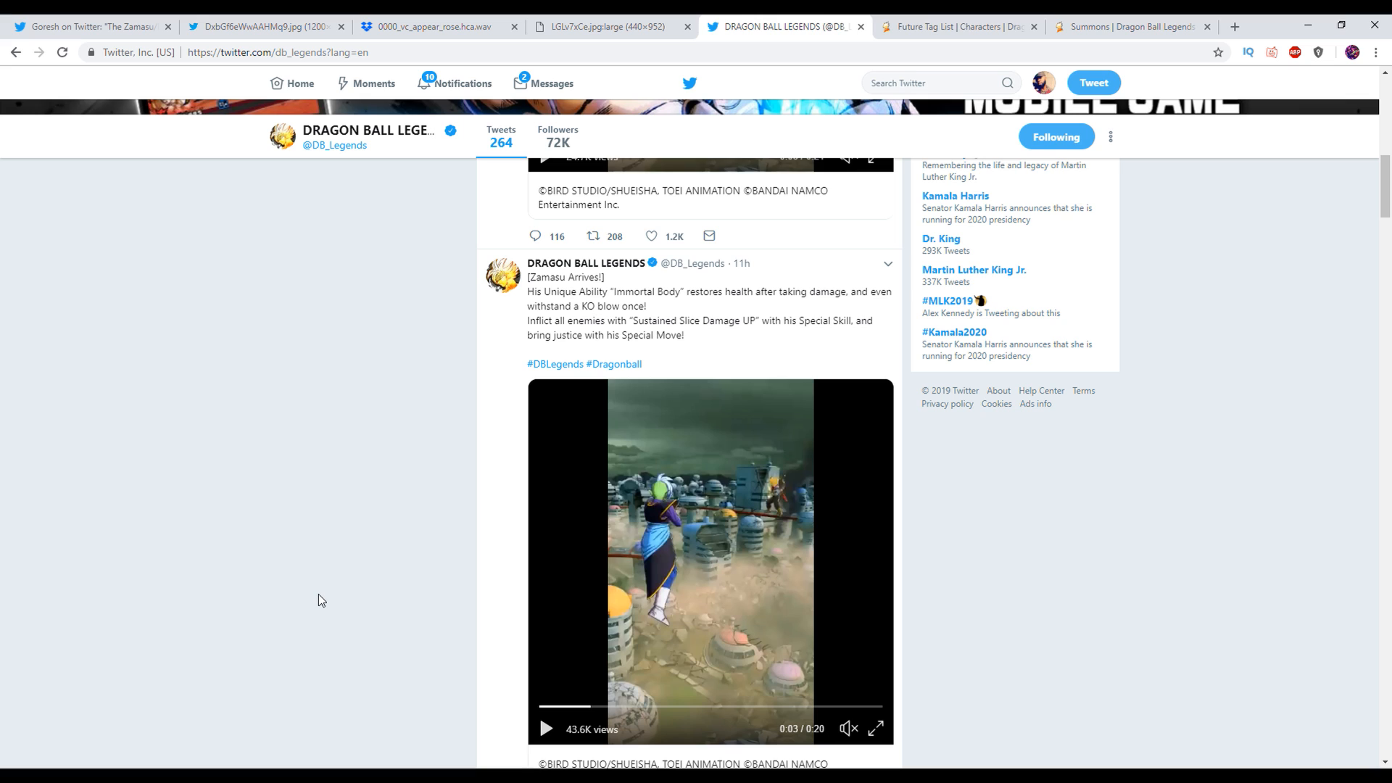
mouse_move(265, 511)
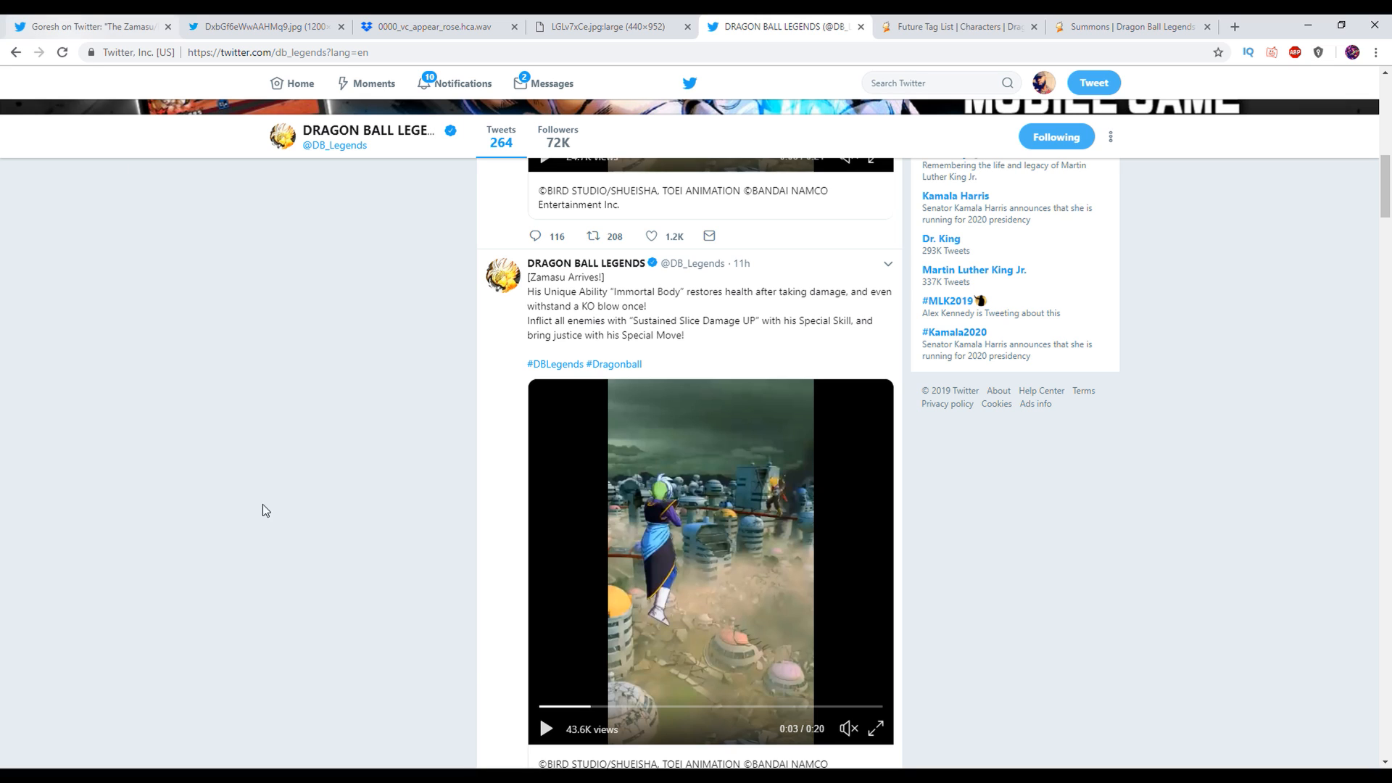
mouse_move(736, 330)
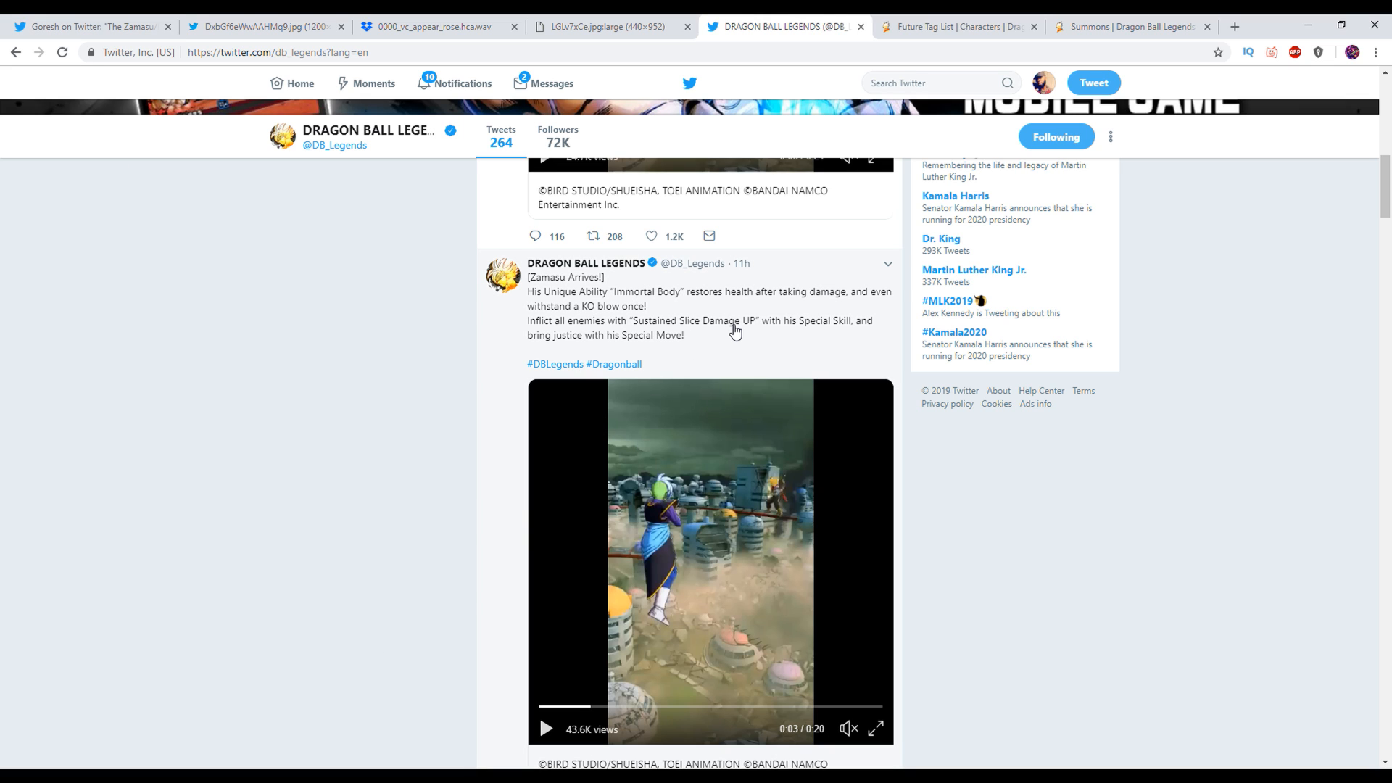
scroll("up", 3)
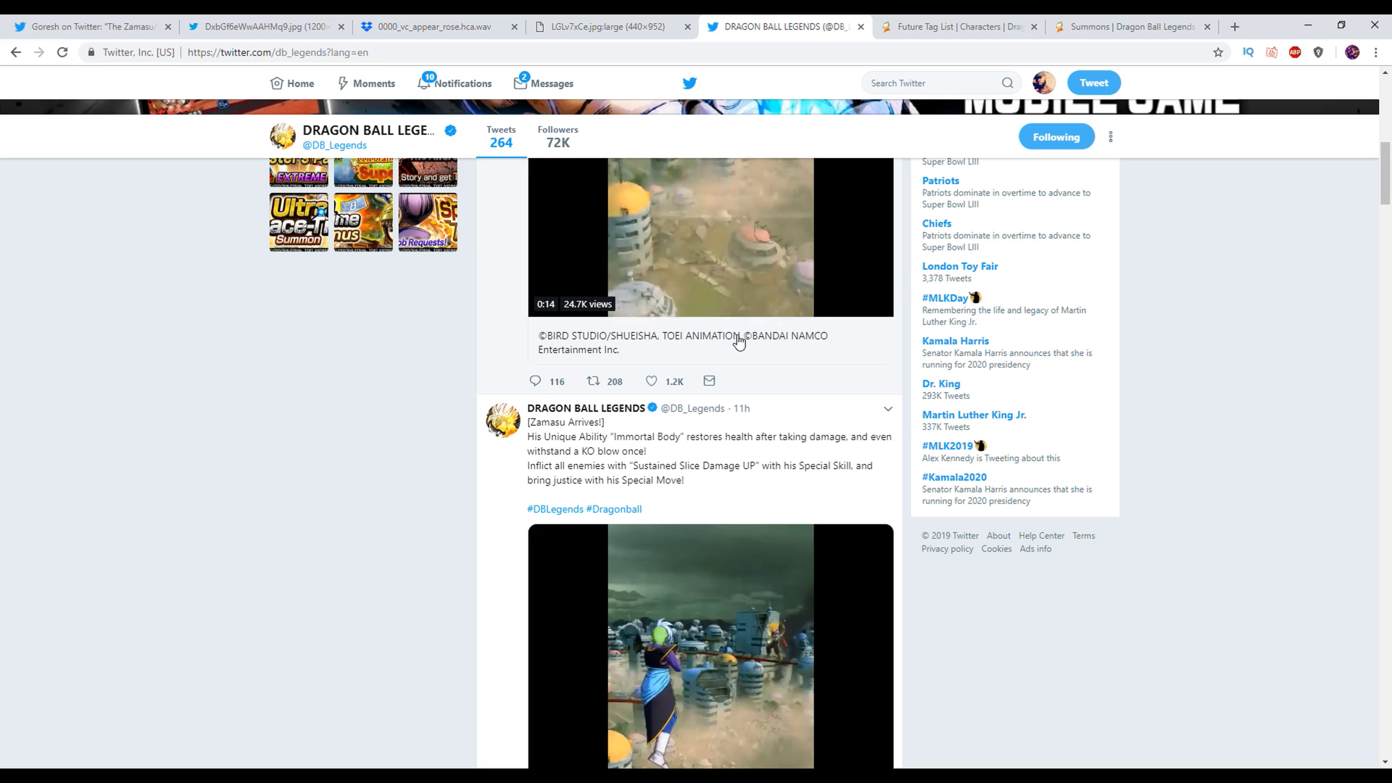
scroll("down", 3)
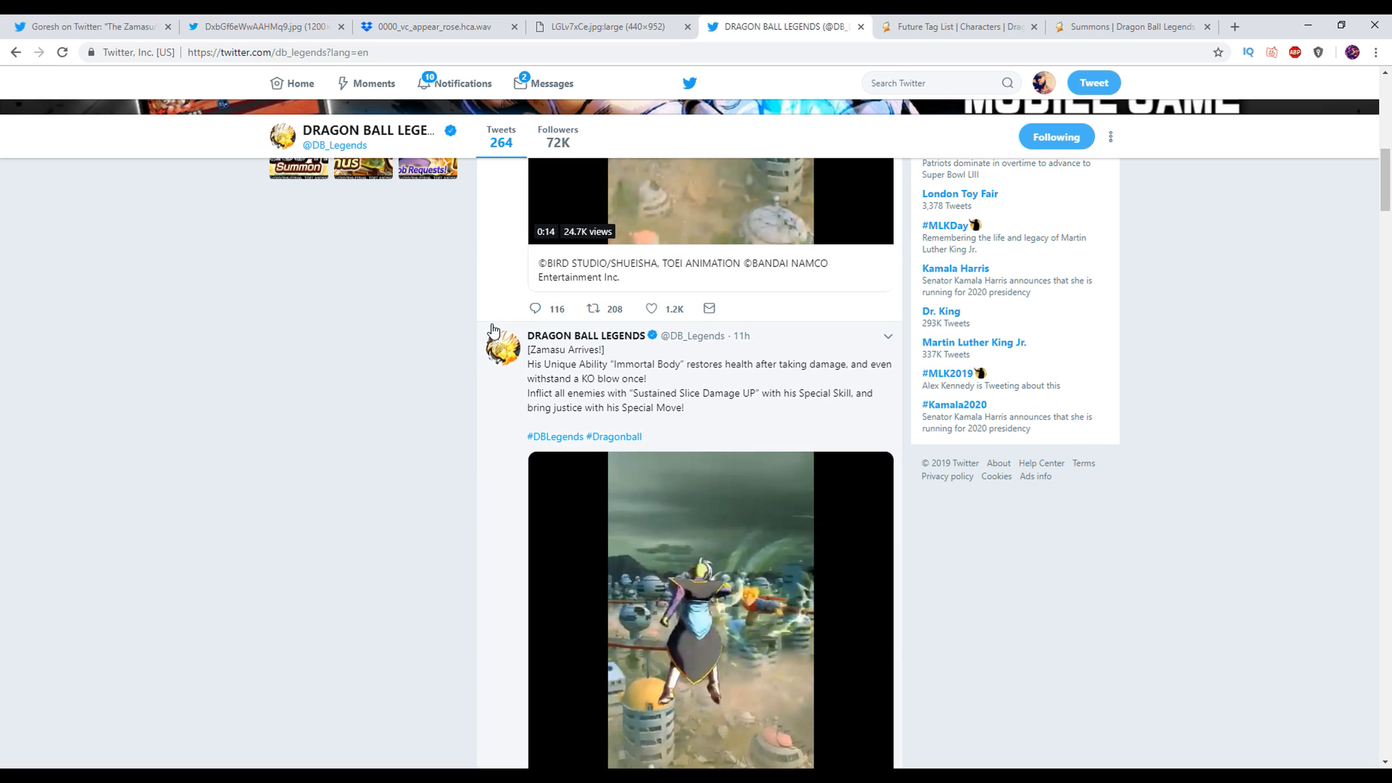
scroll("down", 3)
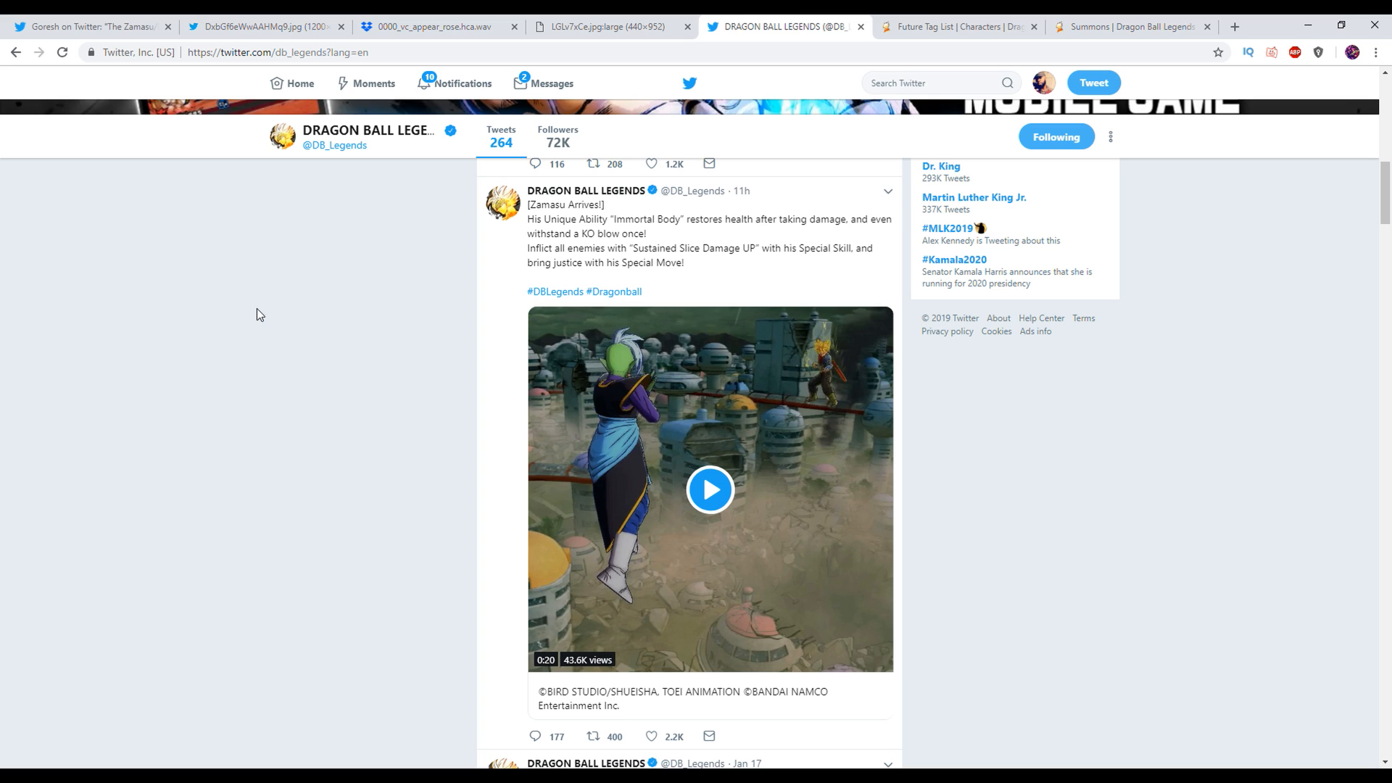
mouse_move(284, 315)
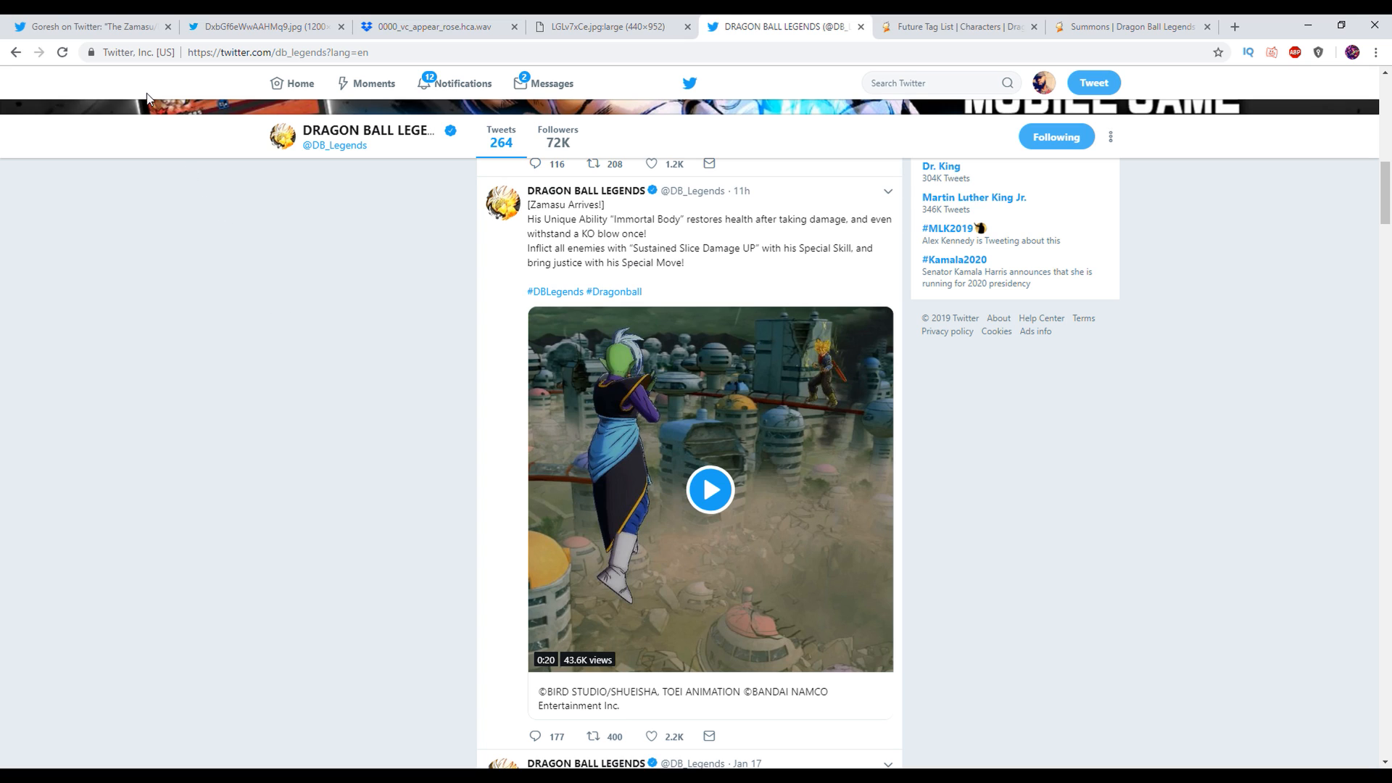
Step: Bring up Goresh's tweet predicting a new Step-up banner from the Zamasu/Bojack announcement
left_click(88, 26)
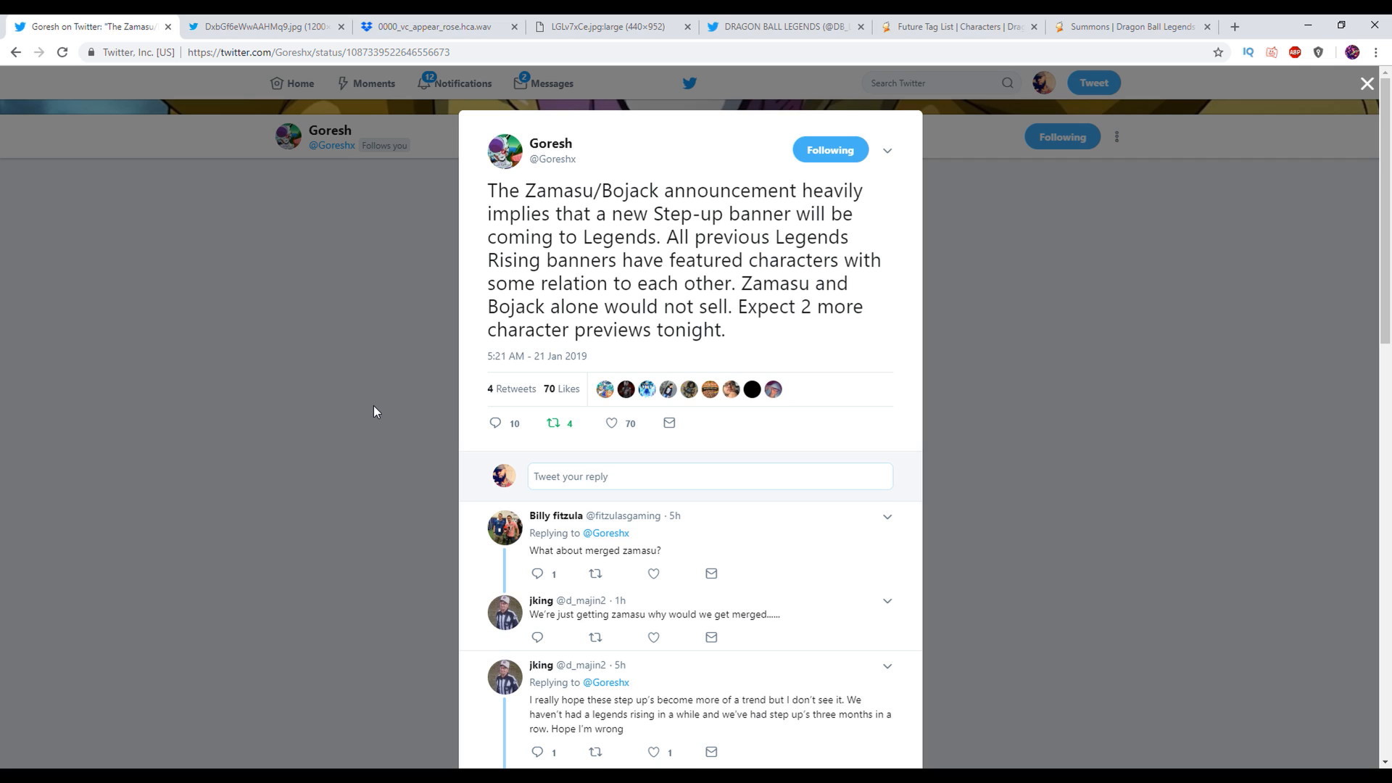
mouse_move(700, 317)
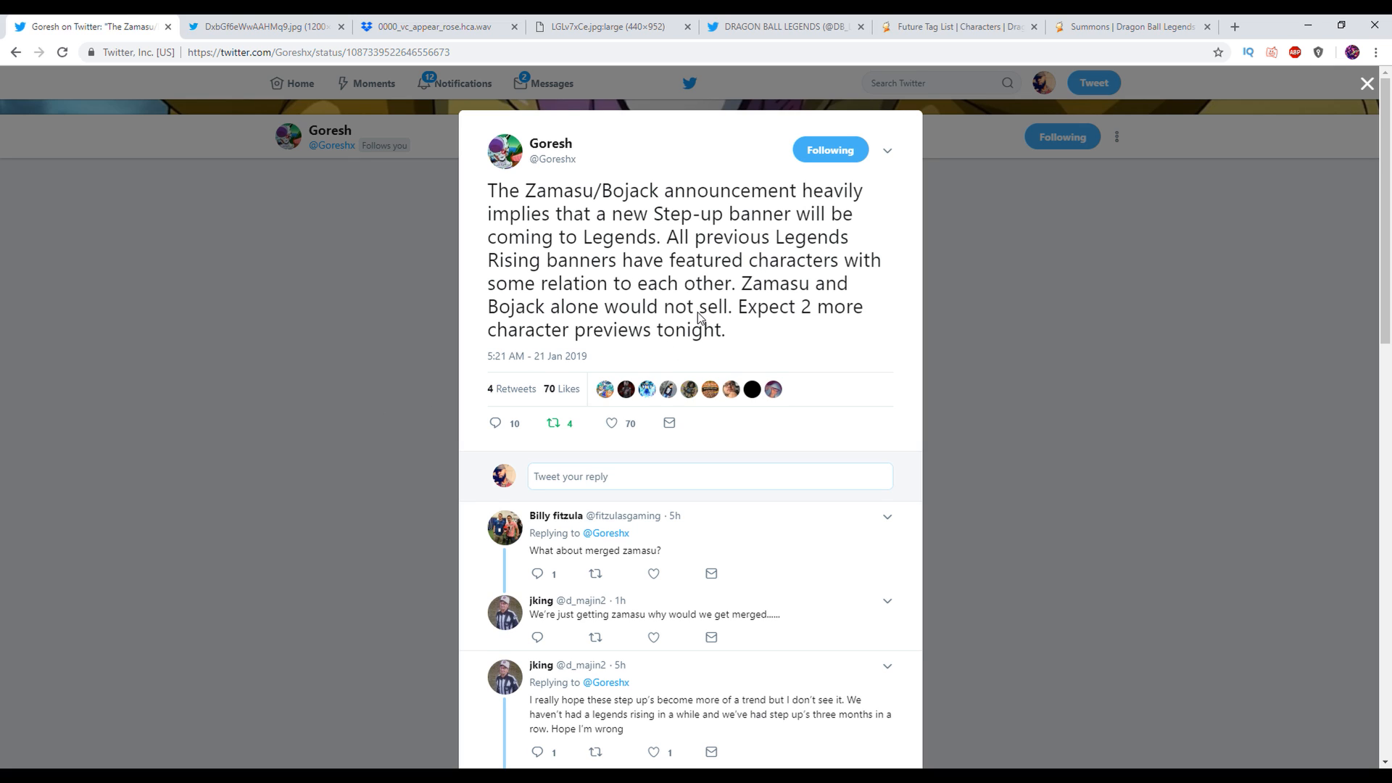
mouse_move(756, 163)
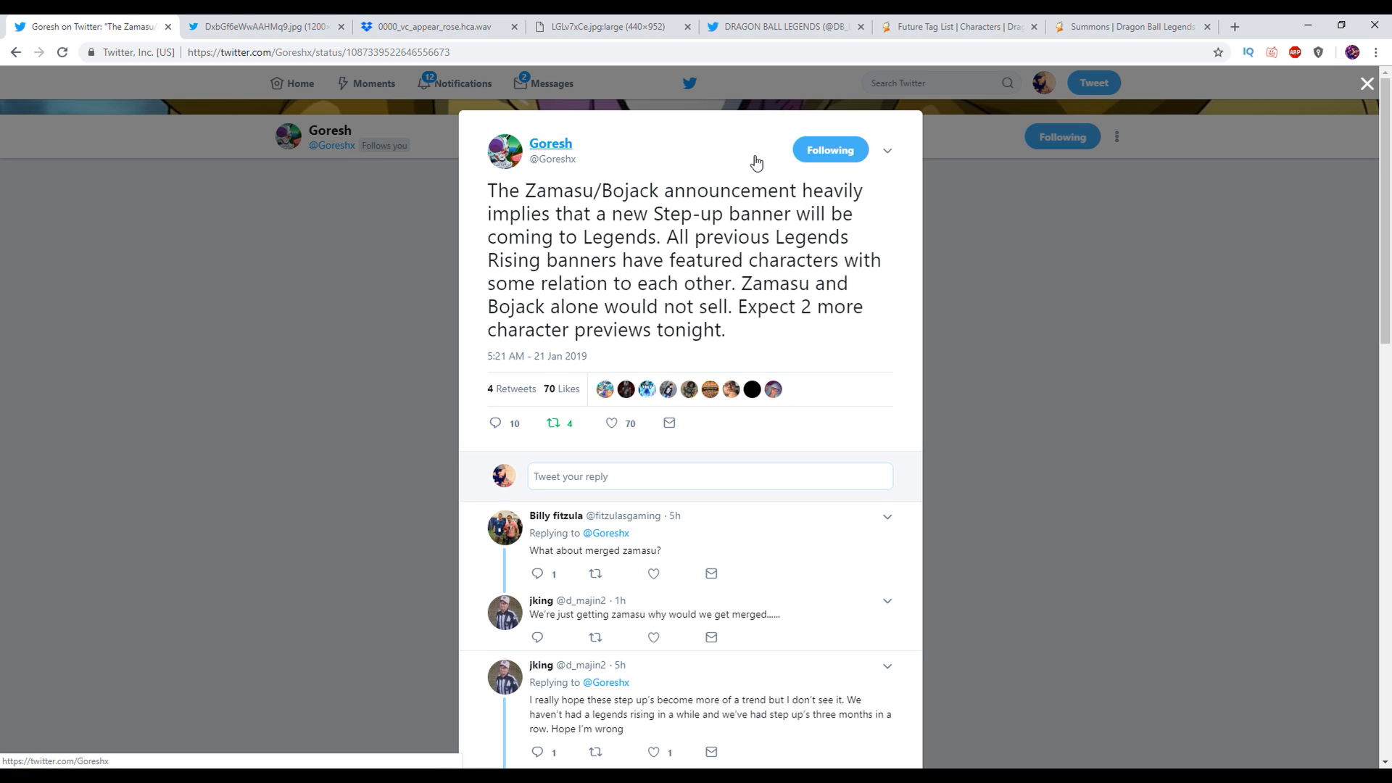
mouse_move(621, 116)
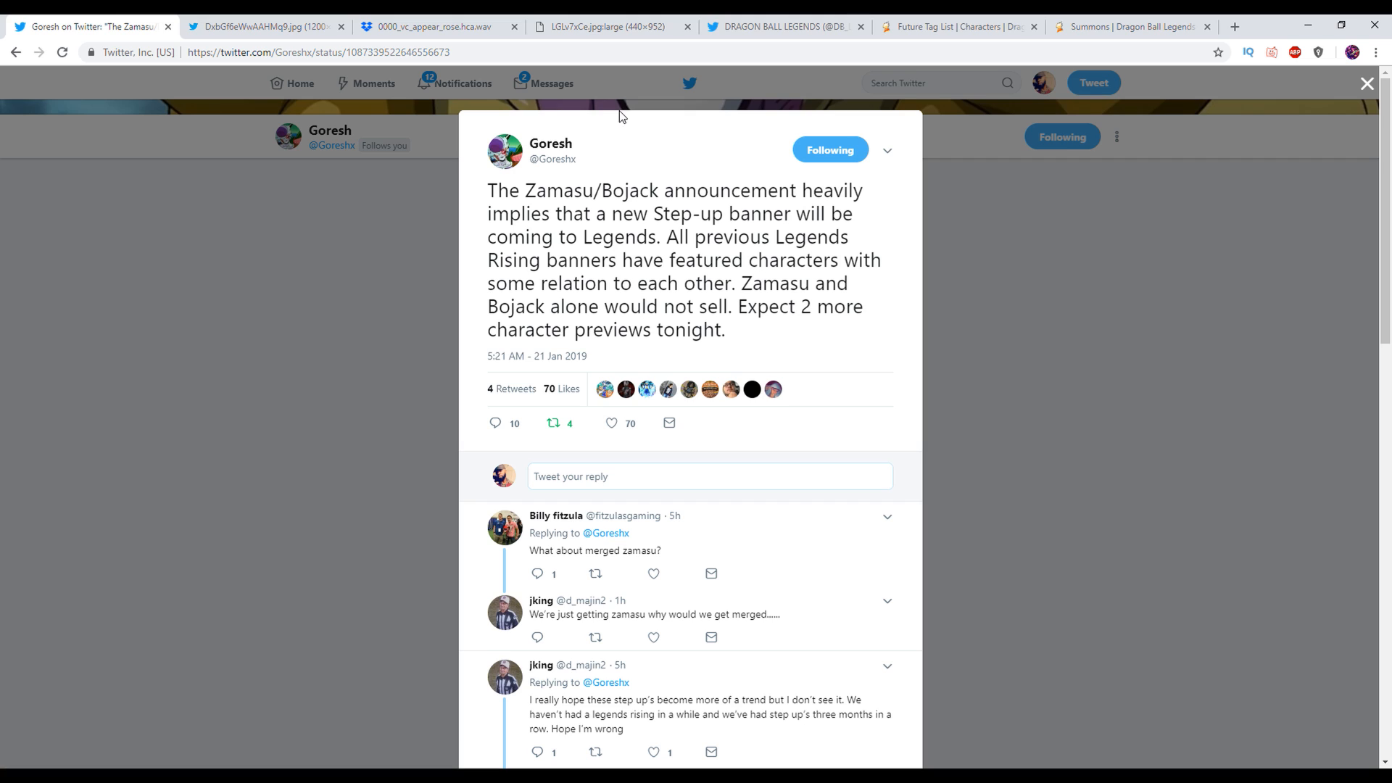
mouse_move(645, 281)
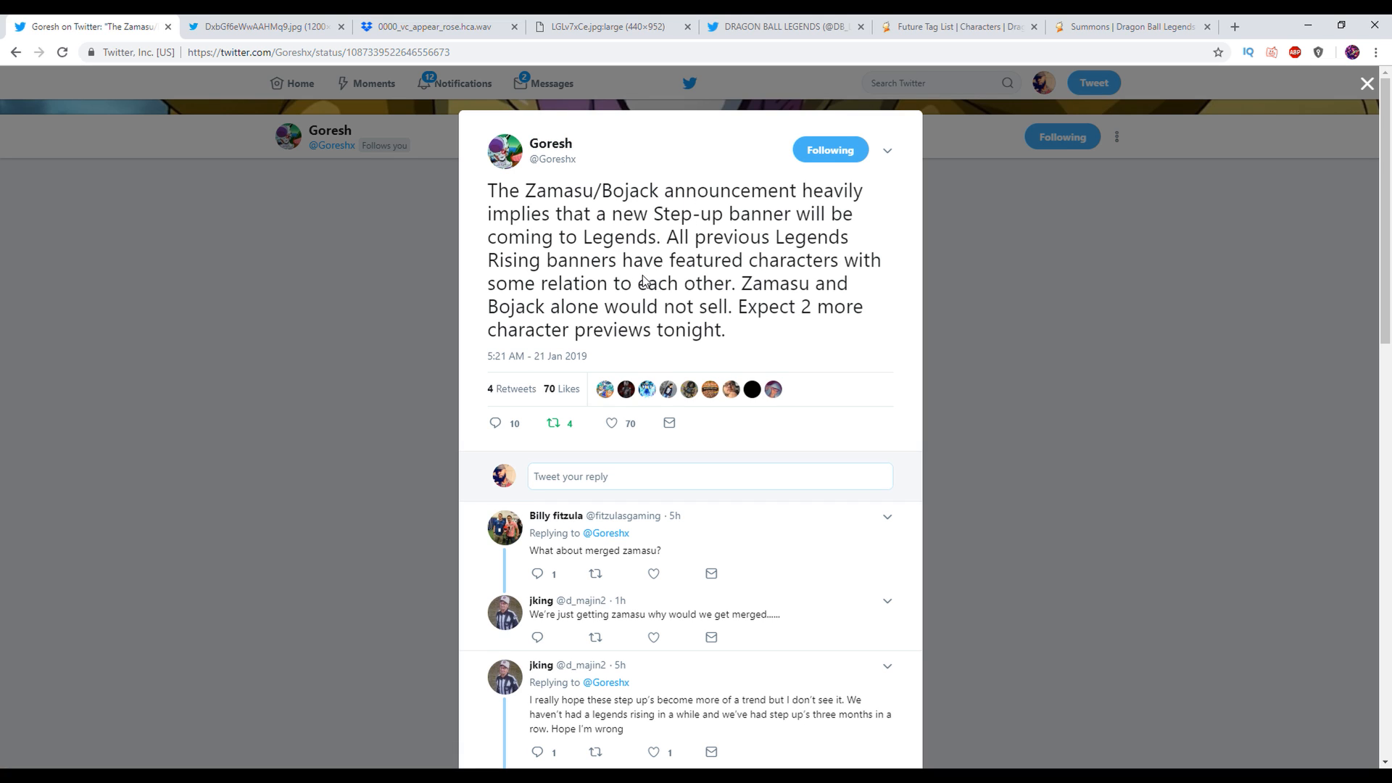
mouse_move(695, 300)
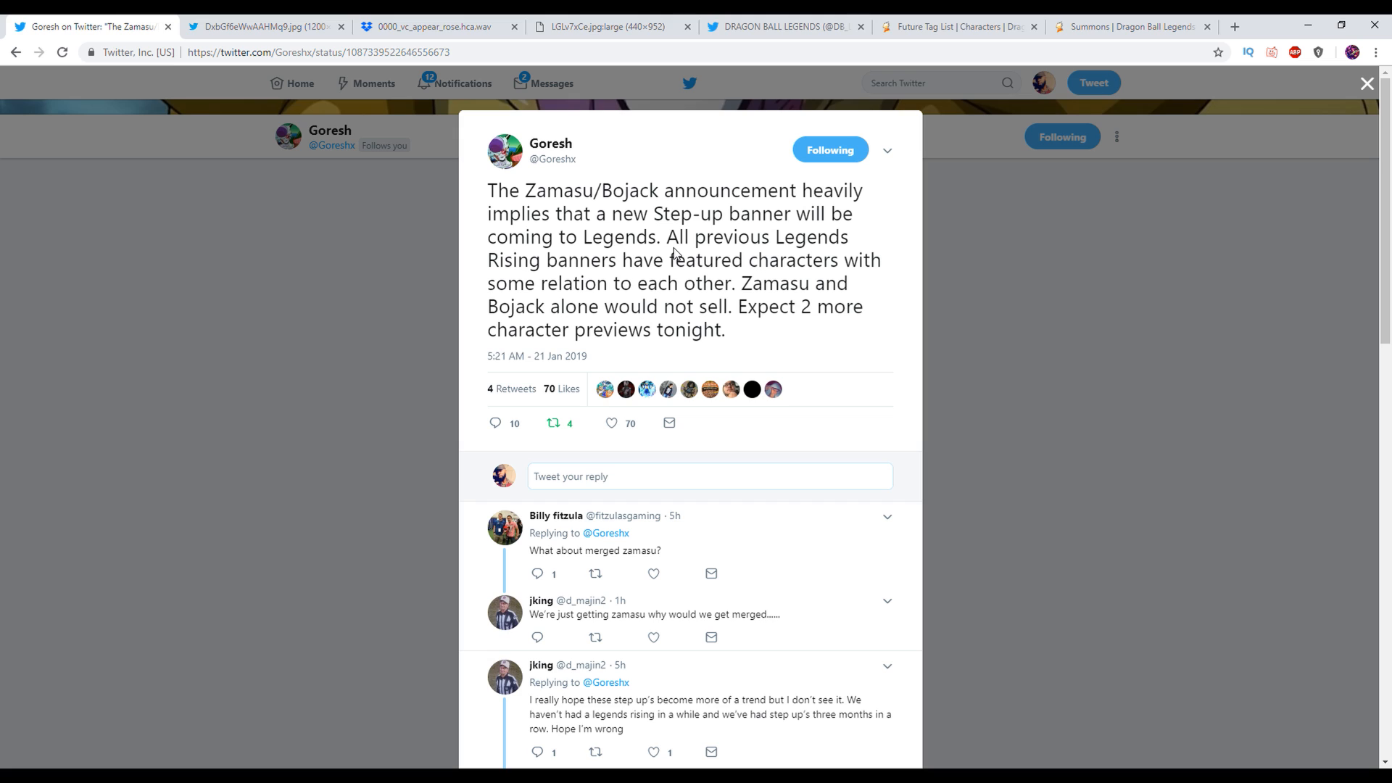
mouse_move(502, 203)
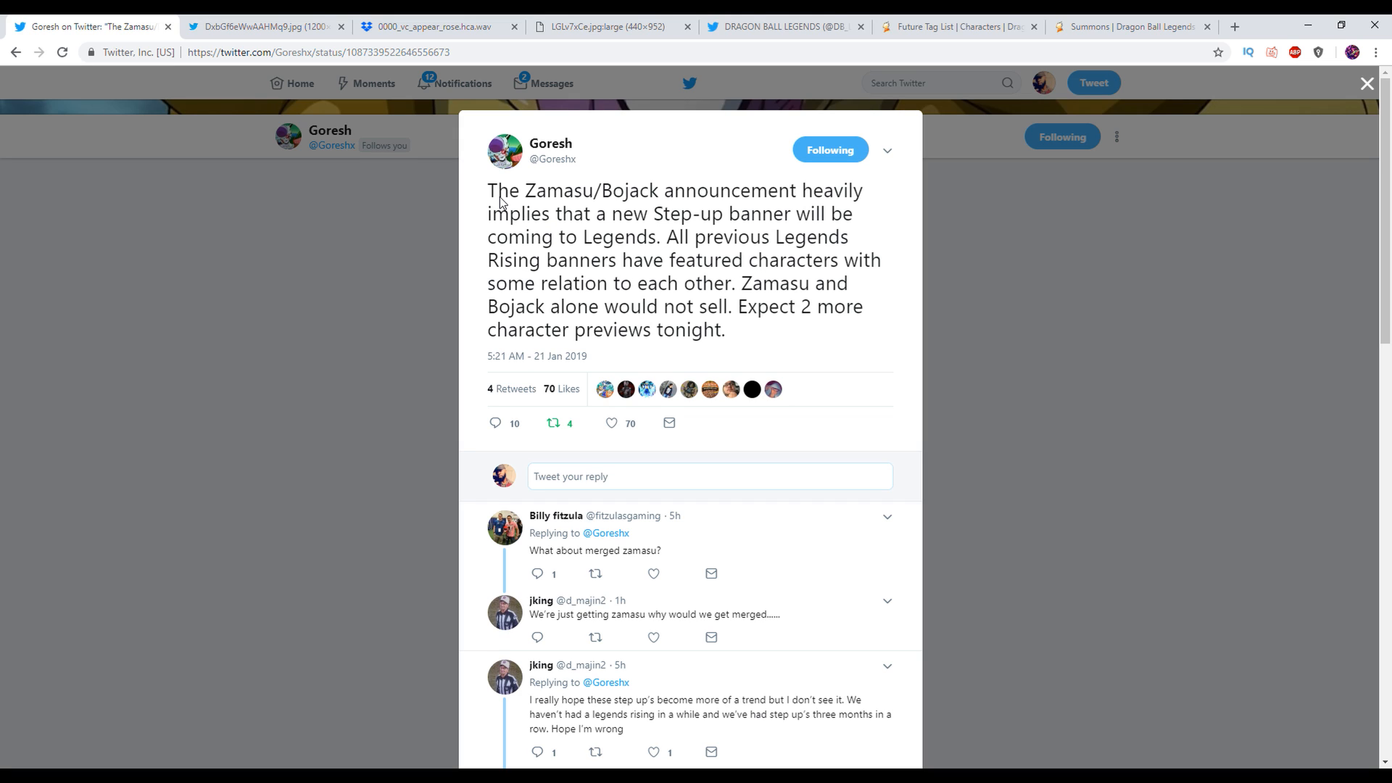
mouse_move(586, 207)
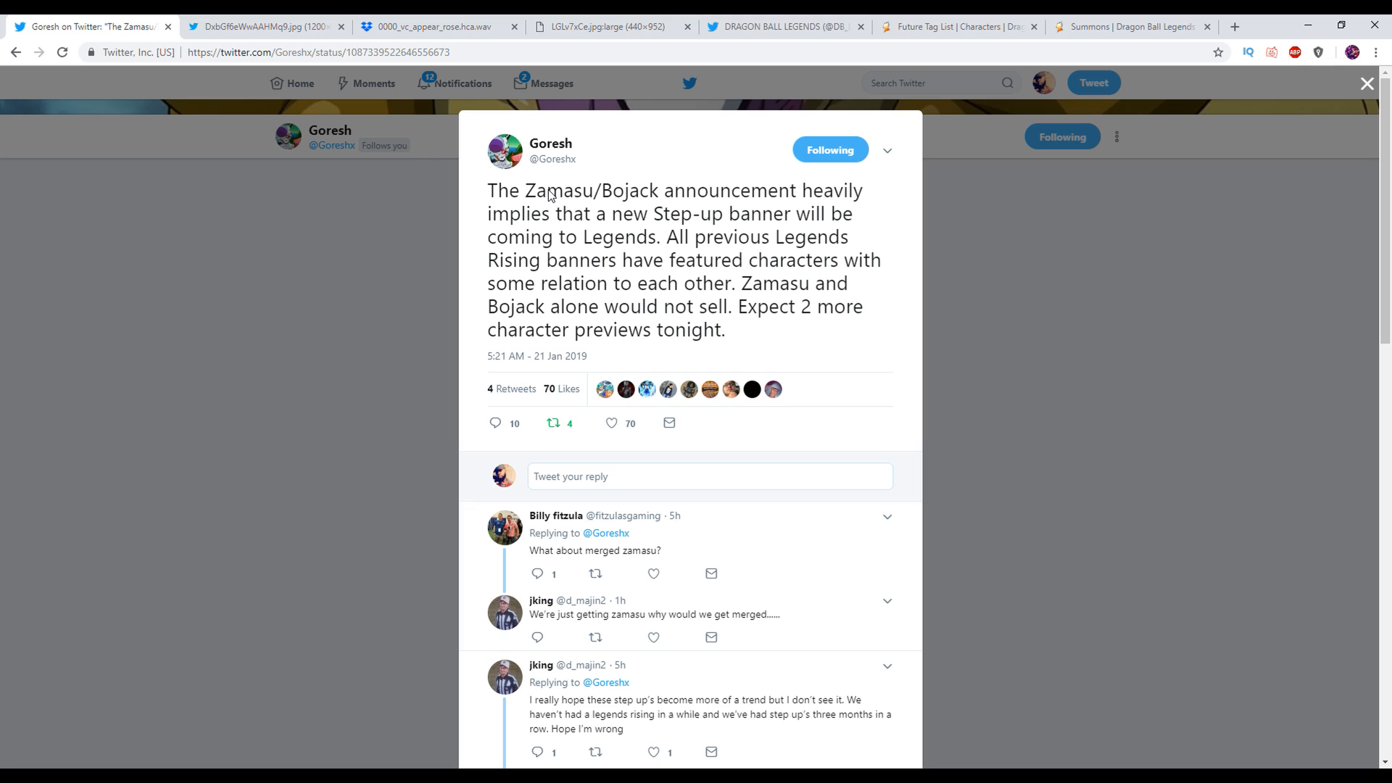
mouse_move(740, 287)
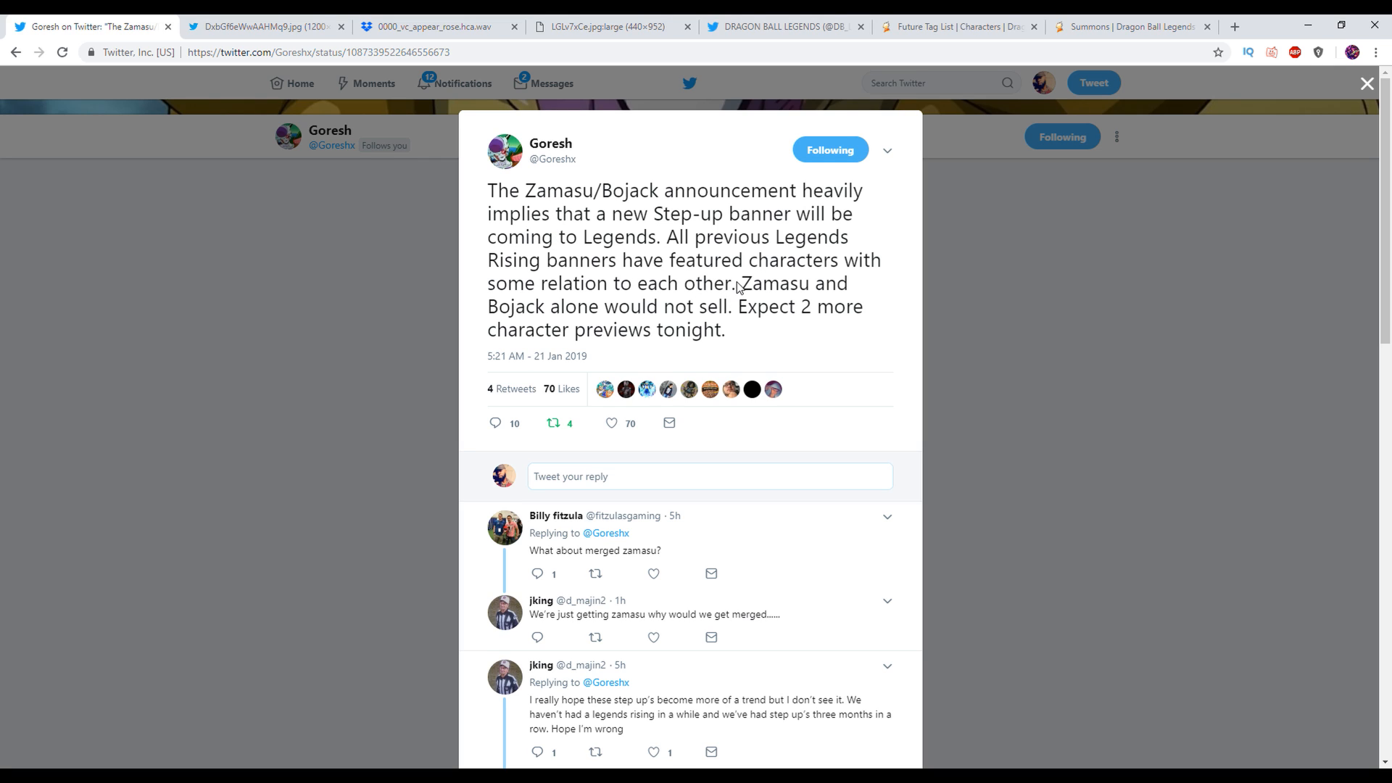
mouse_move(585, 189)
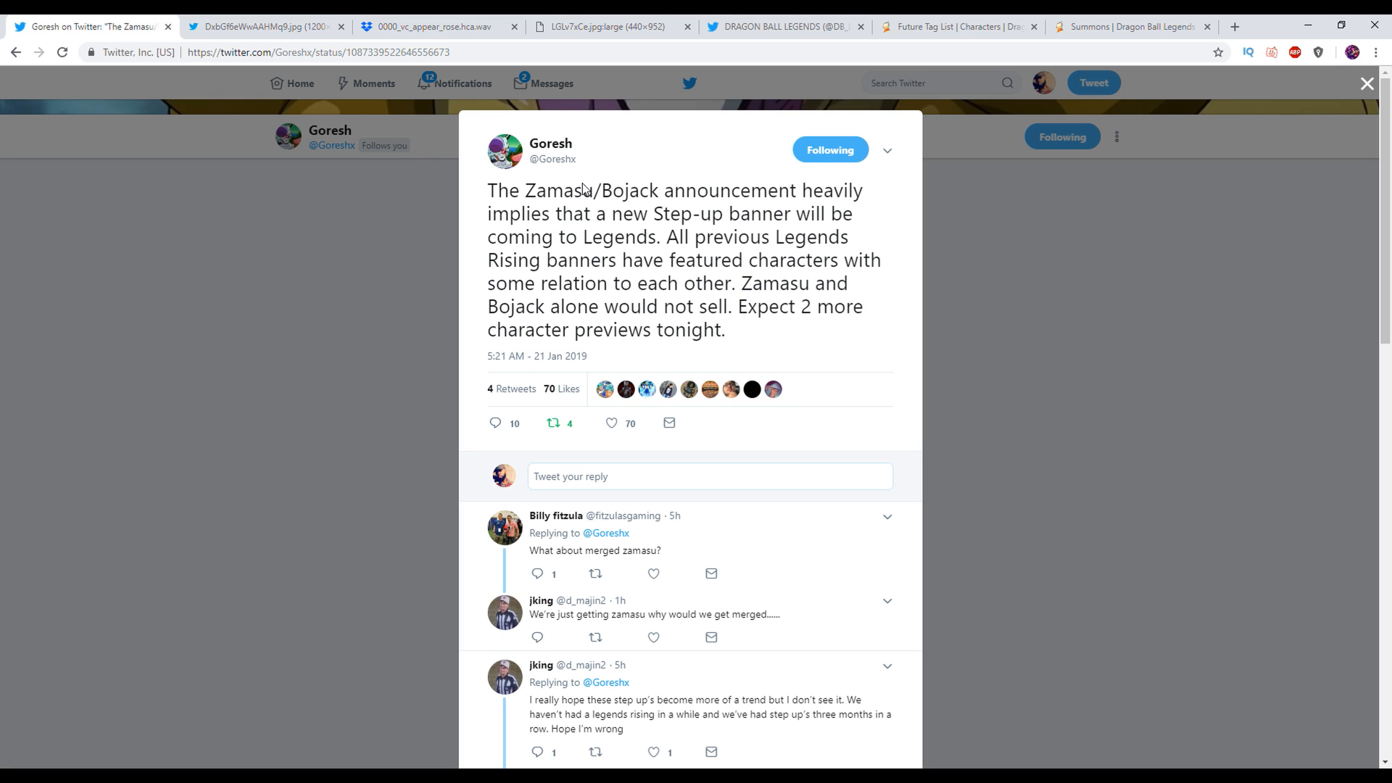
mouse_move(1039, 140)
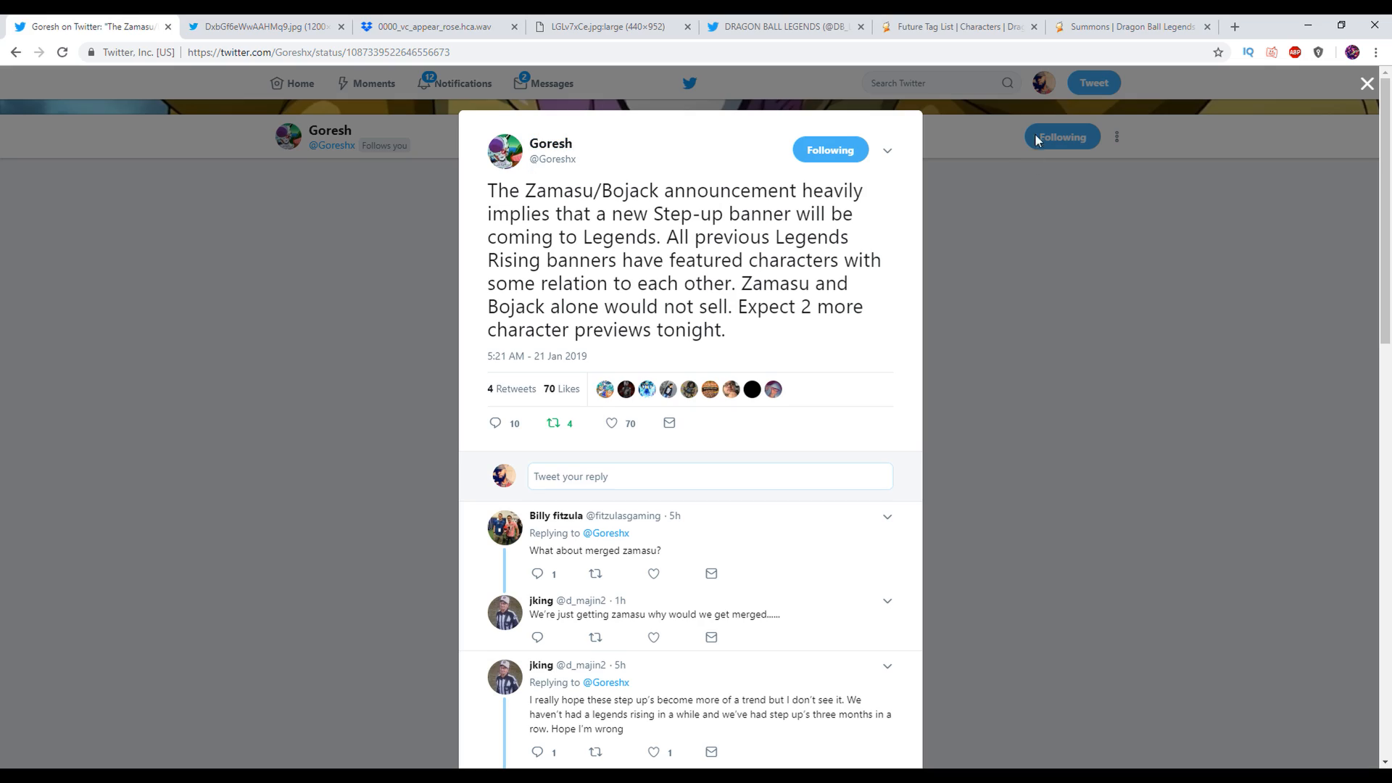
Step: Back on the DBZ Space summons list, review the NEW YEAR STEP-UP SPARKING ticket summon details
left_click(1128, 26)
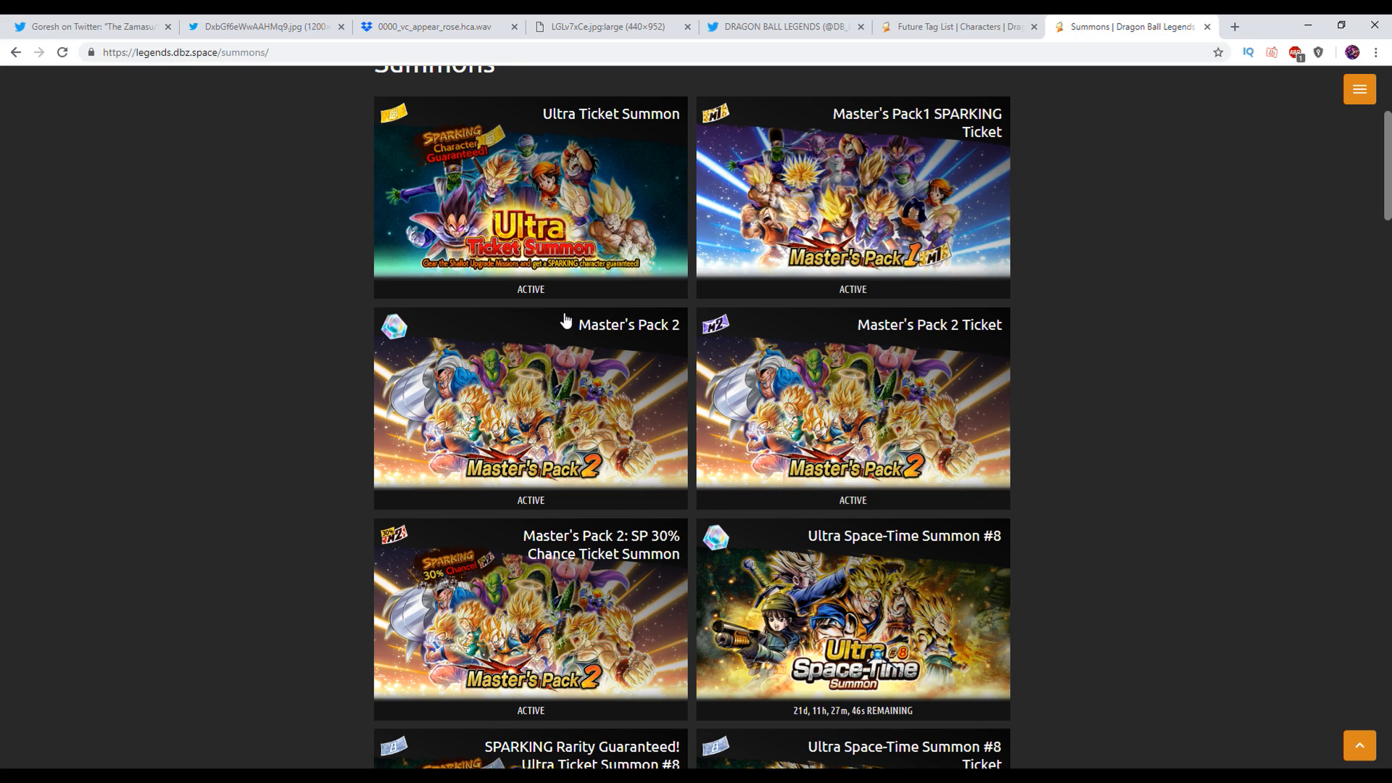
scroll("down", 3)
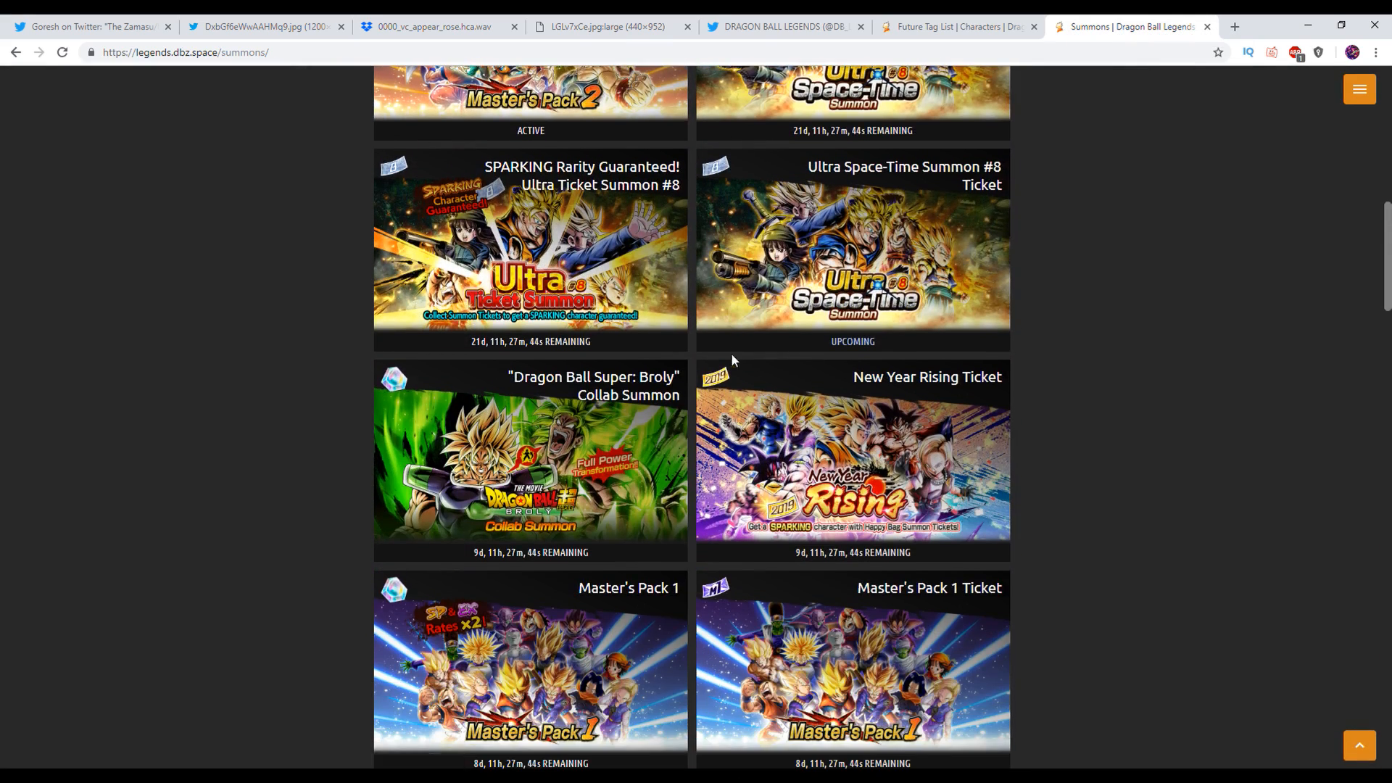
scroll("down", 3)
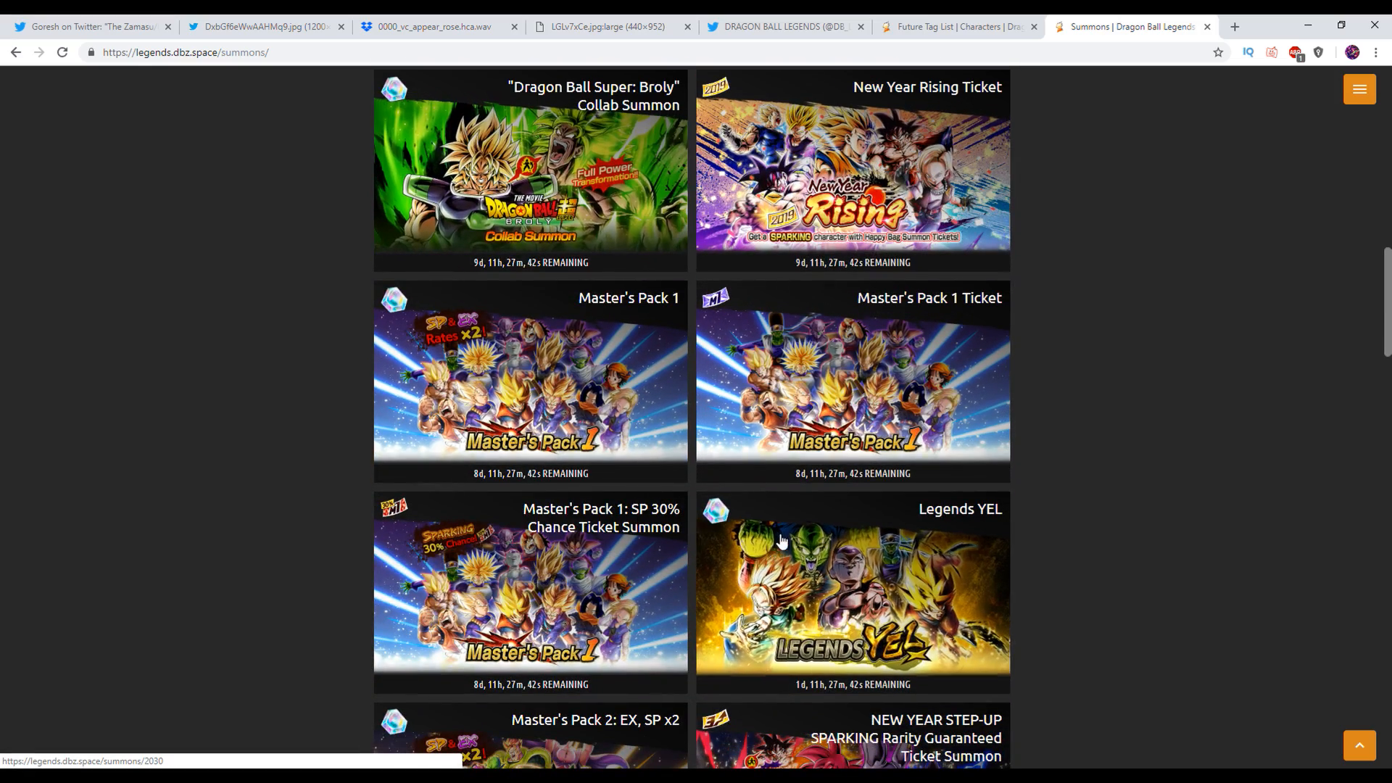
left_click(852, 737)
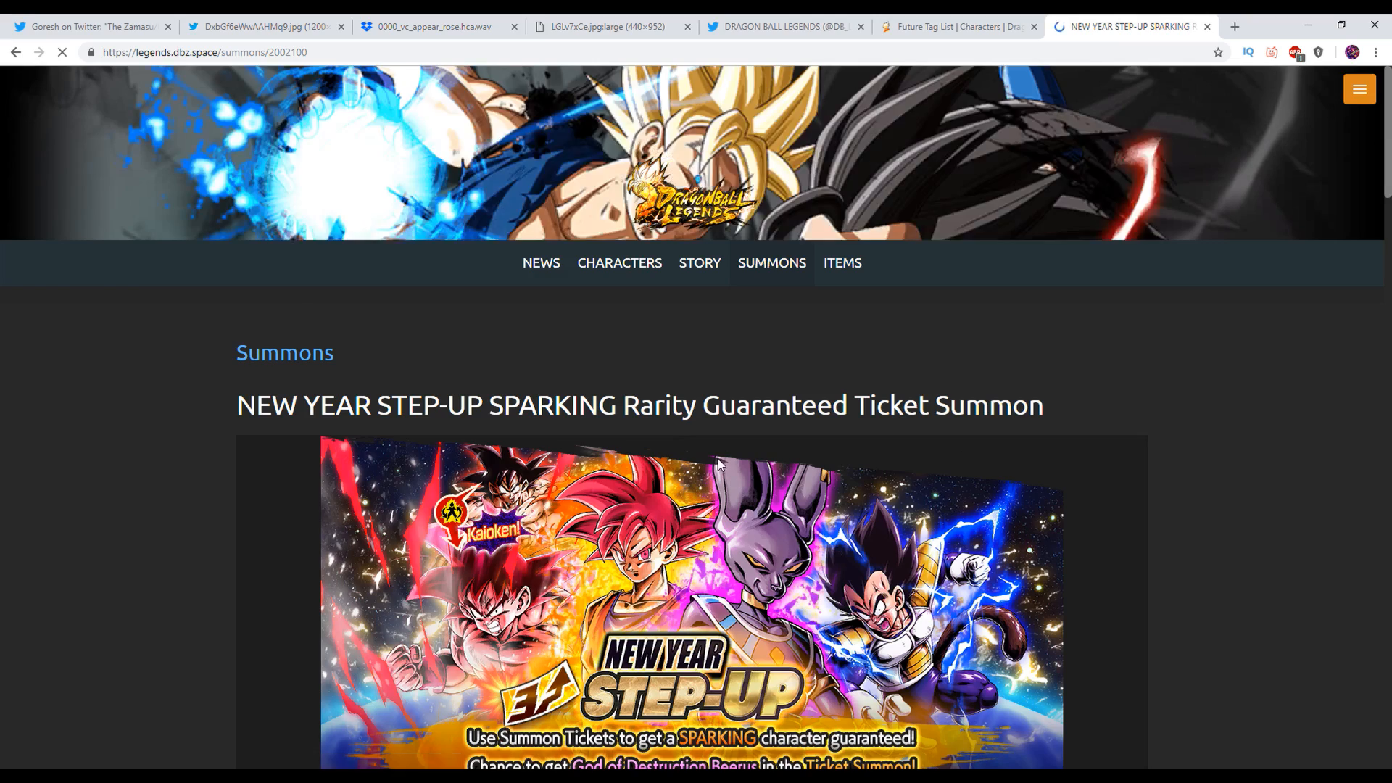
scroll("down", 3)
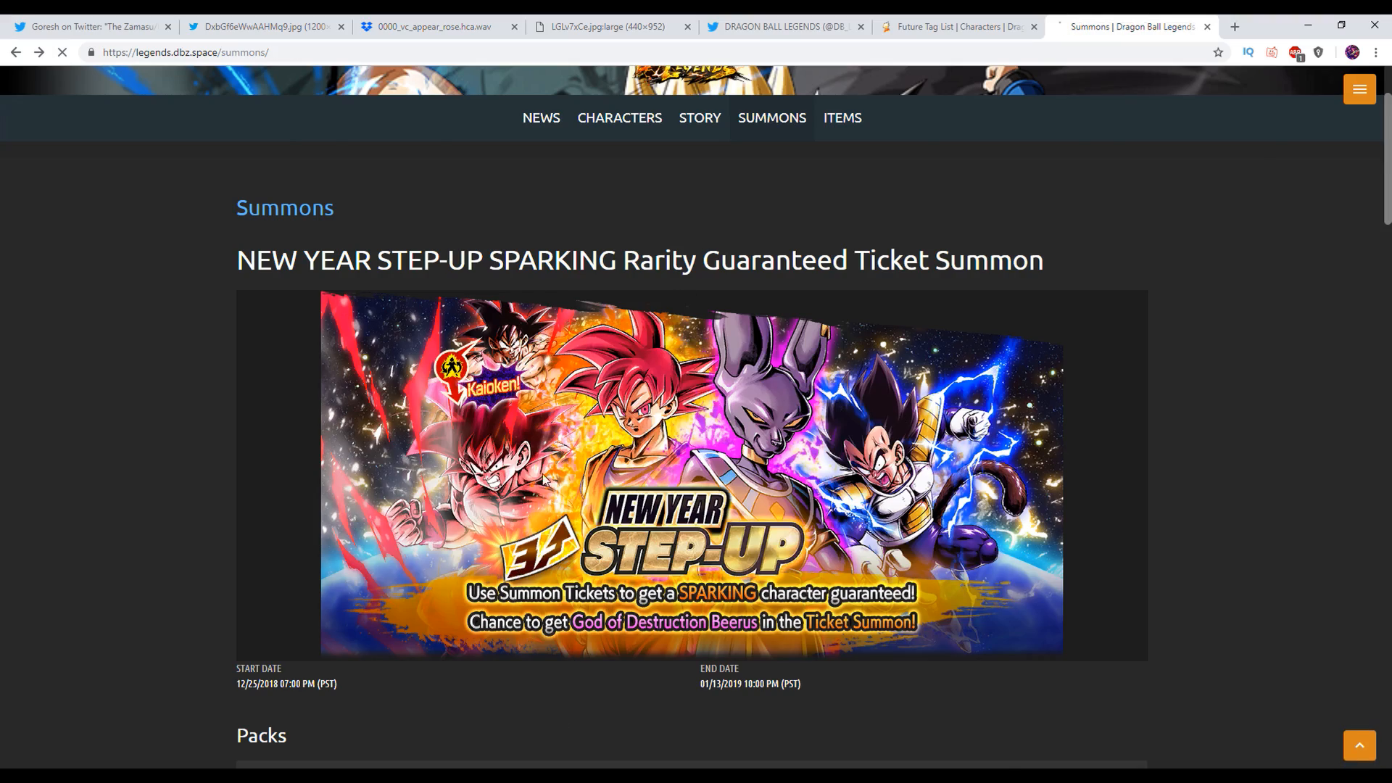
scroll("down", 3)
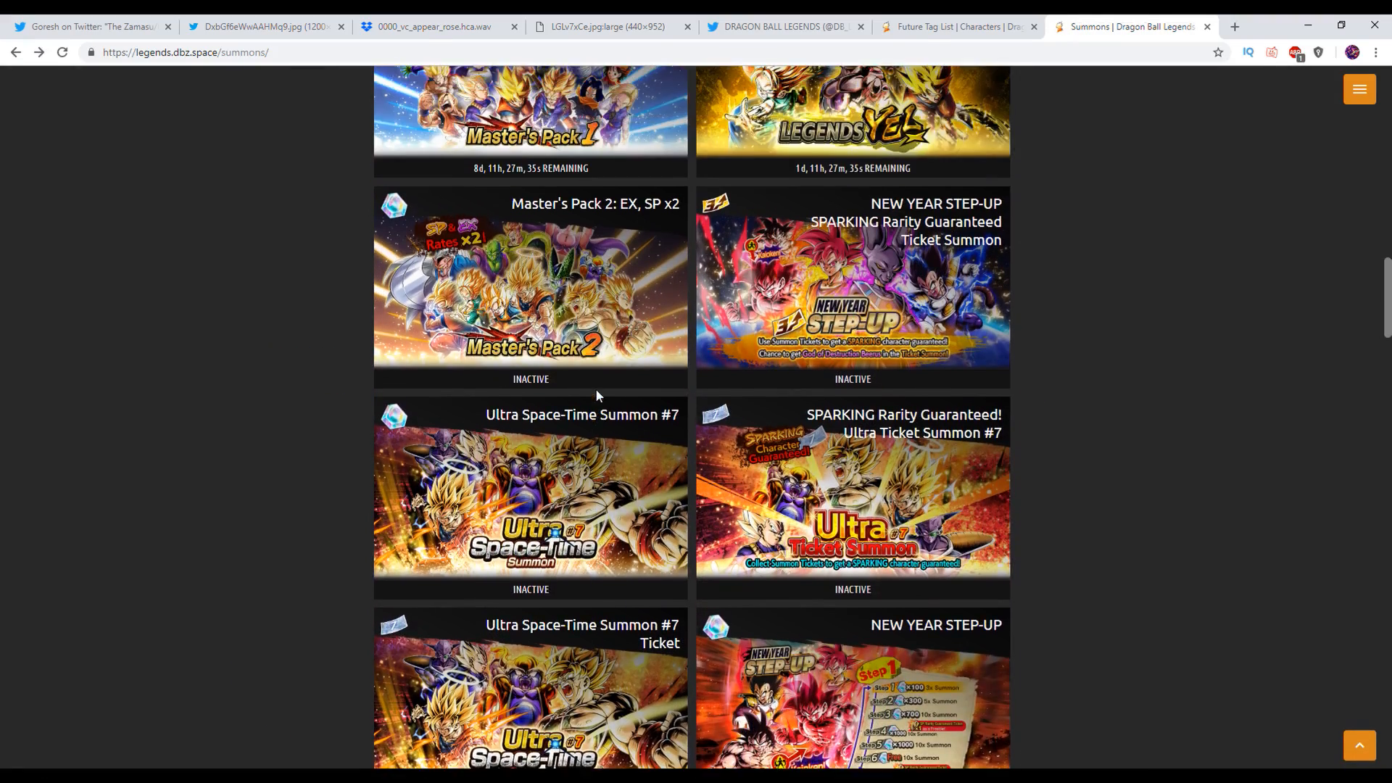
scroll("down", 3)
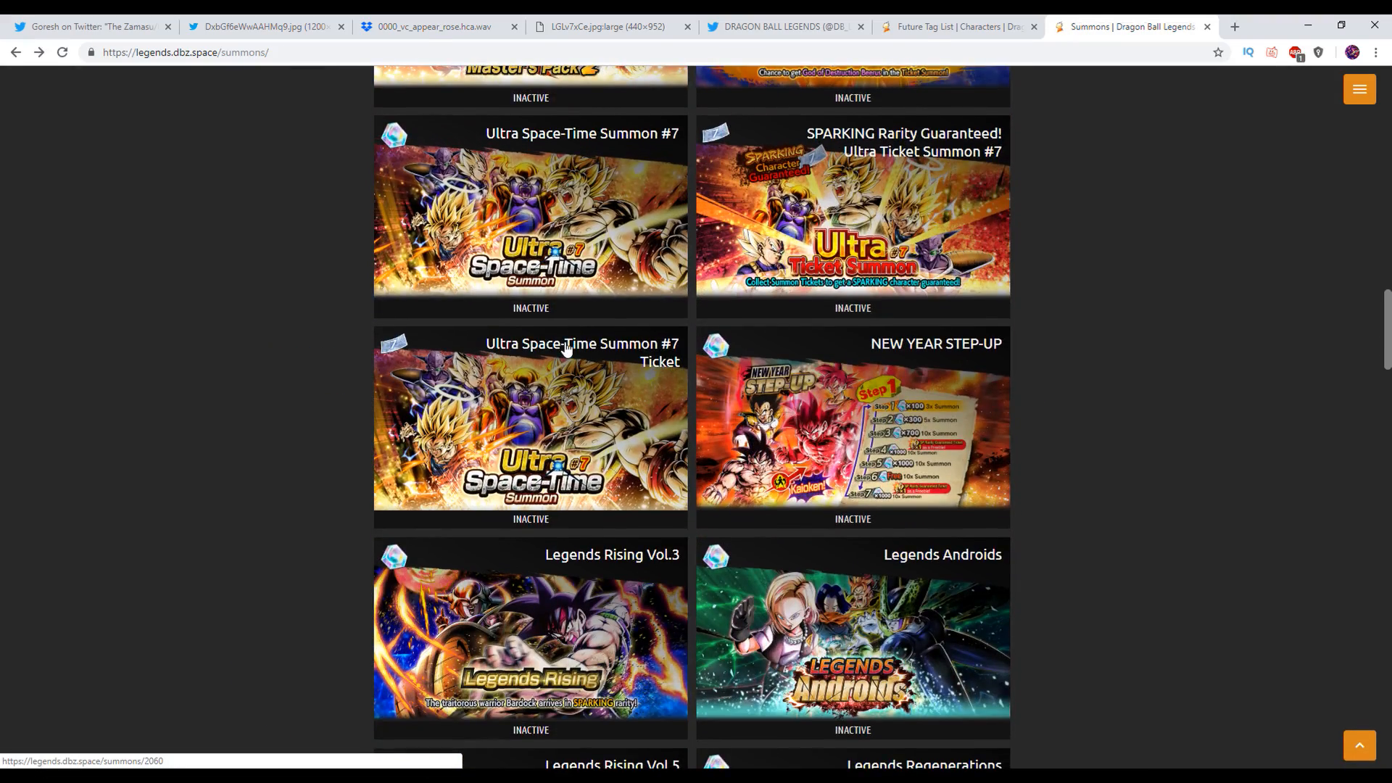
scroll("down", 3)
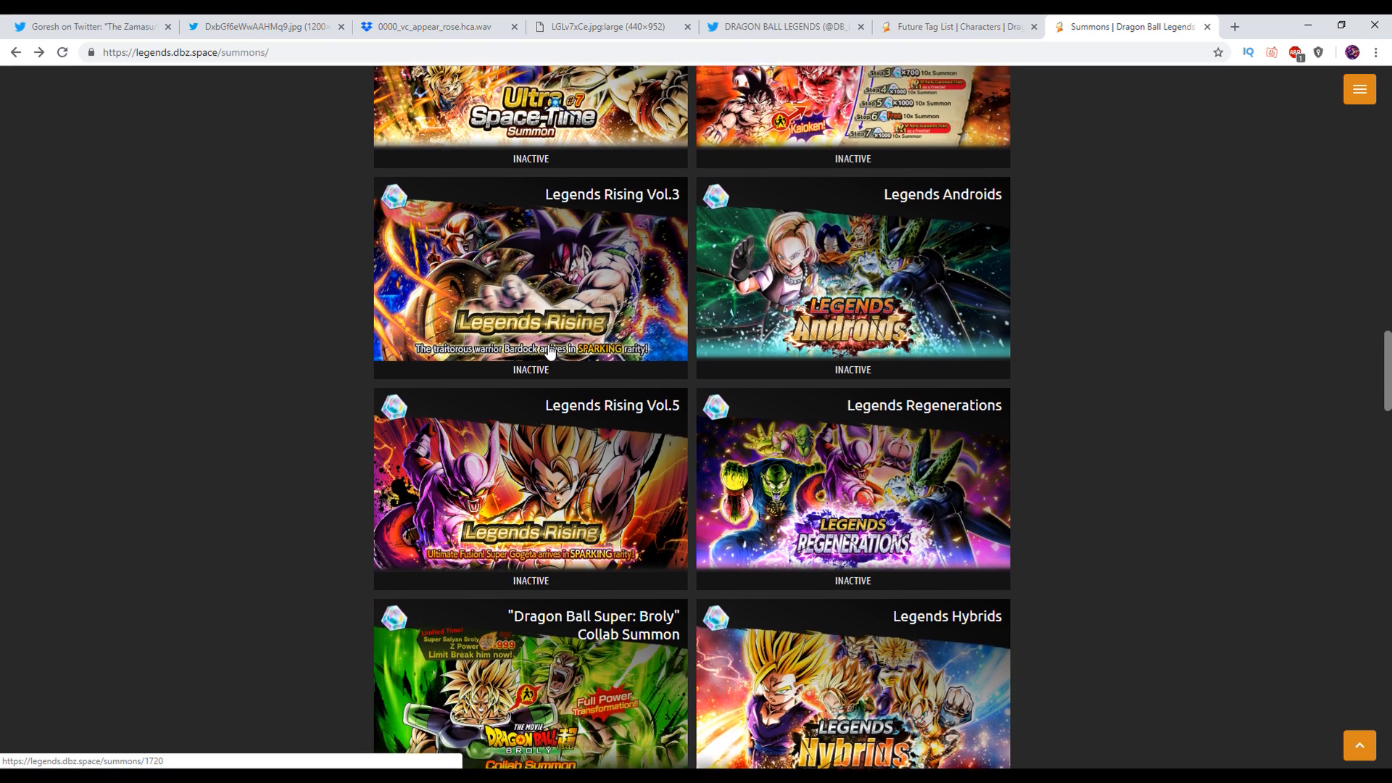
scroll("up", 3)
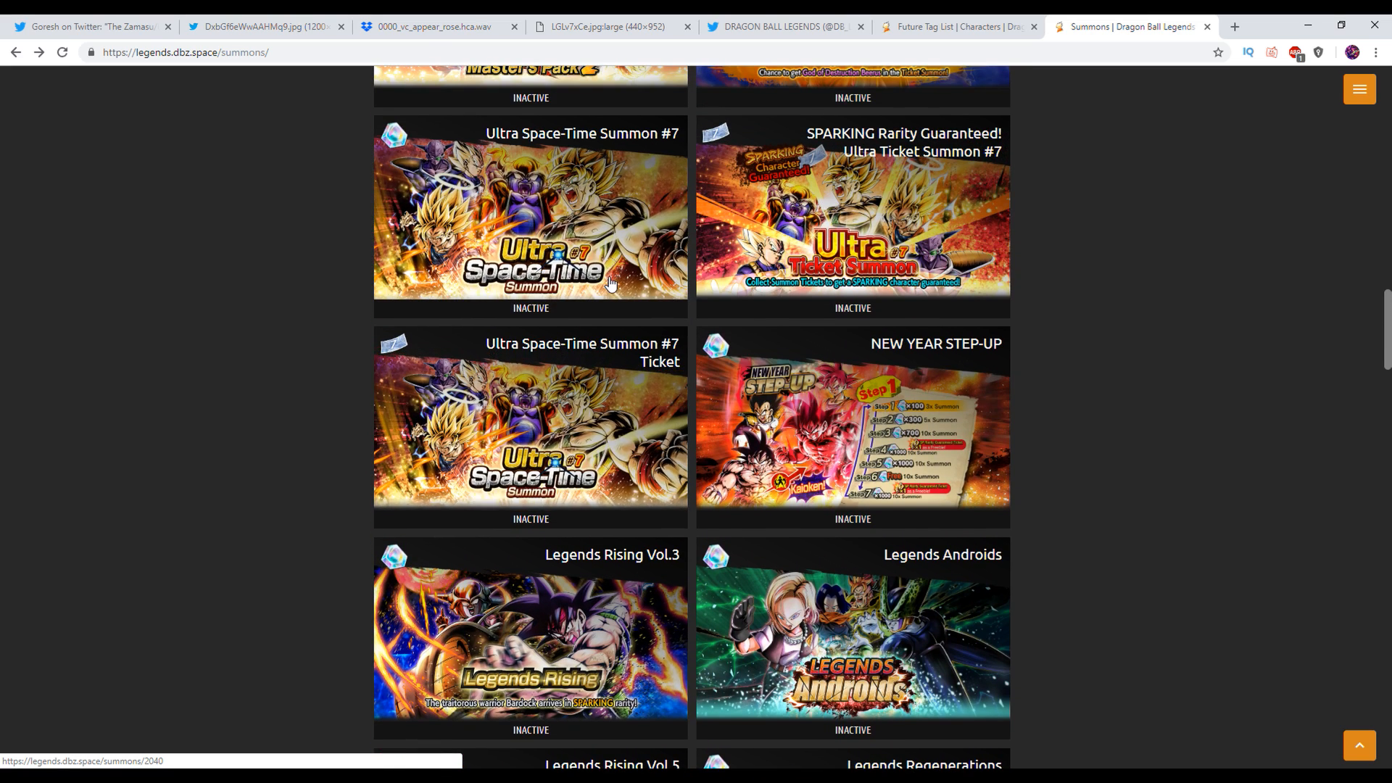
mouse_move(577, 258)
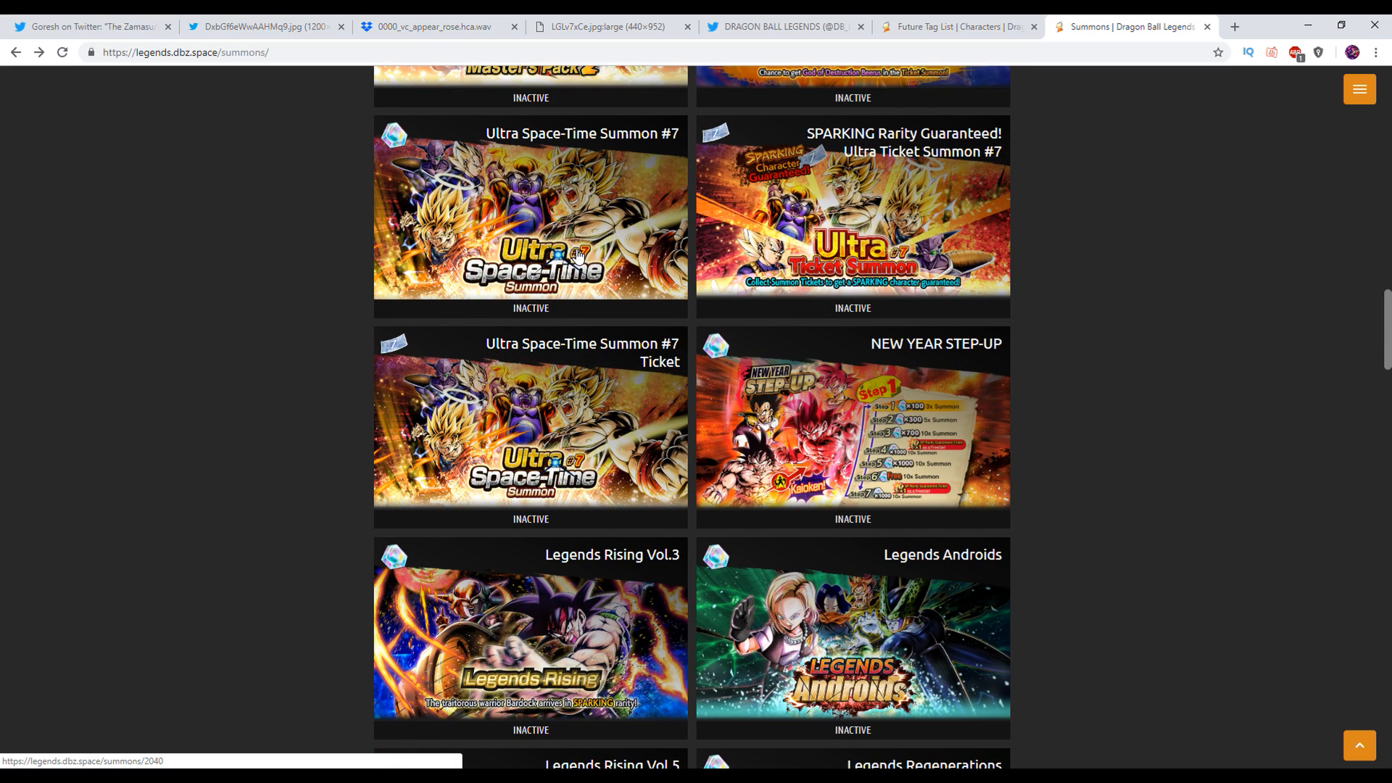
scroll("down", 3)
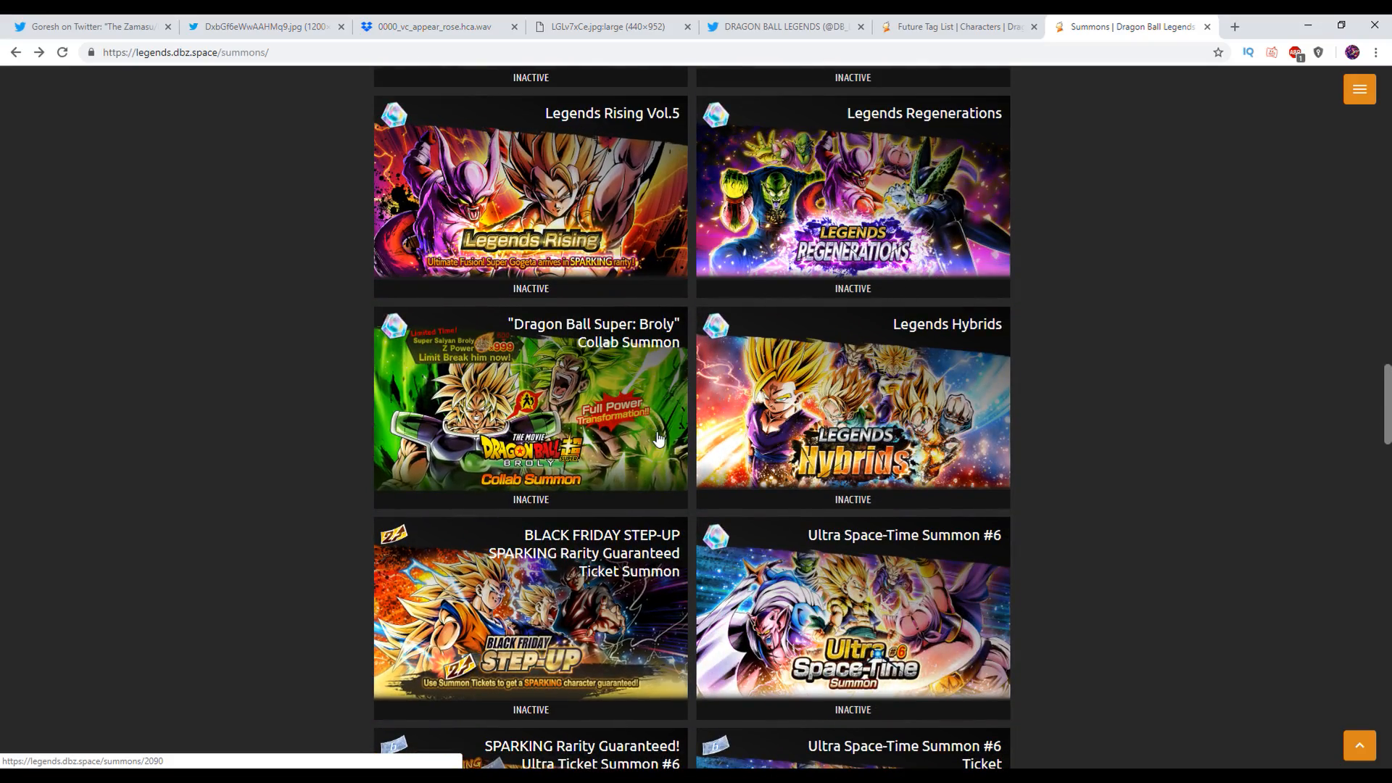
scroll("down", 3)
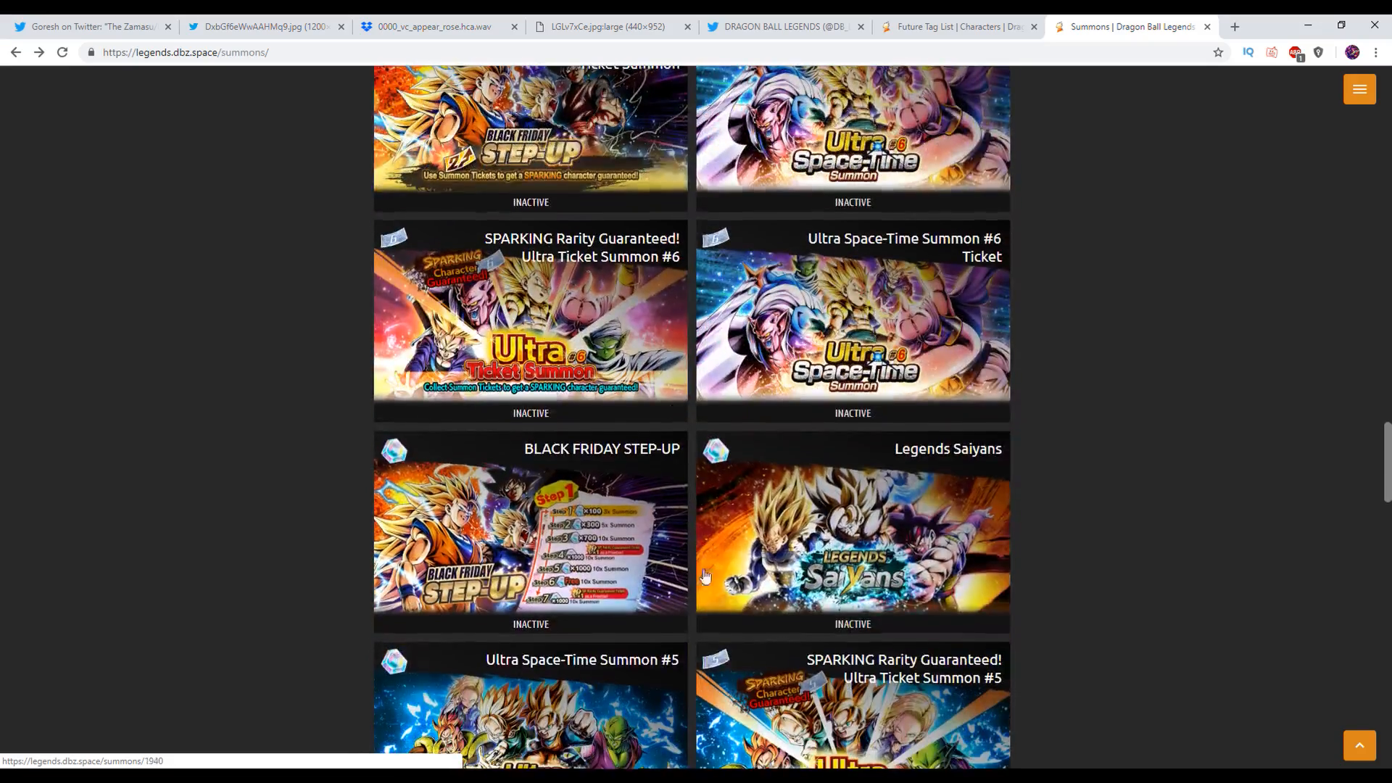
scroll("down", 3)
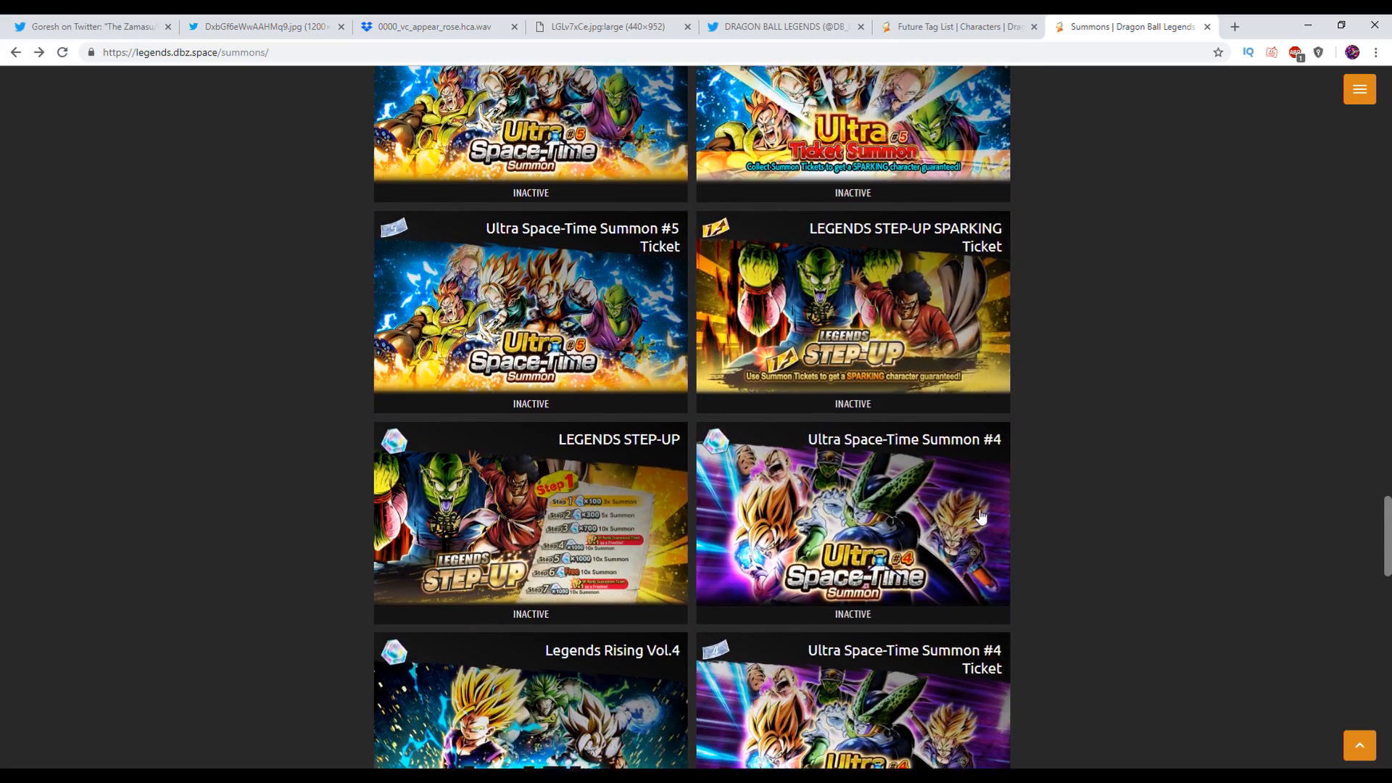
Step: Review the LEGENDS STEP-UP SPARKING Ticket banner details, then return to the summons list
left_click(851, 311)
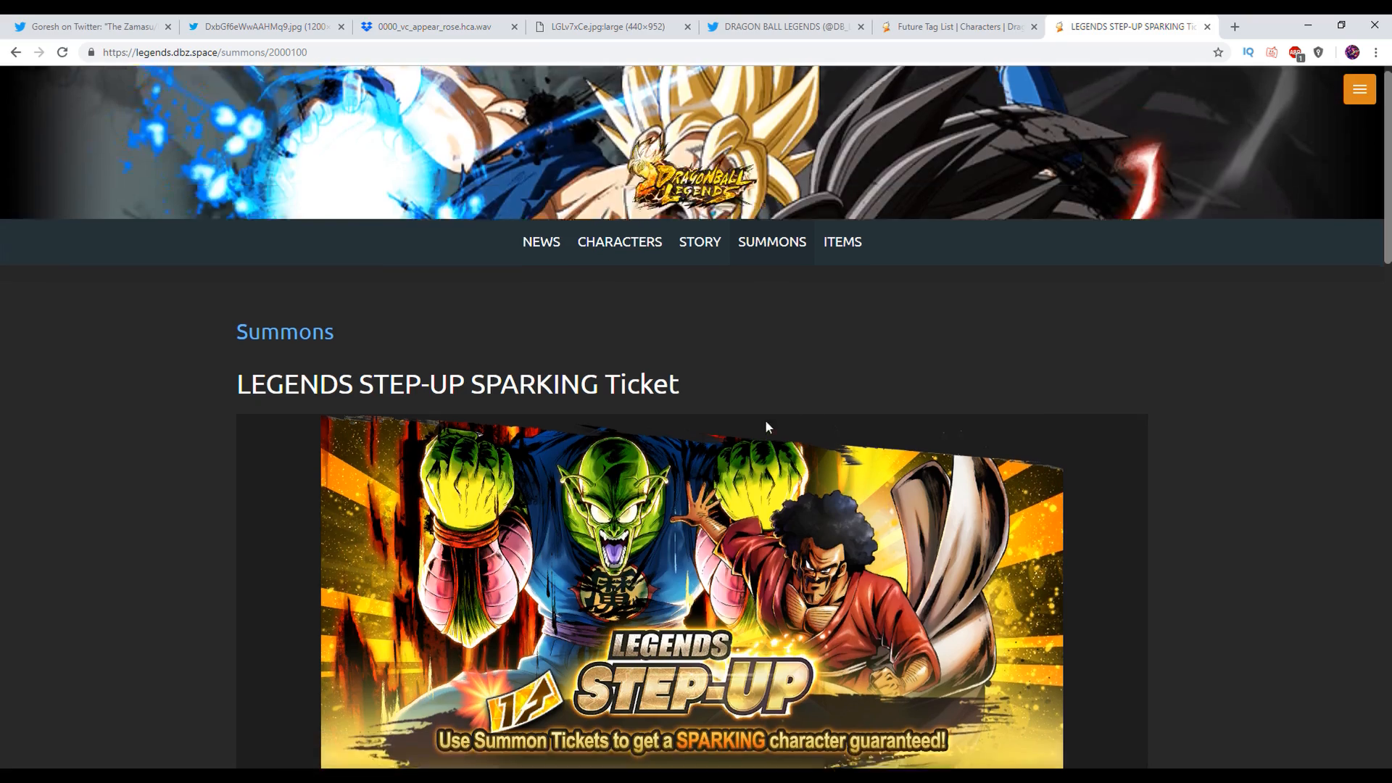
scroll("down", 3)
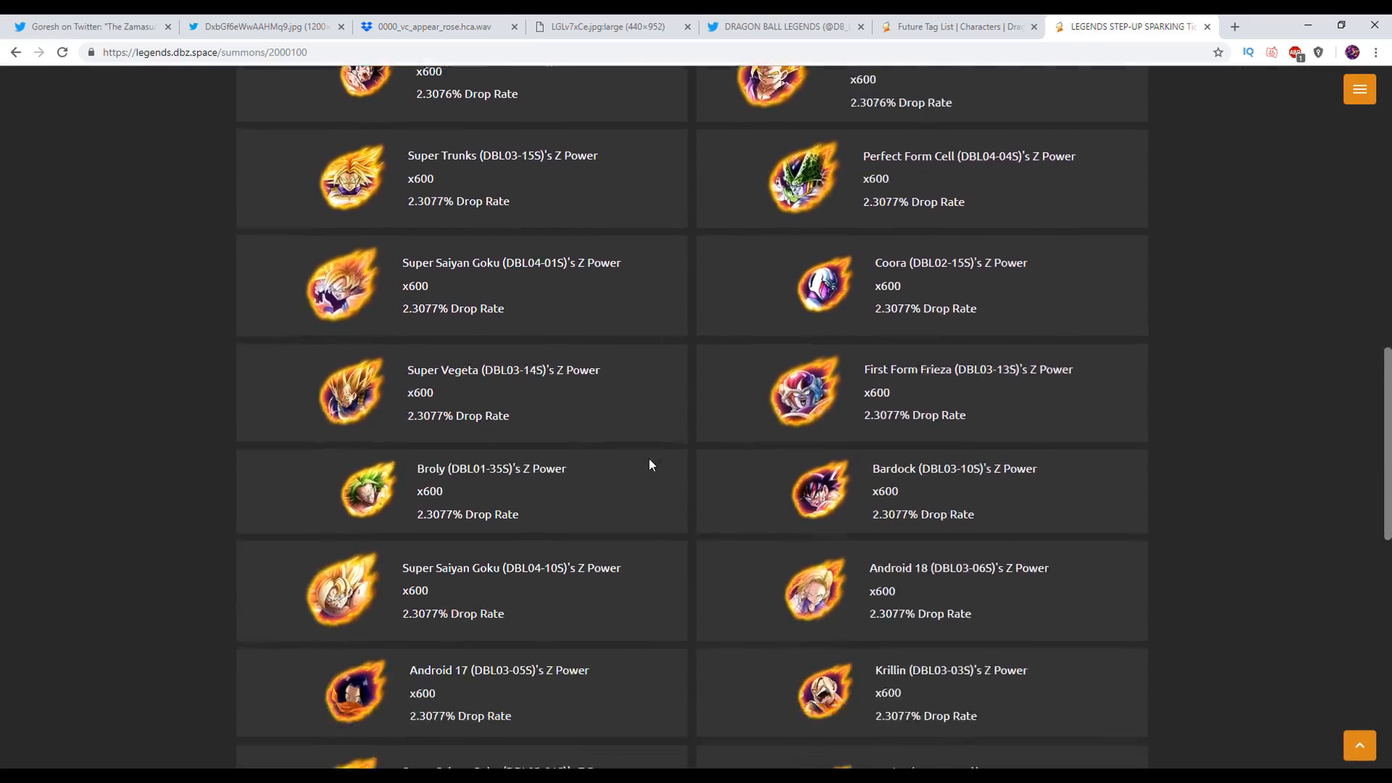
scroll("down", 3)
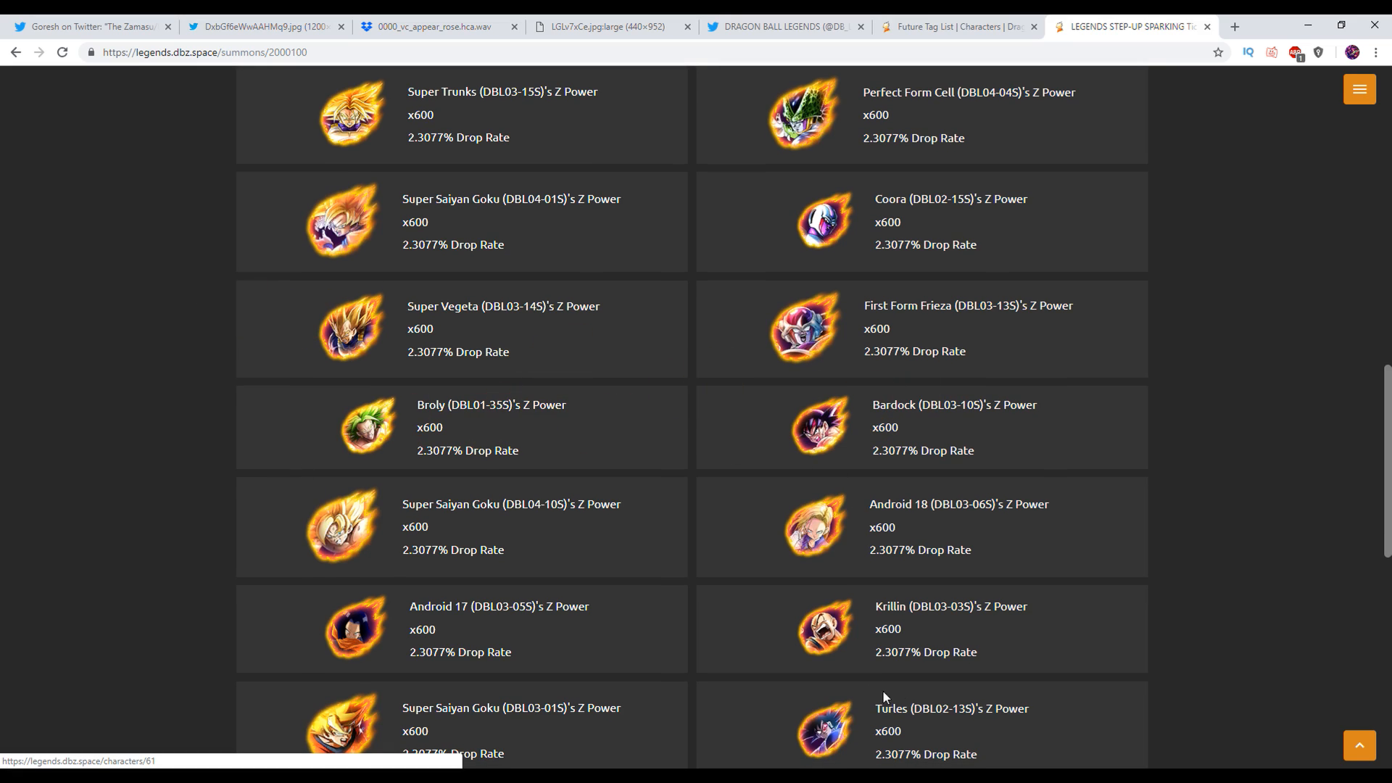
scroll("up", 3)
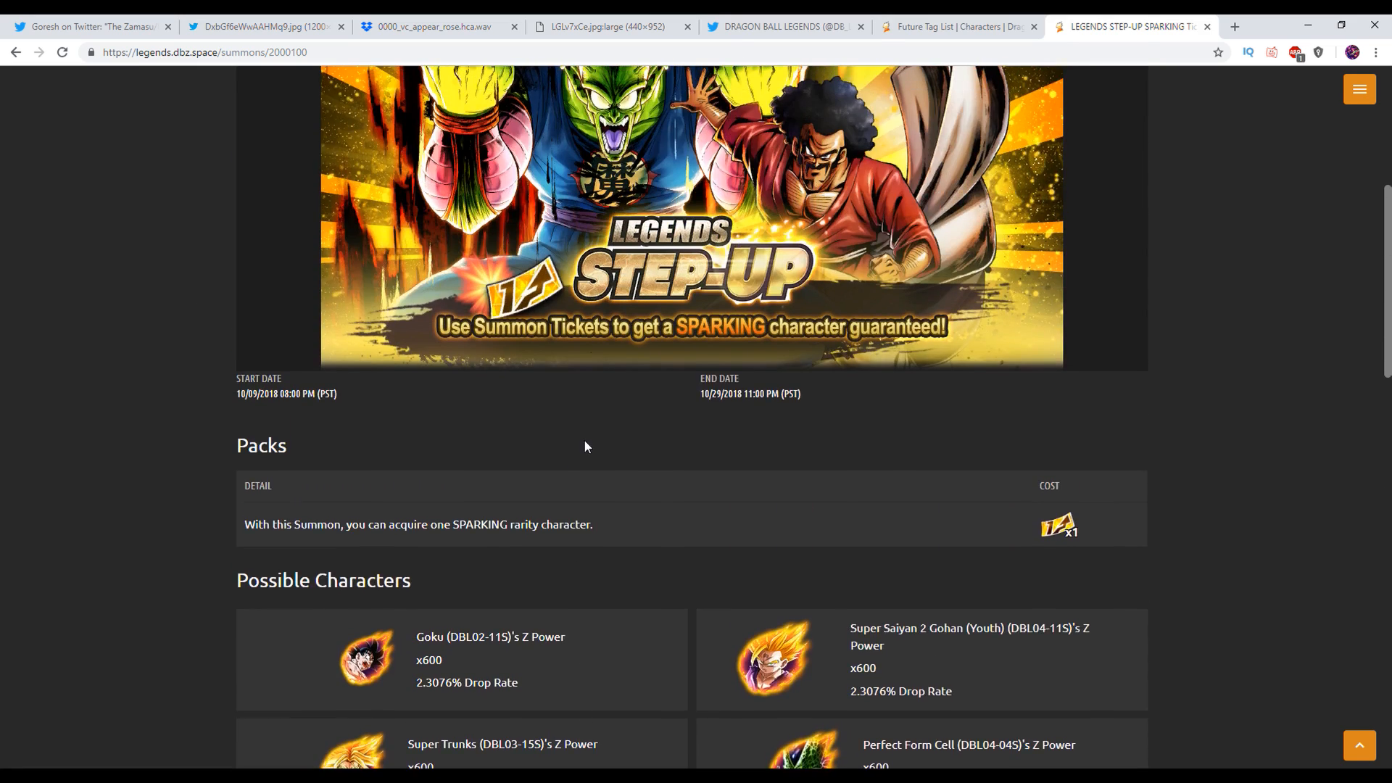
left_click(15, 52)
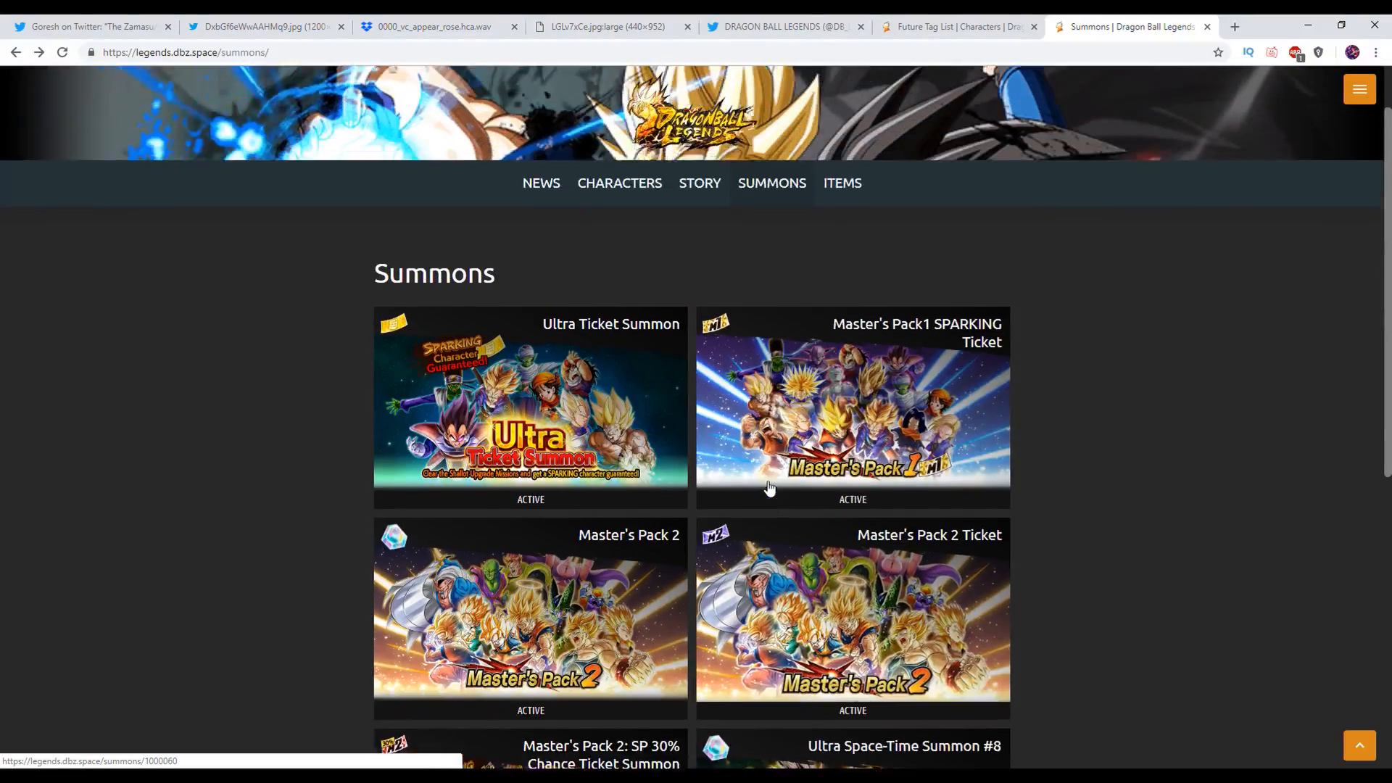
Step: Load more banners twice to expand the list to older summons
scroll("down", 3)
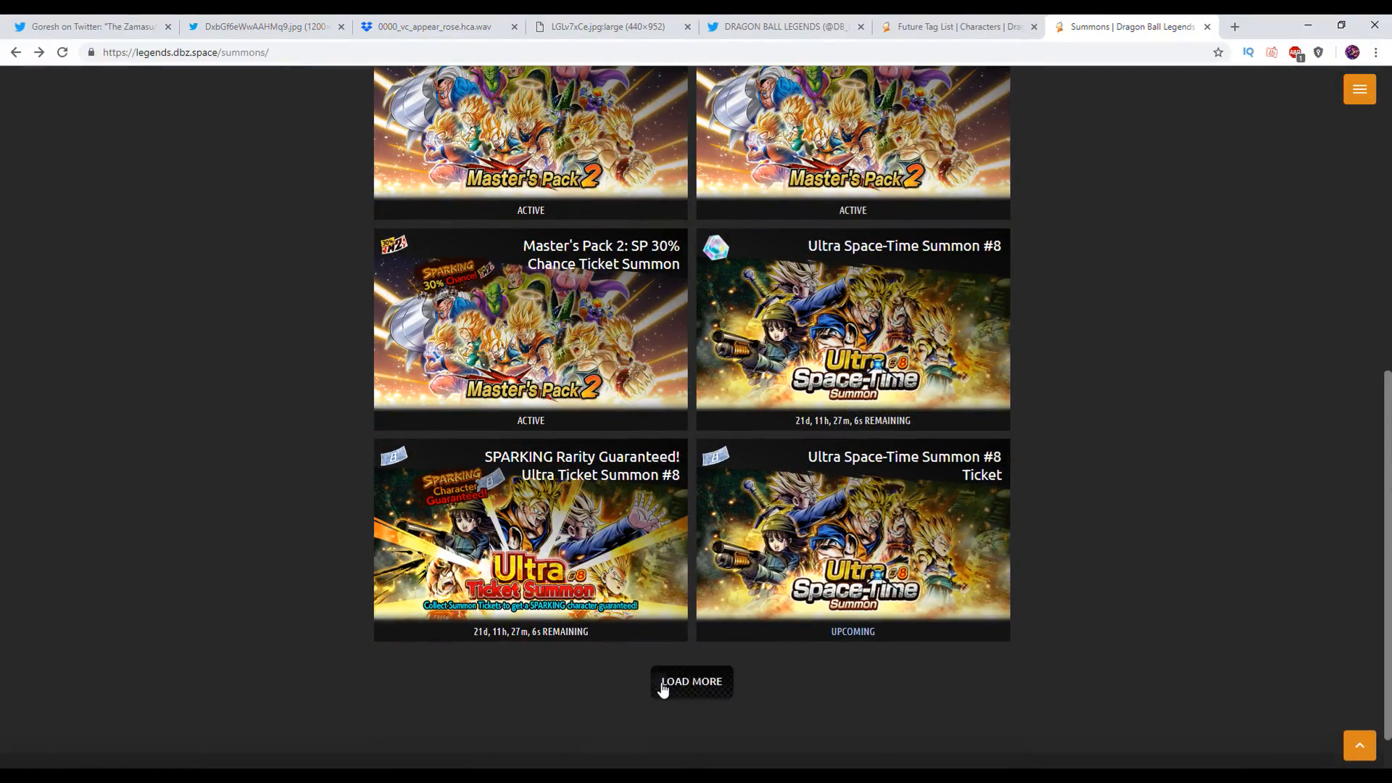
left_click(691, 681)
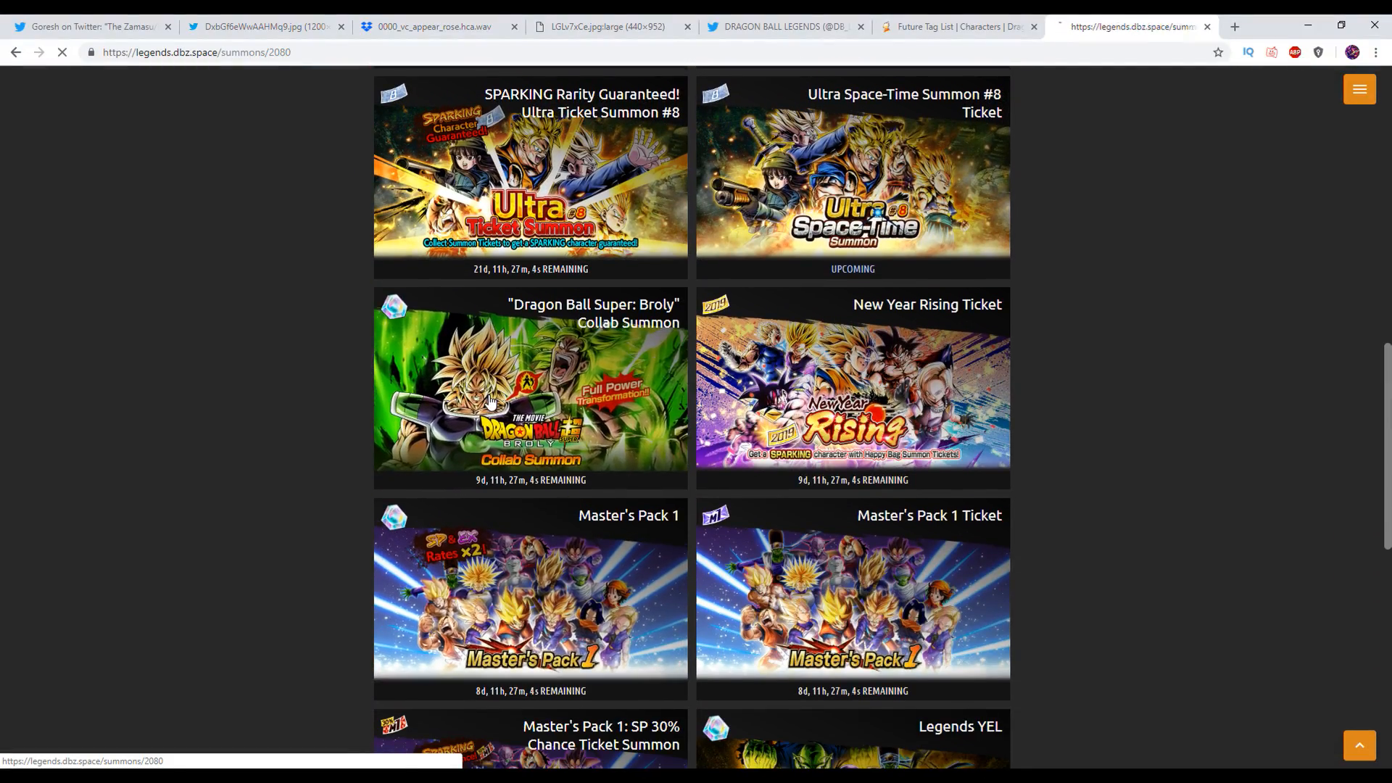
left_click(530, 391)
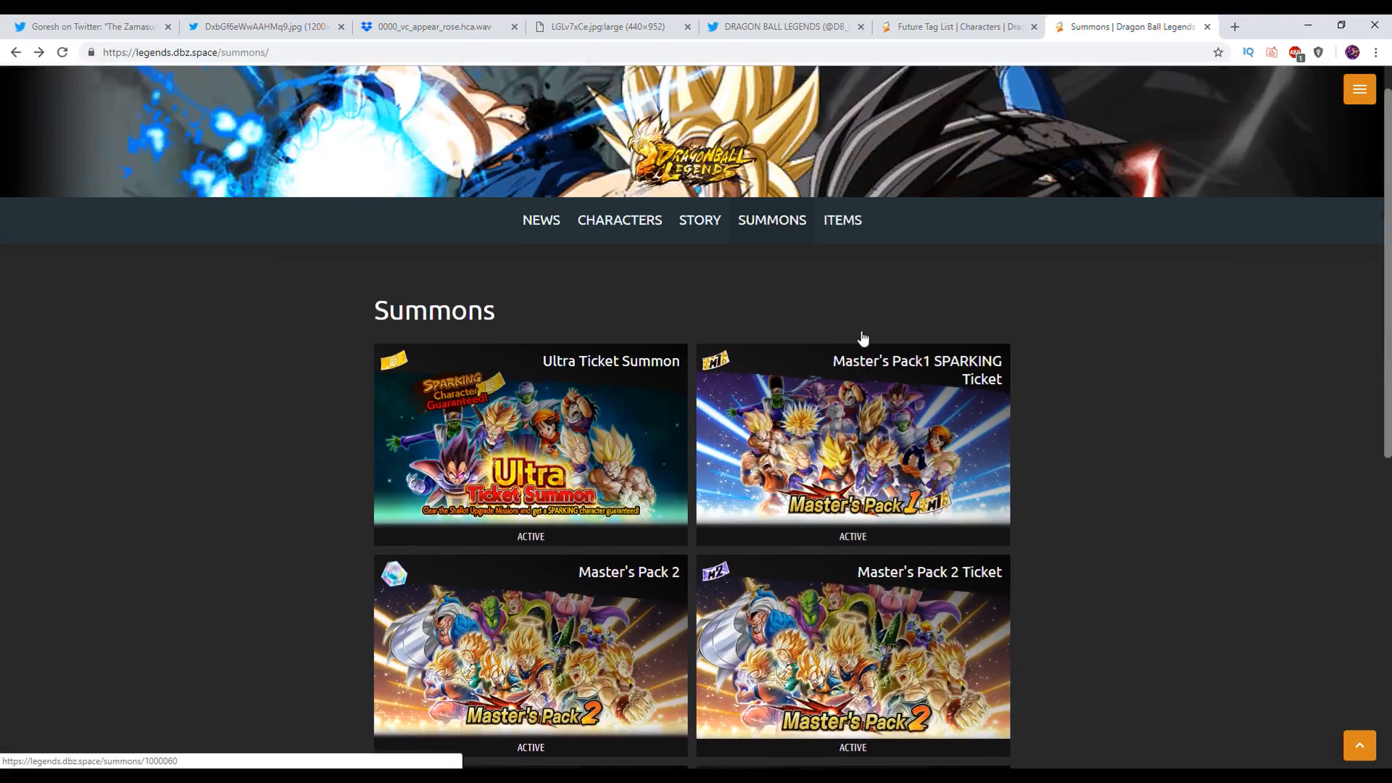
scroll("down", 3)
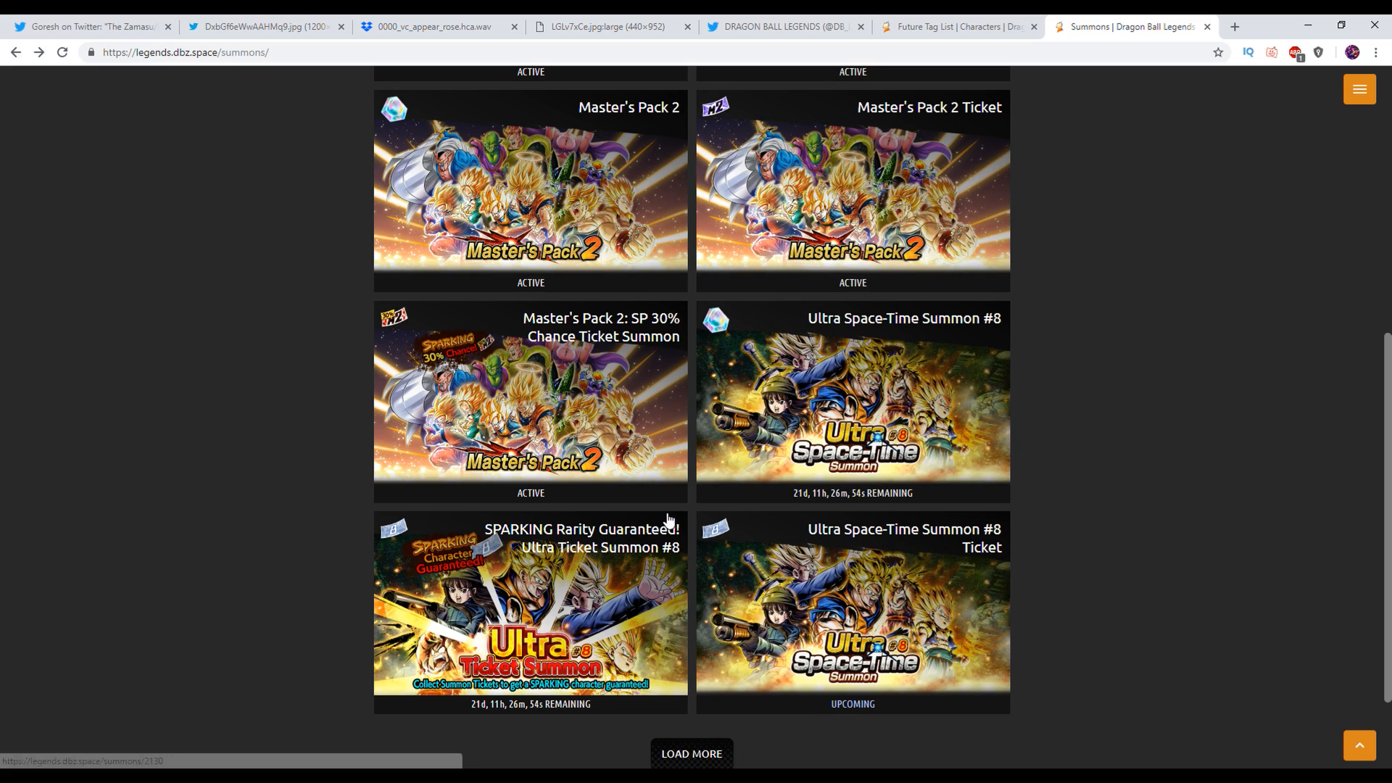
left_click(691, 753)
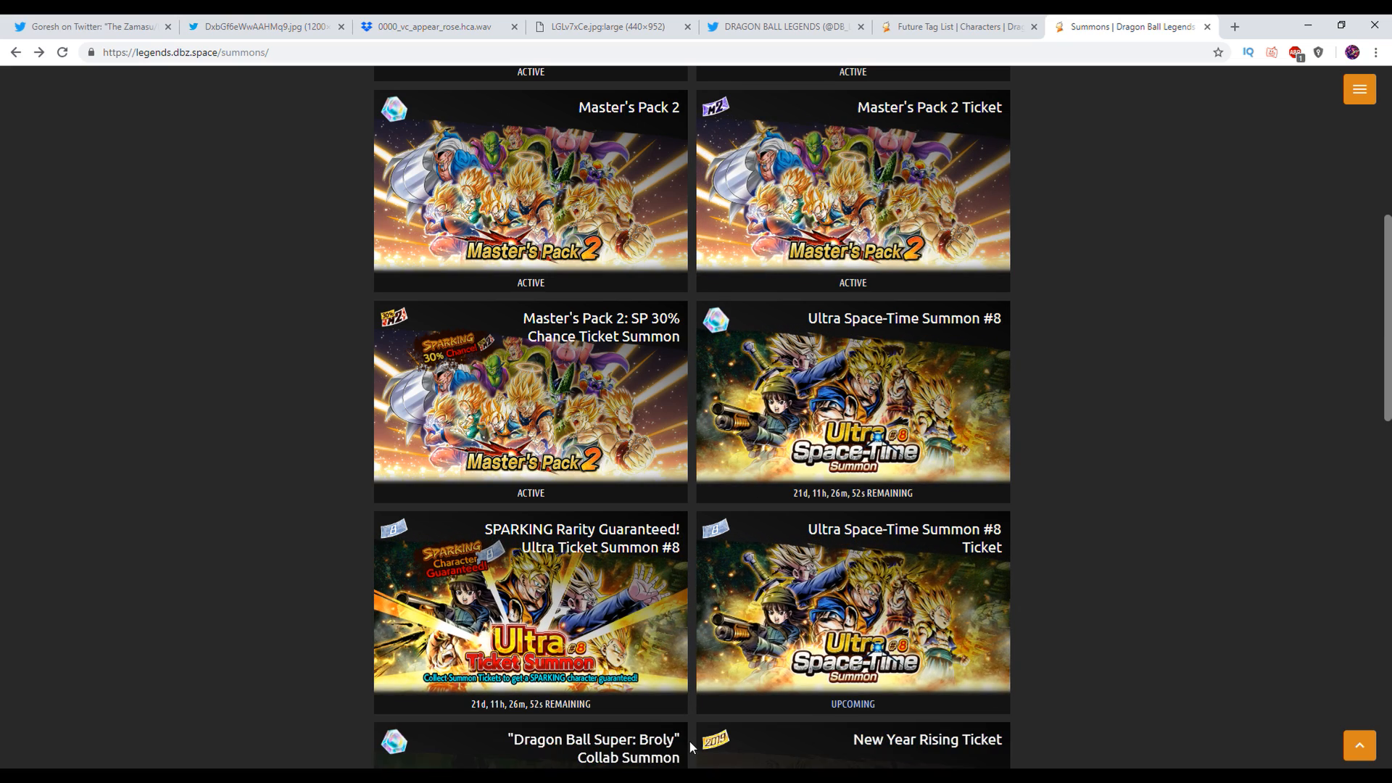
scroll("down", 3)
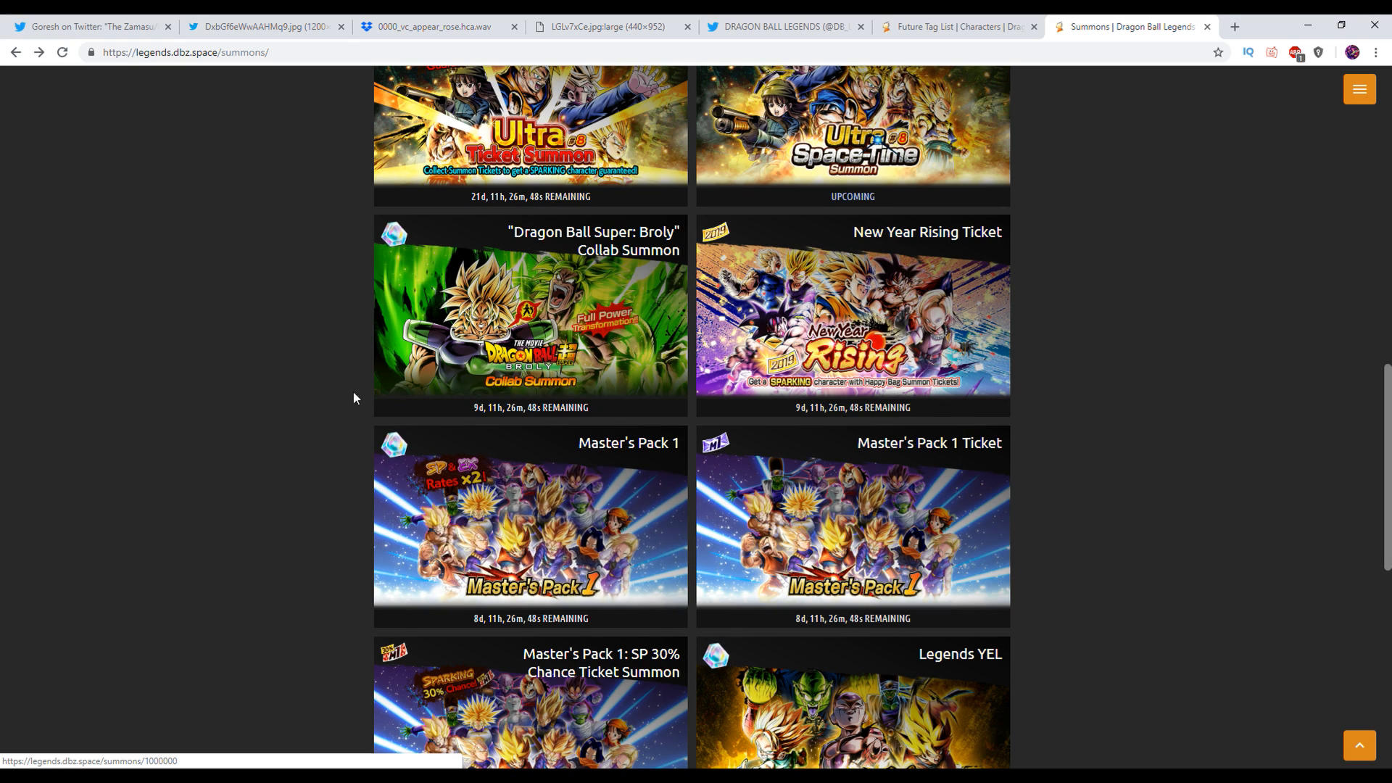
mouse_move(261, 350)
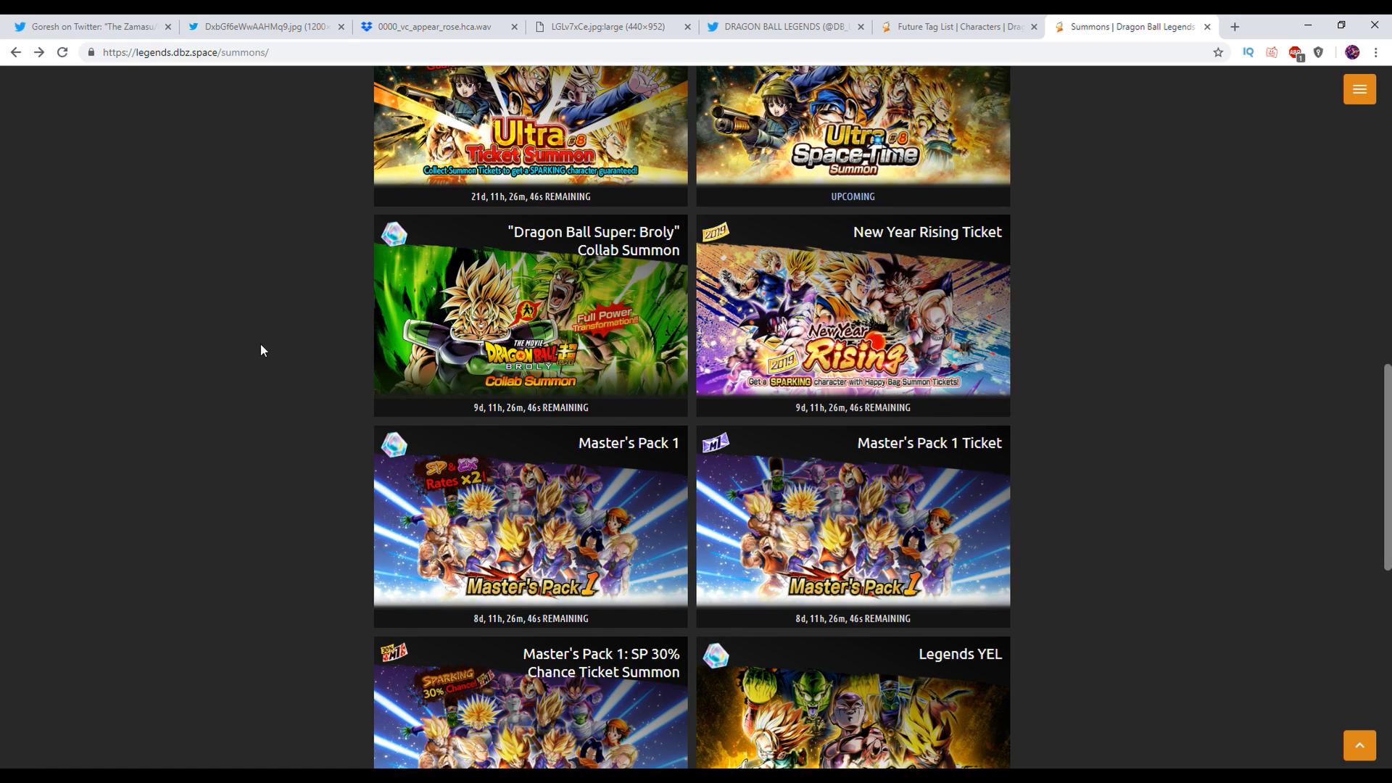
mouse_move(247, 328)
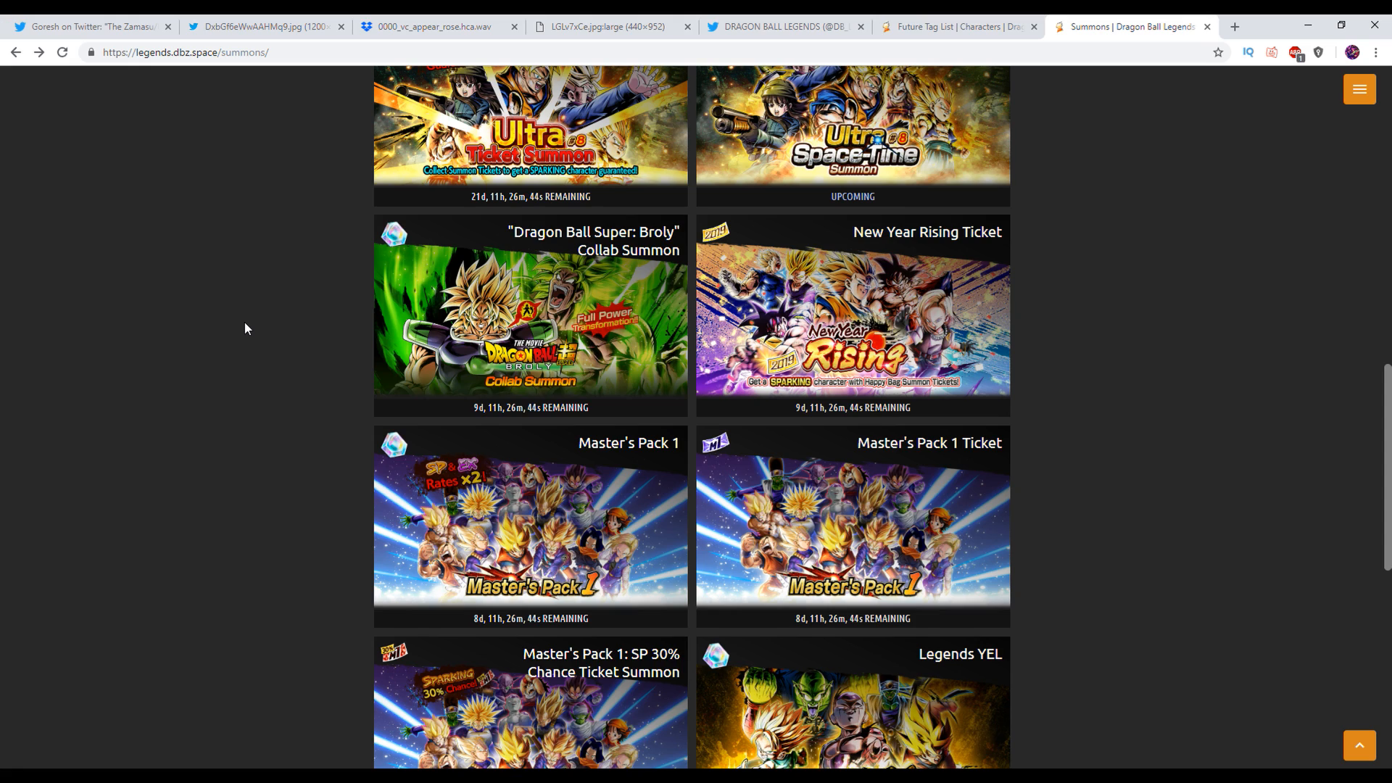
mouse_move(234, 317)
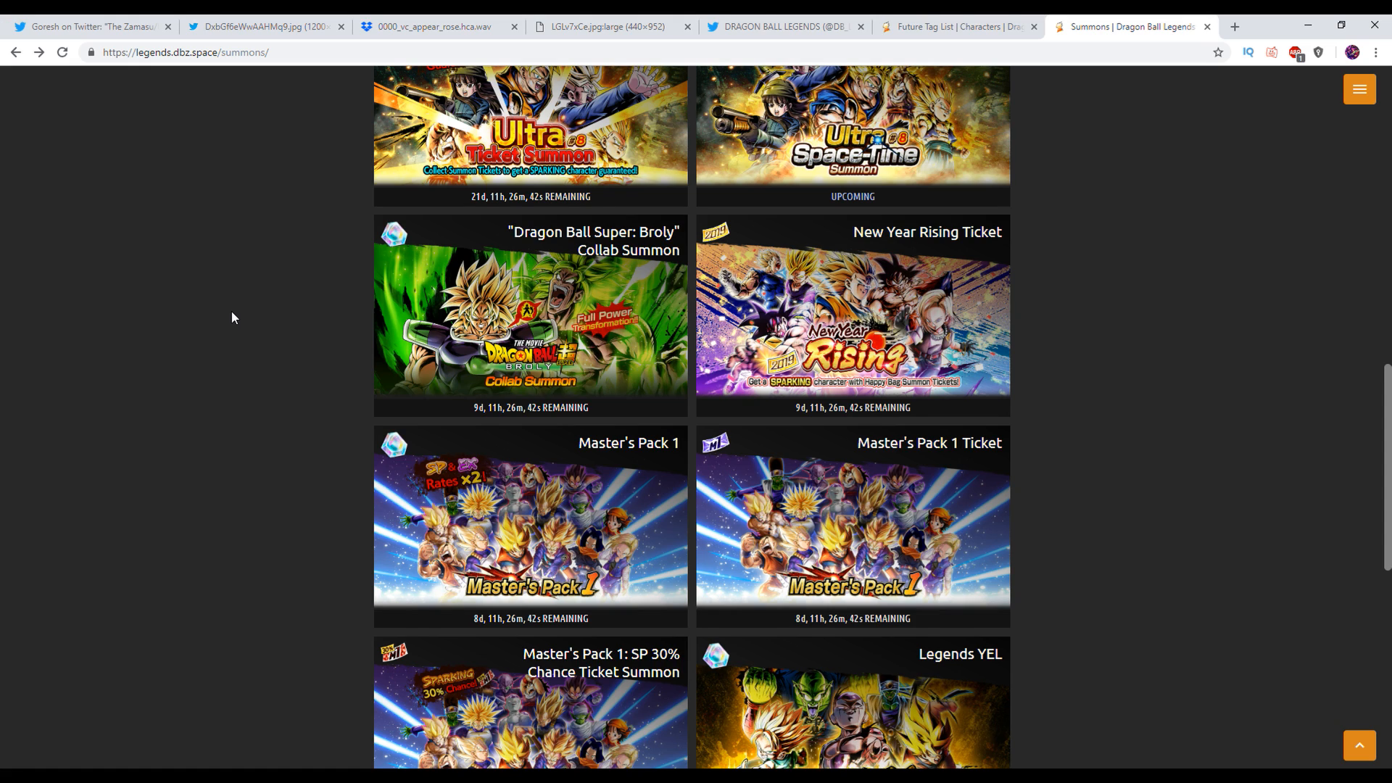
mouse_move(195, 312)
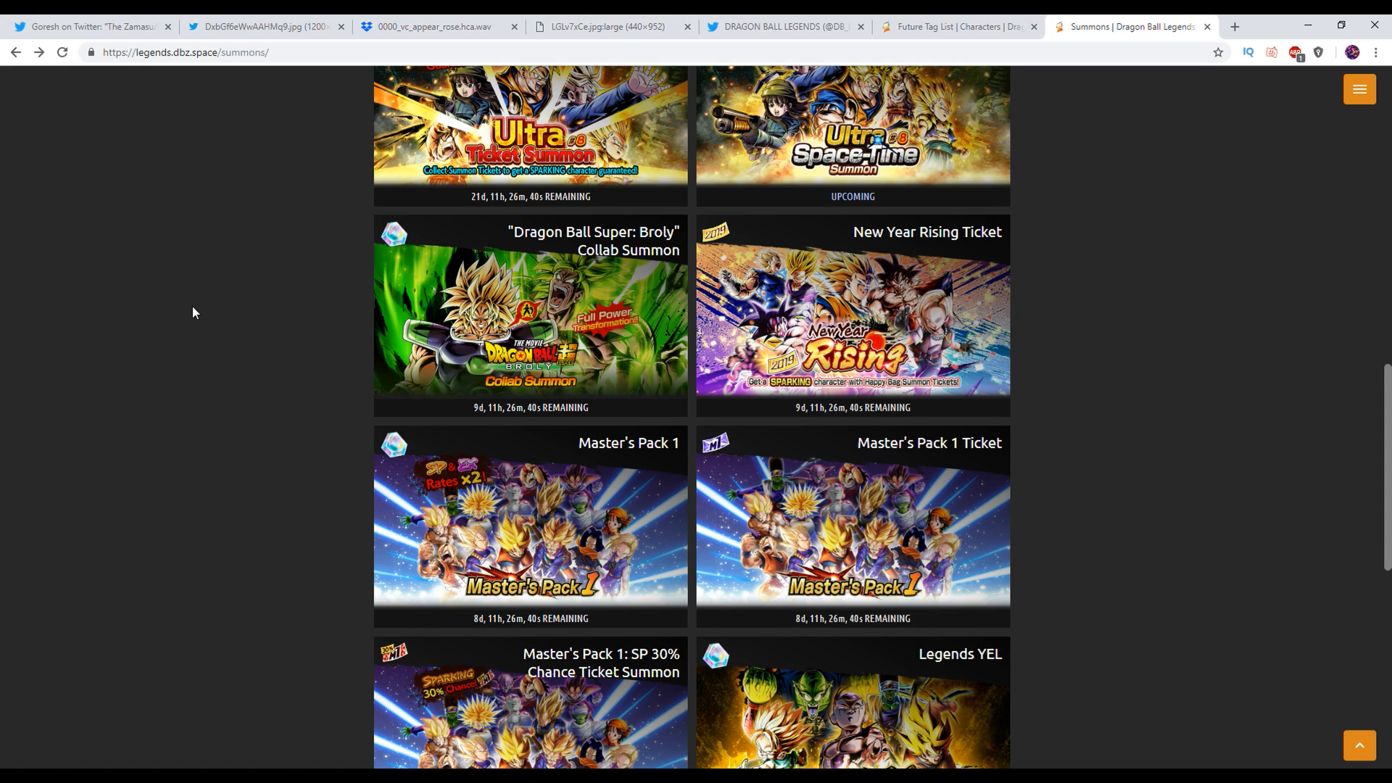
Step: Play the 0000_vc_appear_rose.hca.wav voice clip on Dropbox, then close its tab
left_click(435, 26)
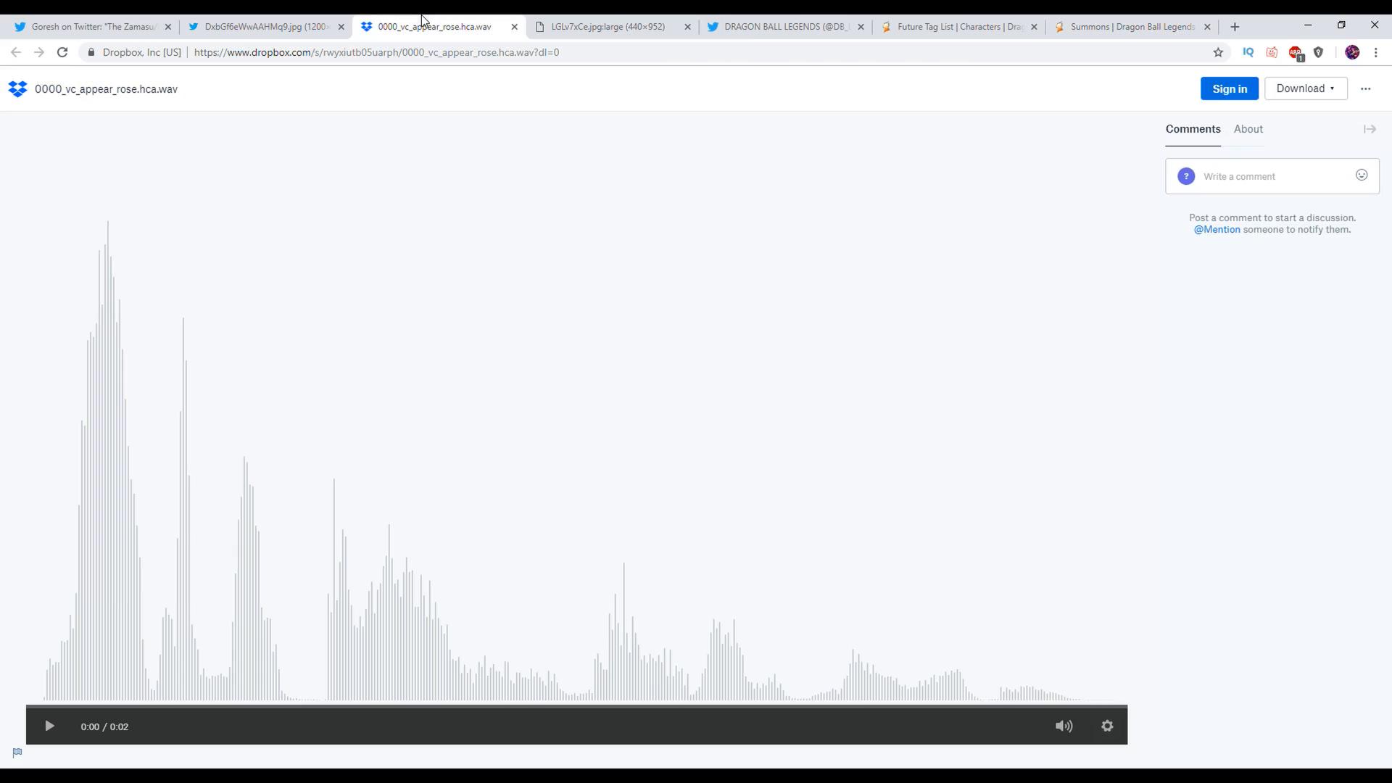
mouse_move(91, 554)
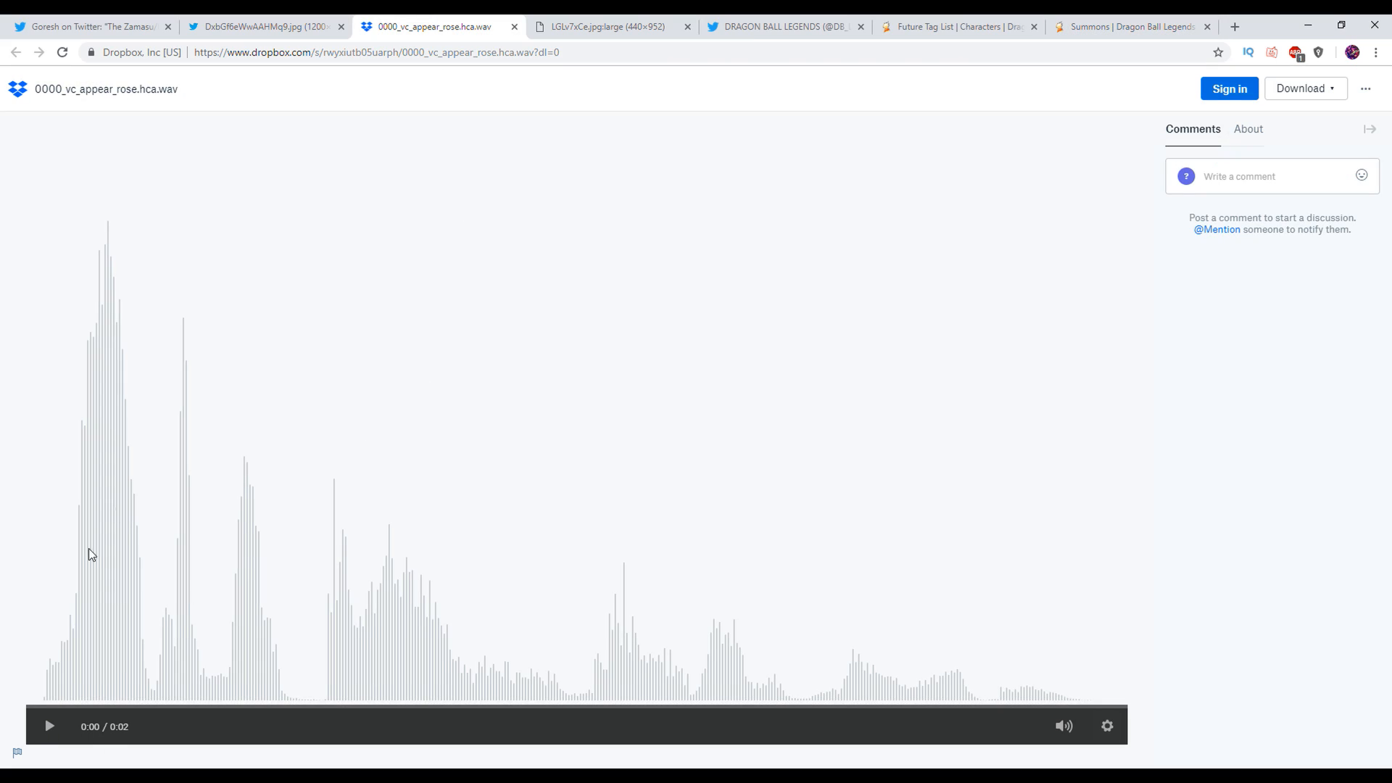
mouse_move(320, 462)
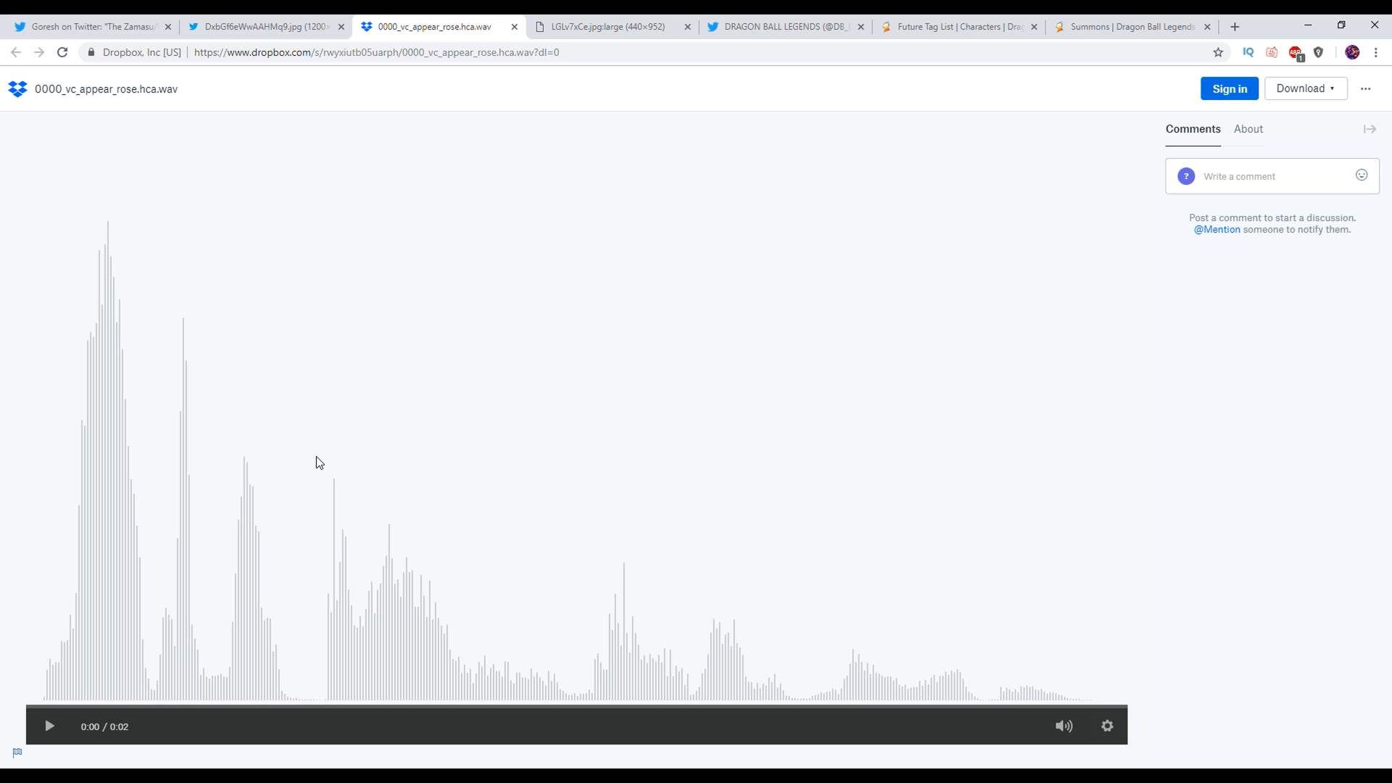
mouse_move(312, 463)
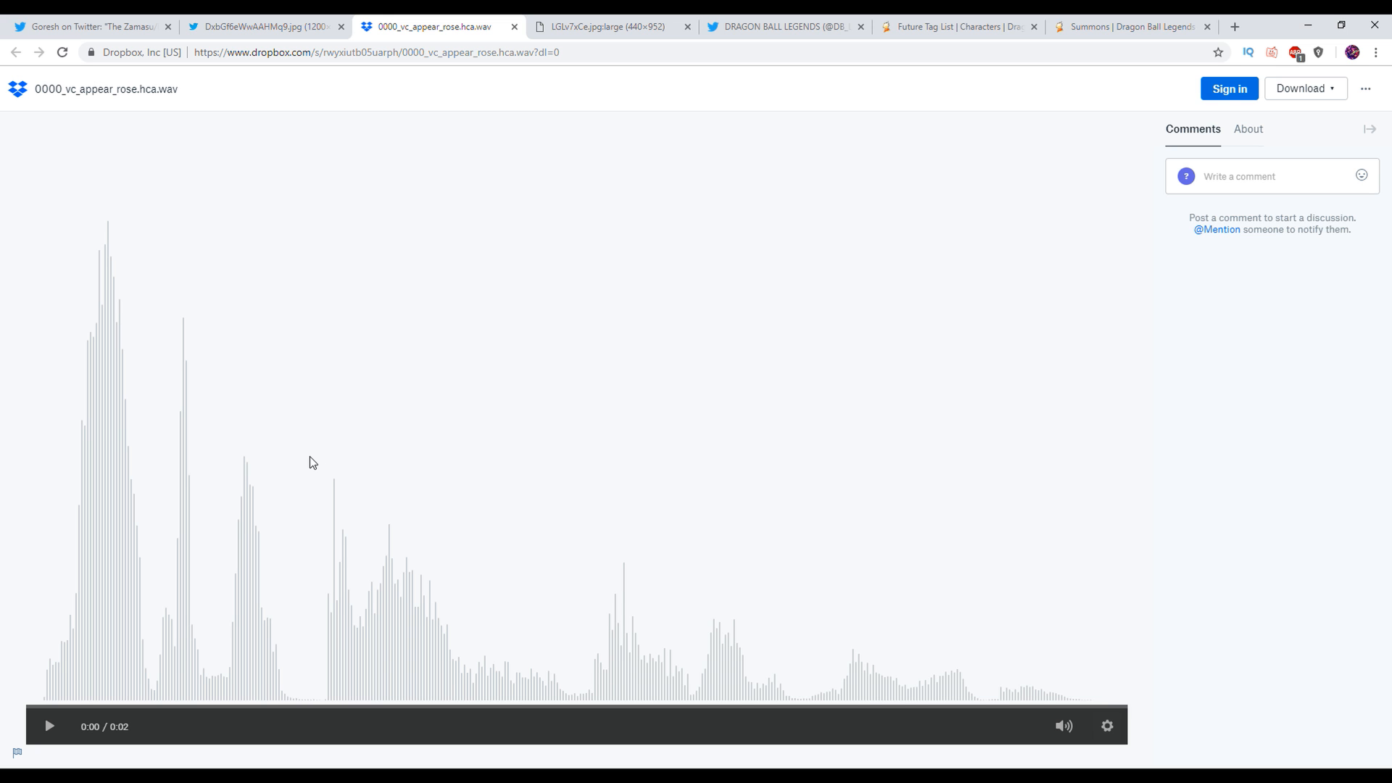
mouse_move(48, 689)
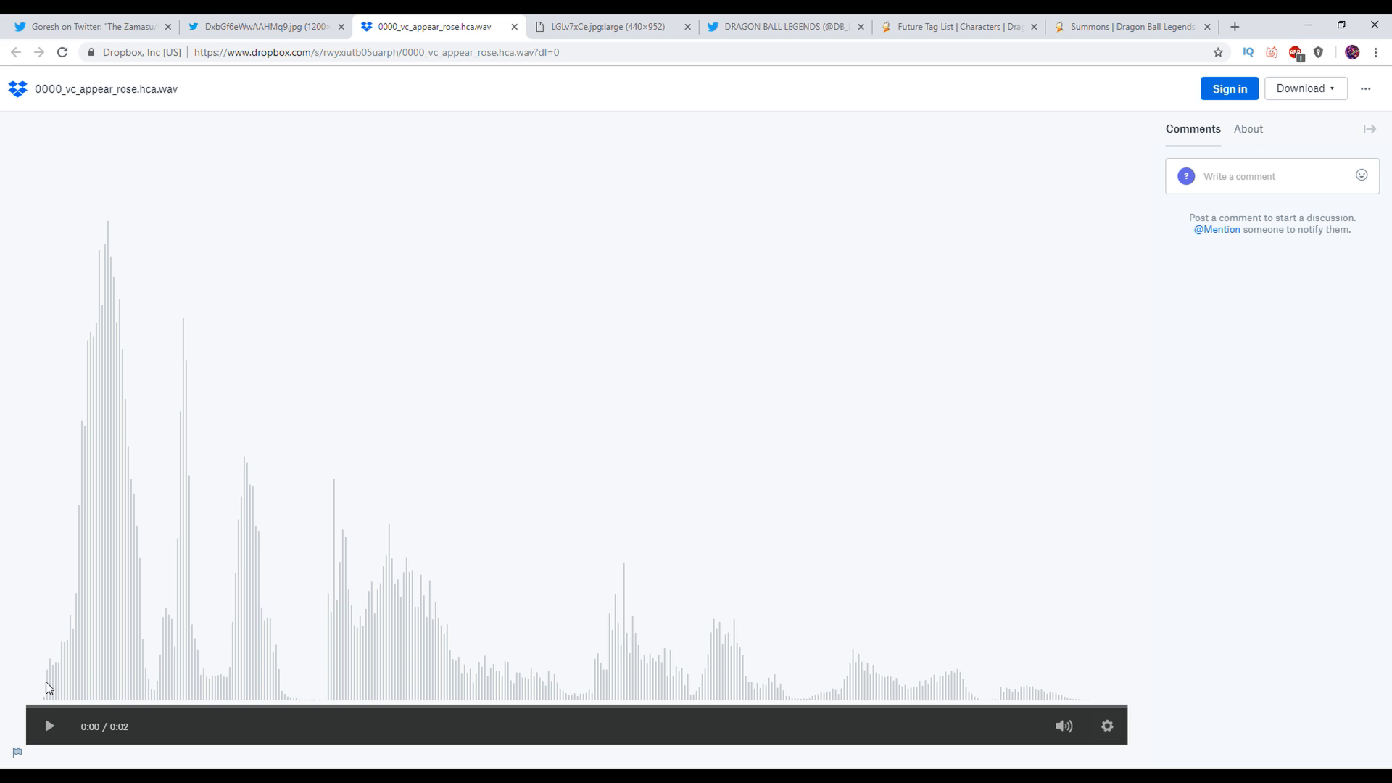
left_click(49, 726)
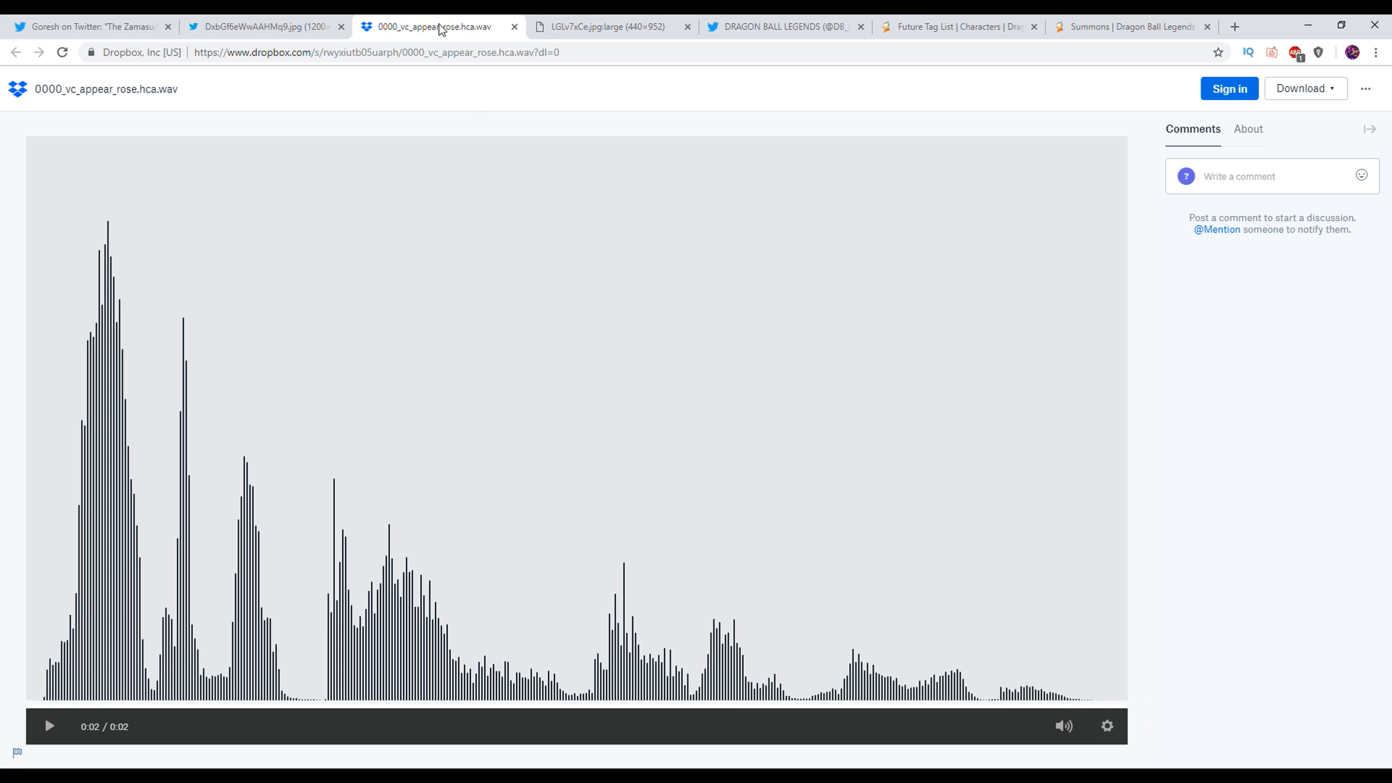
left_click(514, 26)
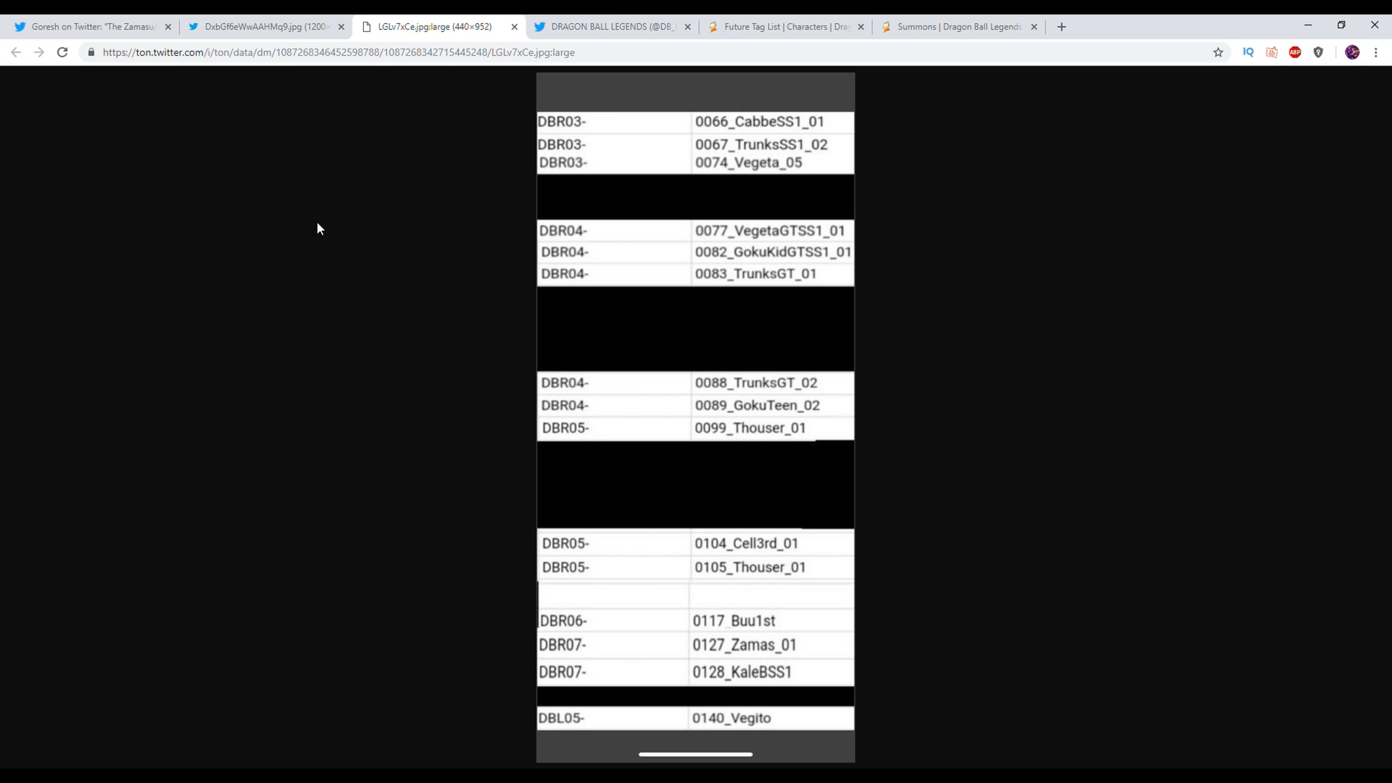
mouse_move(724, 446)
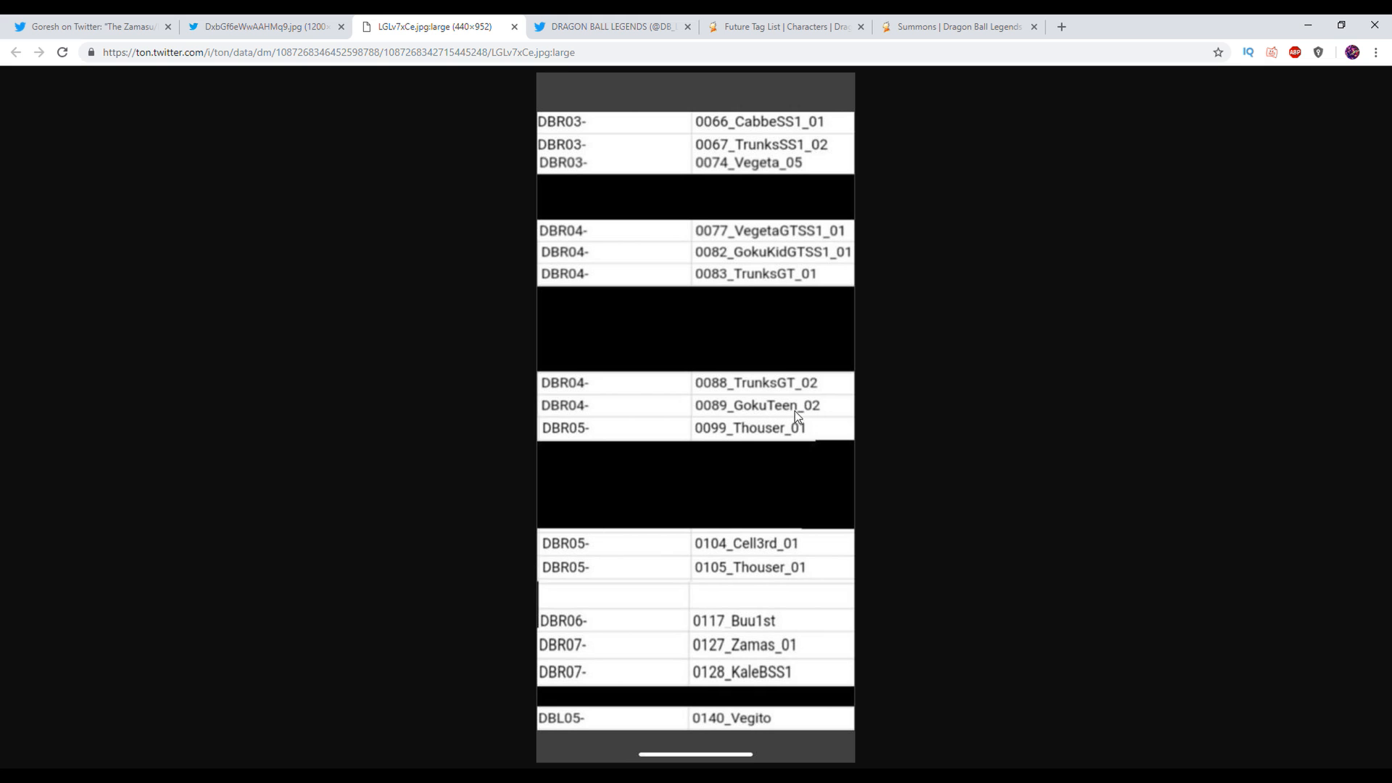
mouse_move(884, 399)
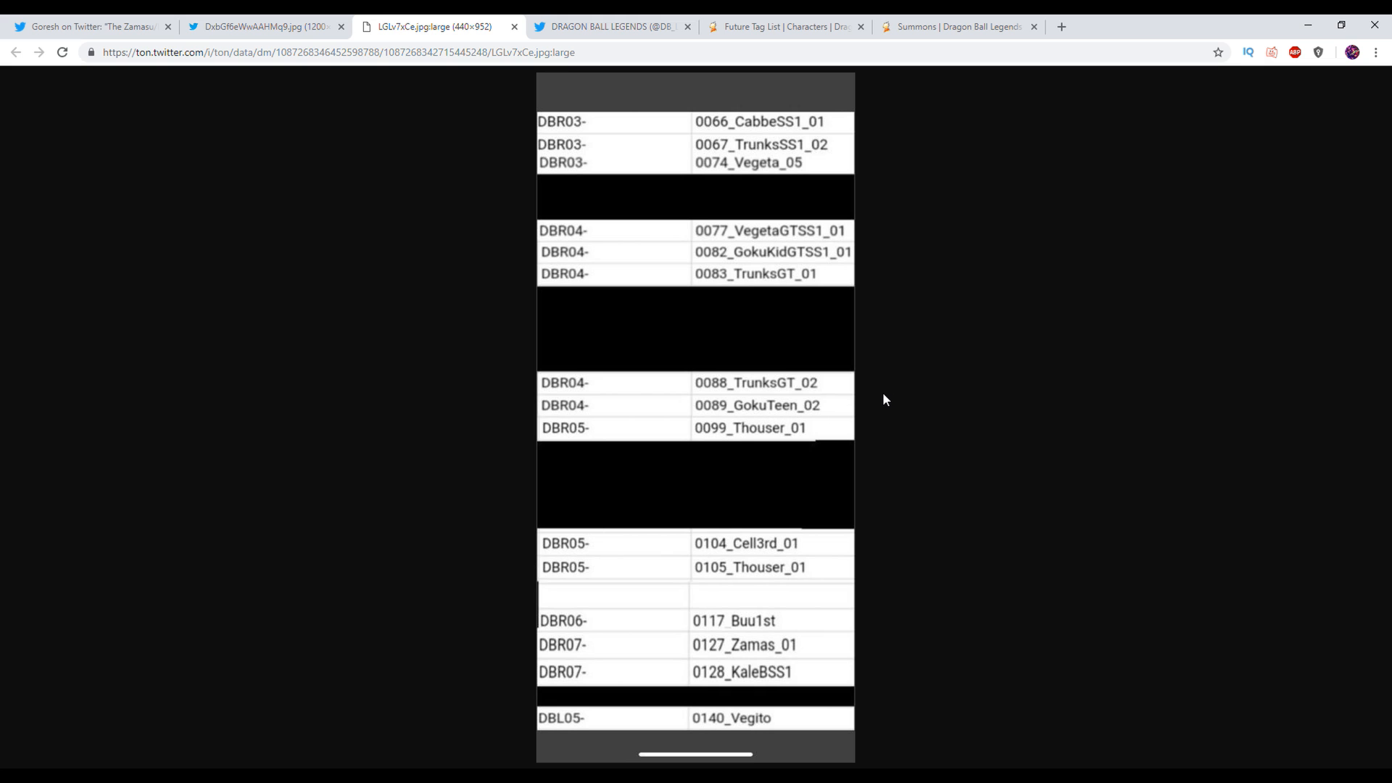
mouse_move(732, 465)
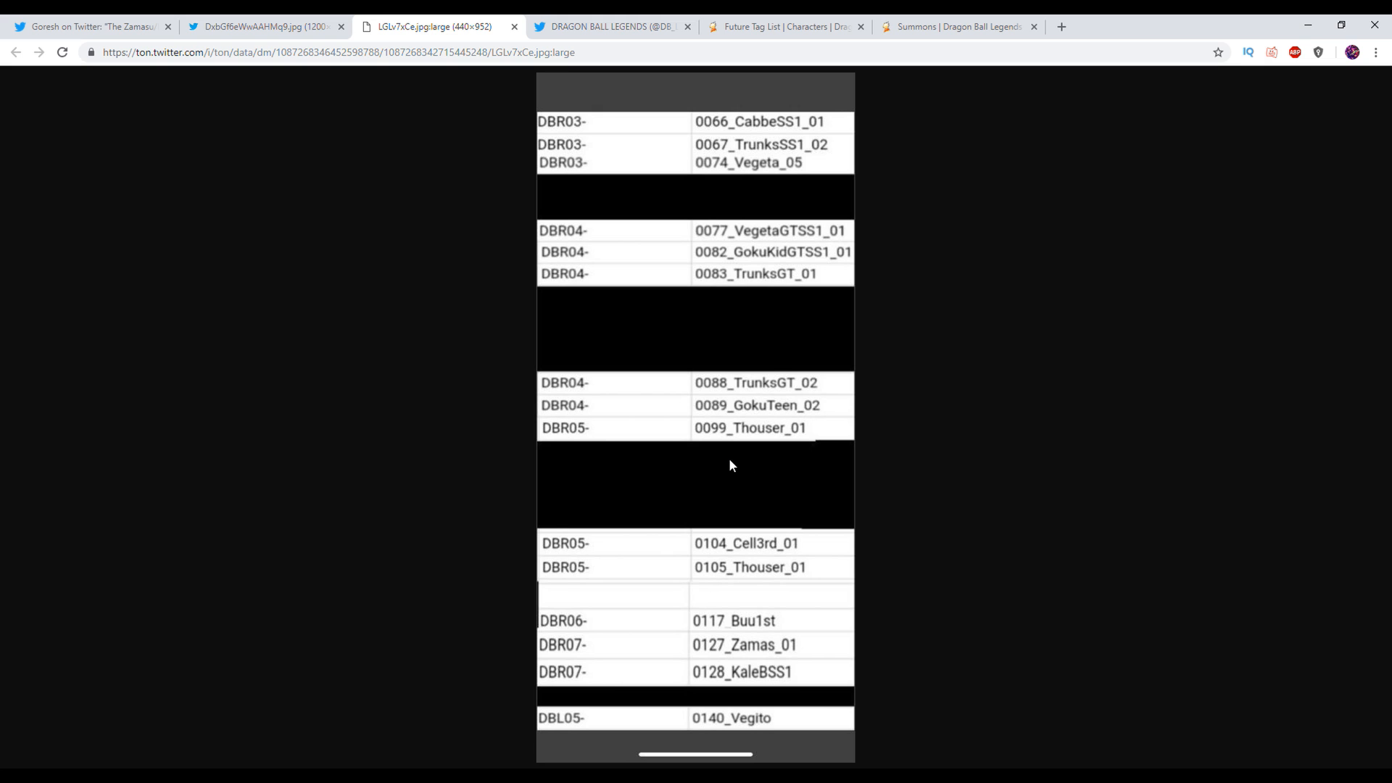
mouse_move(858, 557)
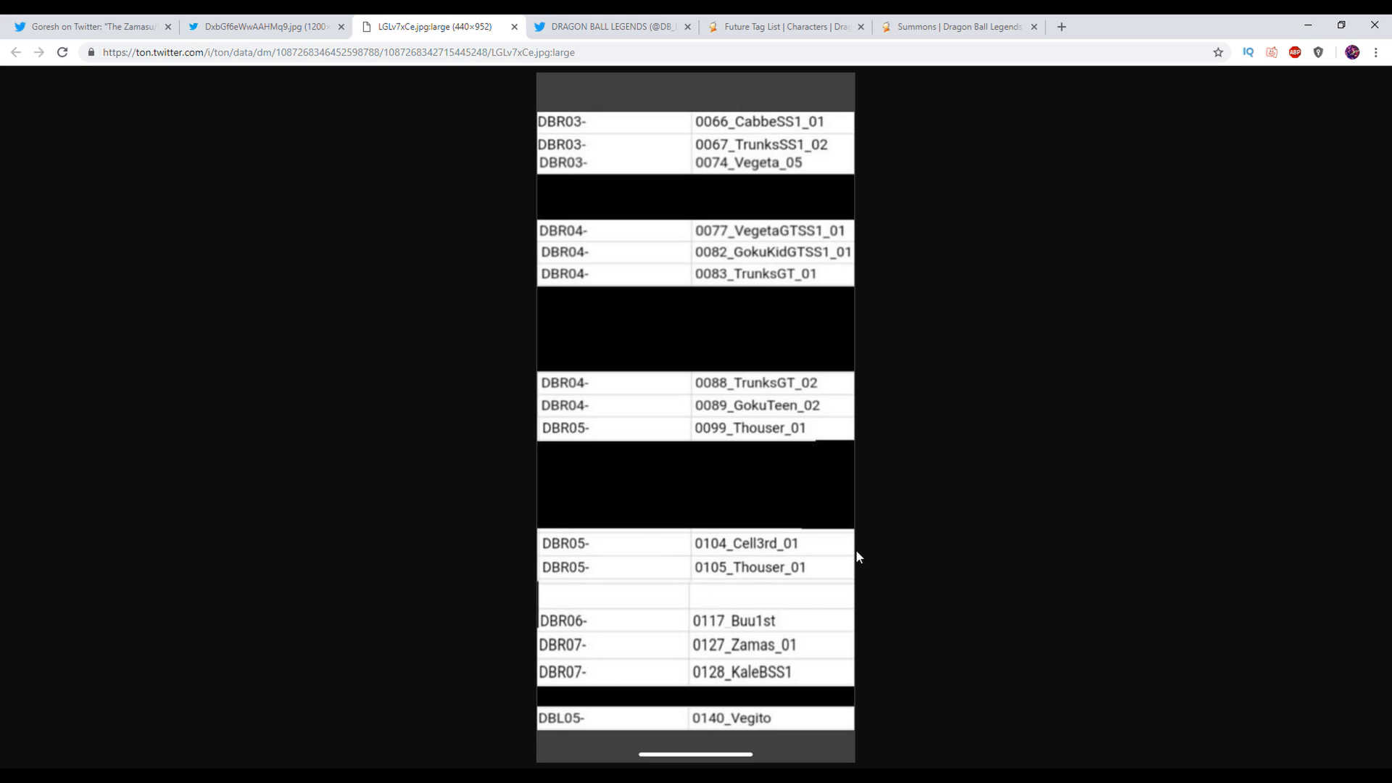
mouse_move(774, 561)
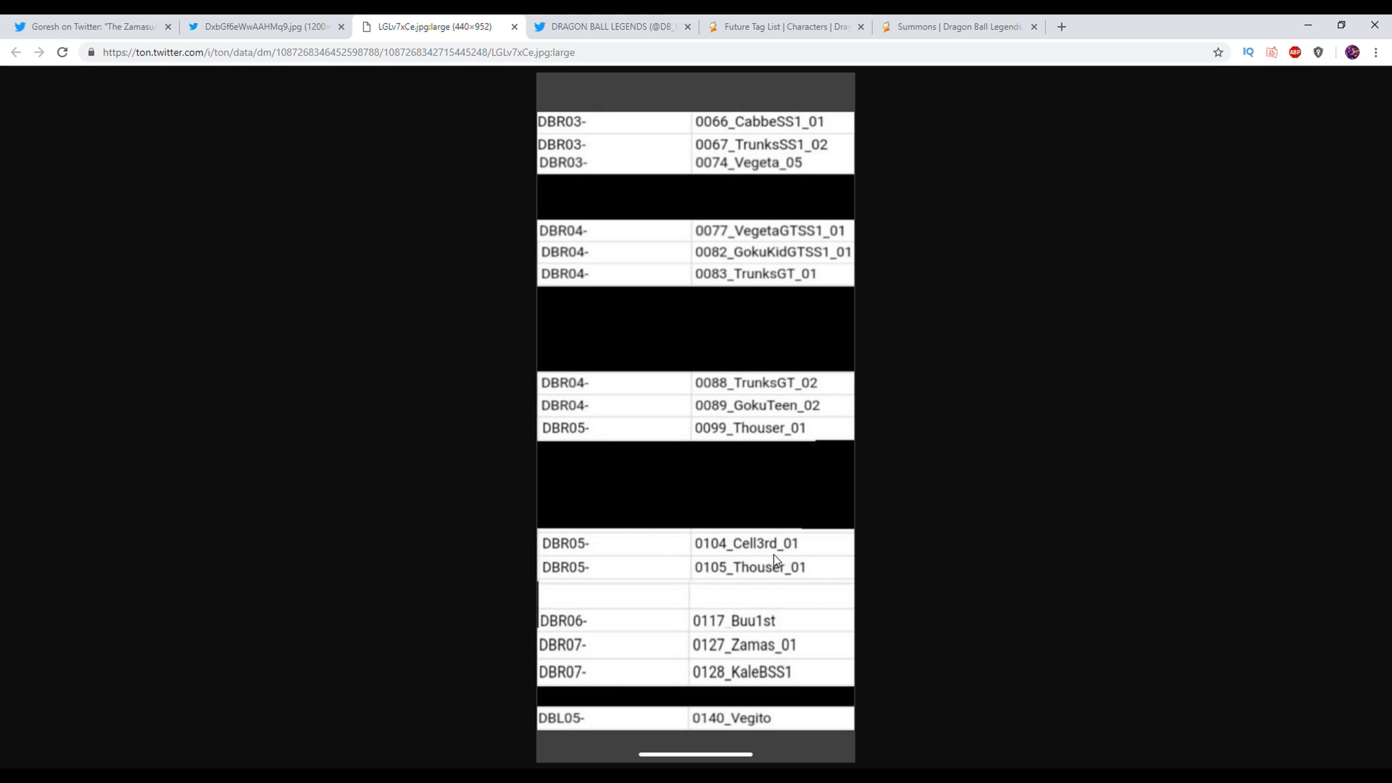
mouse_move(842, 545)
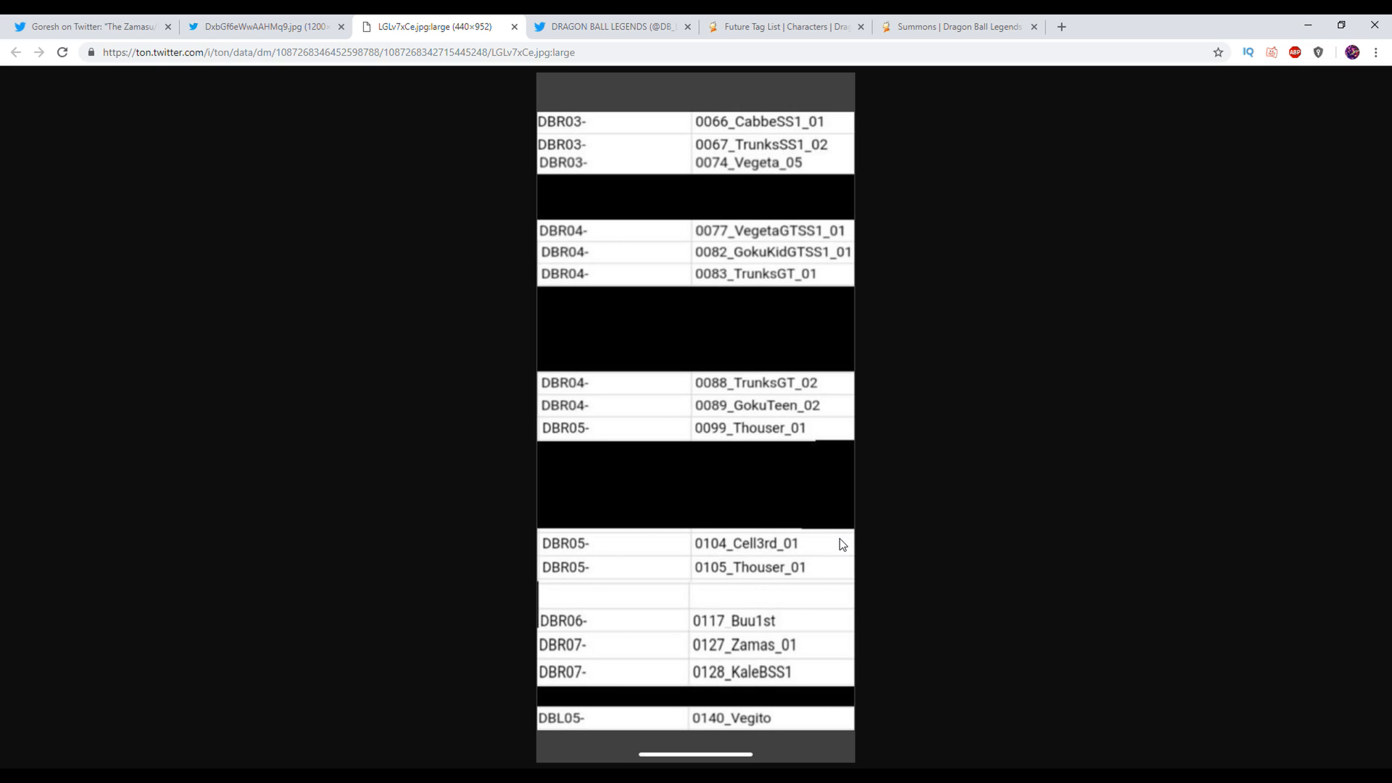
mouse_move(782, 572)
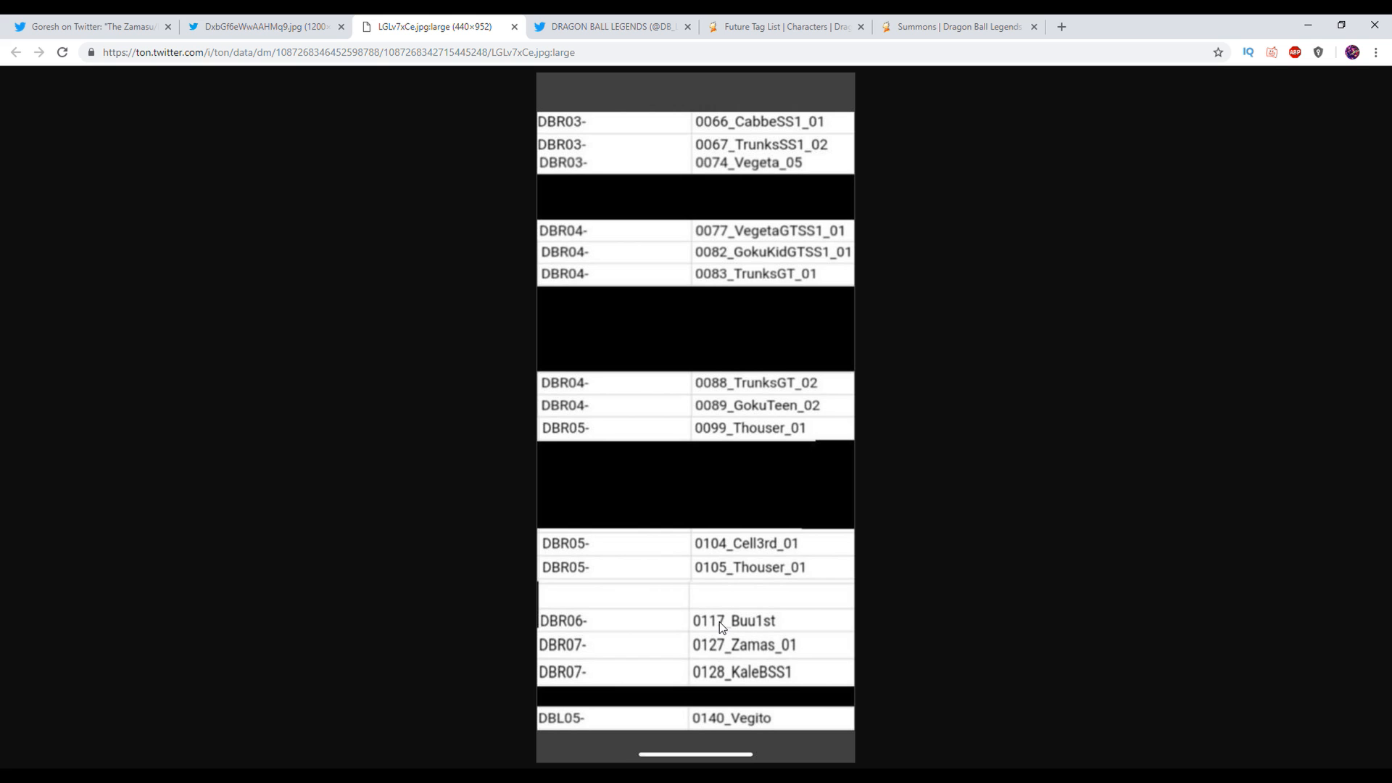
mouse_move(727, 561)
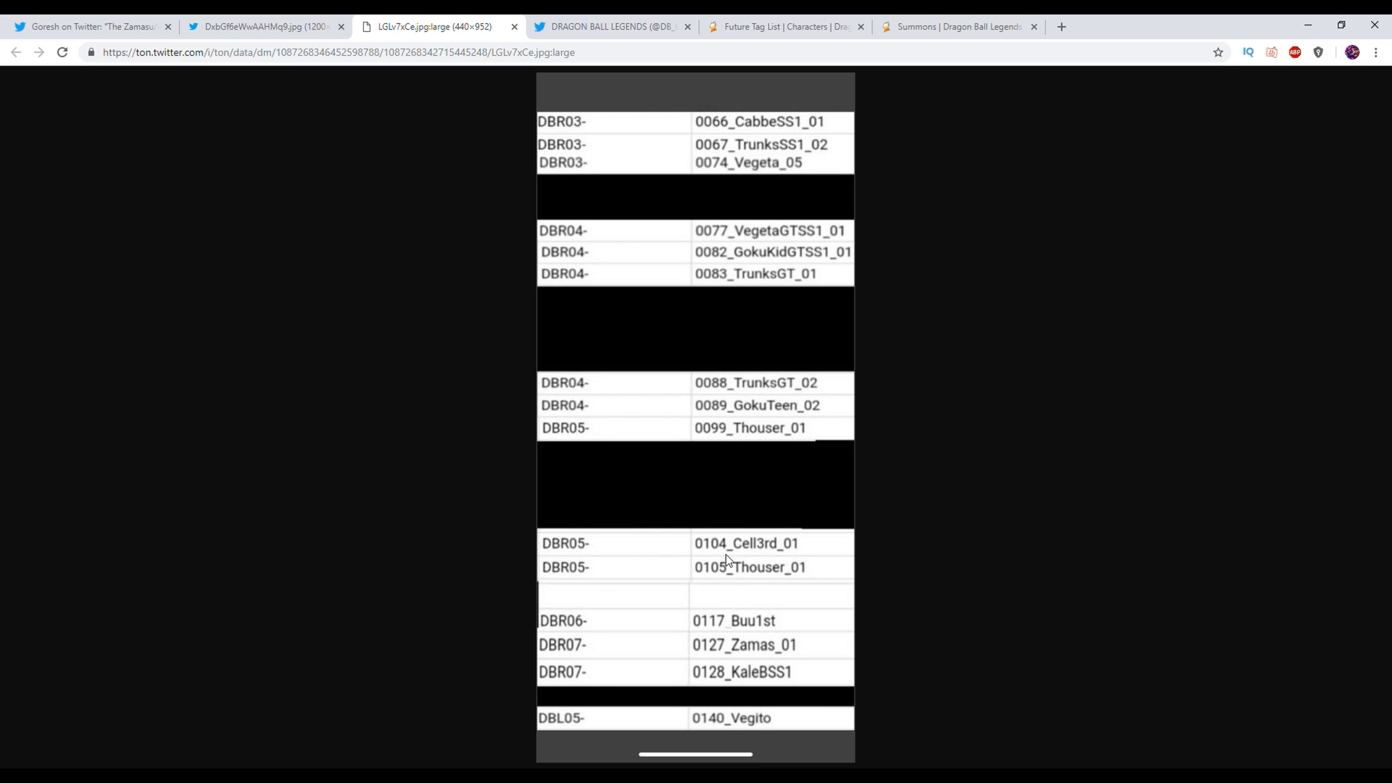
mouse_move(892, 382)
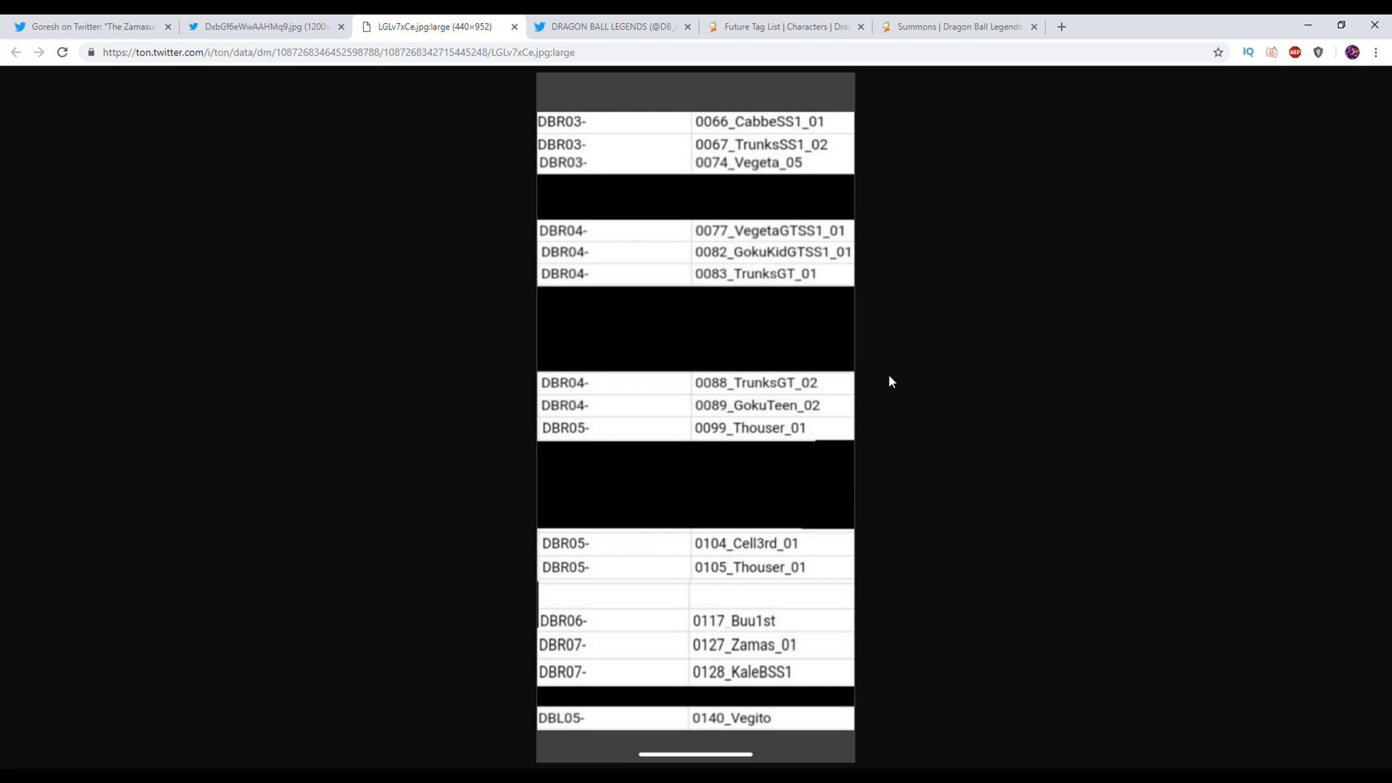
mouse_move(817, 662)
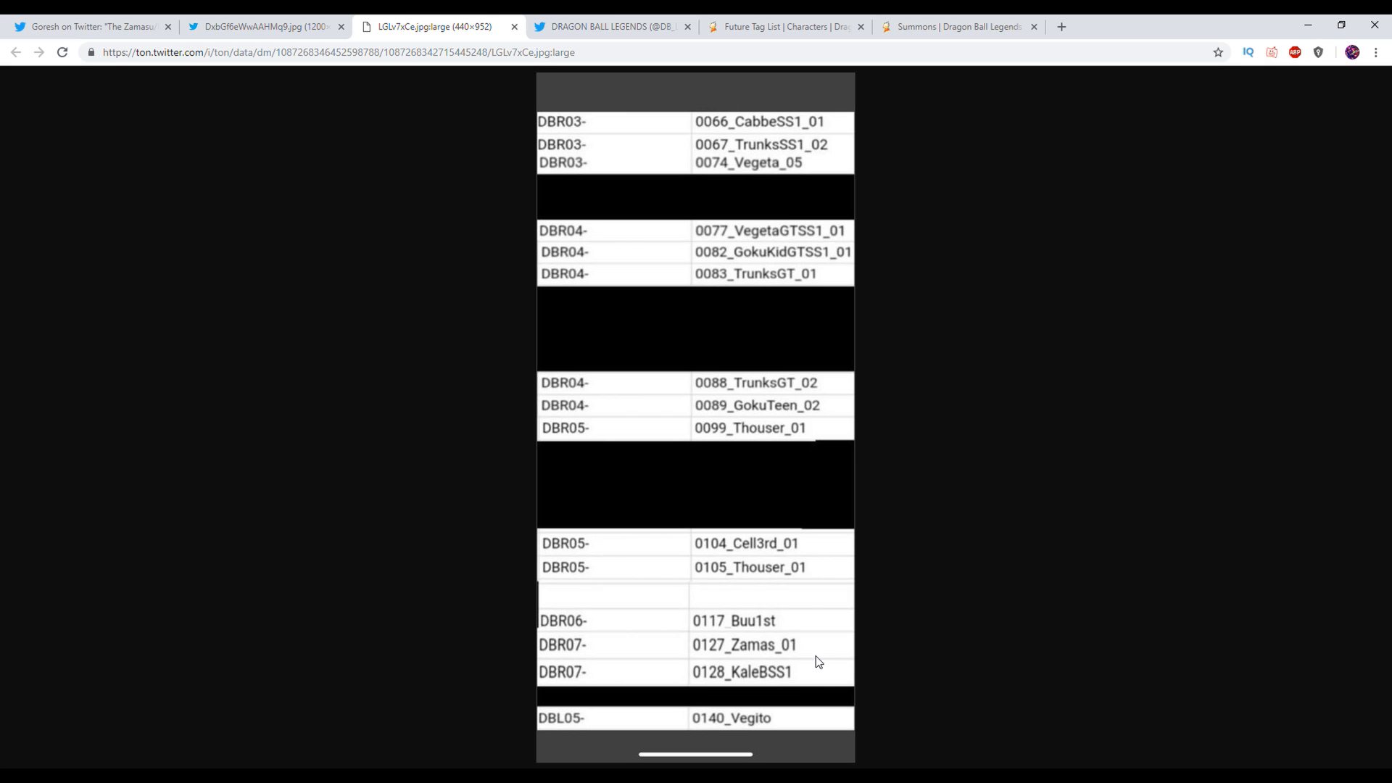
mouse_move(709, 691)
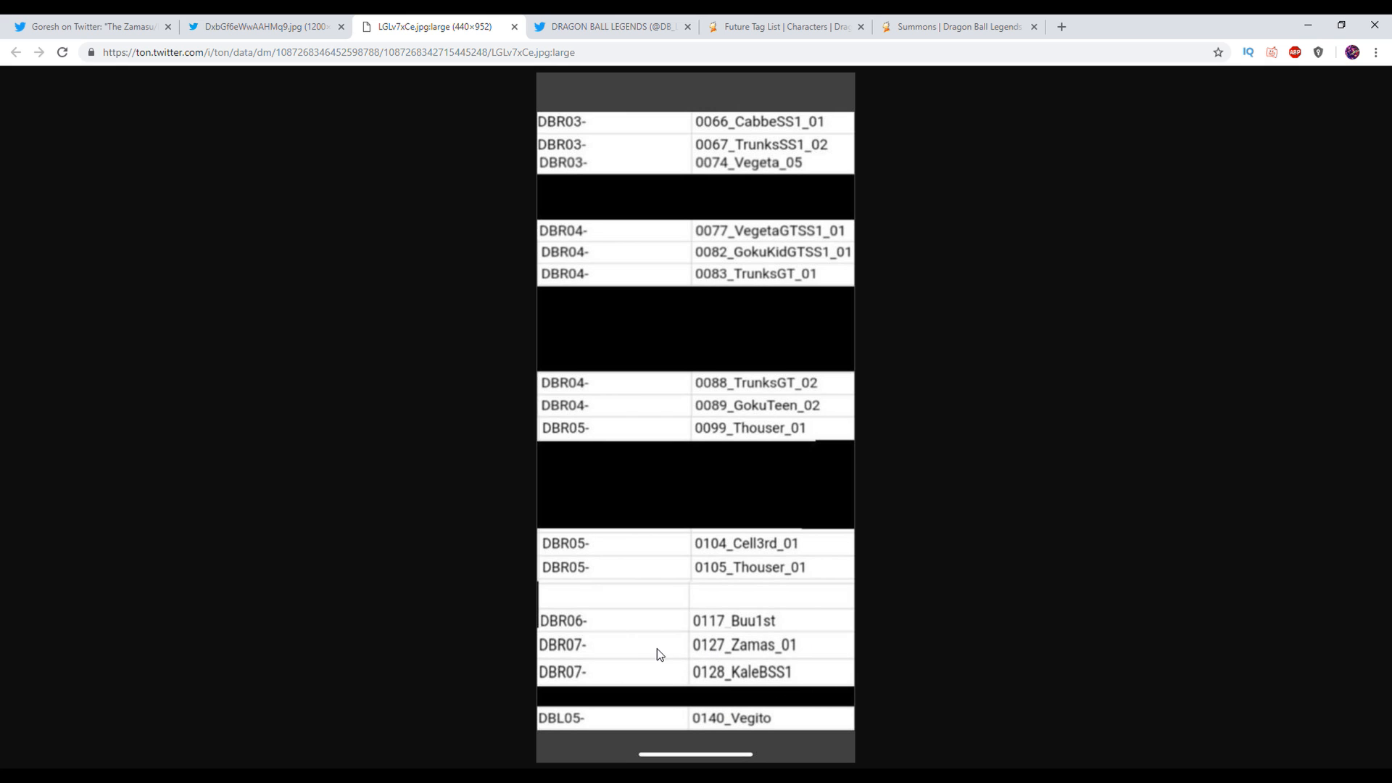
mouse_move(899, 711)
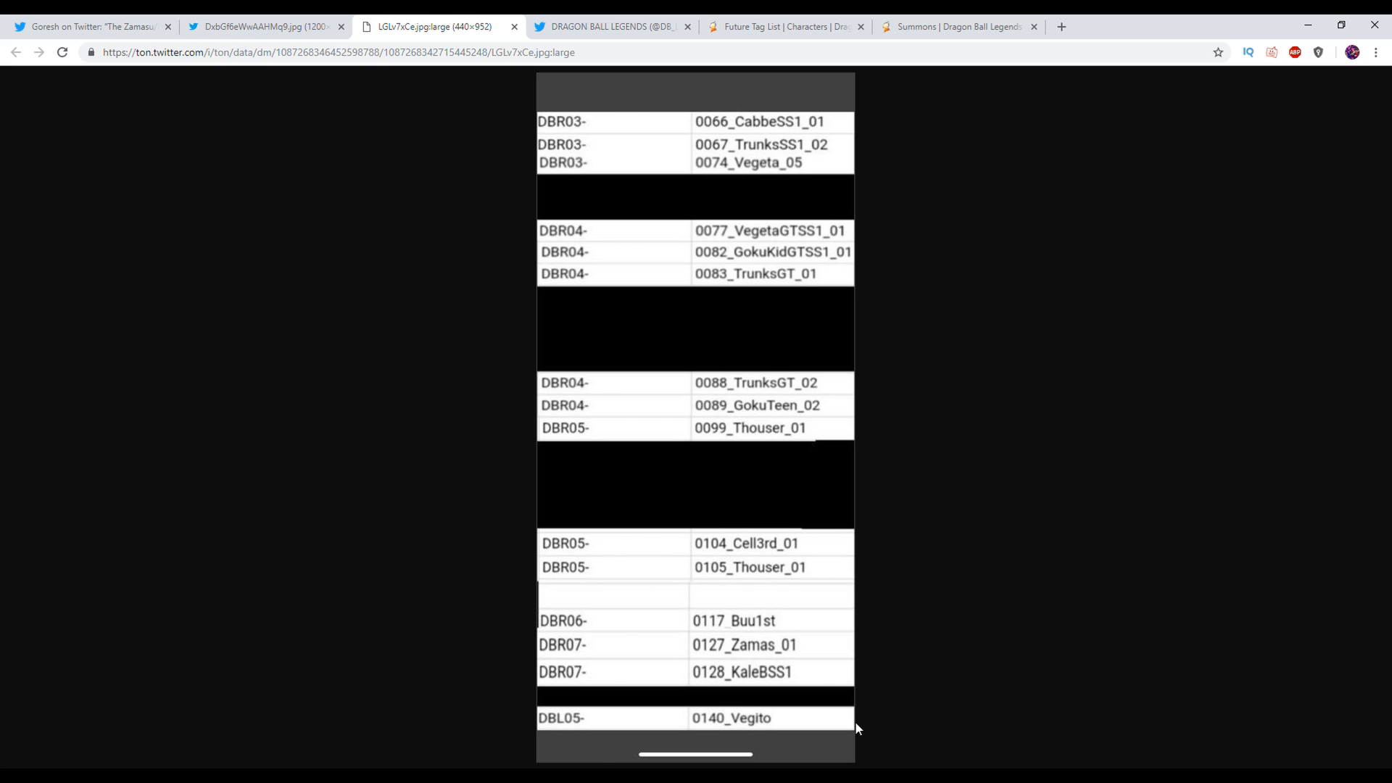
mouse_move(610, 169)
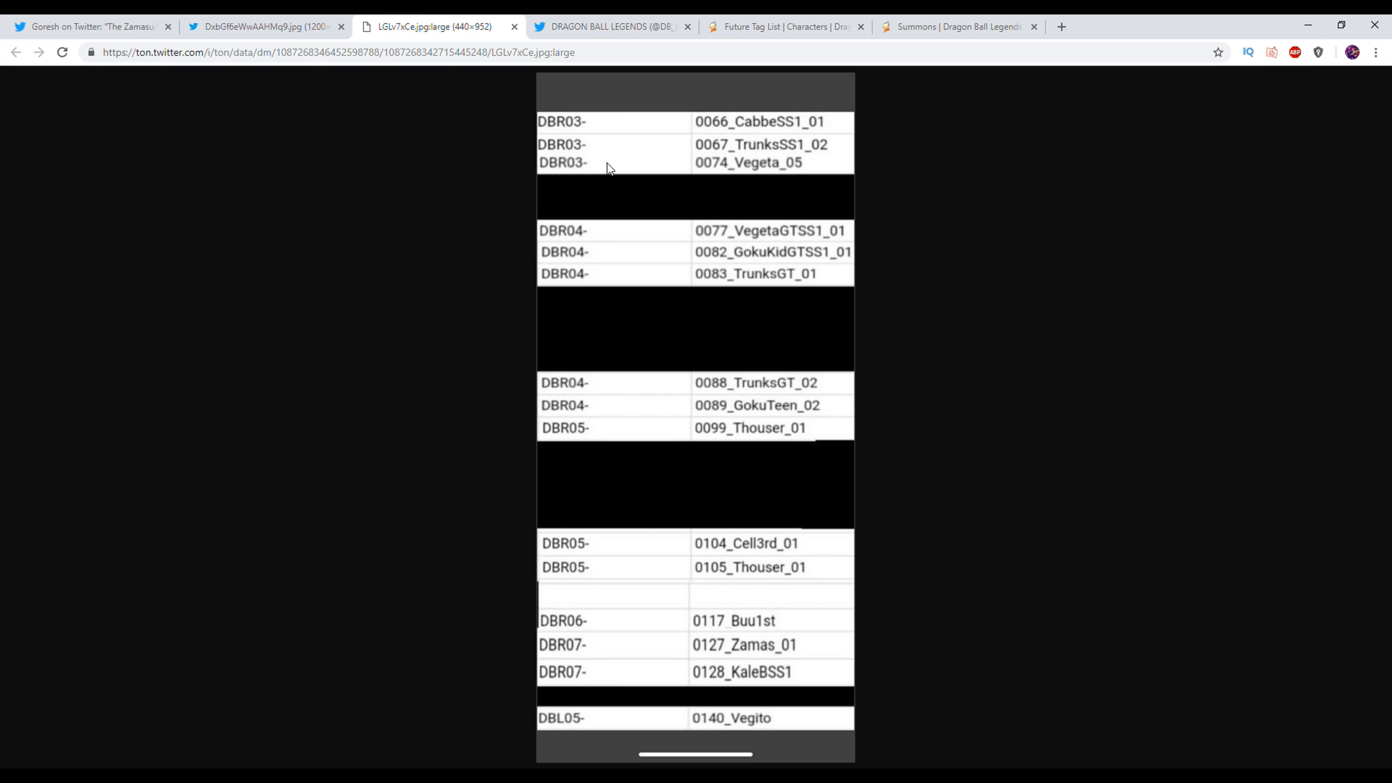
Step: Browse down the DBZ Space summons list, including the Ultra Space-Time Summon #8 banners
left_click(954, 26)
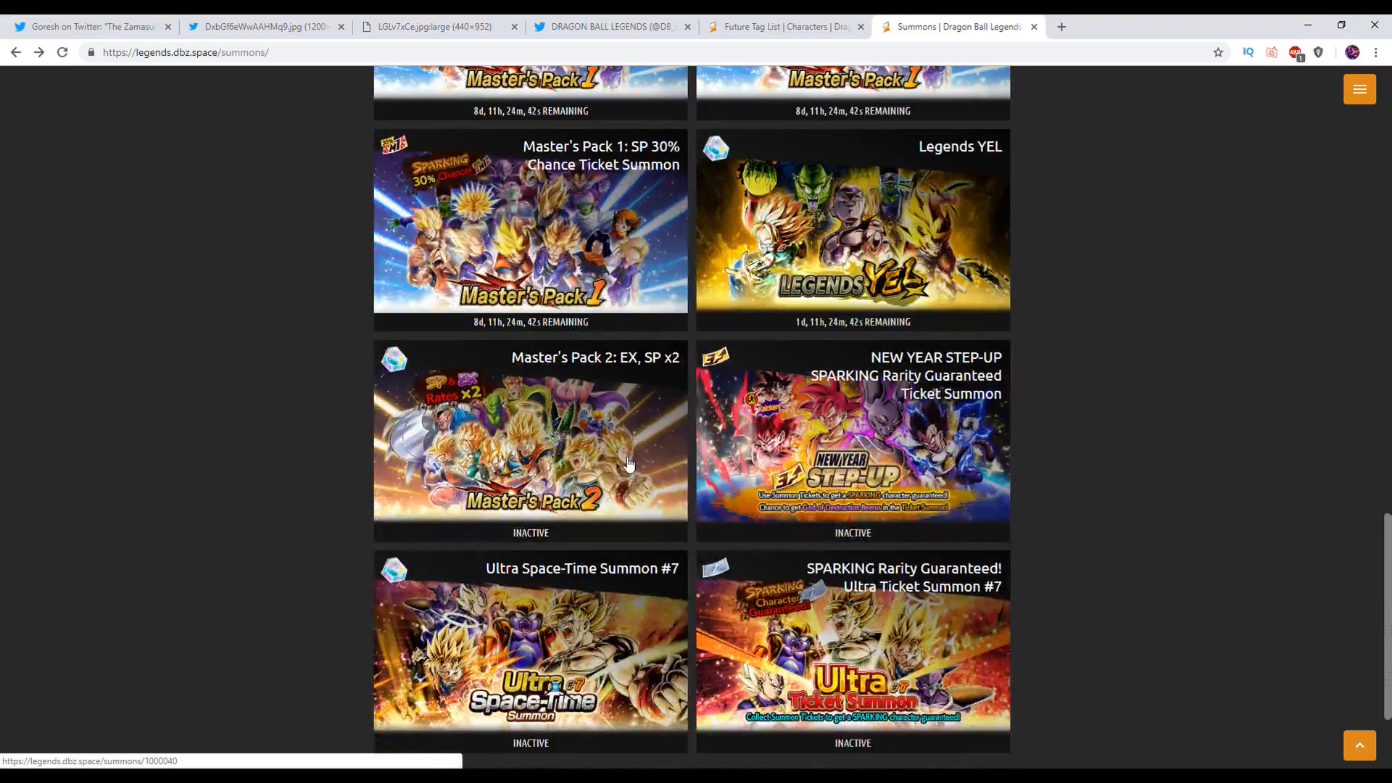
scroll("down", 3)
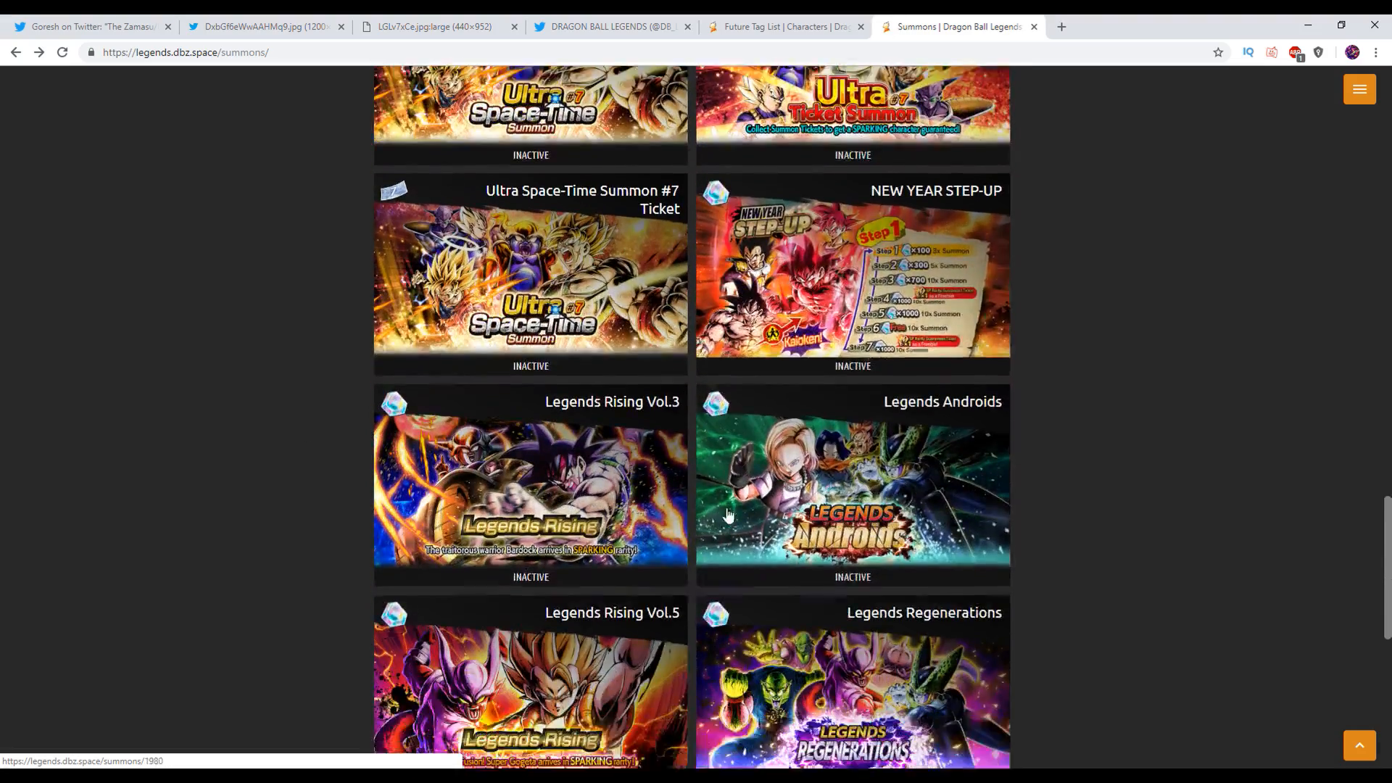
scroll("down", 3)
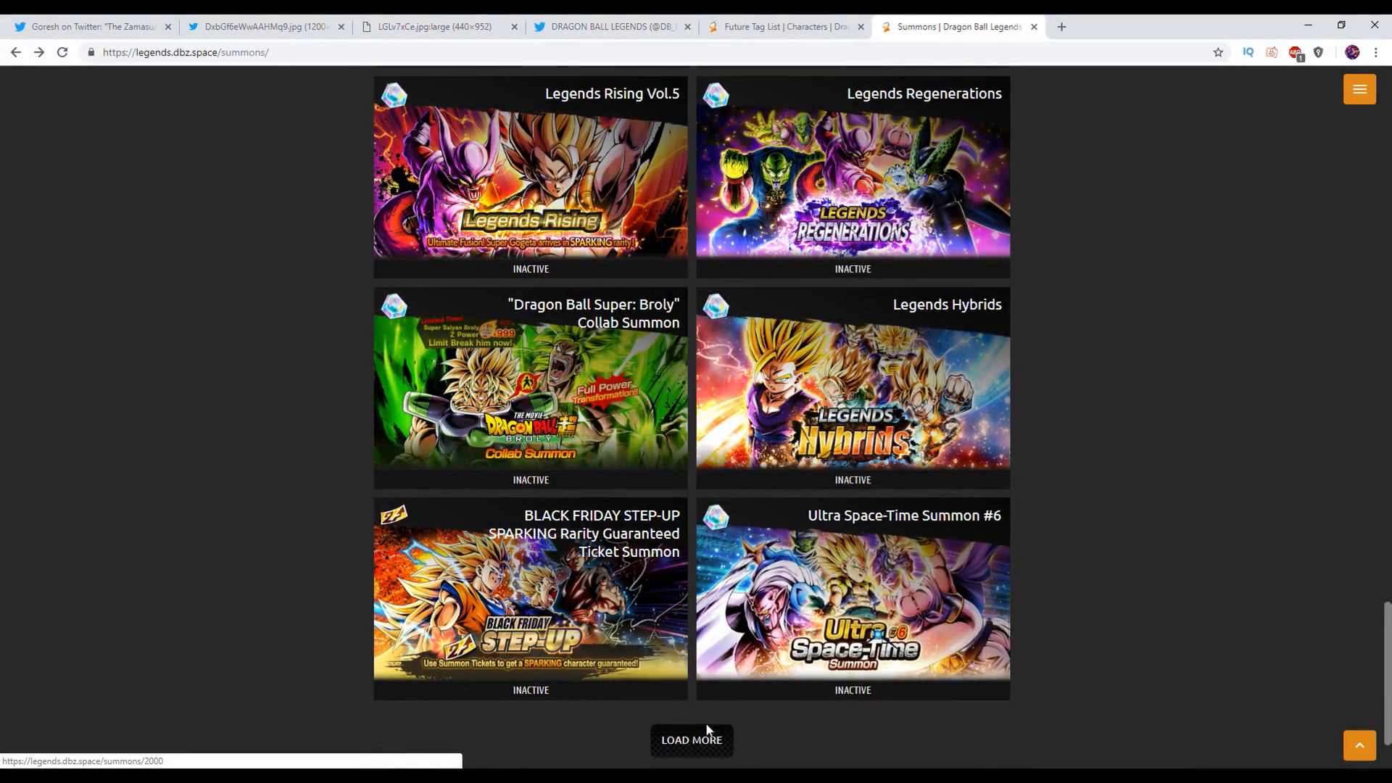
scroll("down", 3)
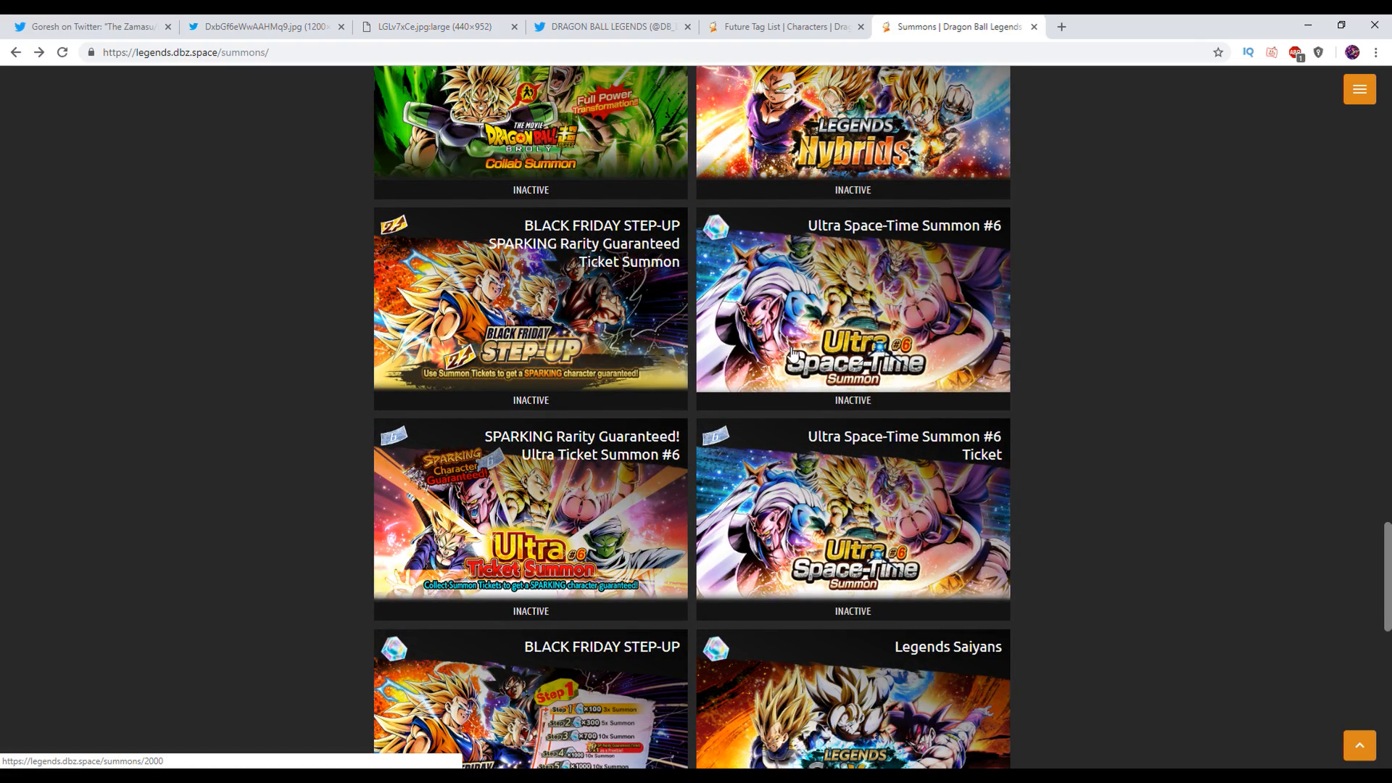
scroll("down", 3)
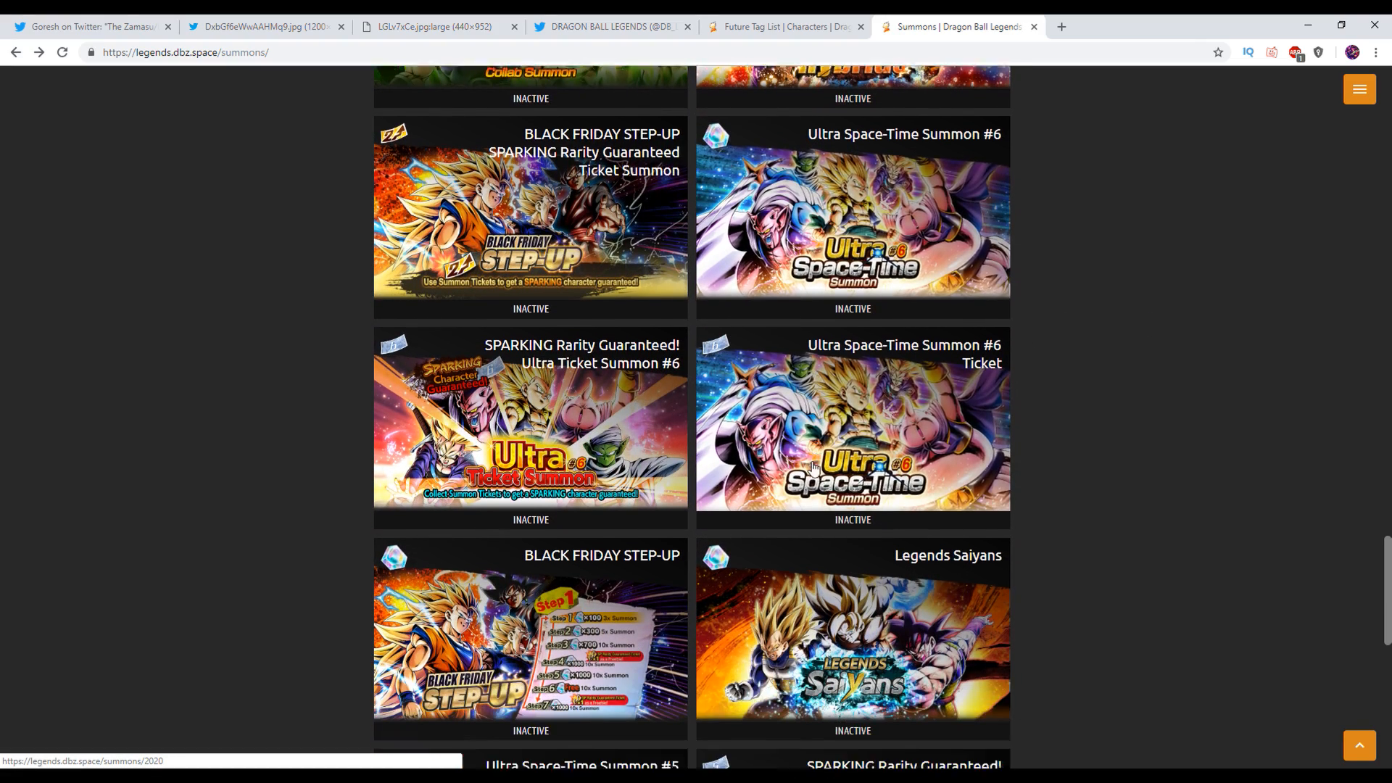
scroll("down", 3)
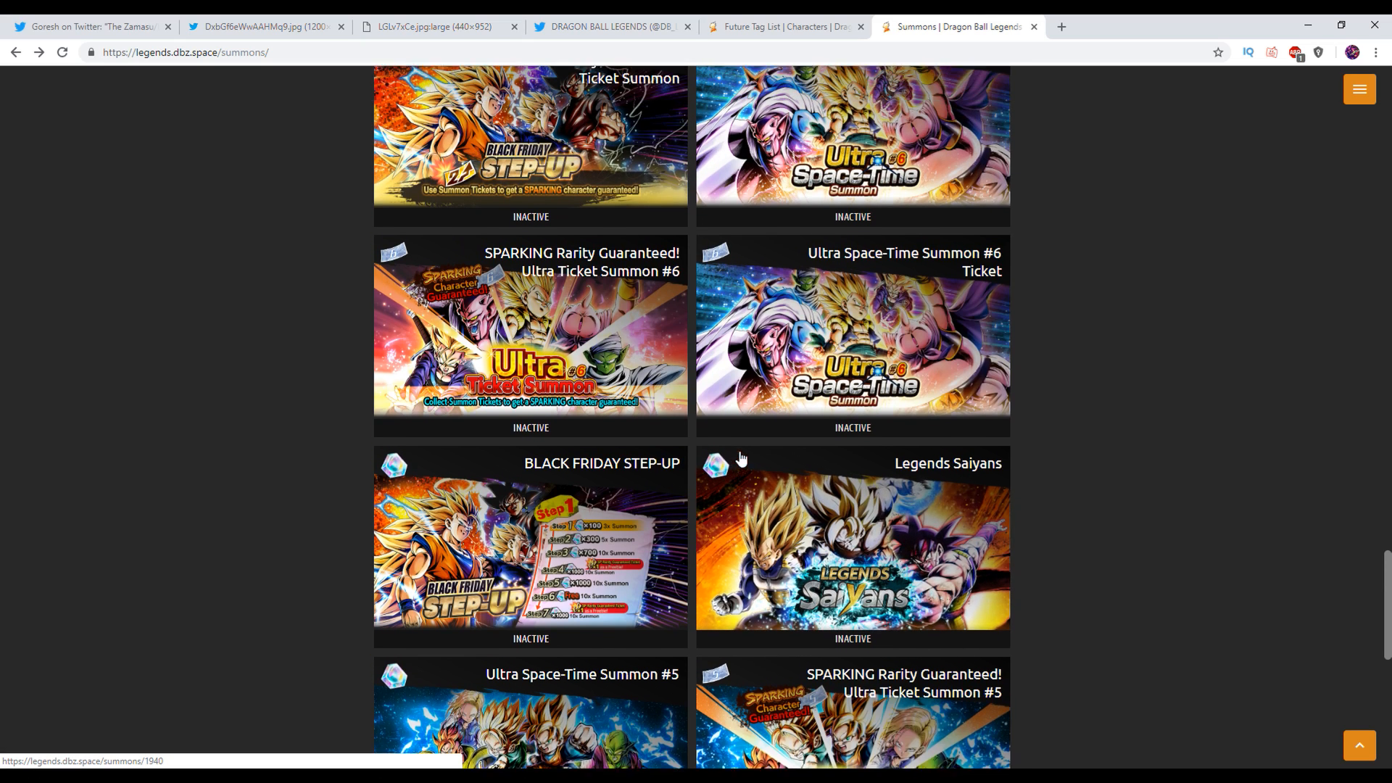
scroll("up", 3)
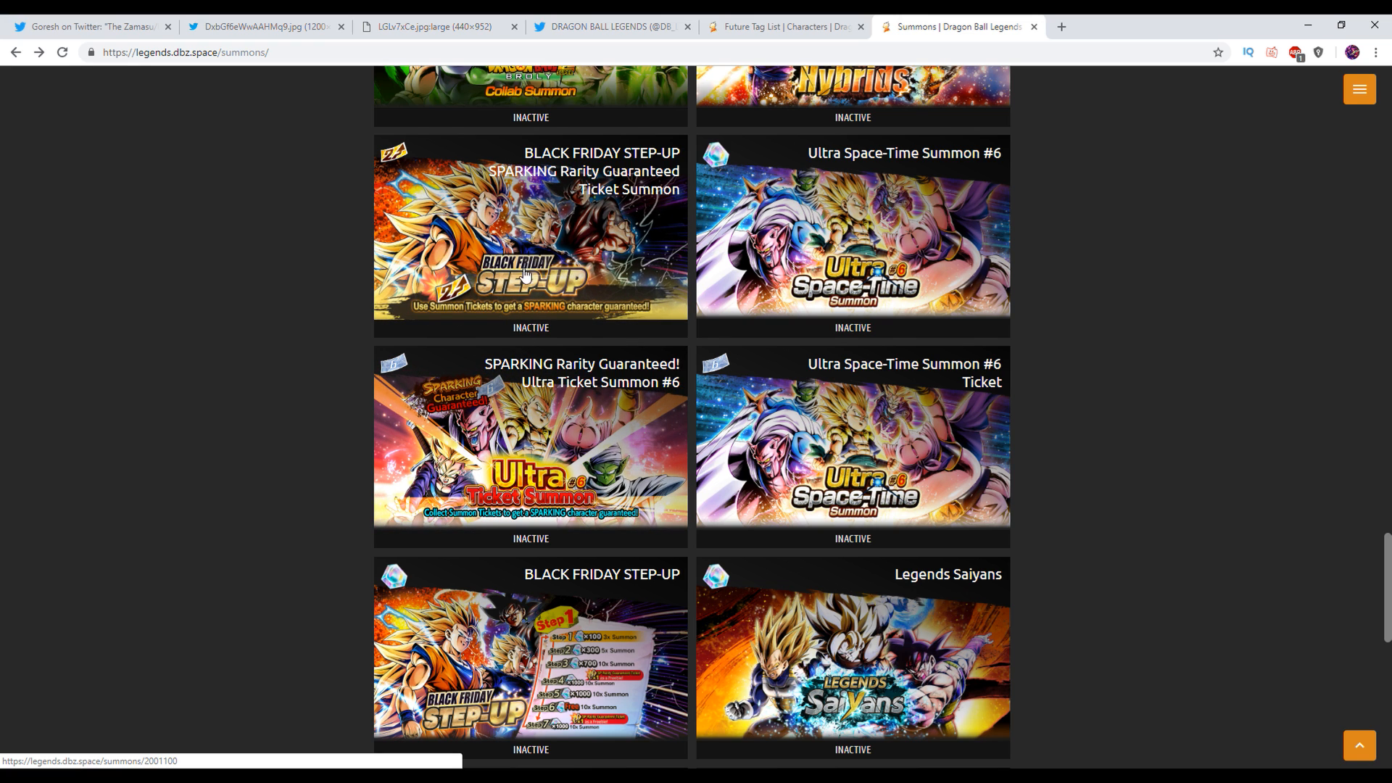
mouse_move(616, 308)
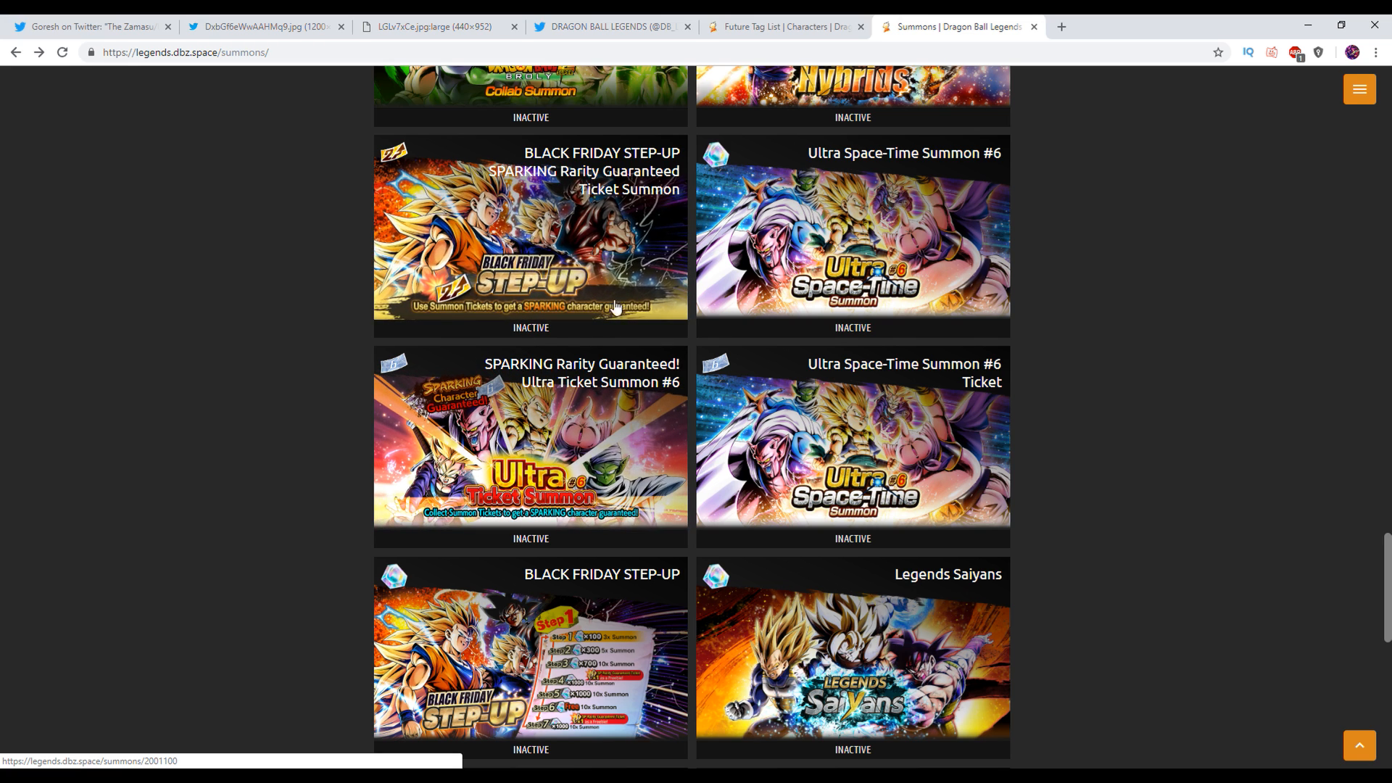
scroll("up", 3)
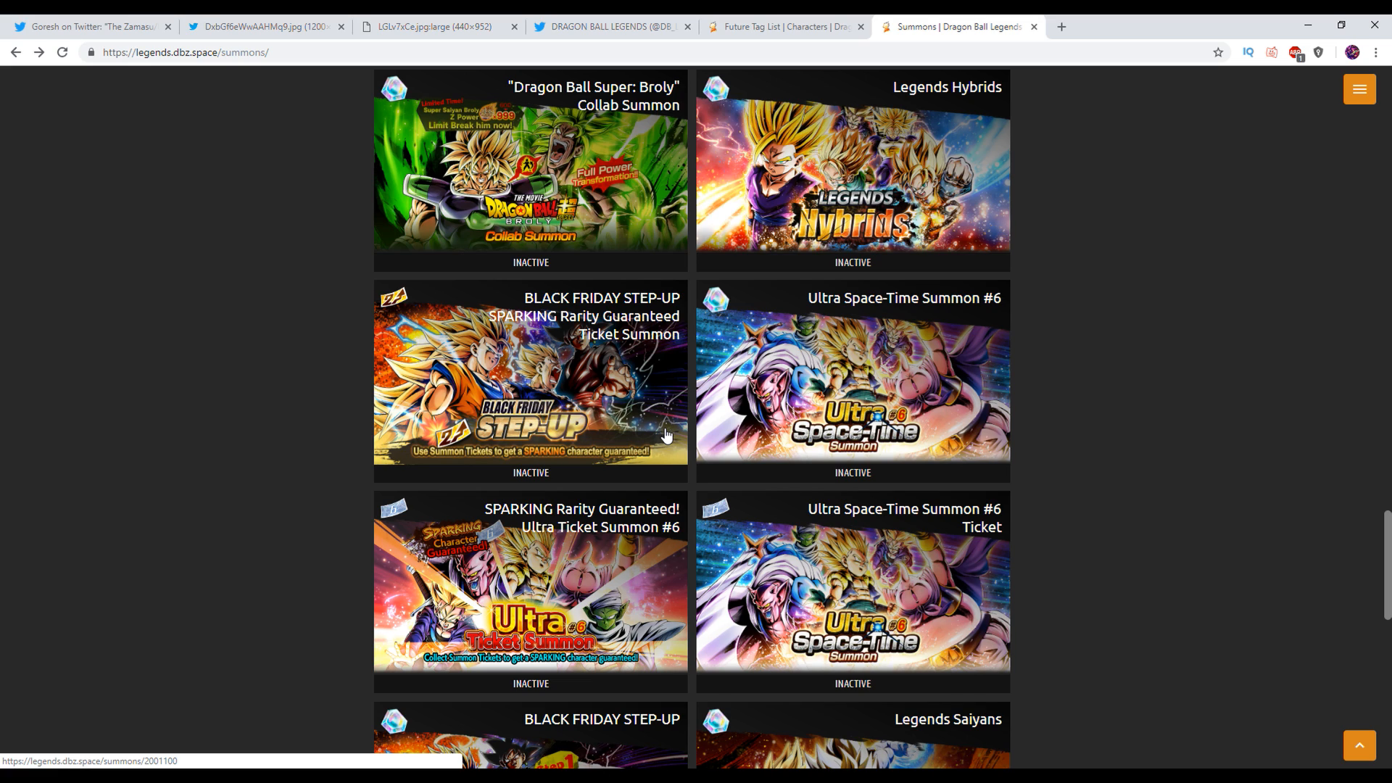
mouse_move(638, 426)
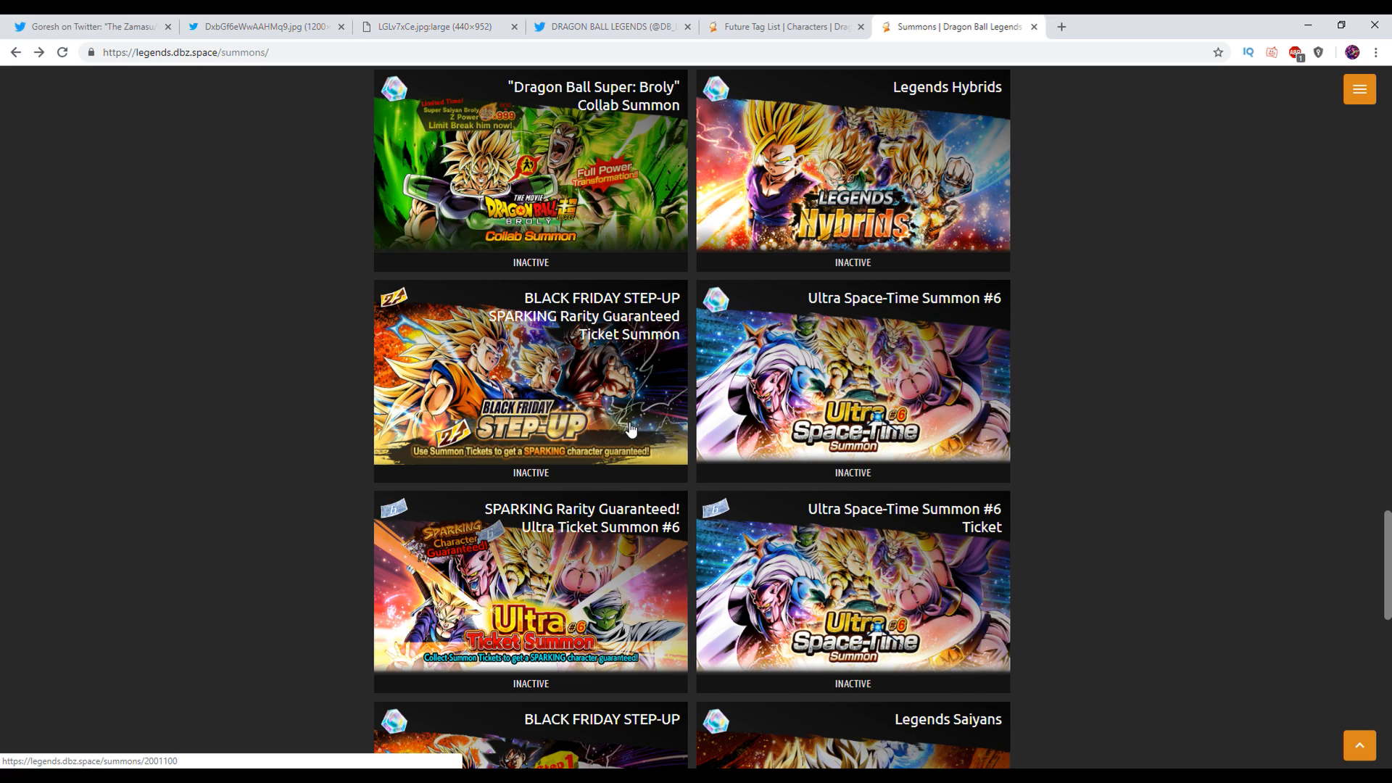
mouse_move(696, 367)
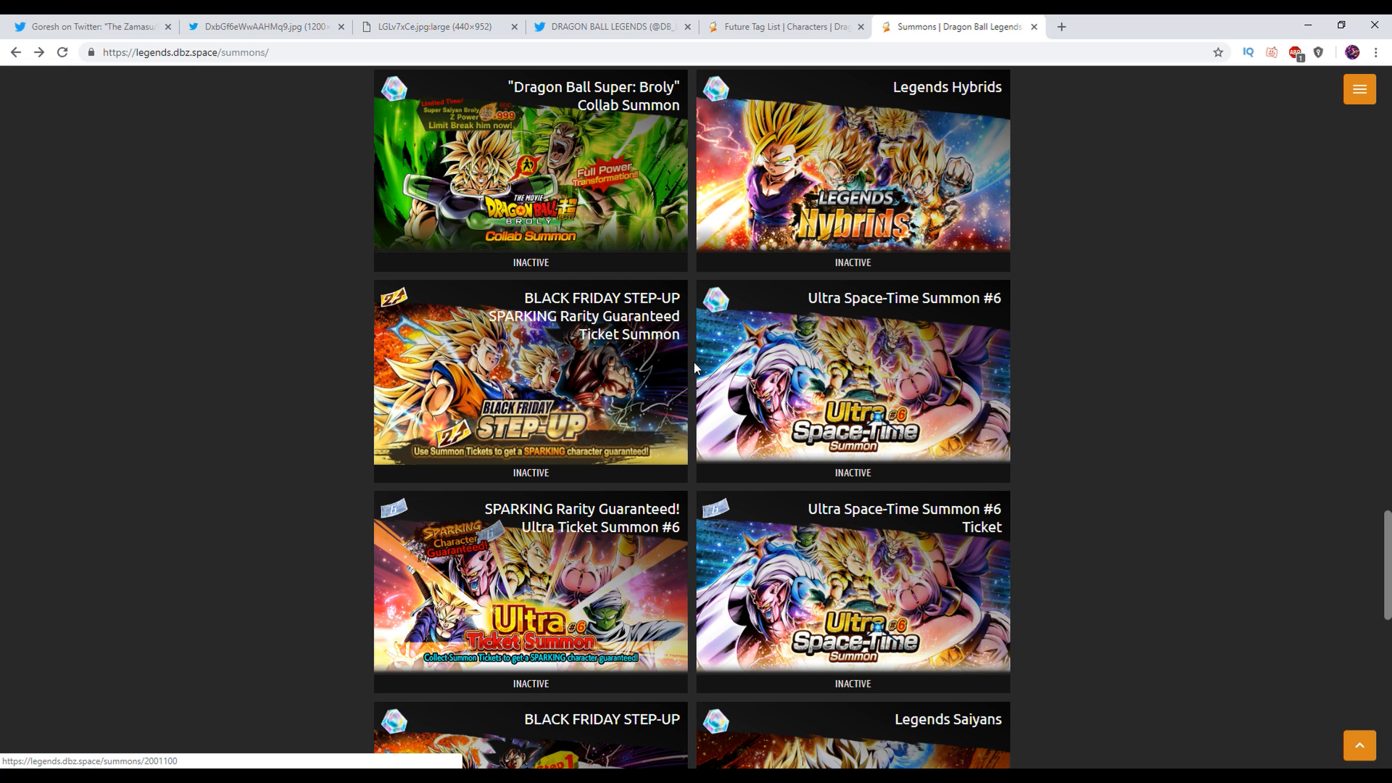
scroll("up", 3)
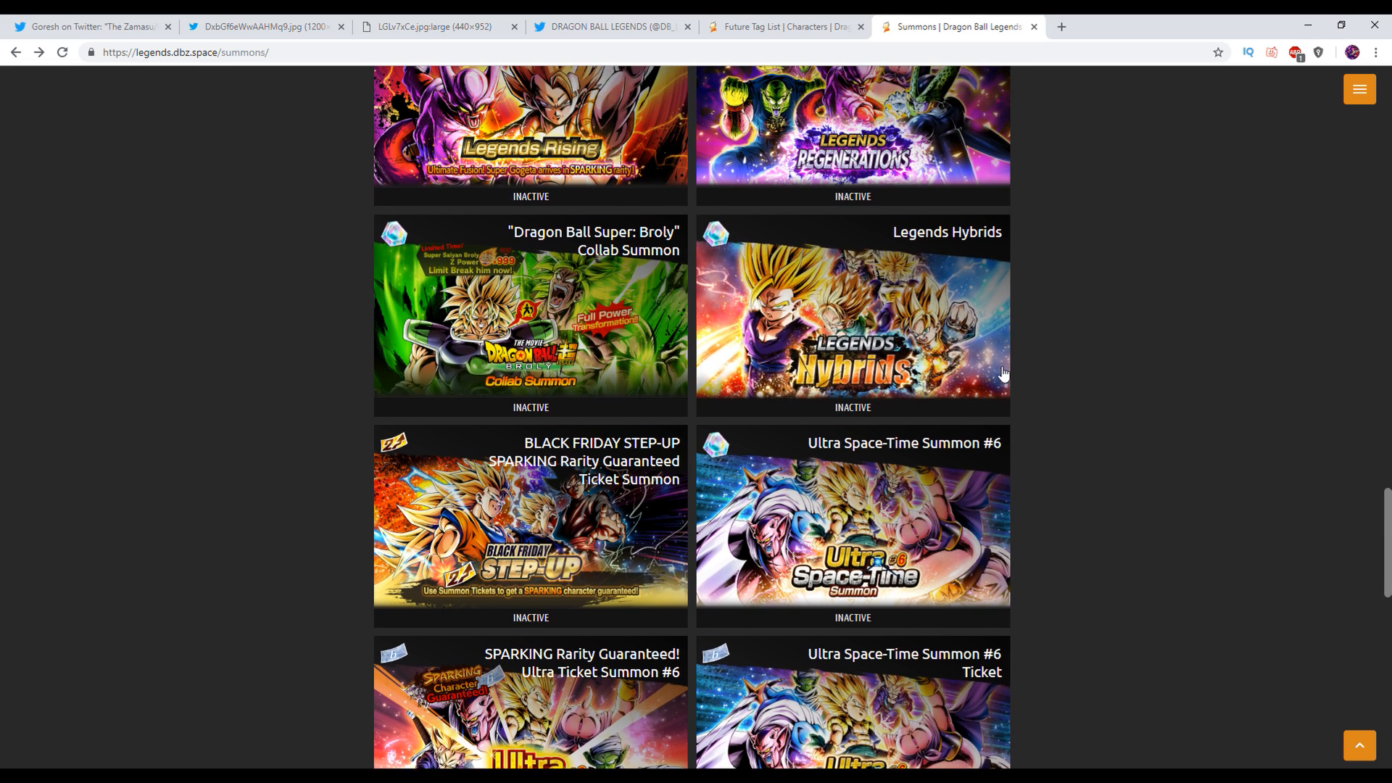
Step: Scroll back through the banners, then bring up the datamined character ID list image
scroll("up", 3)
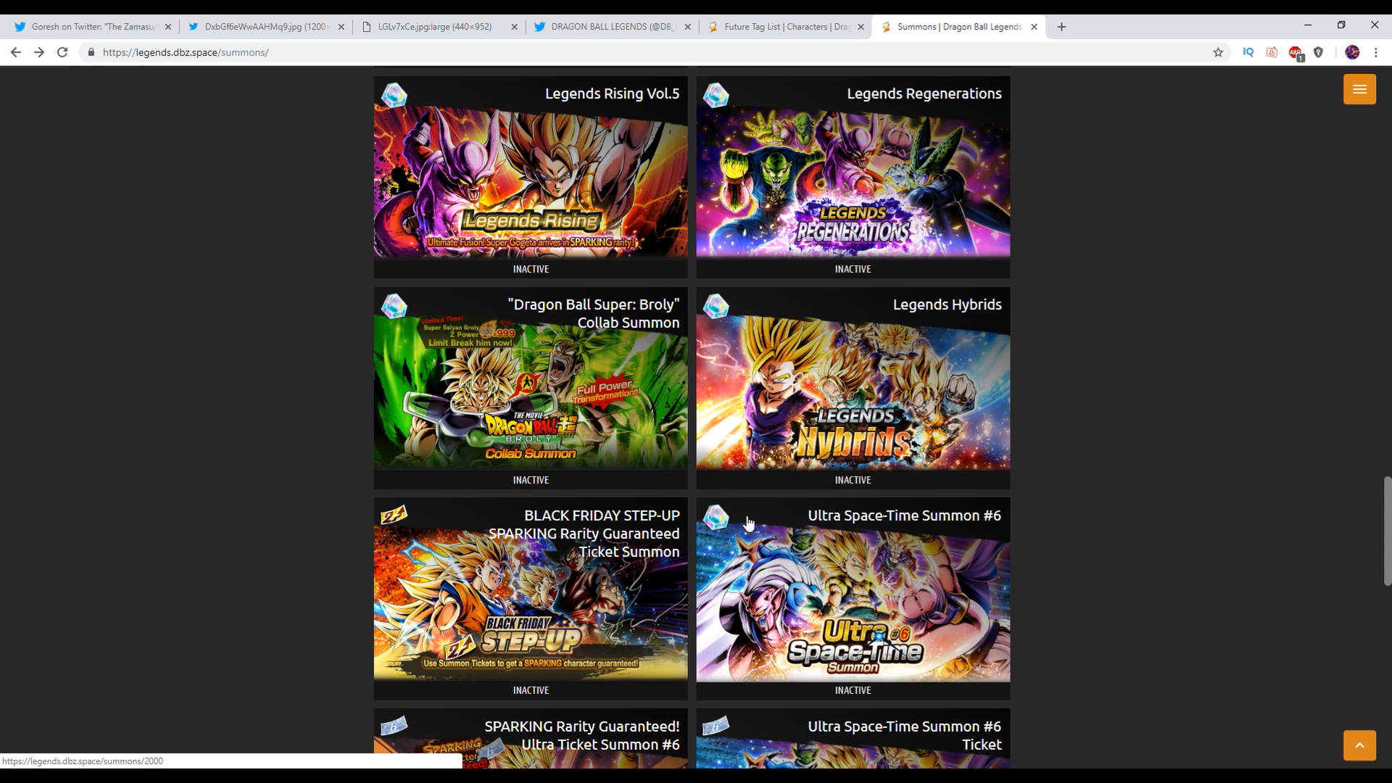
scroll("up", 3)
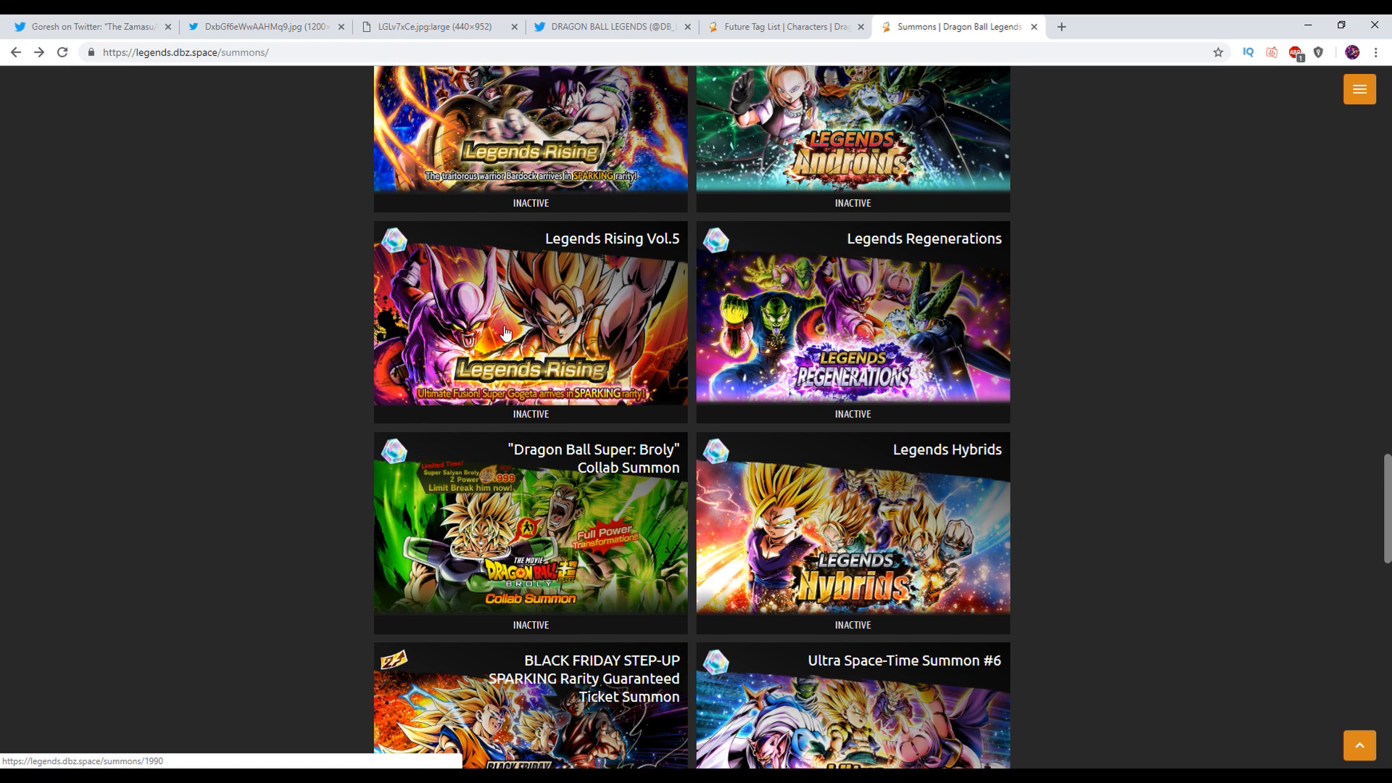
scroll("down", 3)
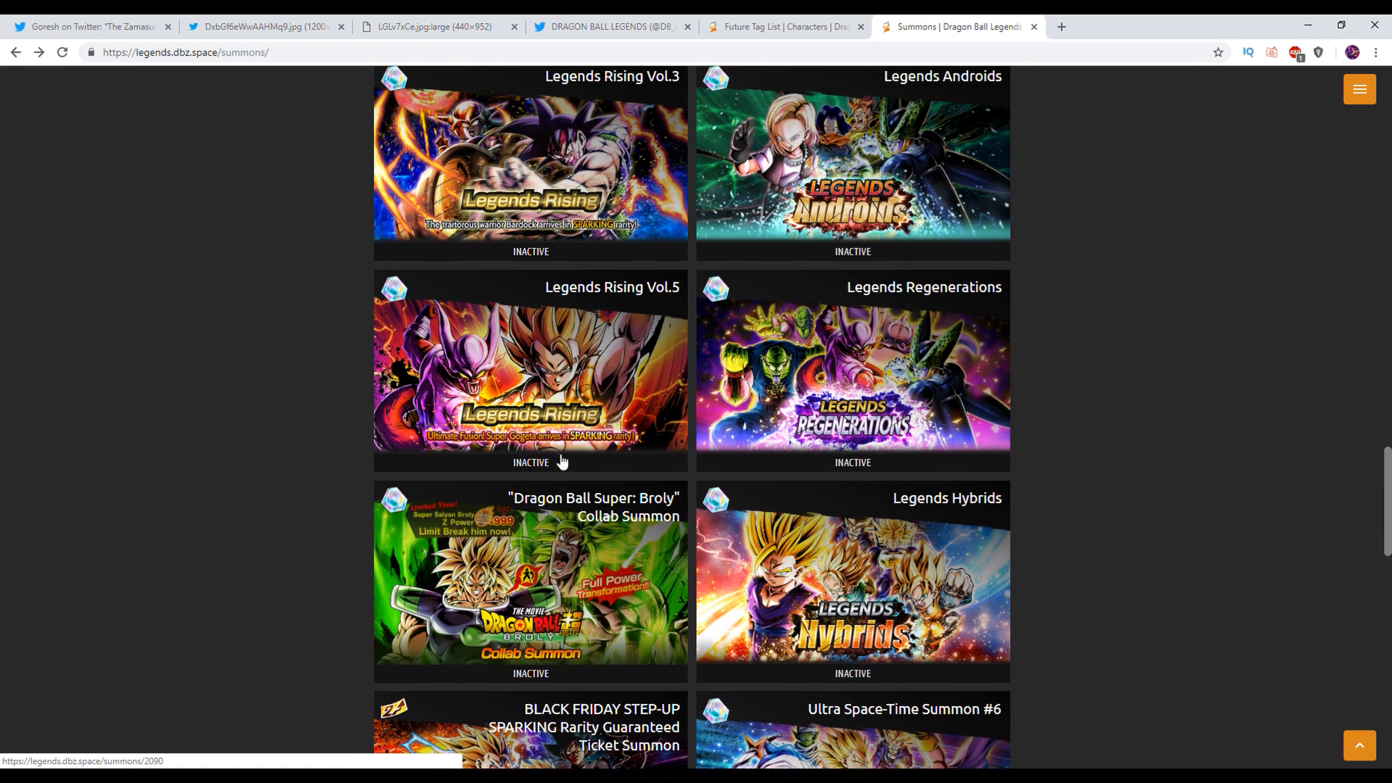
scroll("up", 3)
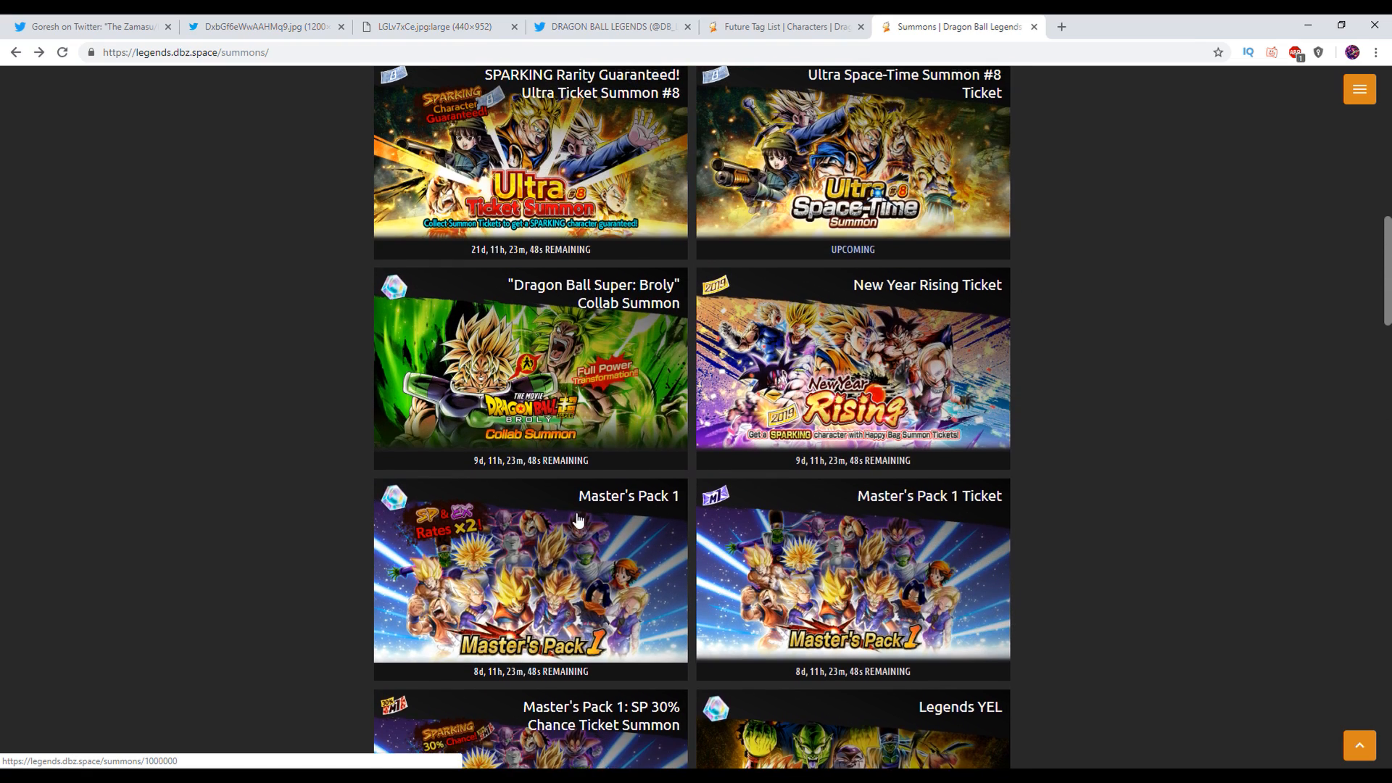
scroll("up", 3)
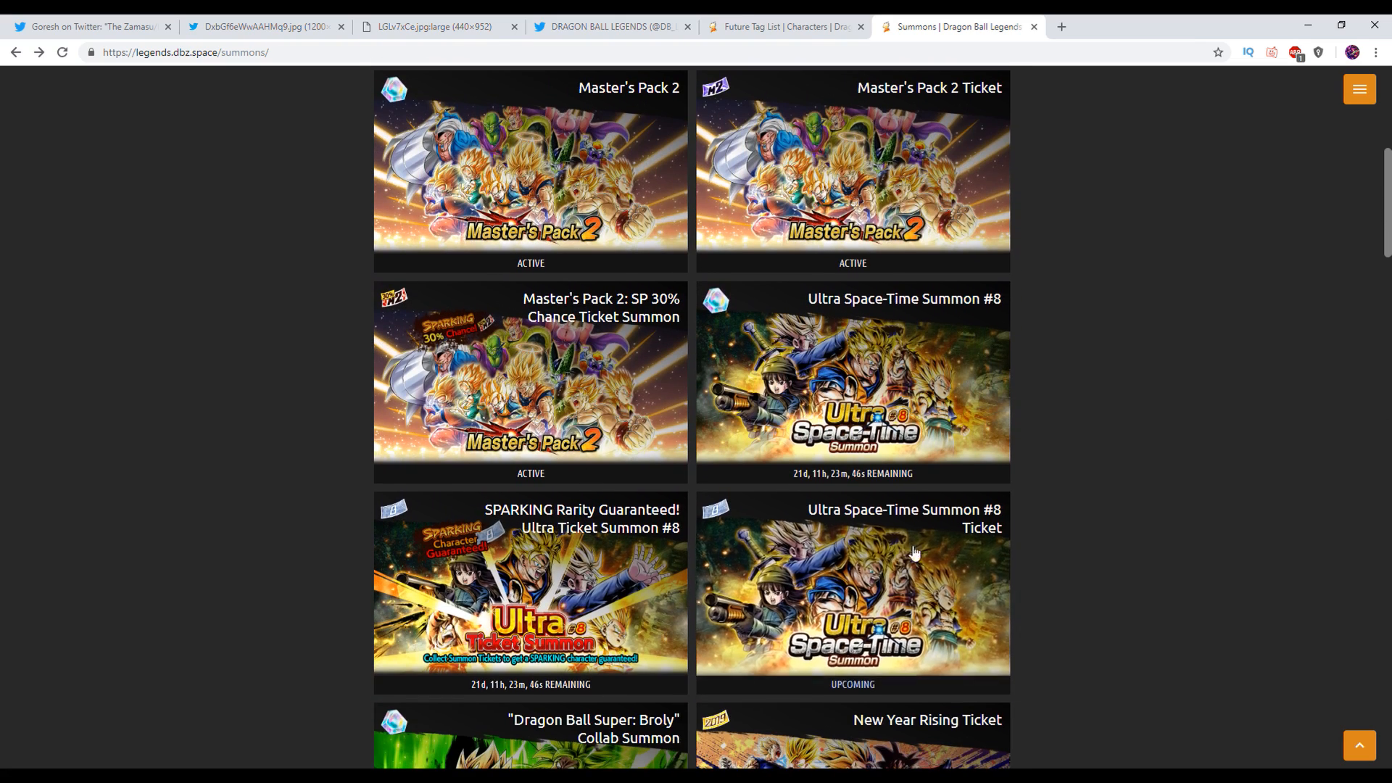
mouse_move(855, 335)
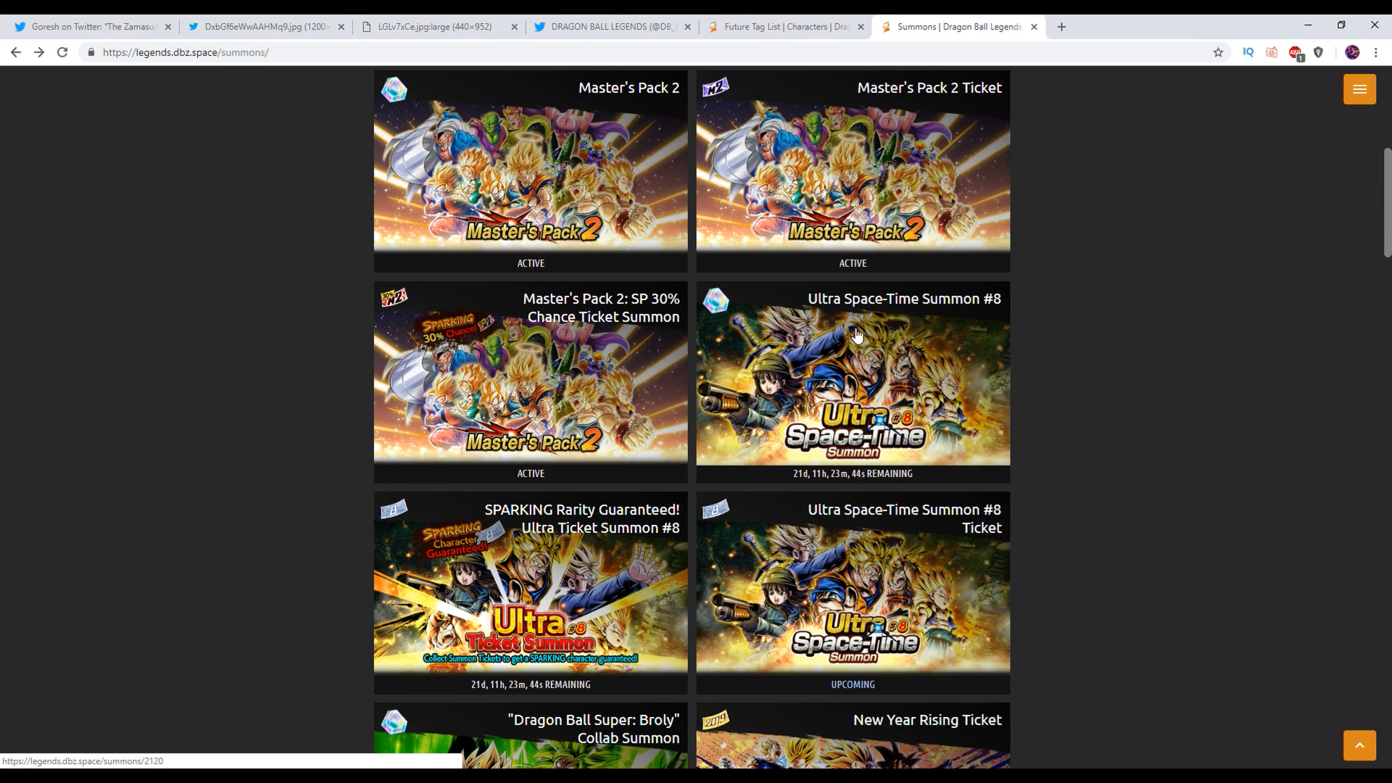
mouse_move(818, 388)
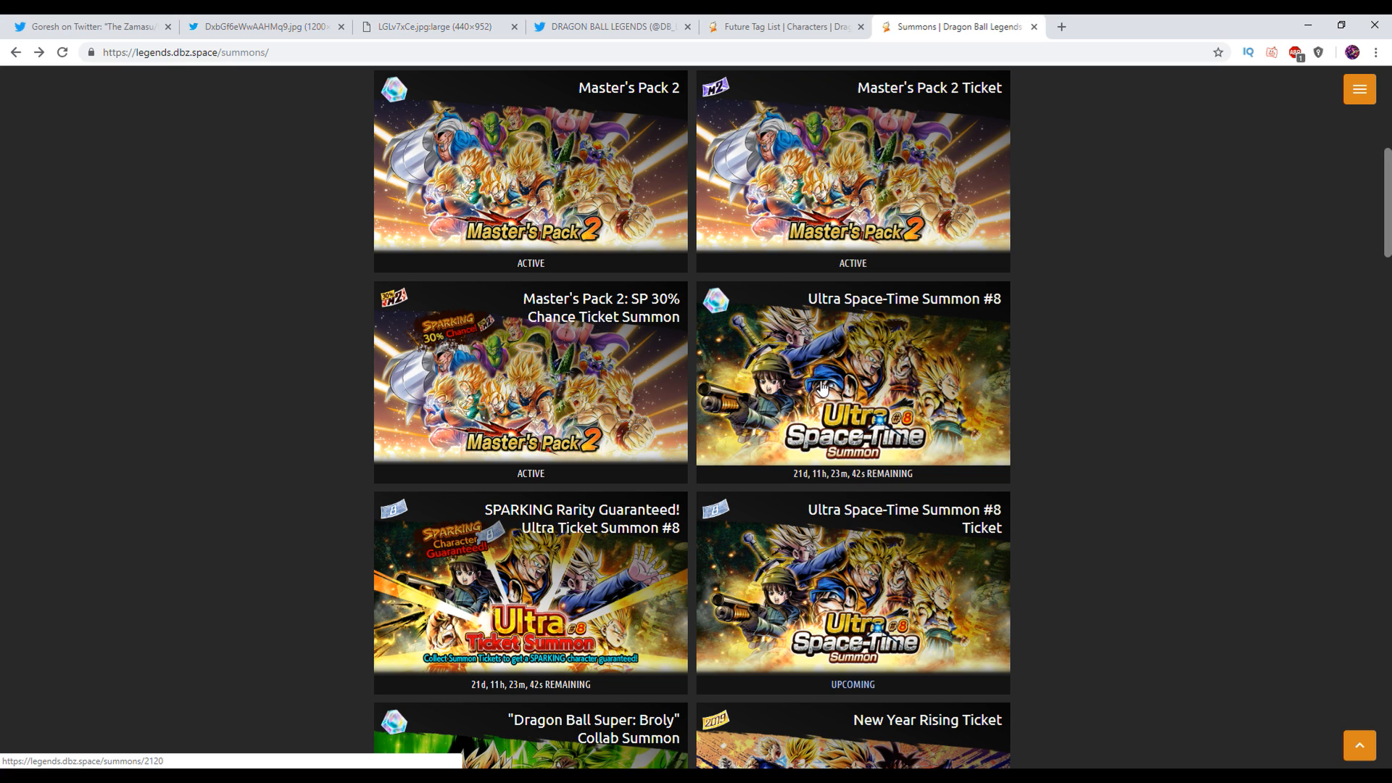
mouse_move(802, 347)
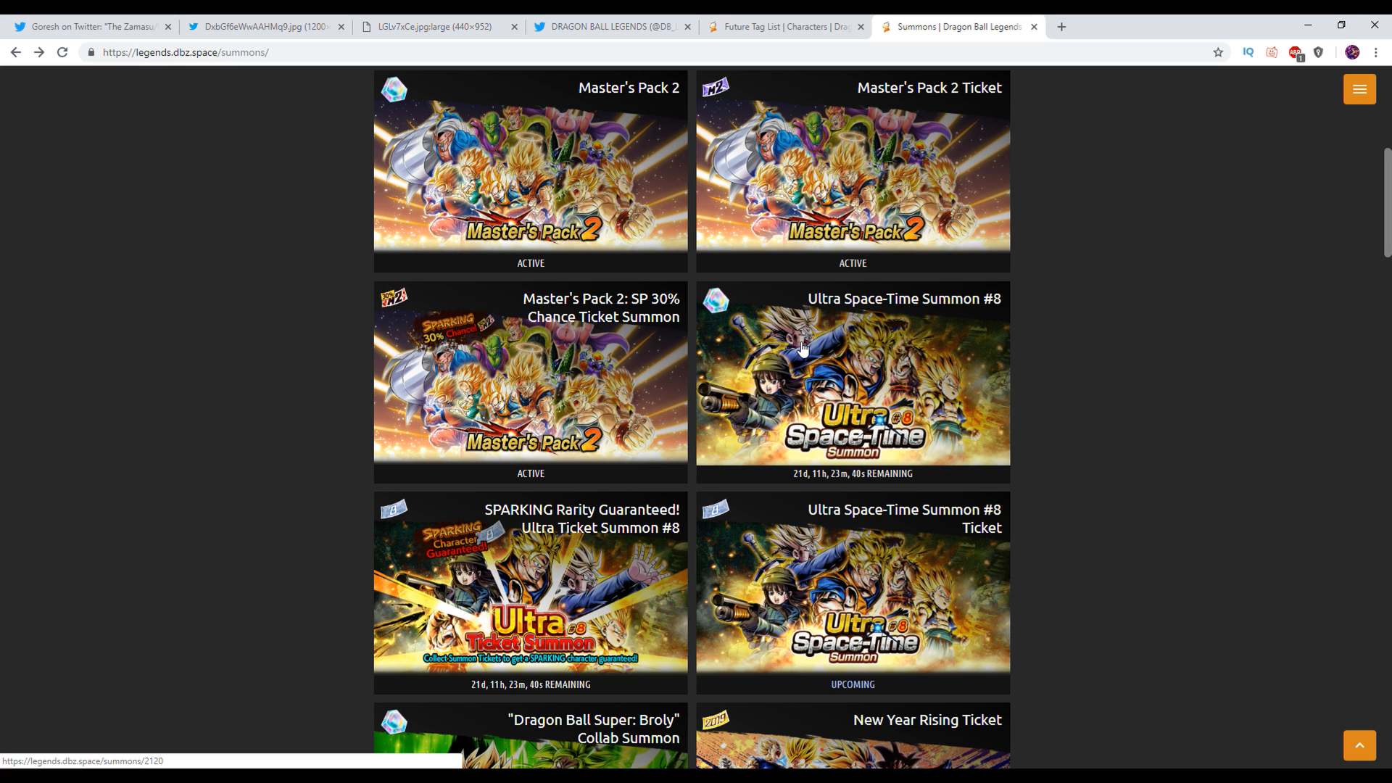
scroll("up", 3)
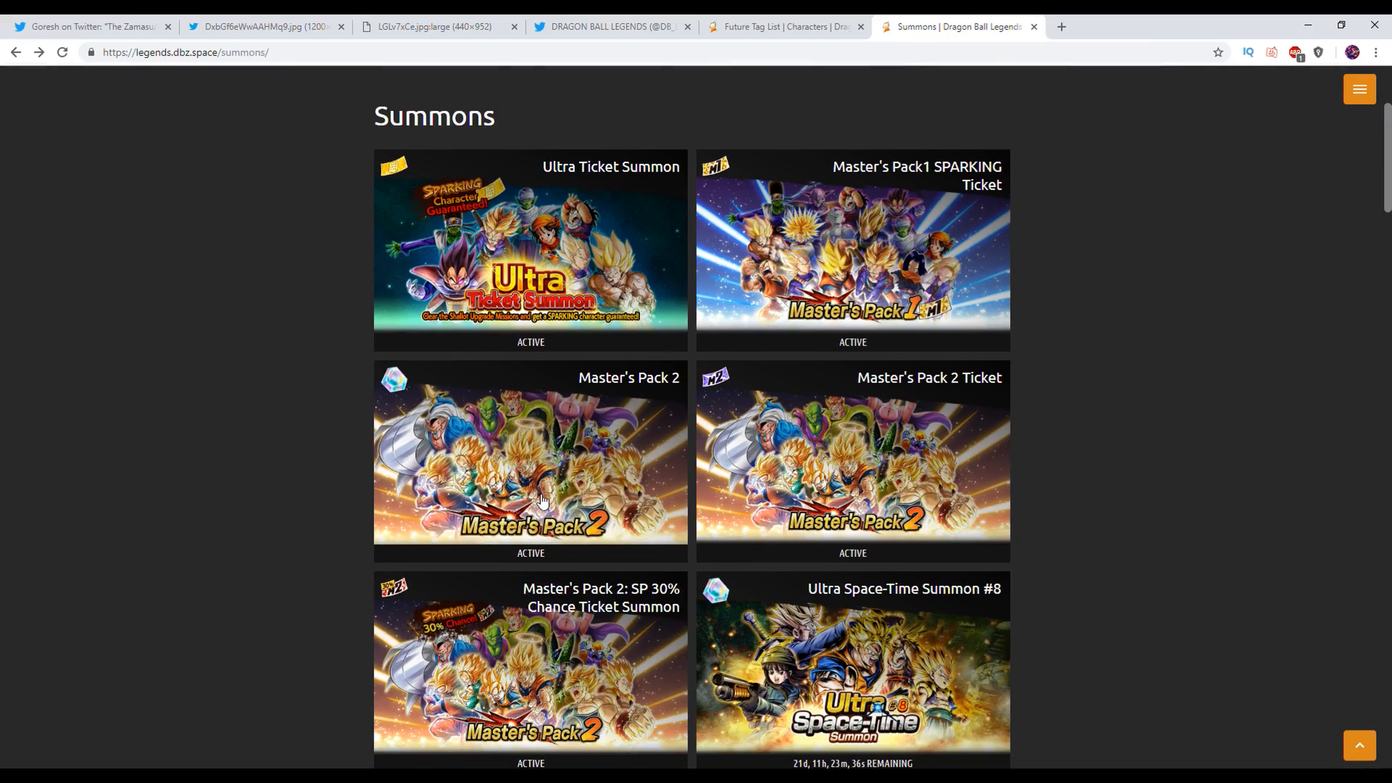
scroll("down", 3)
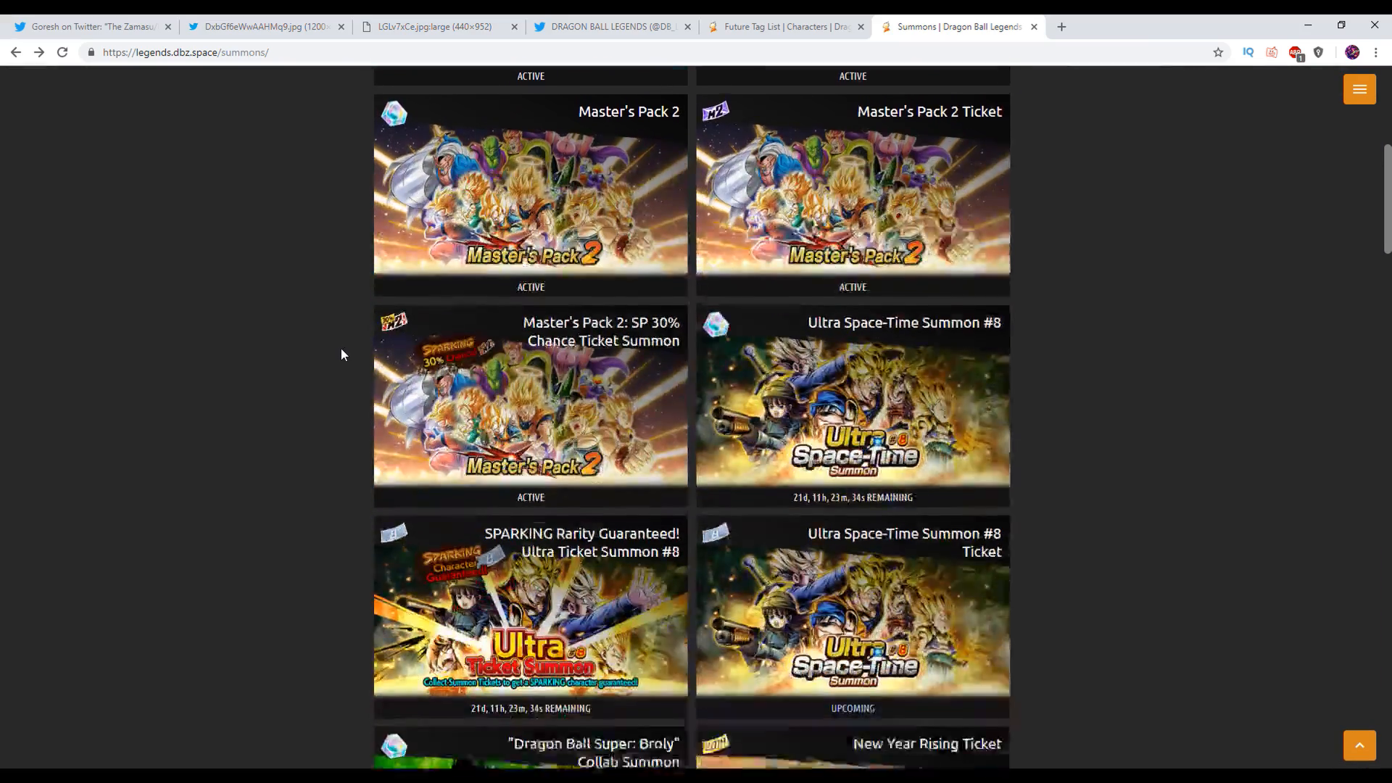
scroll("down", 3)
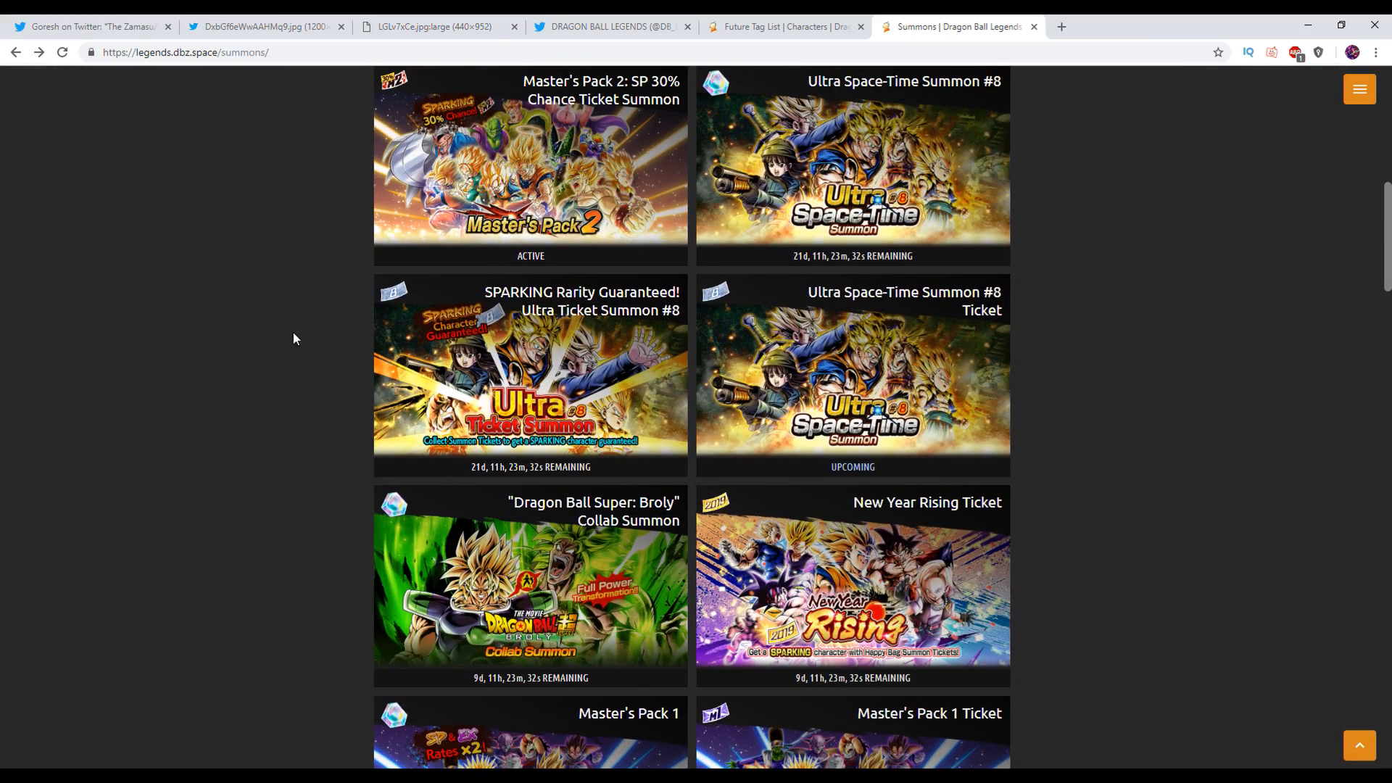
left_click(435, 26)
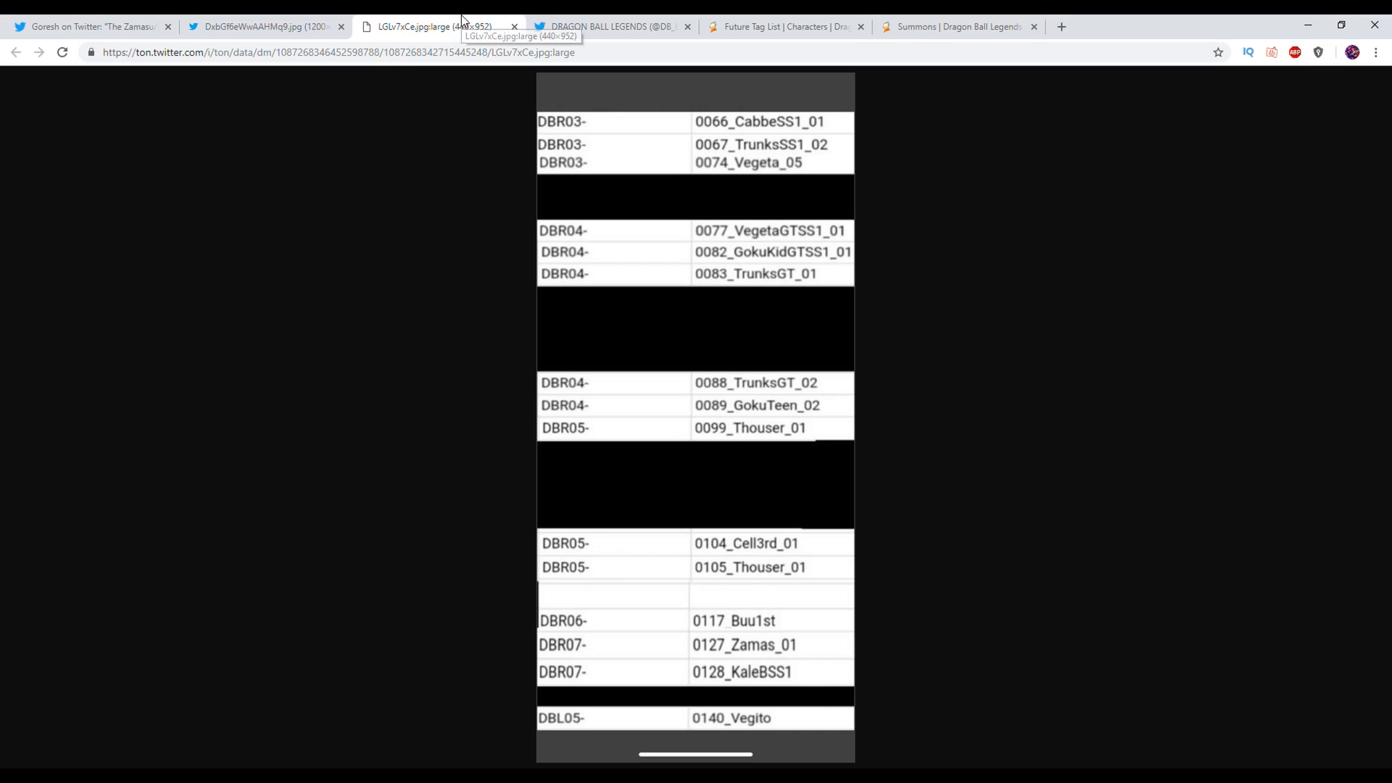
mouse_move(953, 323)
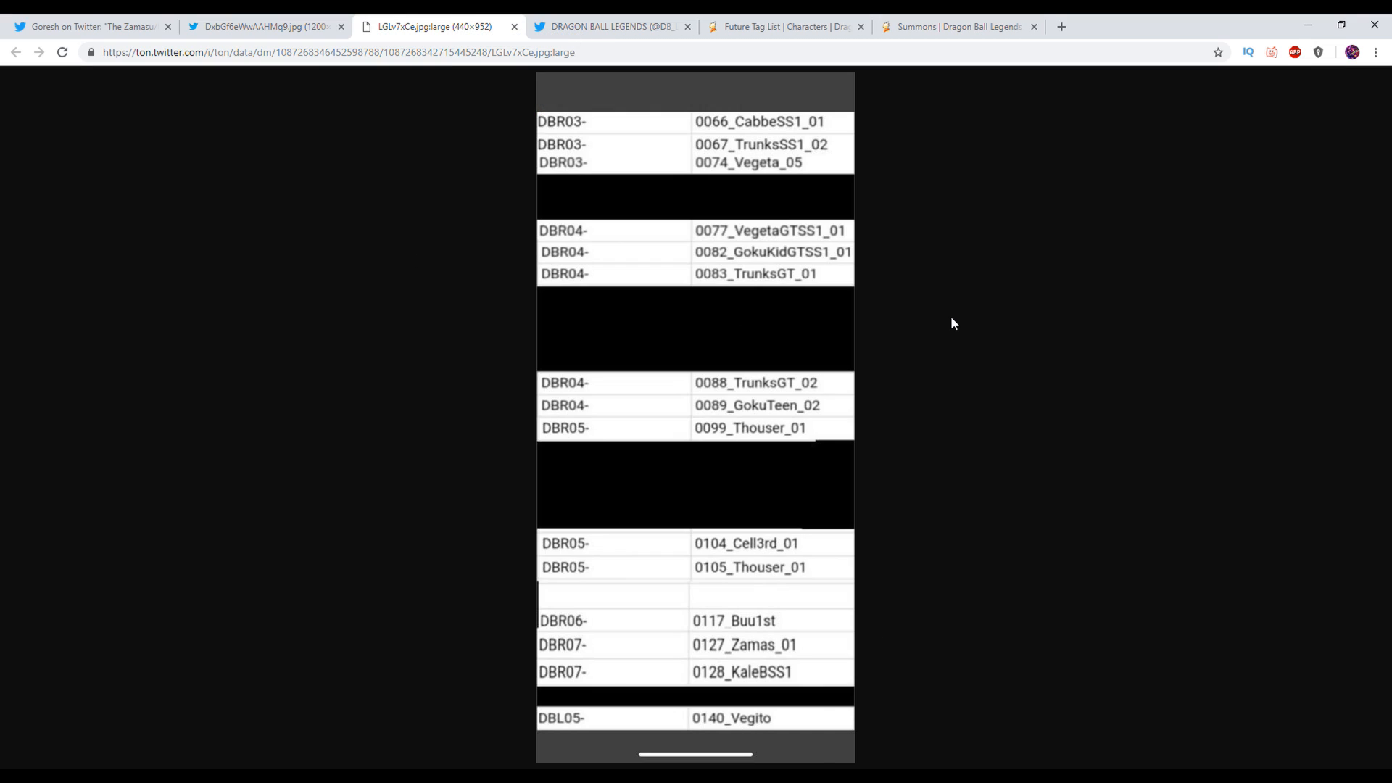
mouse_move(945, 324)
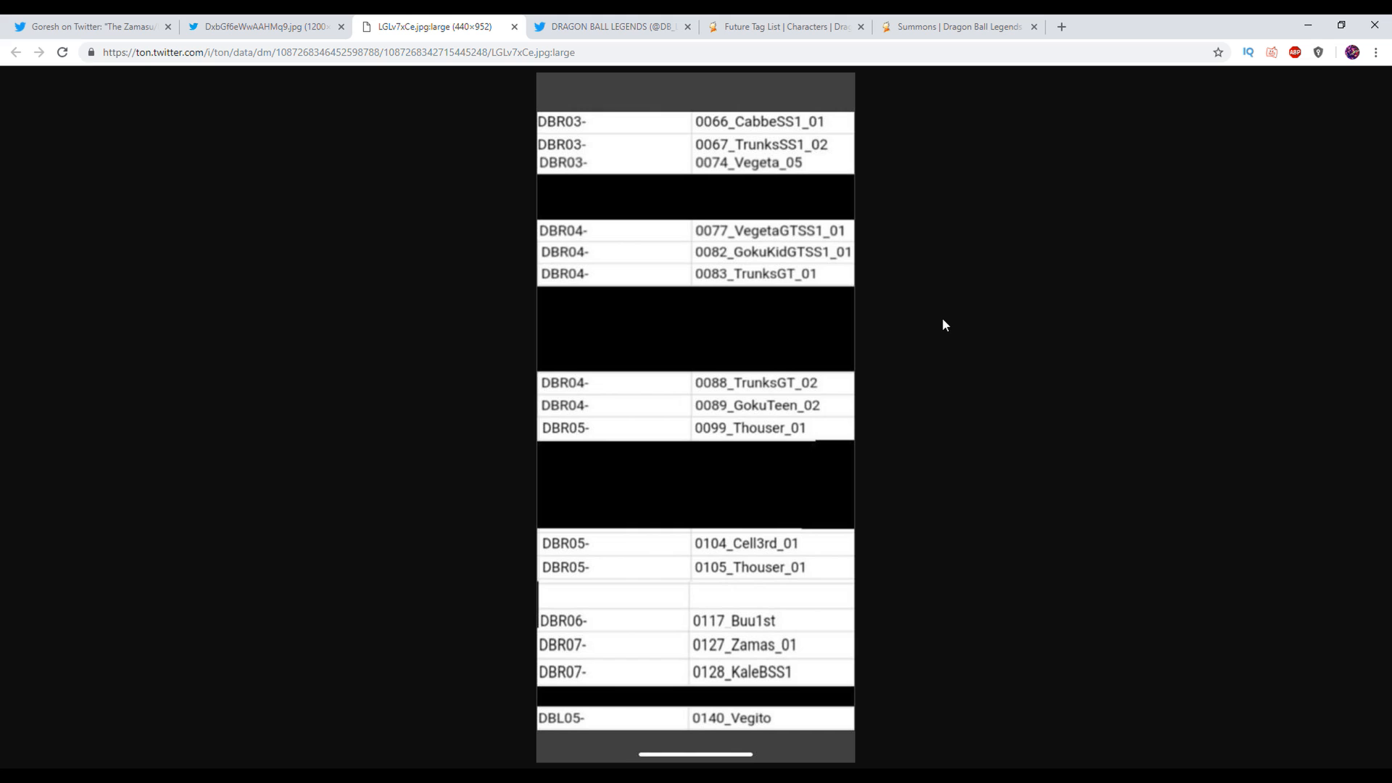
mouse_move(954, 304)
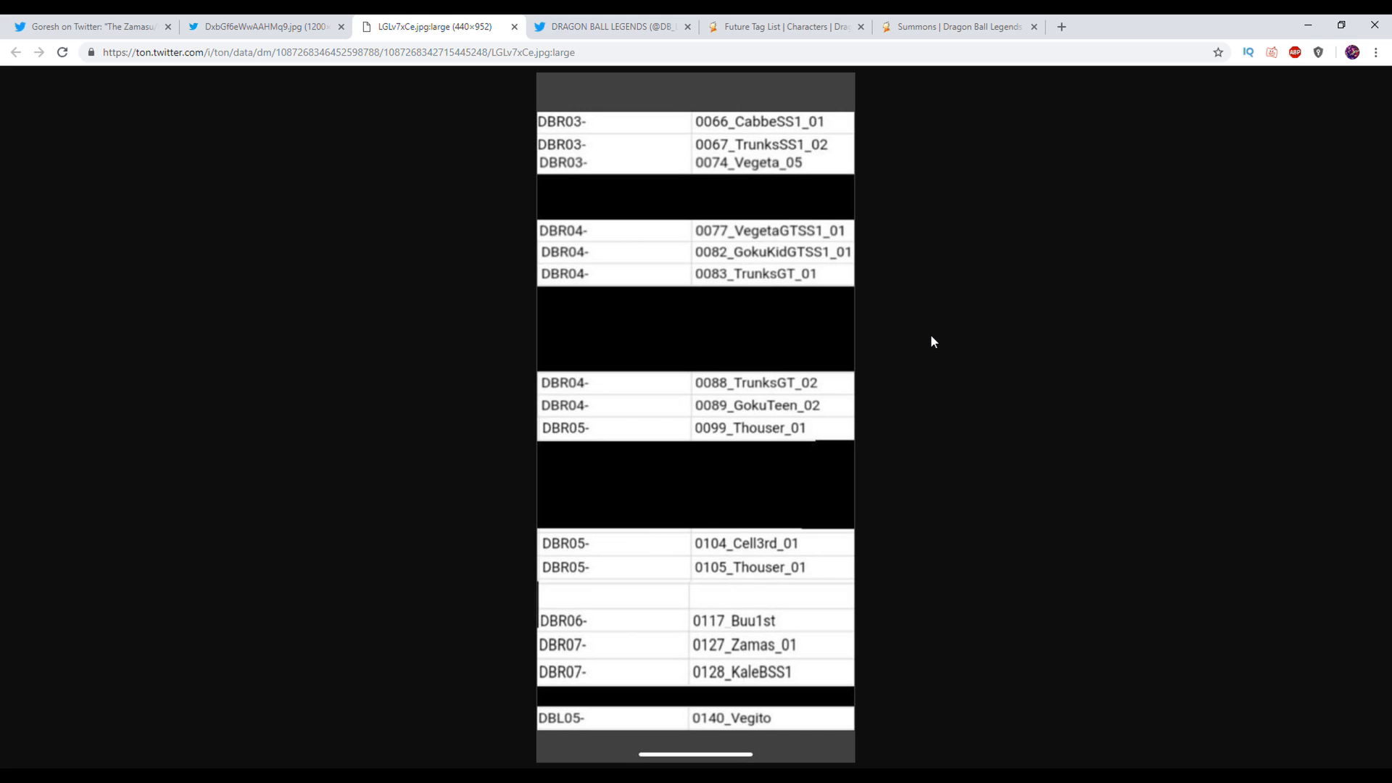
mouse_move(890, 253)
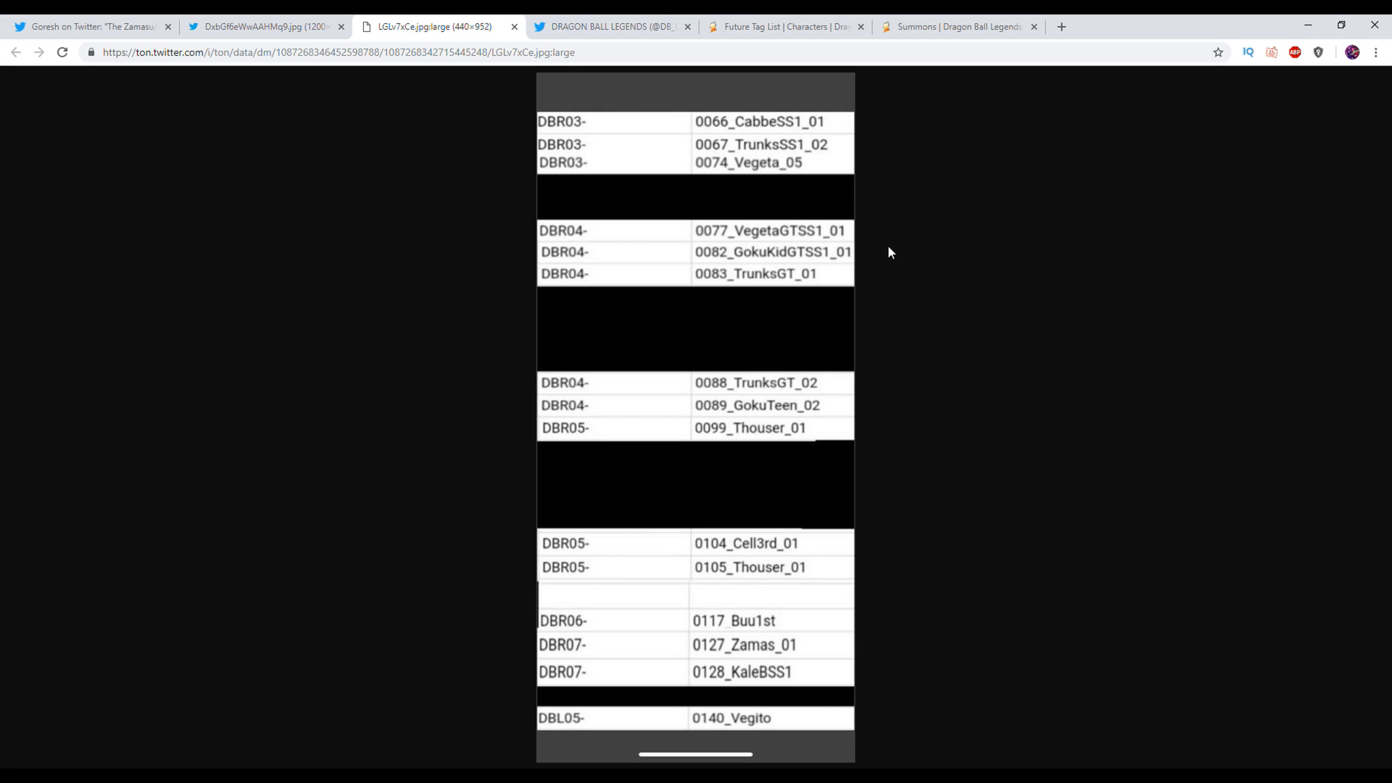
mouse_move(828, 213)
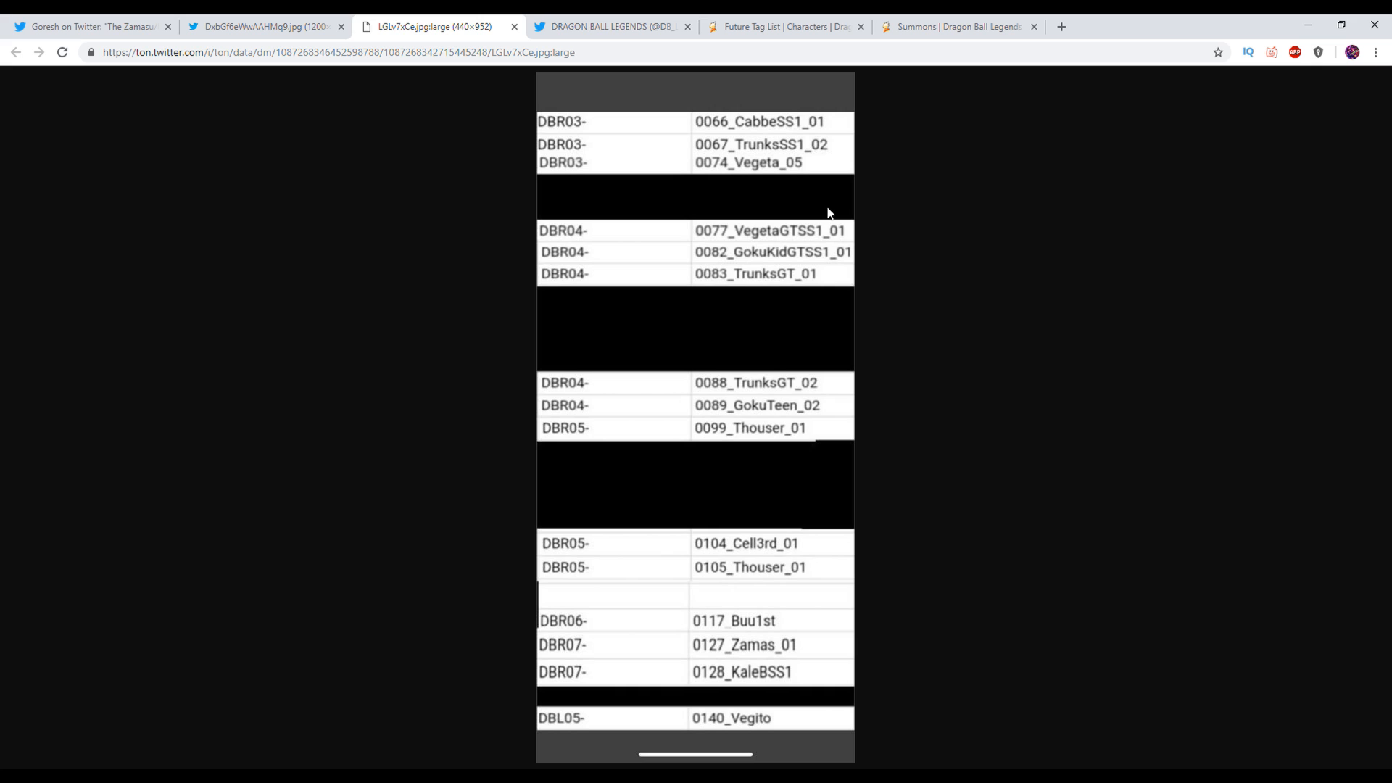
mouse_move(742, 238)
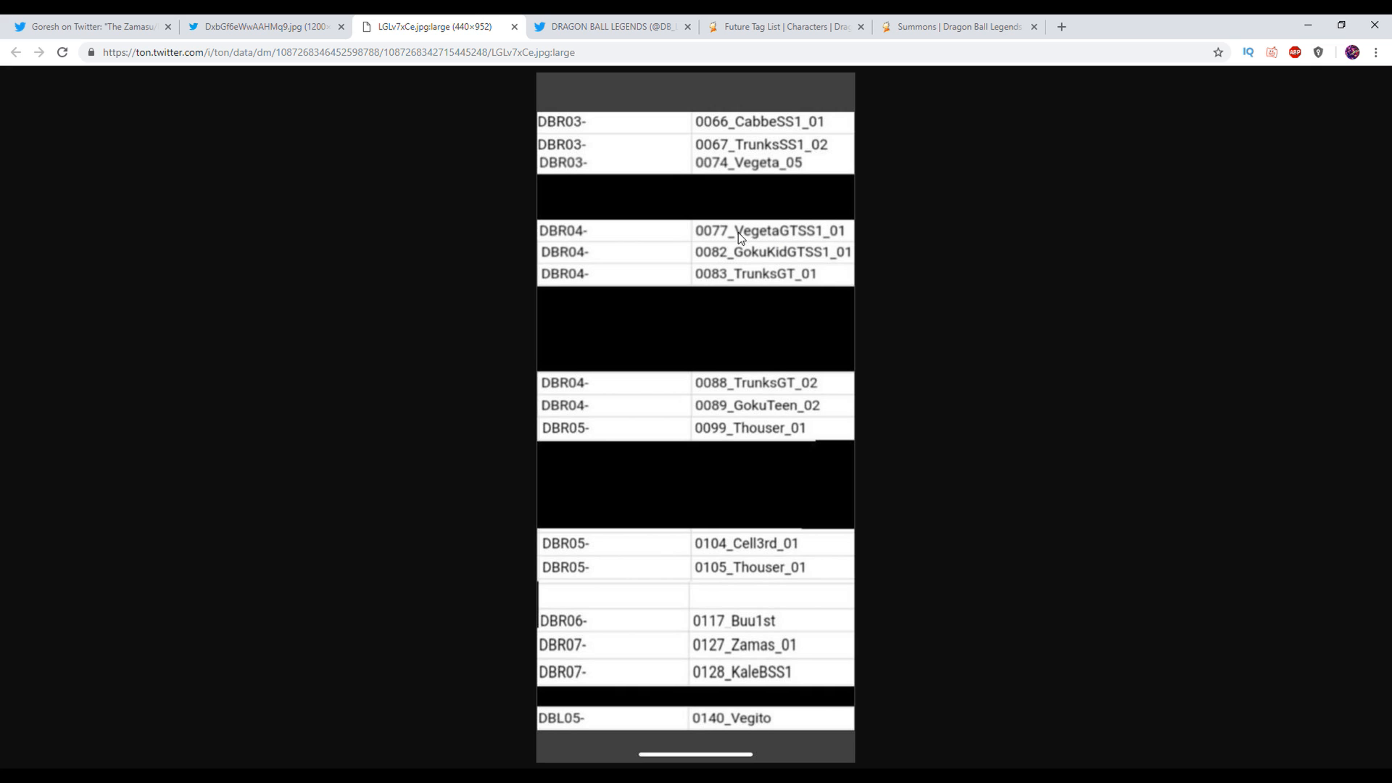
mouse_move(908, 26)
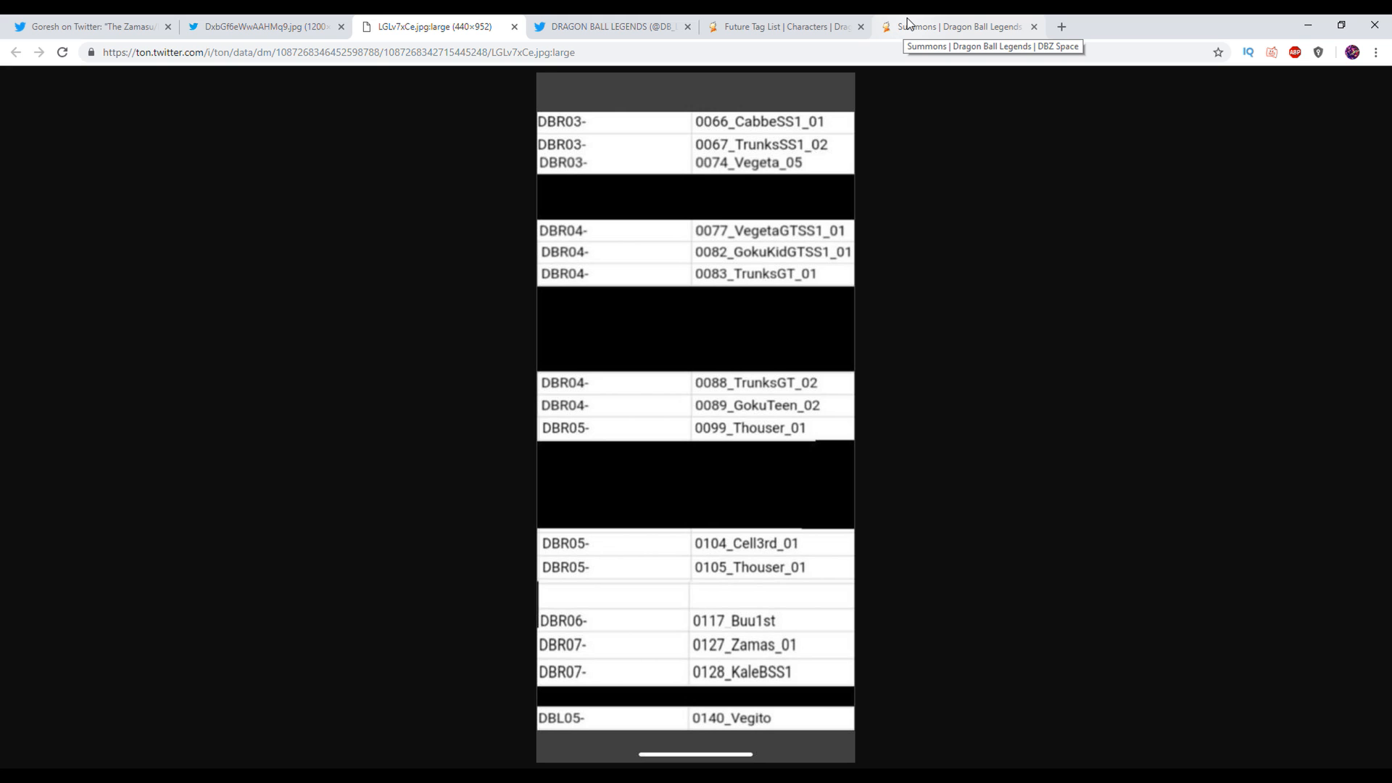
mouse_move(688, 521)
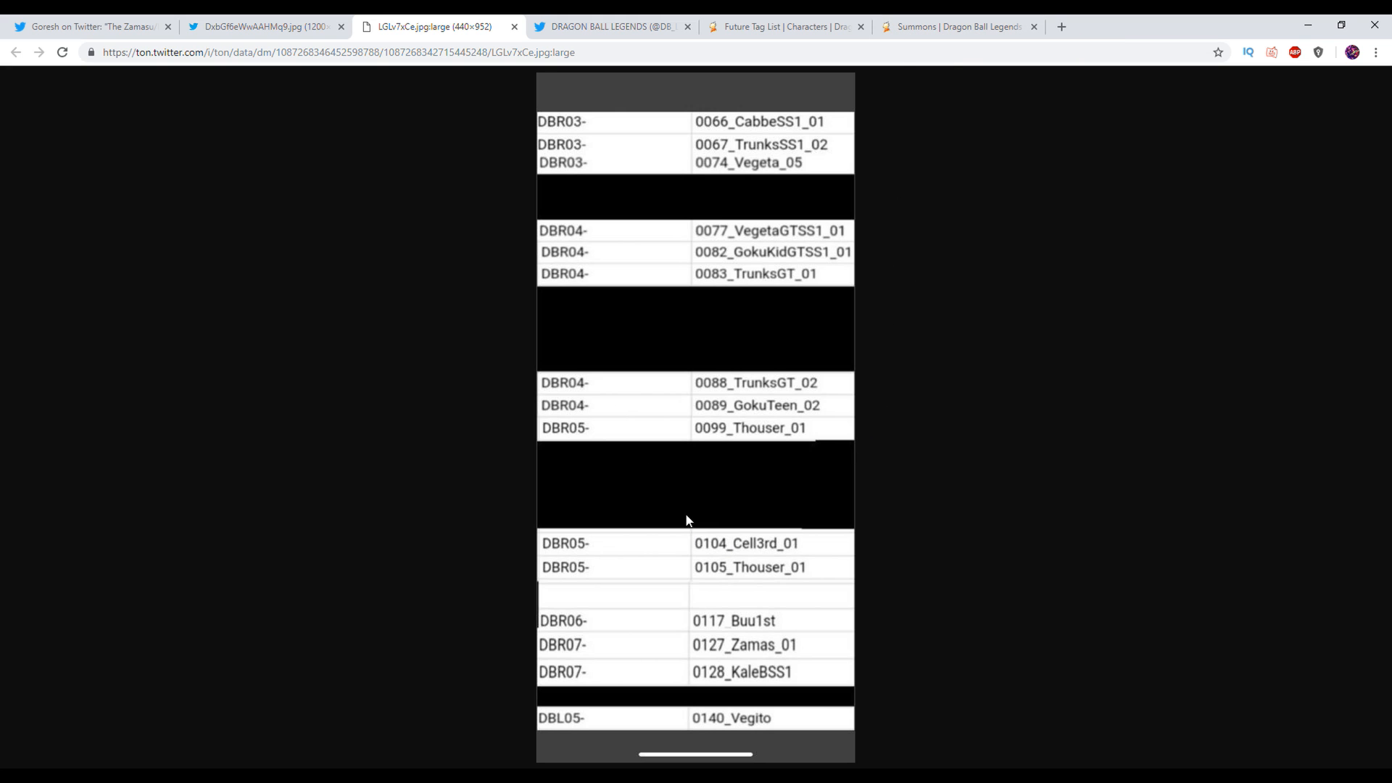
mouse_move(692, 403)
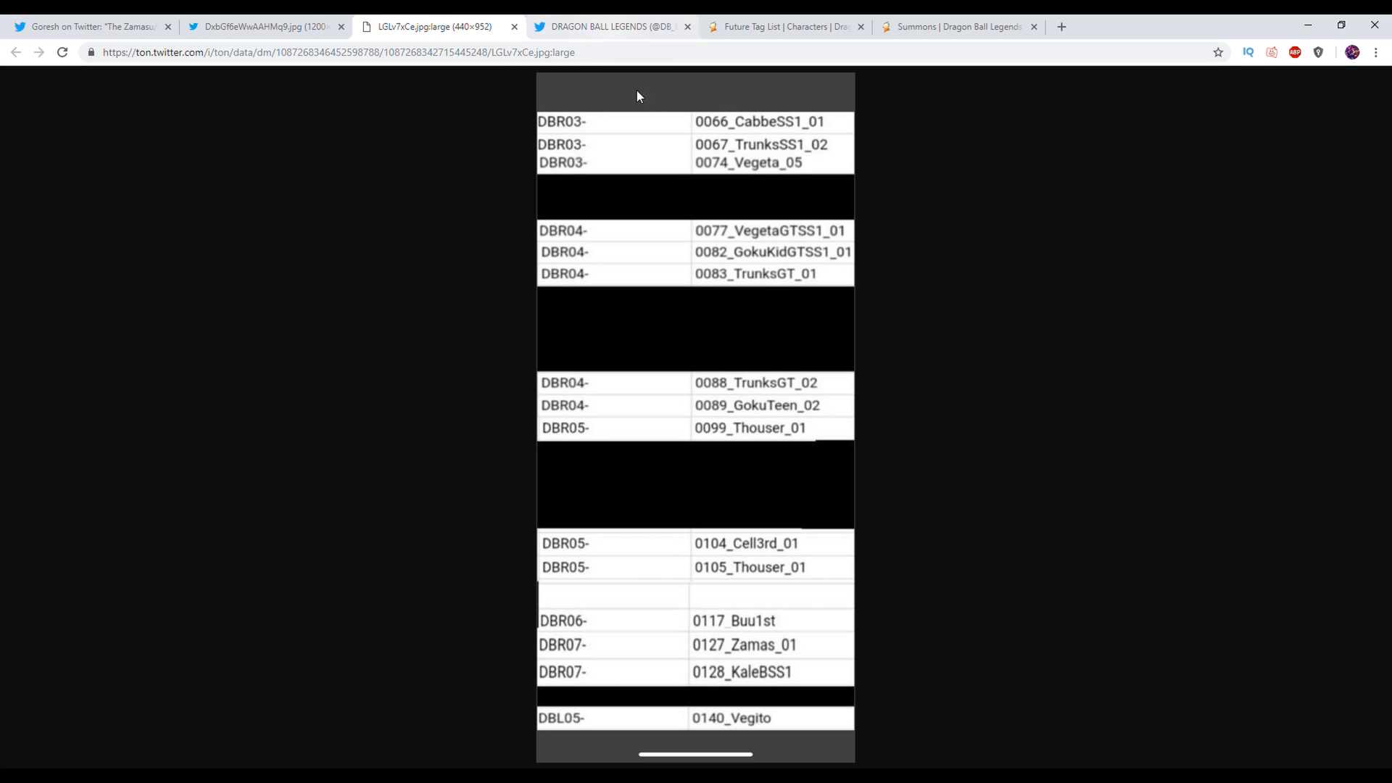
mouse_move(783, 113)
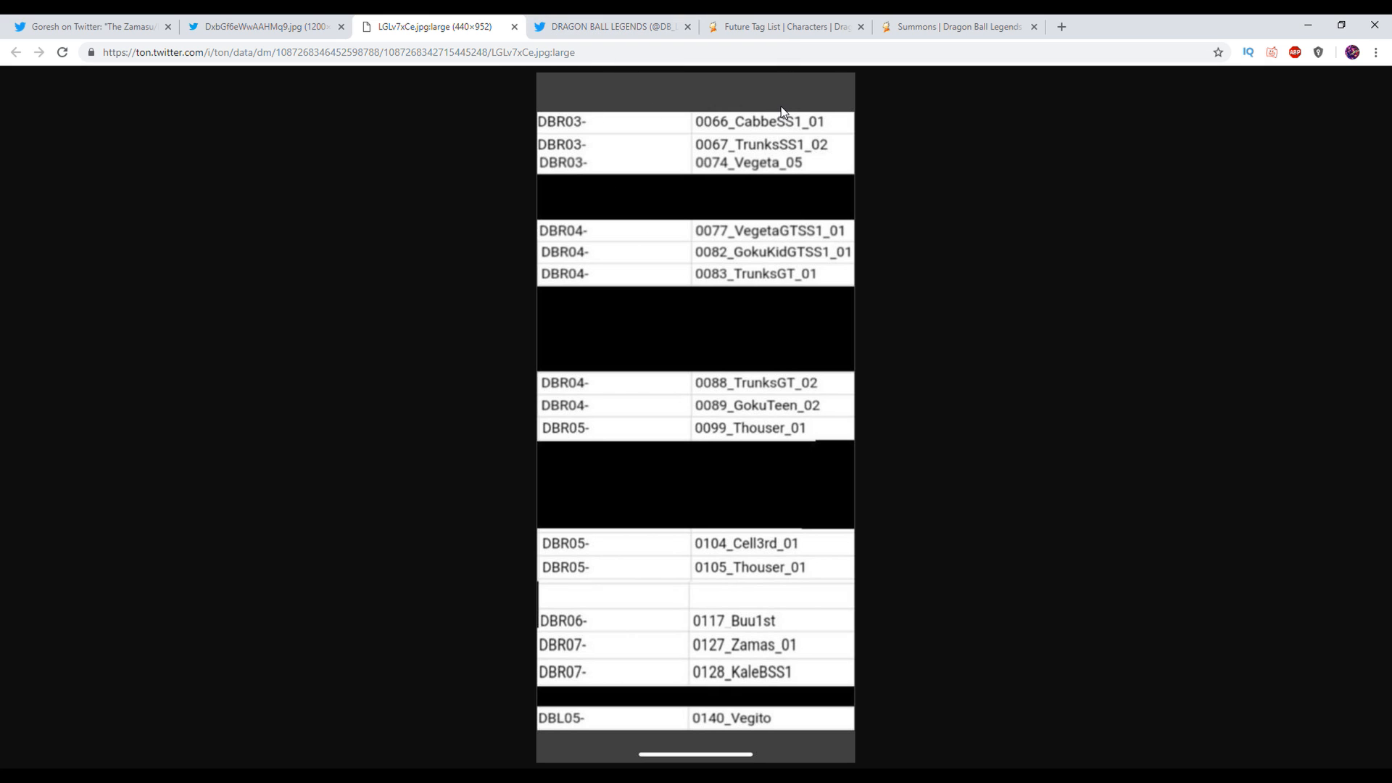
Step: Bring up the Xenoverse 2 DB Super Pack 3 image showing Goku Black Rosé and Zamasu
left_click(262, 26)
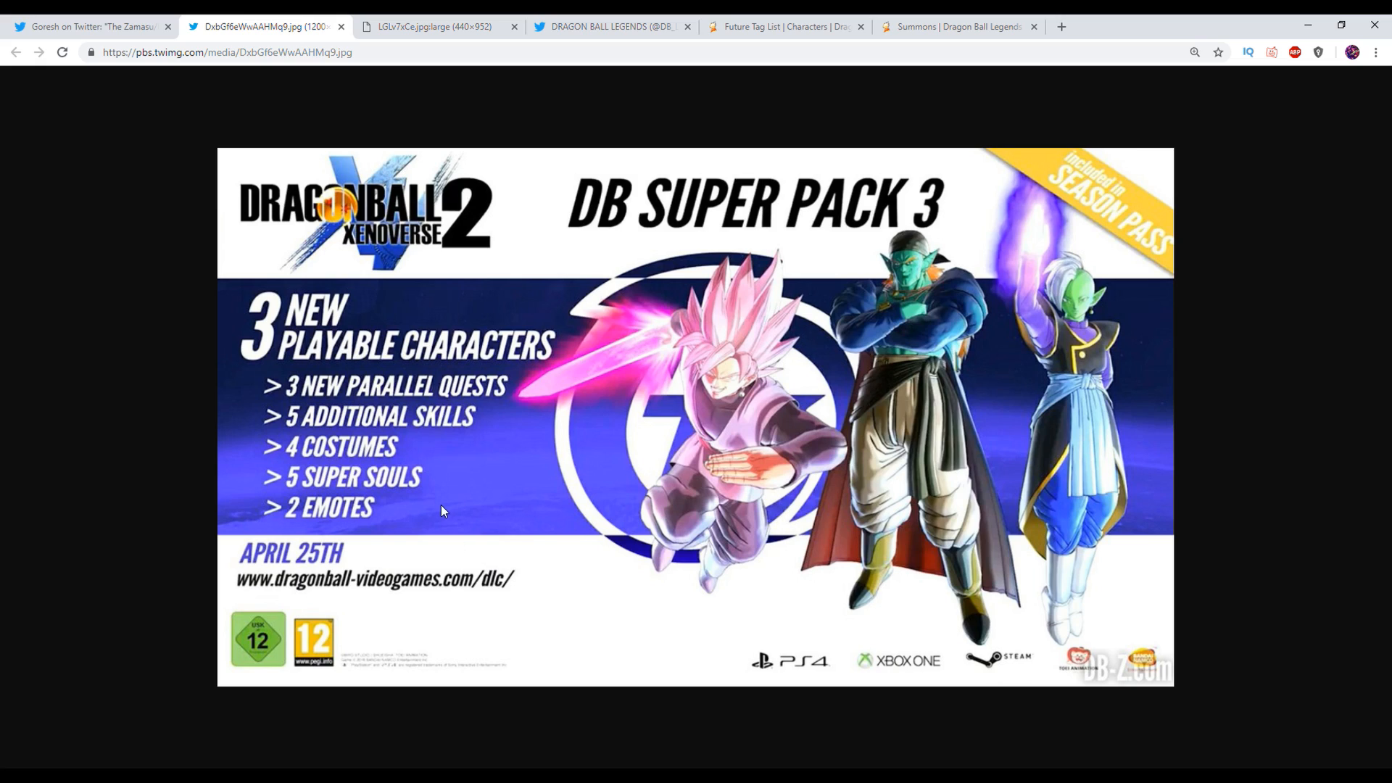
mouse_move(355, 455)
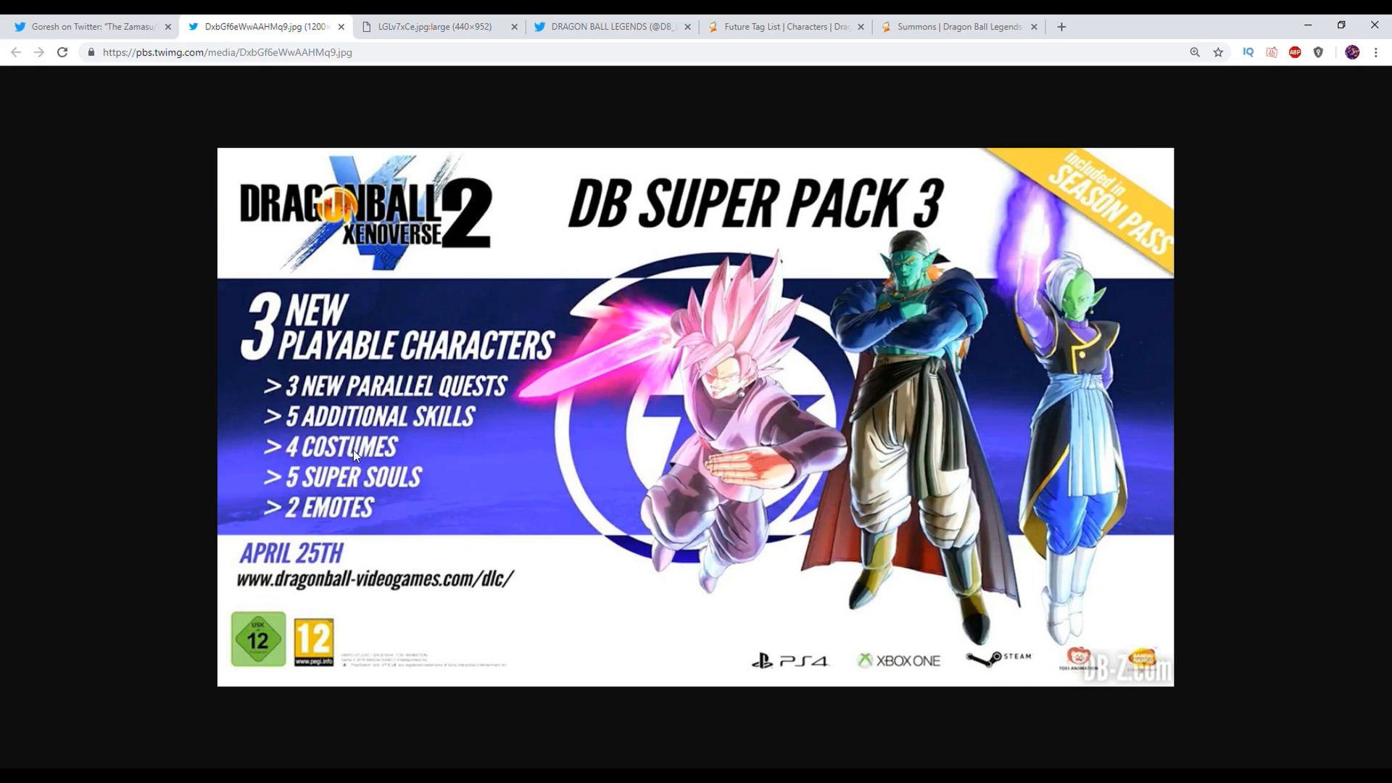
mouse_move(602, 347)
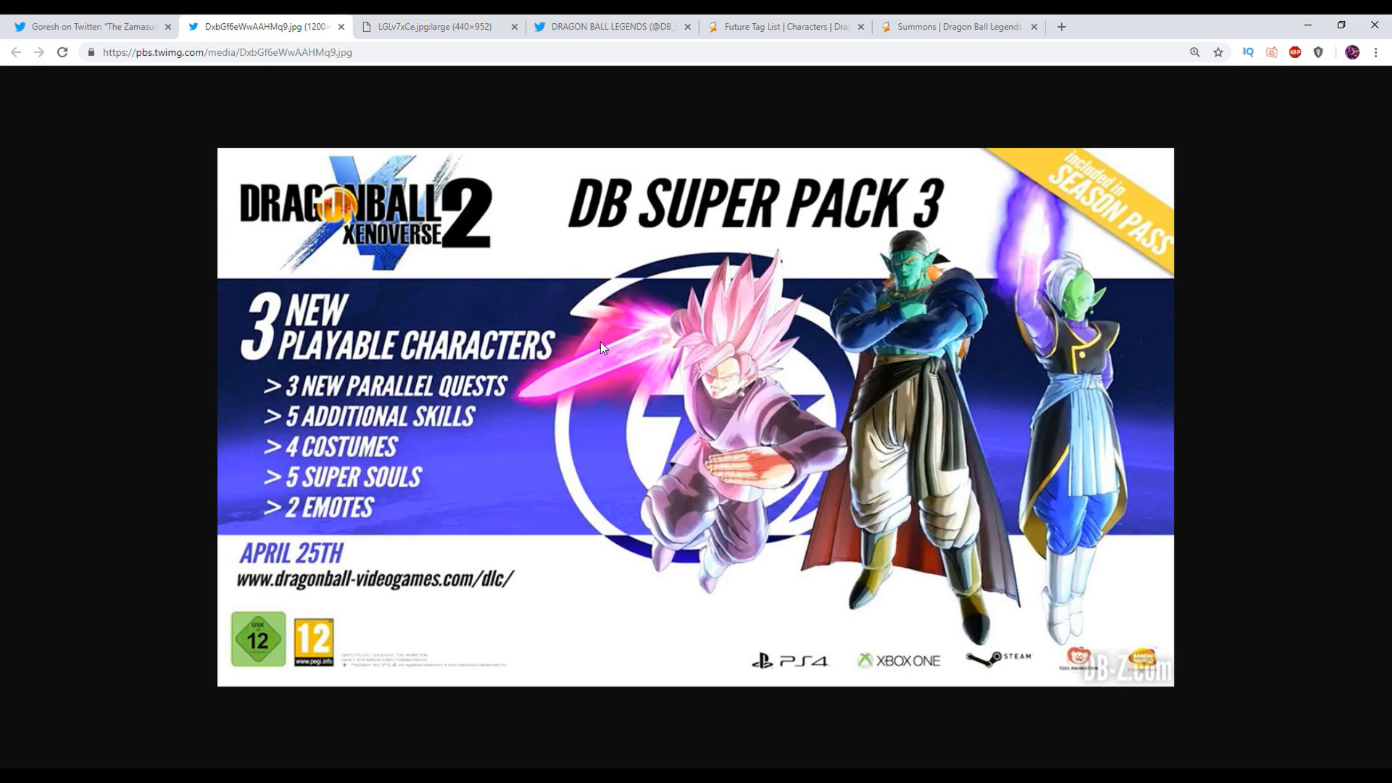
mouse_move(1253, 342)
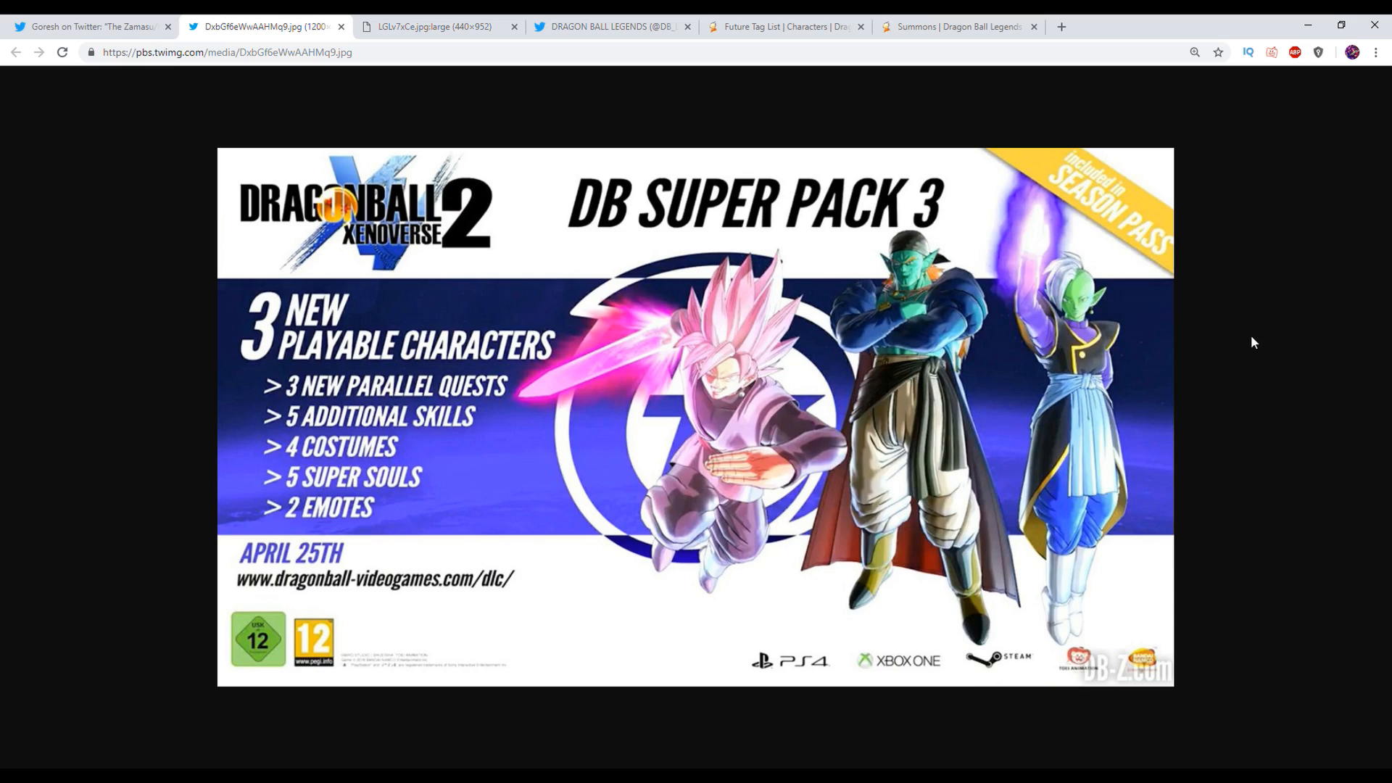
mouse_move(1210, 321)
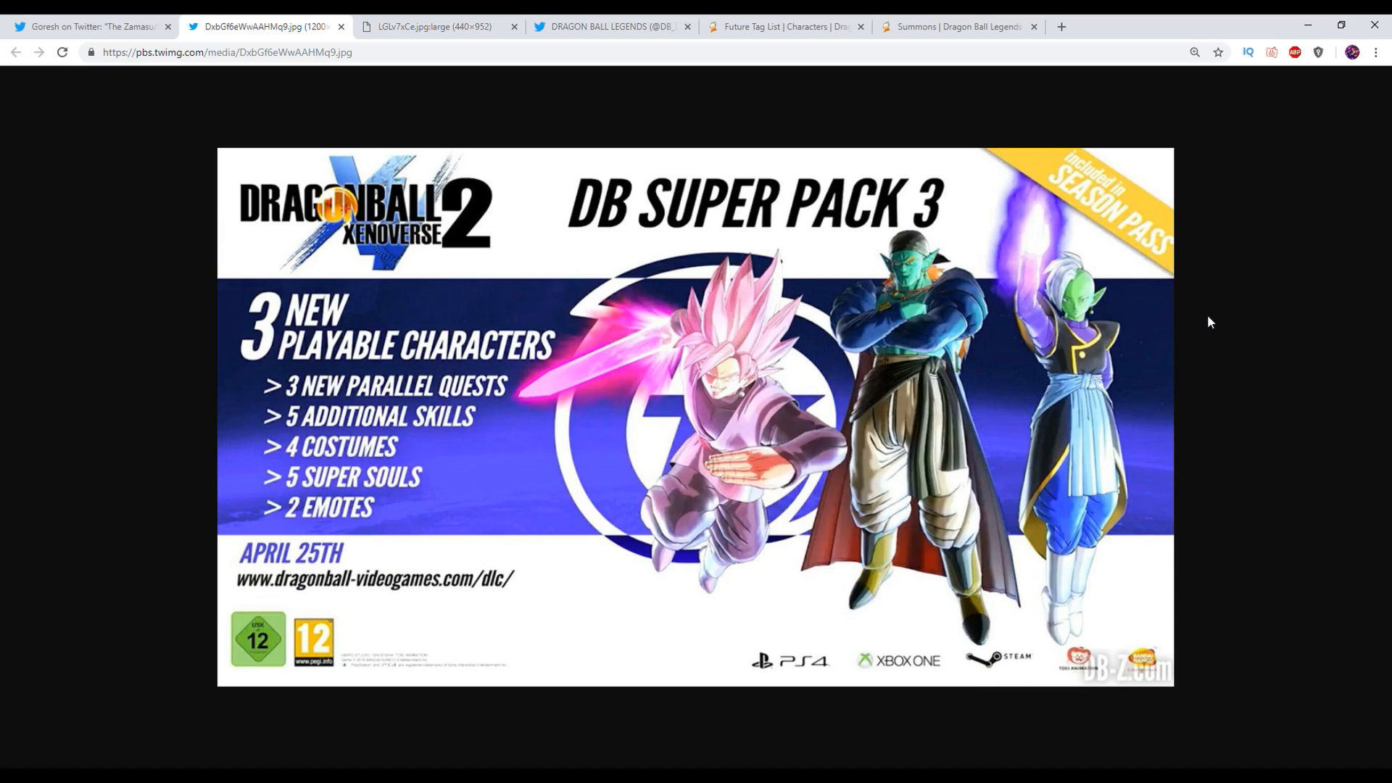
mouse_move(1178, 357)
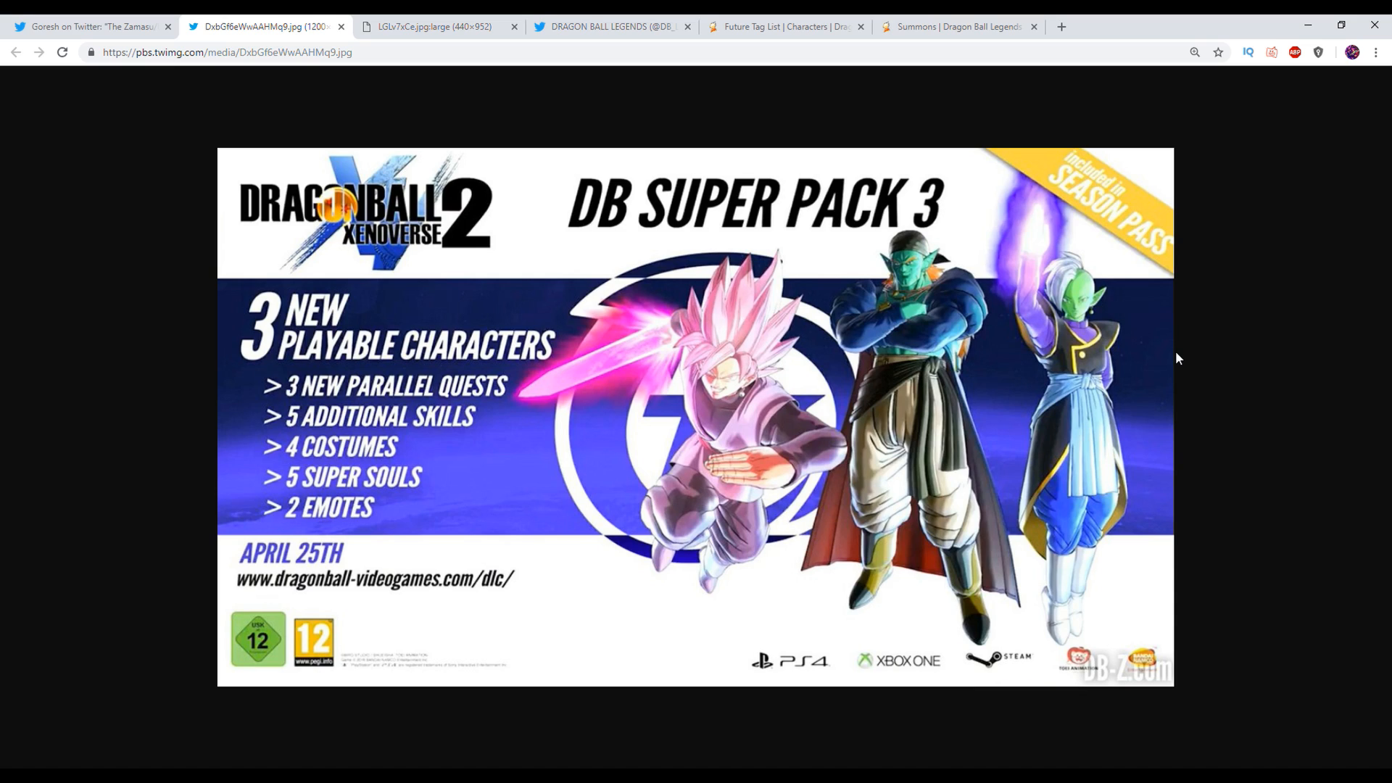
mouse_move(989, 415)
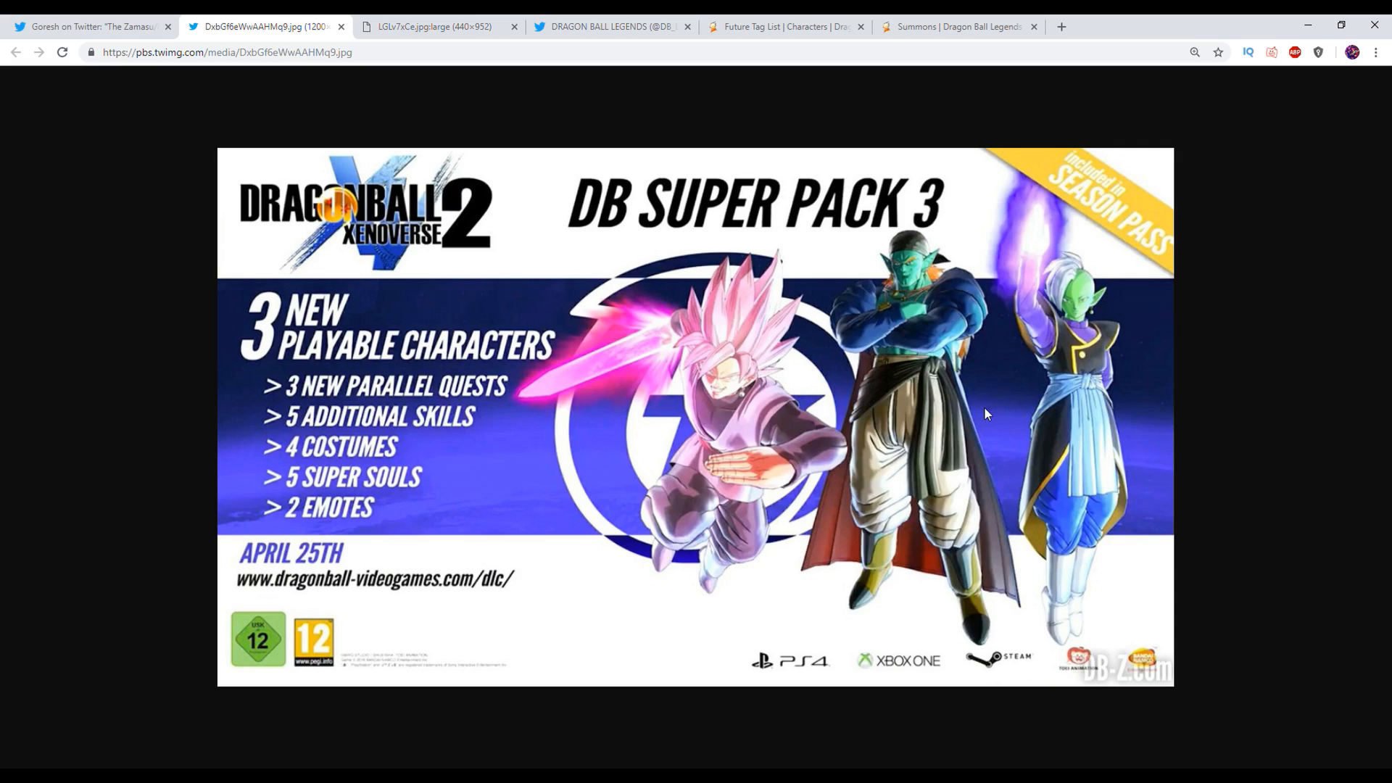
mouse_move(618, 653)
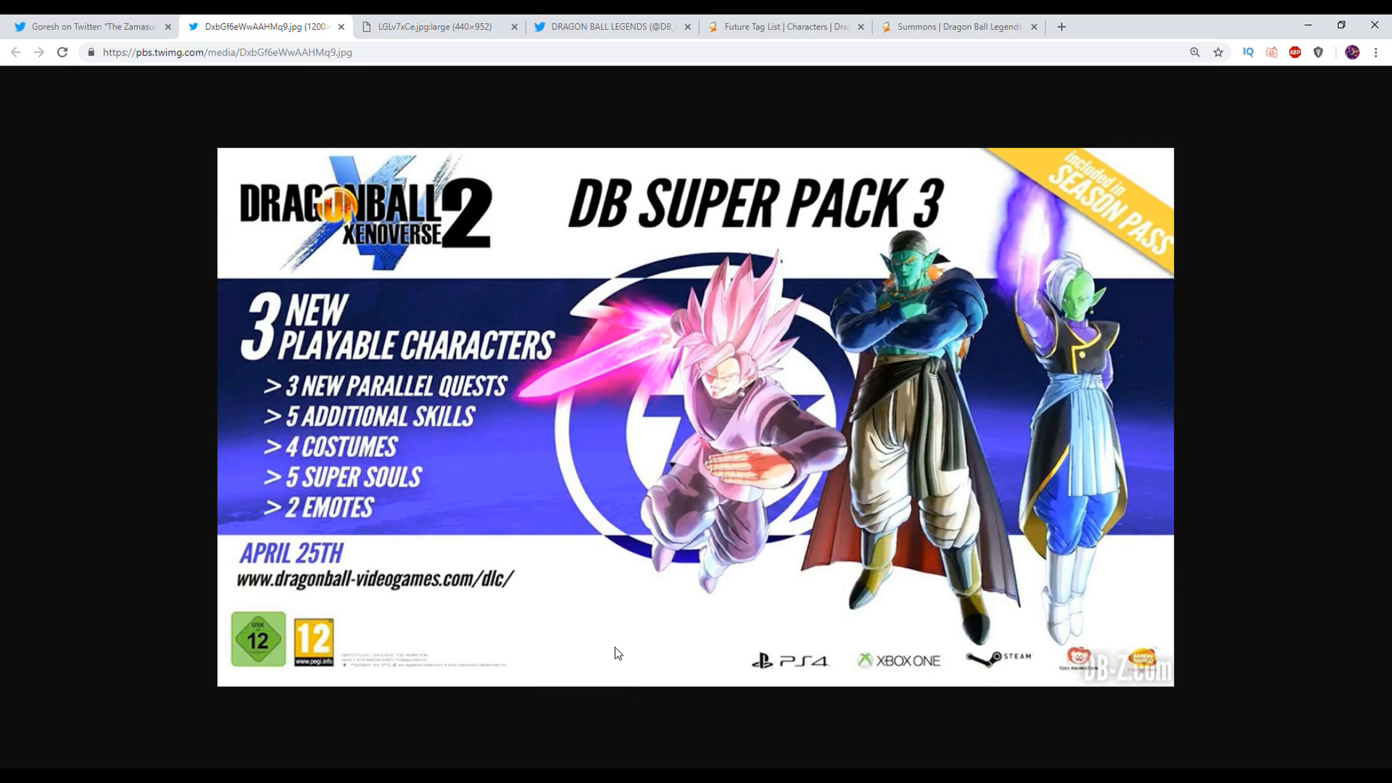
mouse_move(618, 360)
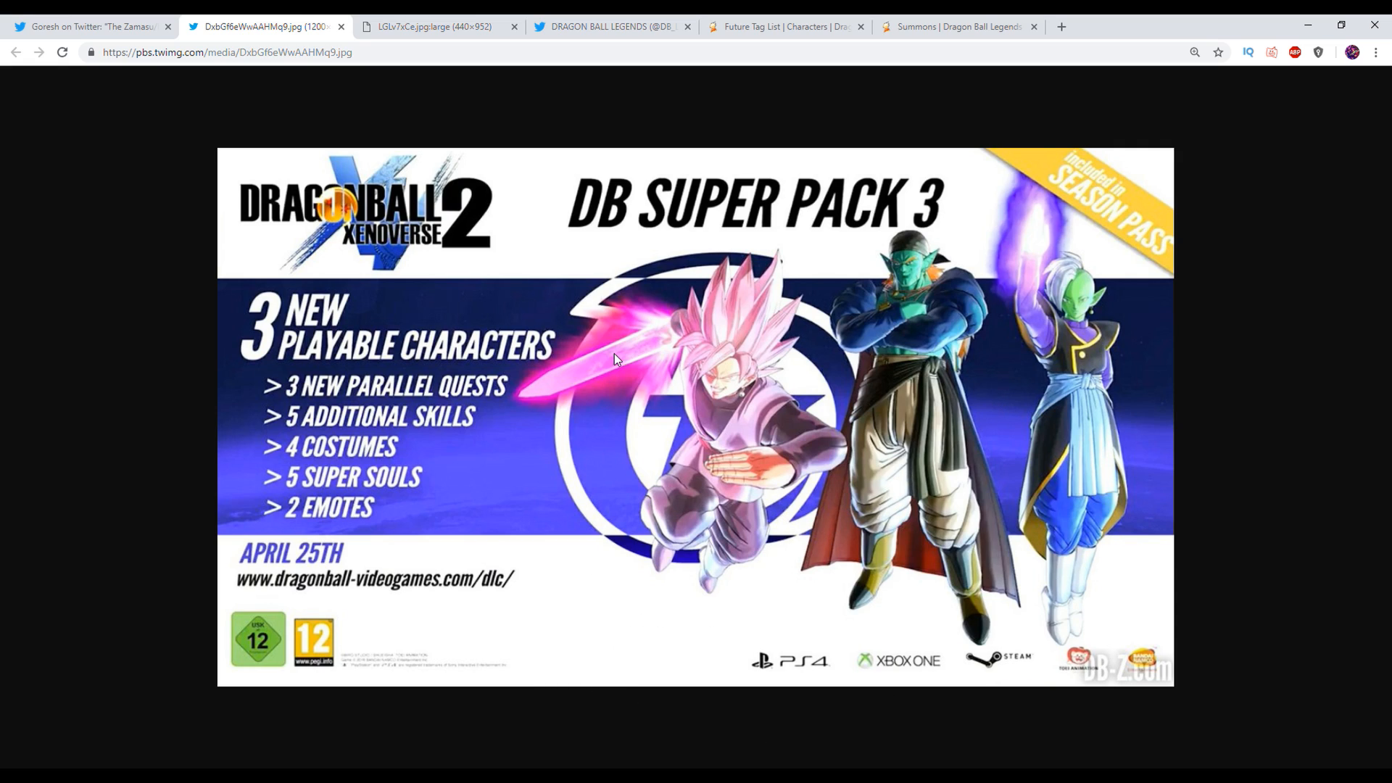
mouse_move(980, 322)
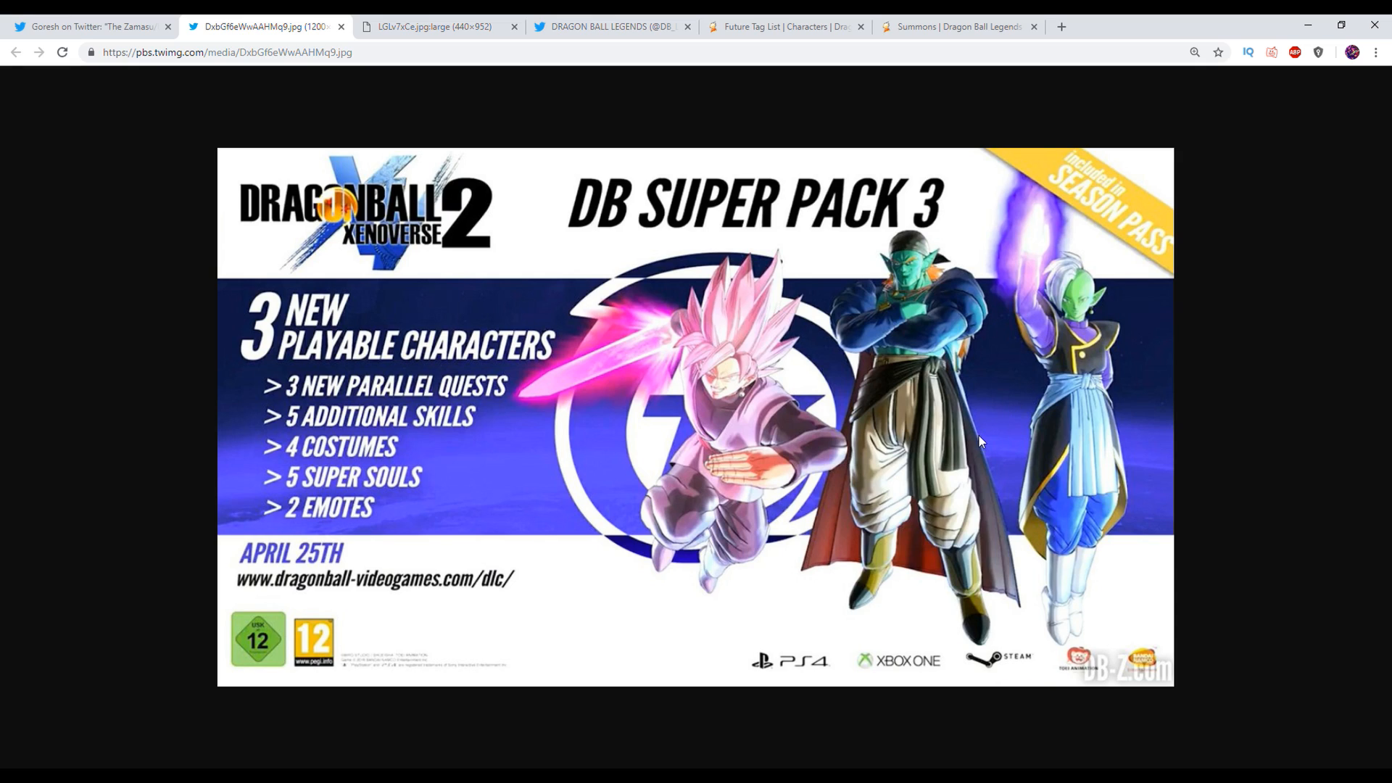
mouse_move(717, 403)
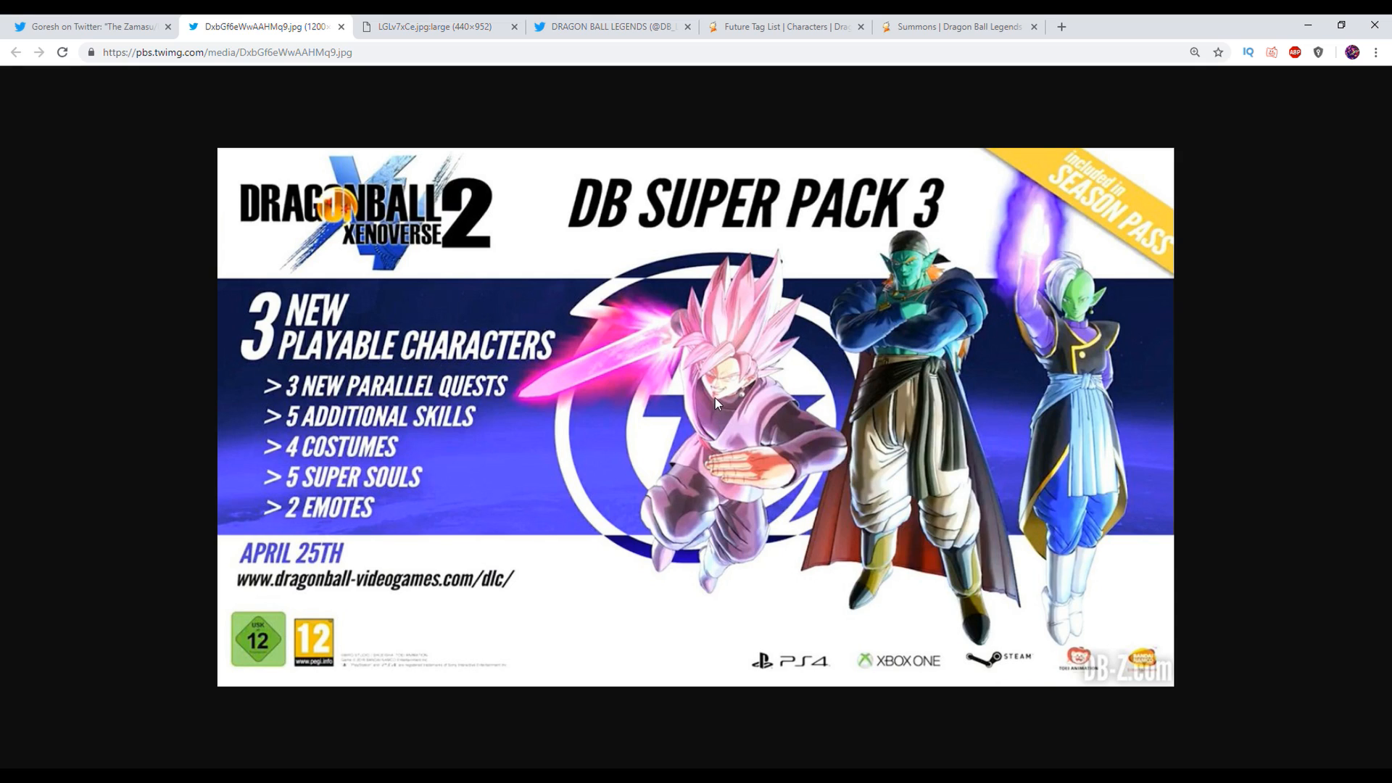
mouse_move(881, 446)
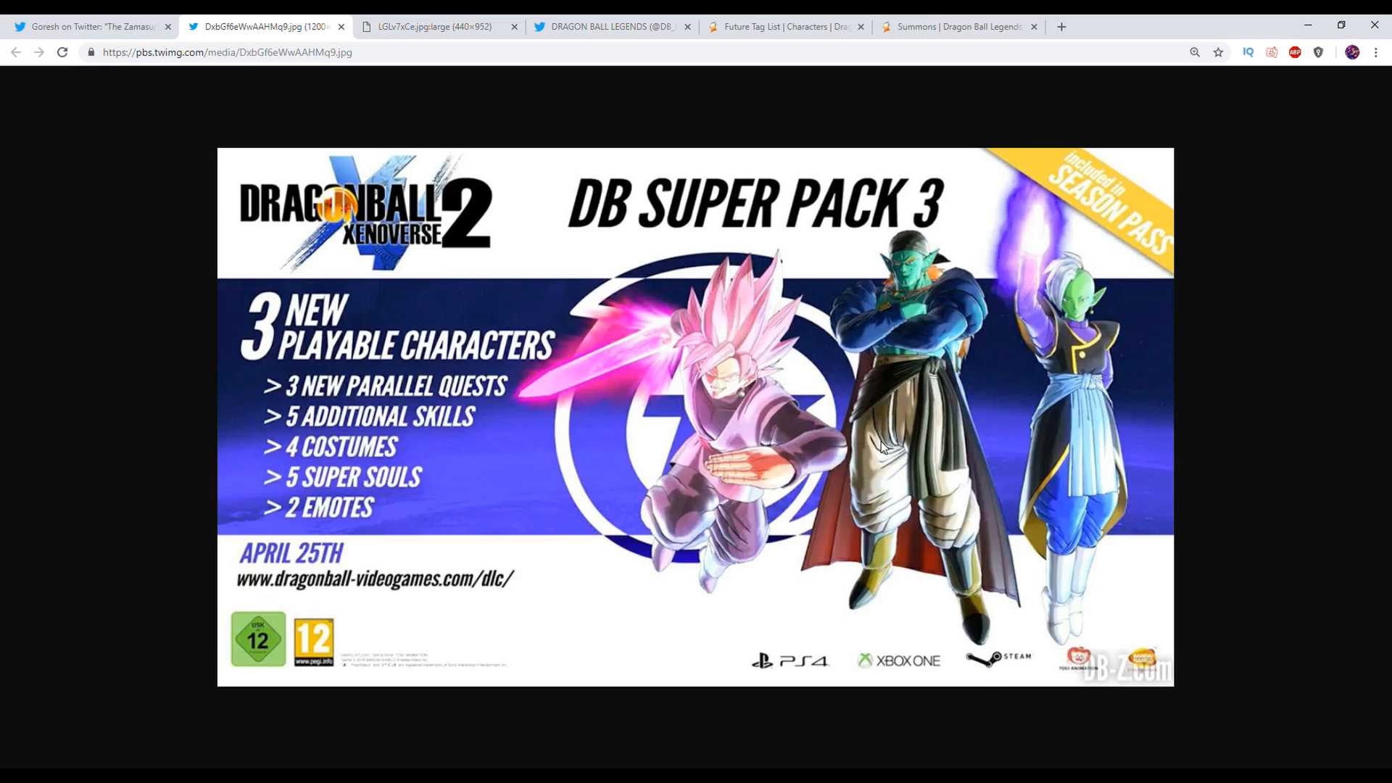
mouse_move(742, 435)
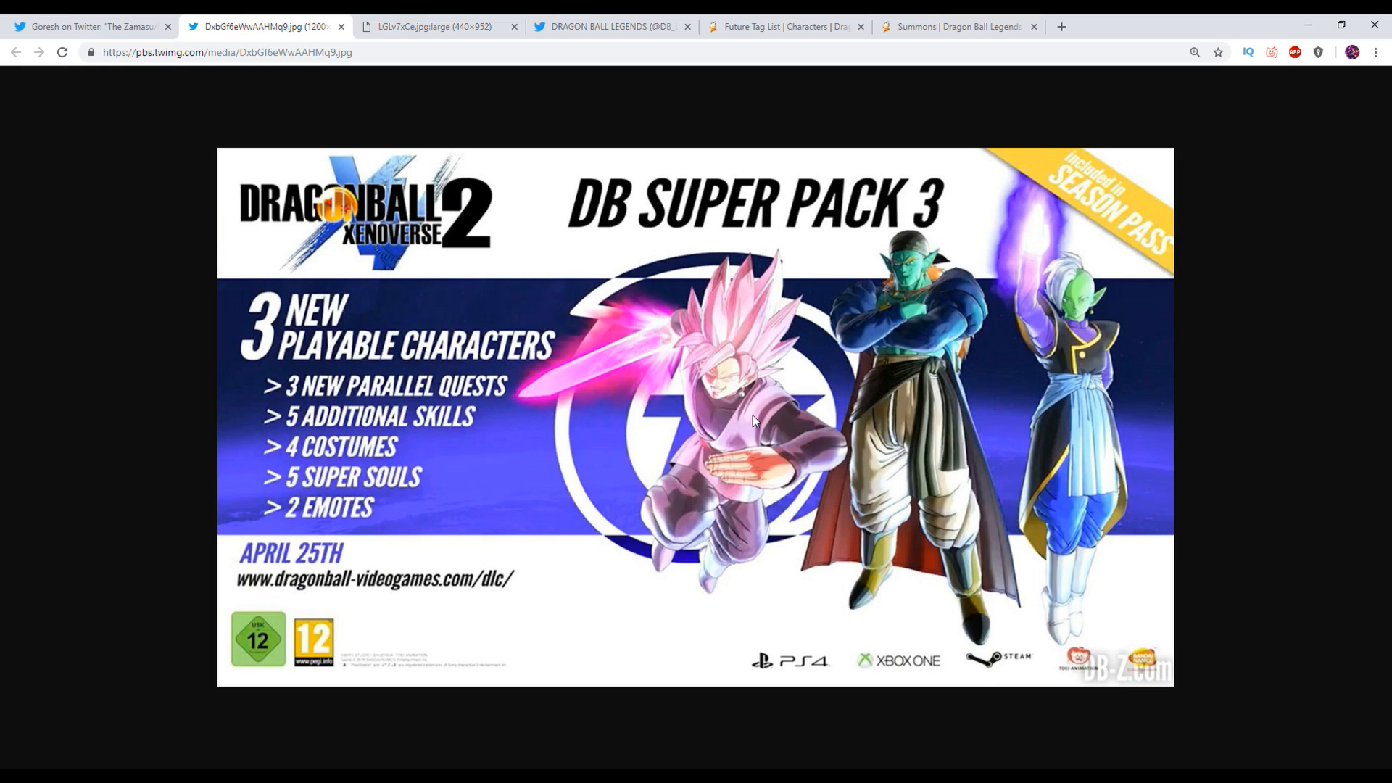
mouse_move(780, 448)
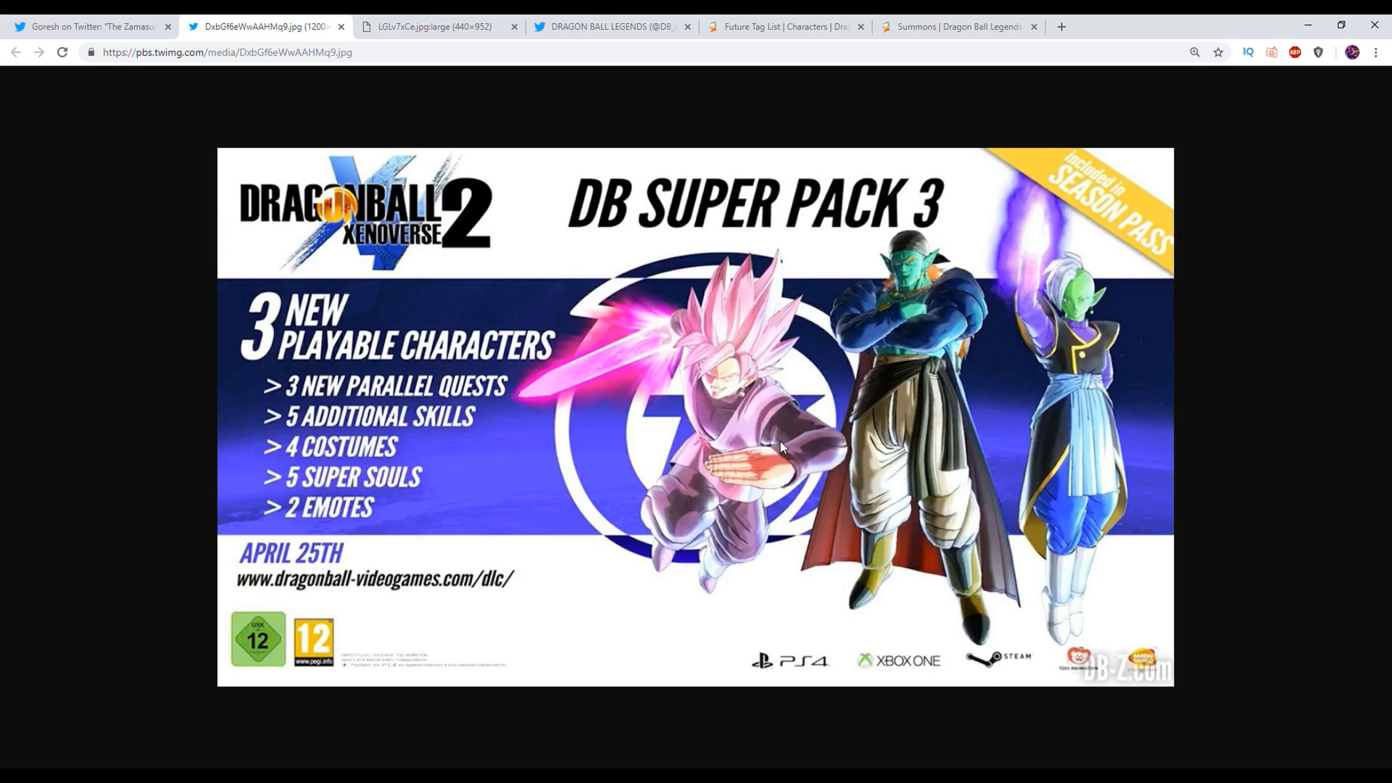
mouse_move(697, 567)
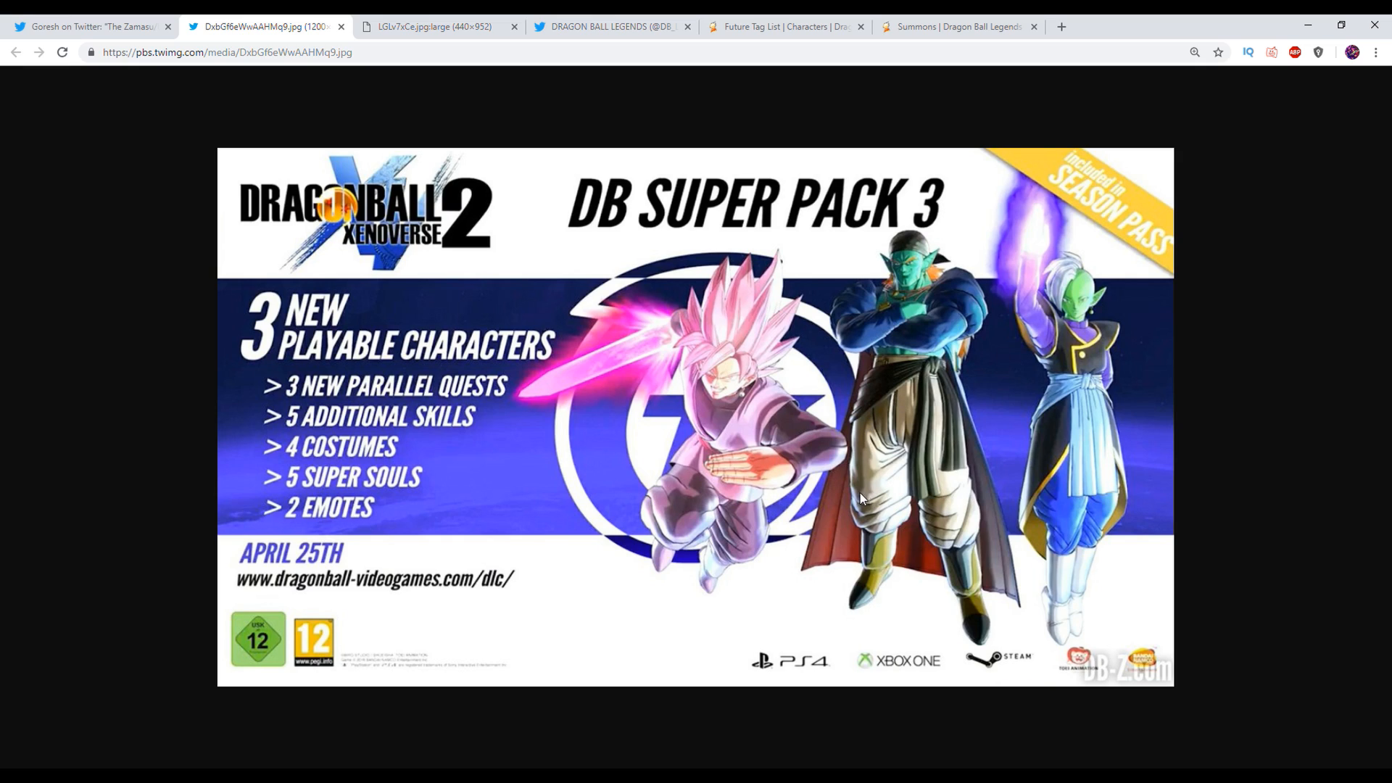
mouse_move(246, 301)
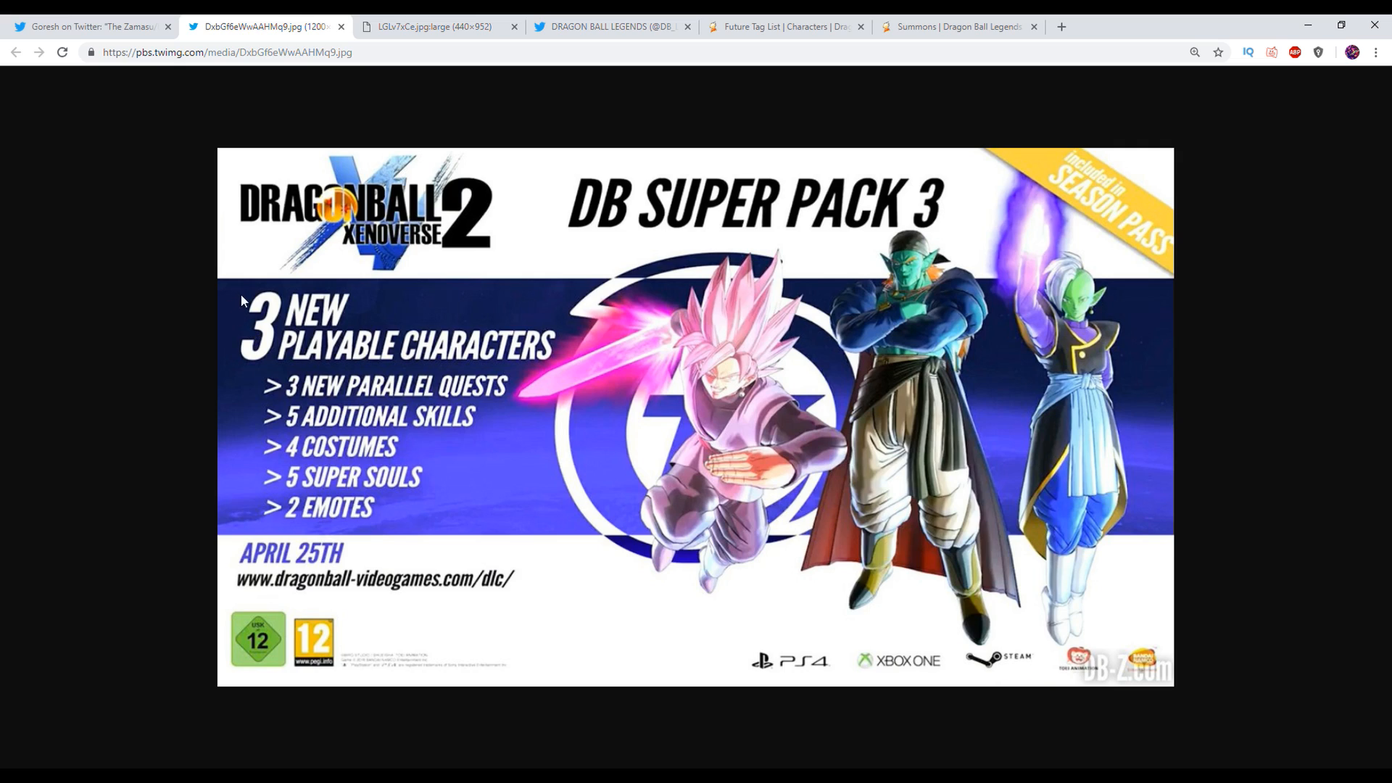
mouse_move(452, 322)
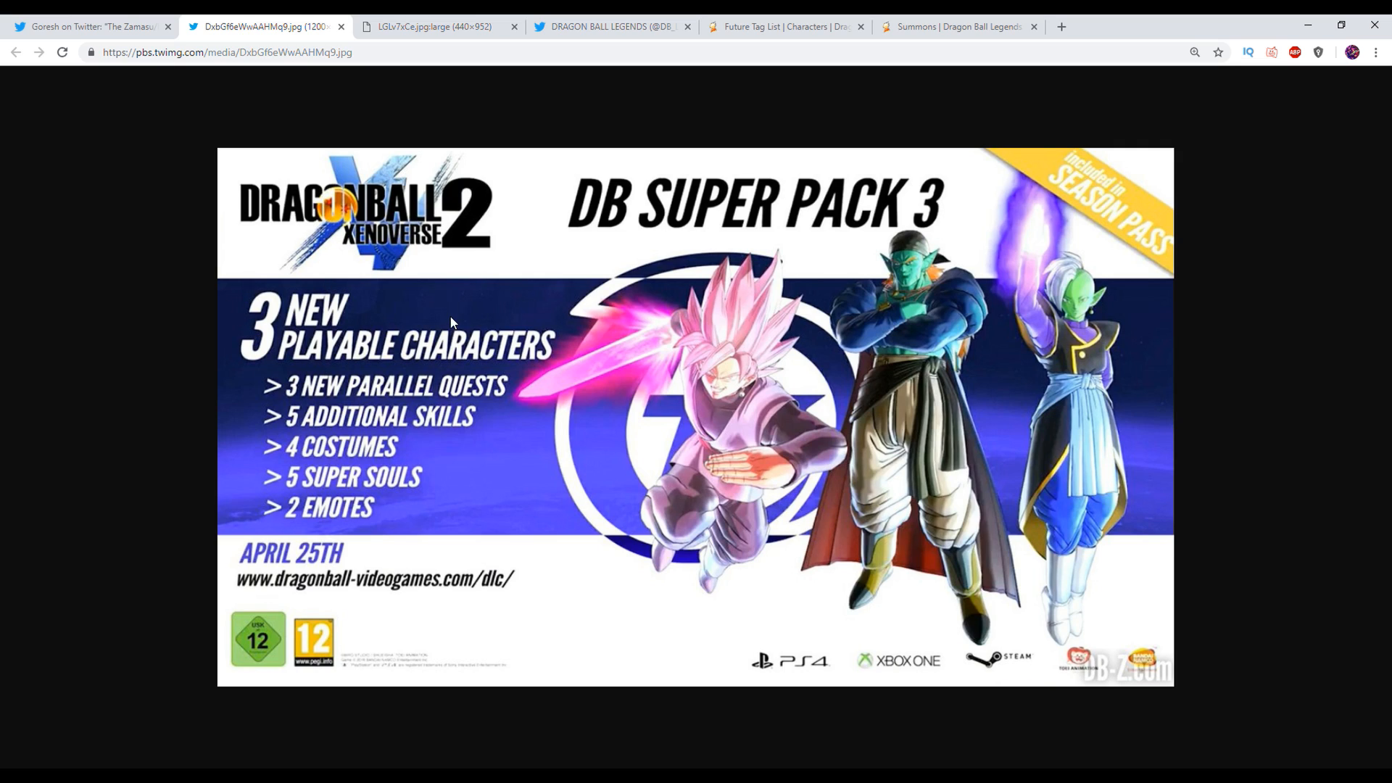
mouse_move(573, 509)
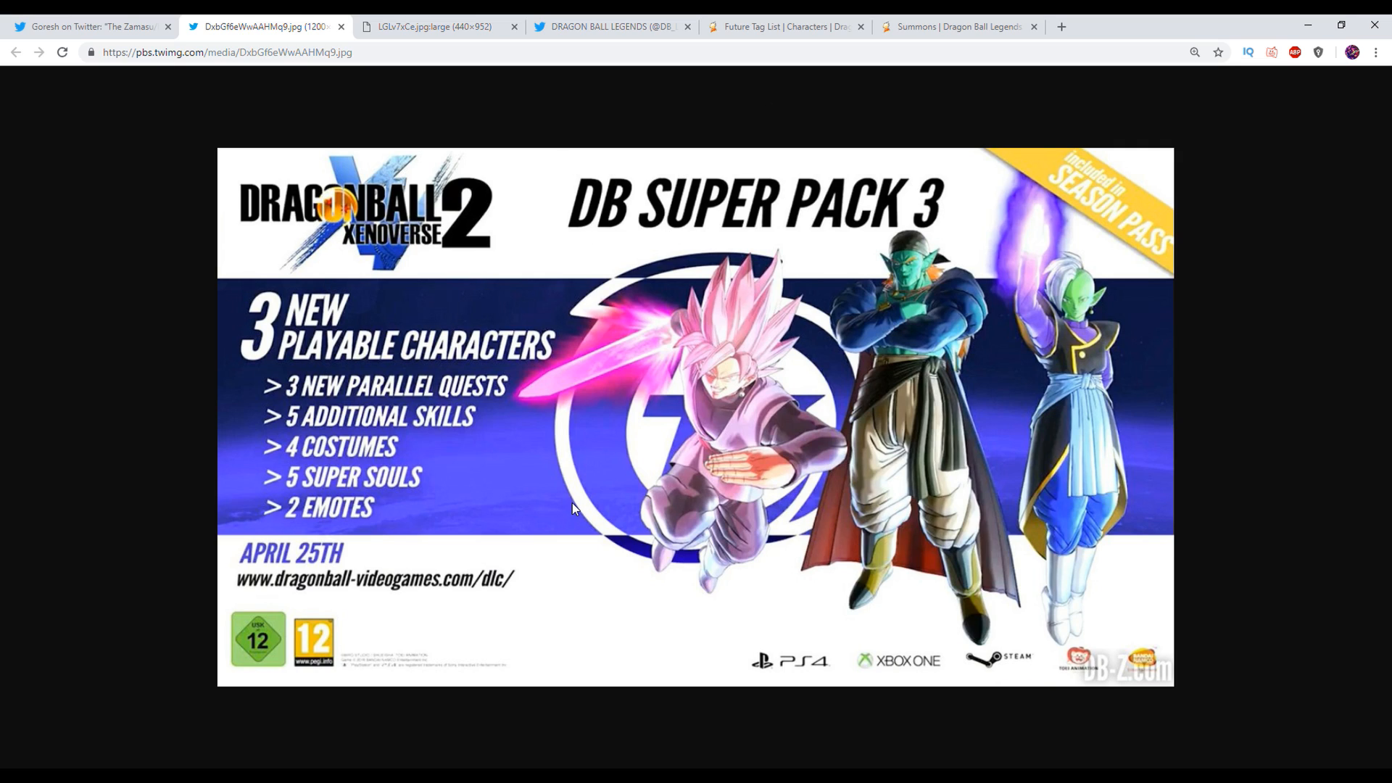
mouse_move(778, 113)
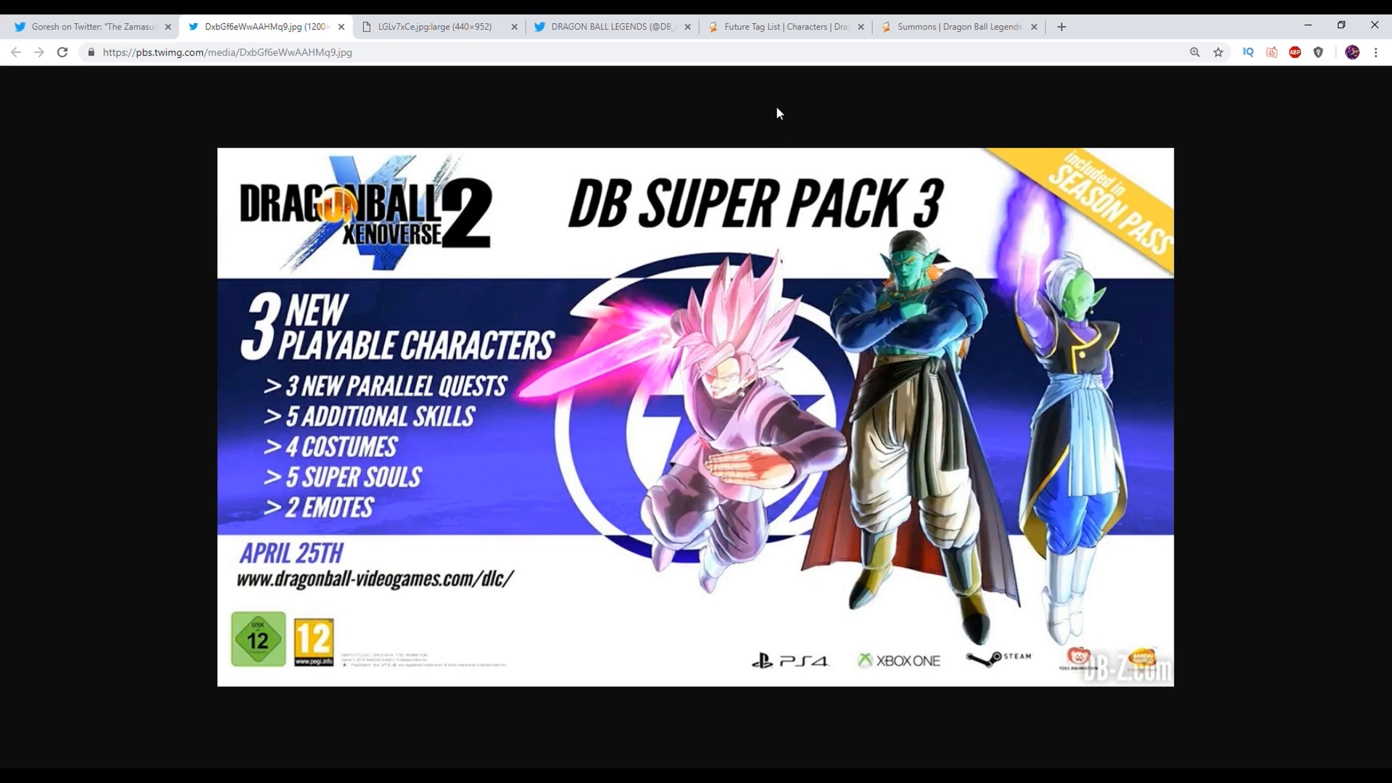
Step: Return to the DBZ Space summons list topped by Ultra Ticket Summon and Master's Pack
left_click(954, 26)
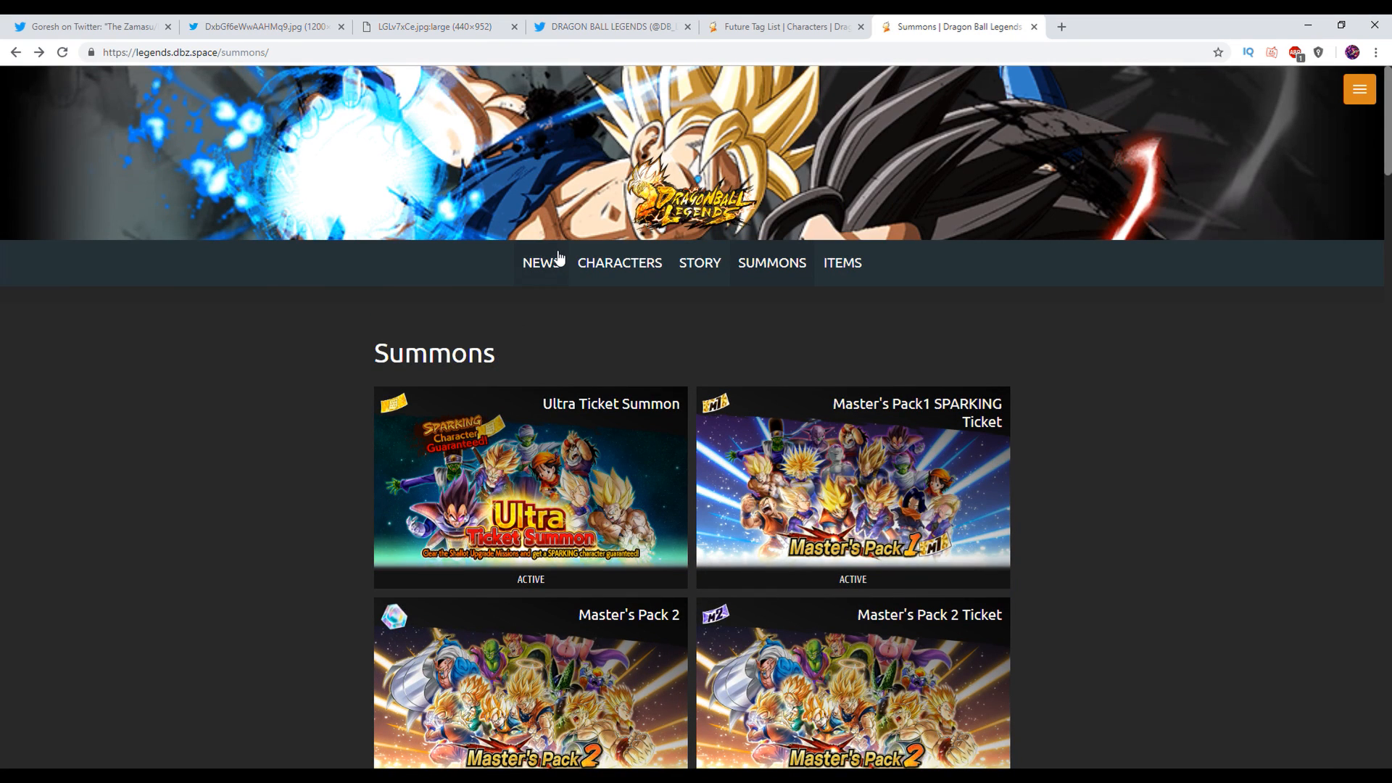
Step: Browse the DBZ Space news feed (Master's Pack 2, Raditz event), then reopen the CabbeSS1–Vegito ID image
left_click(541, 262)
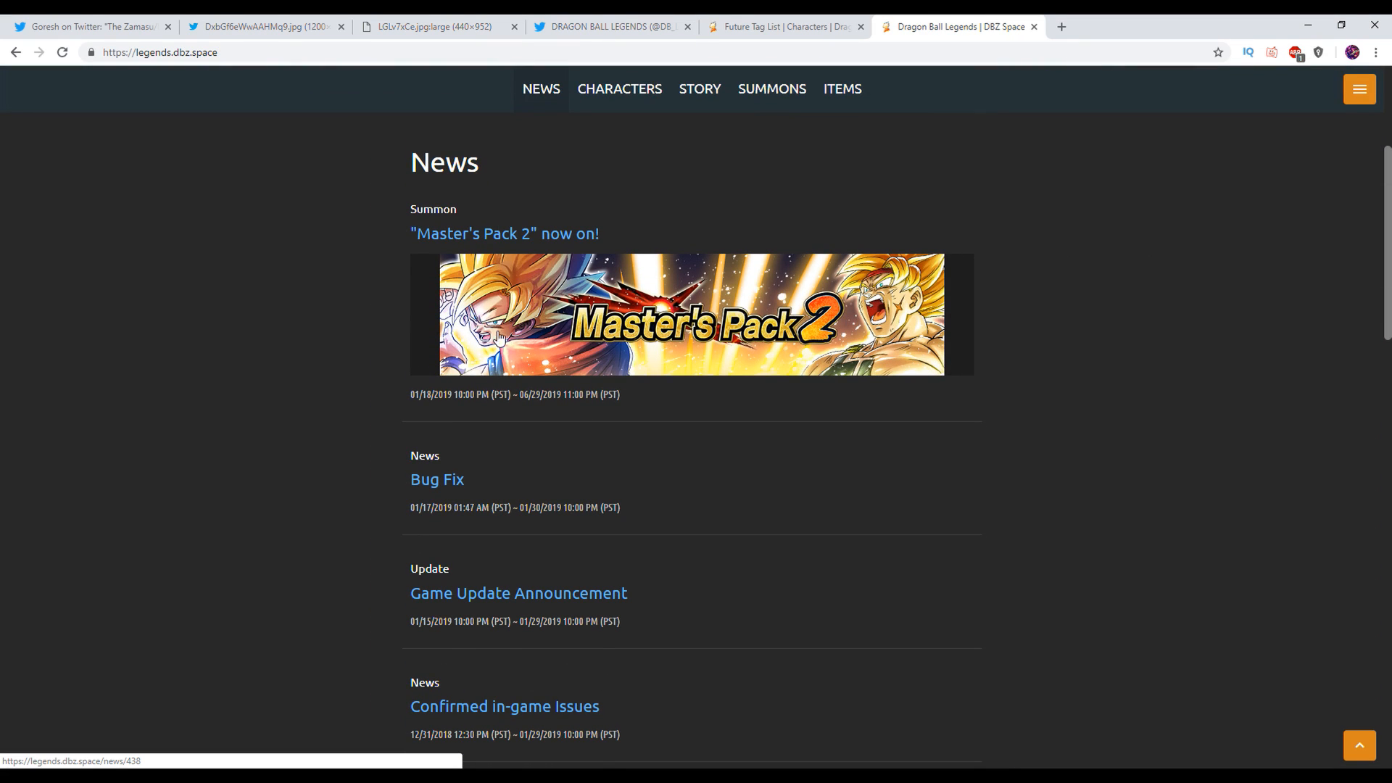
scroll("down", 3)
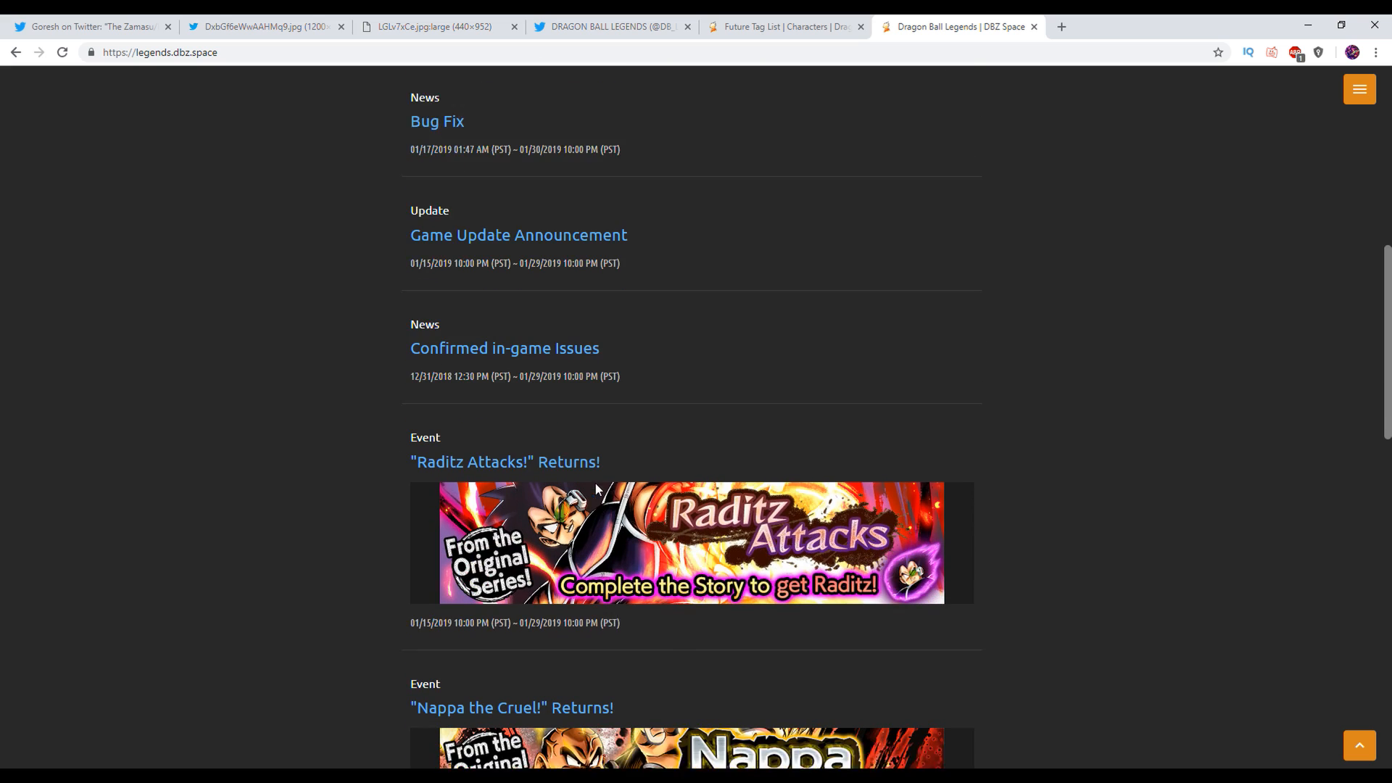
scroll("up", 3)
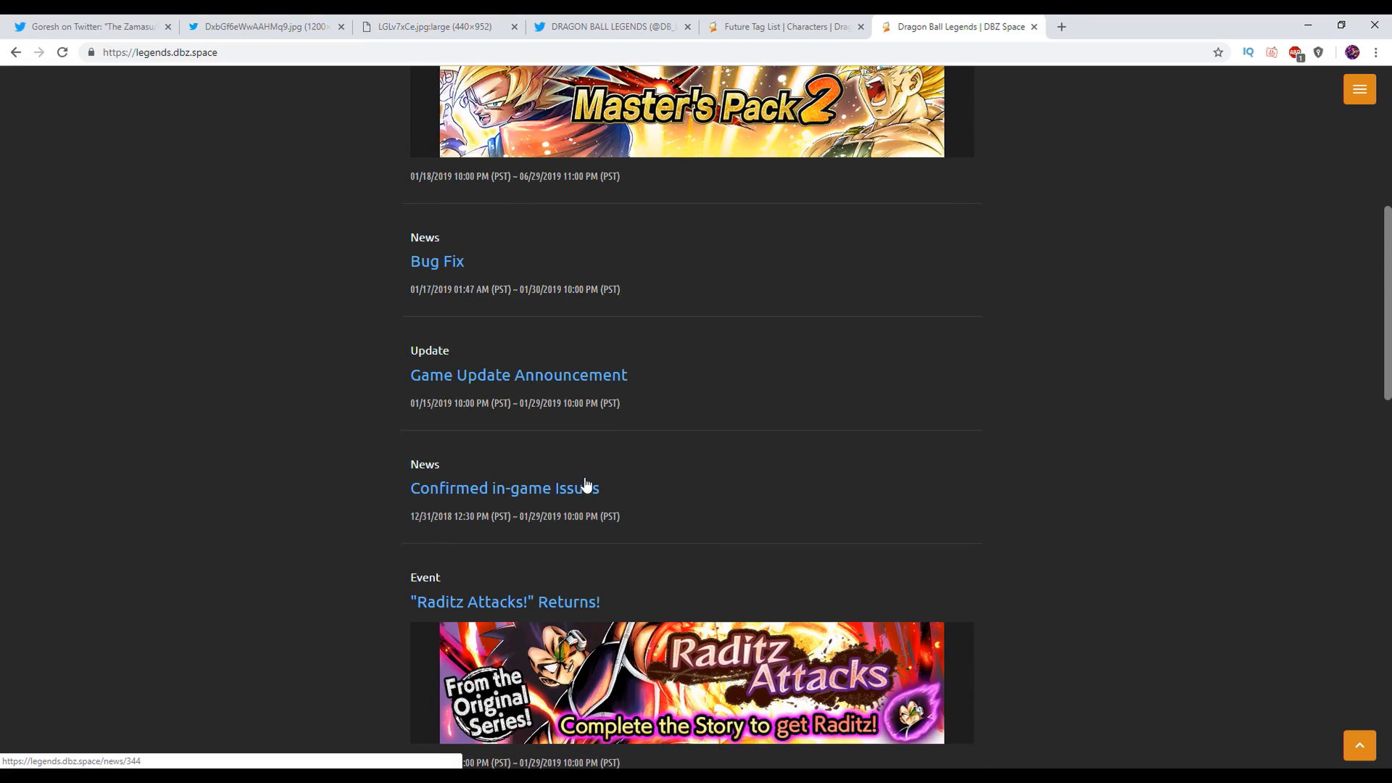
scroll("up", 3)
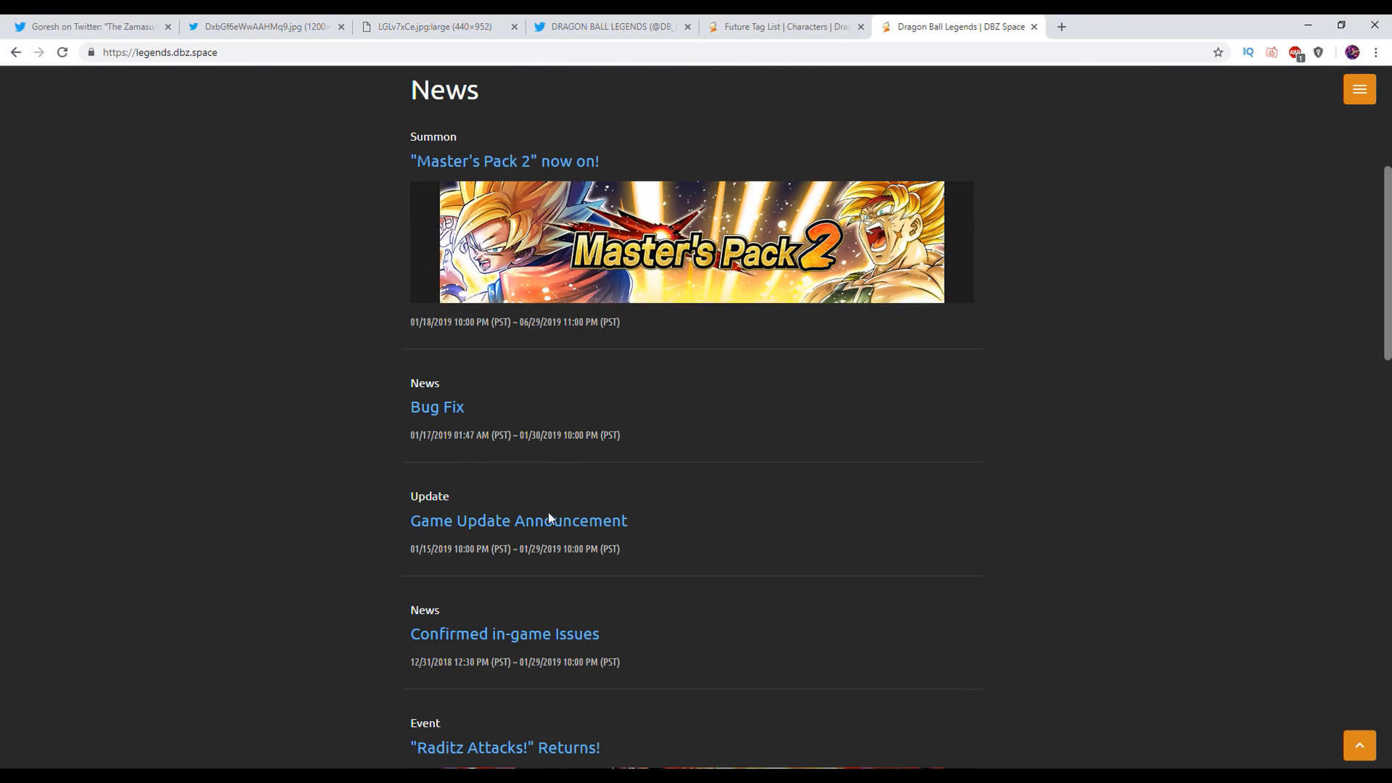
scroll("down", 3)
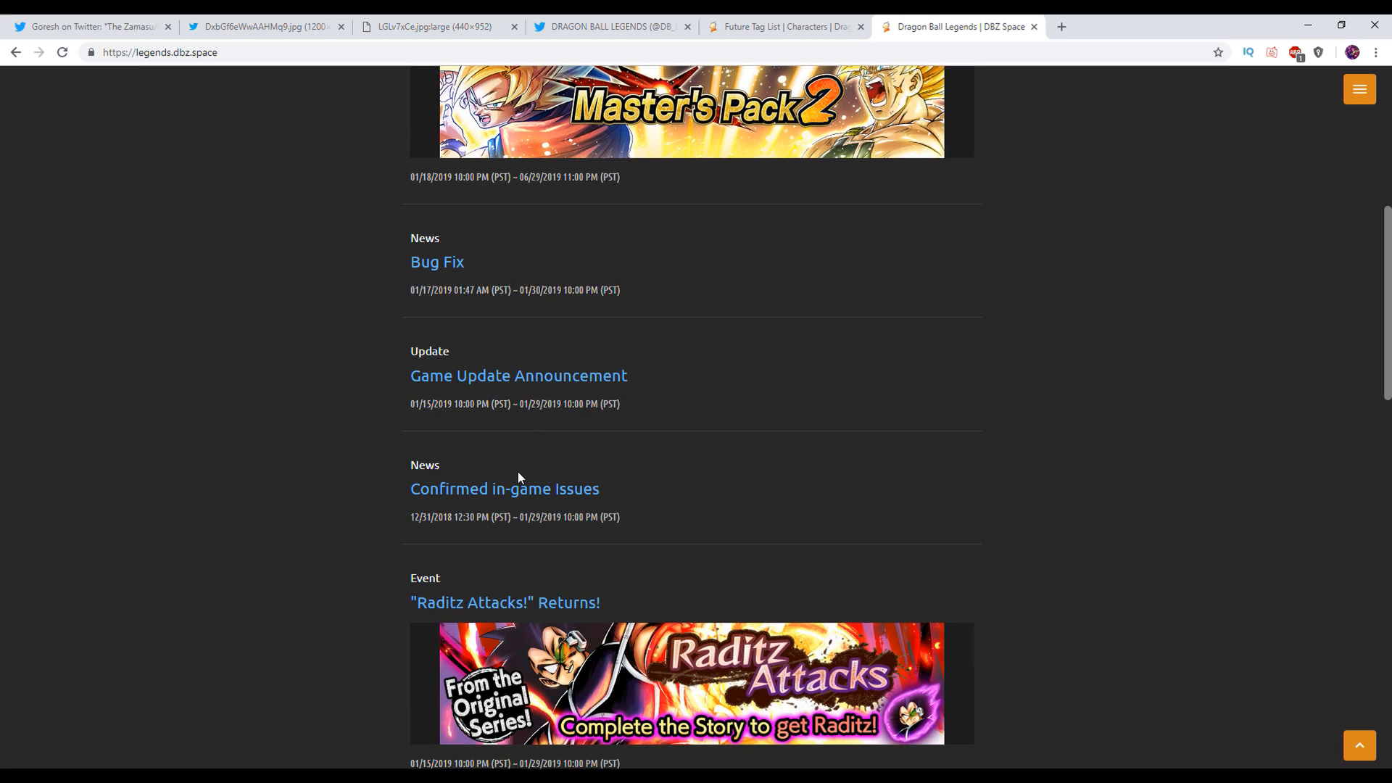
scroll("down", 3)
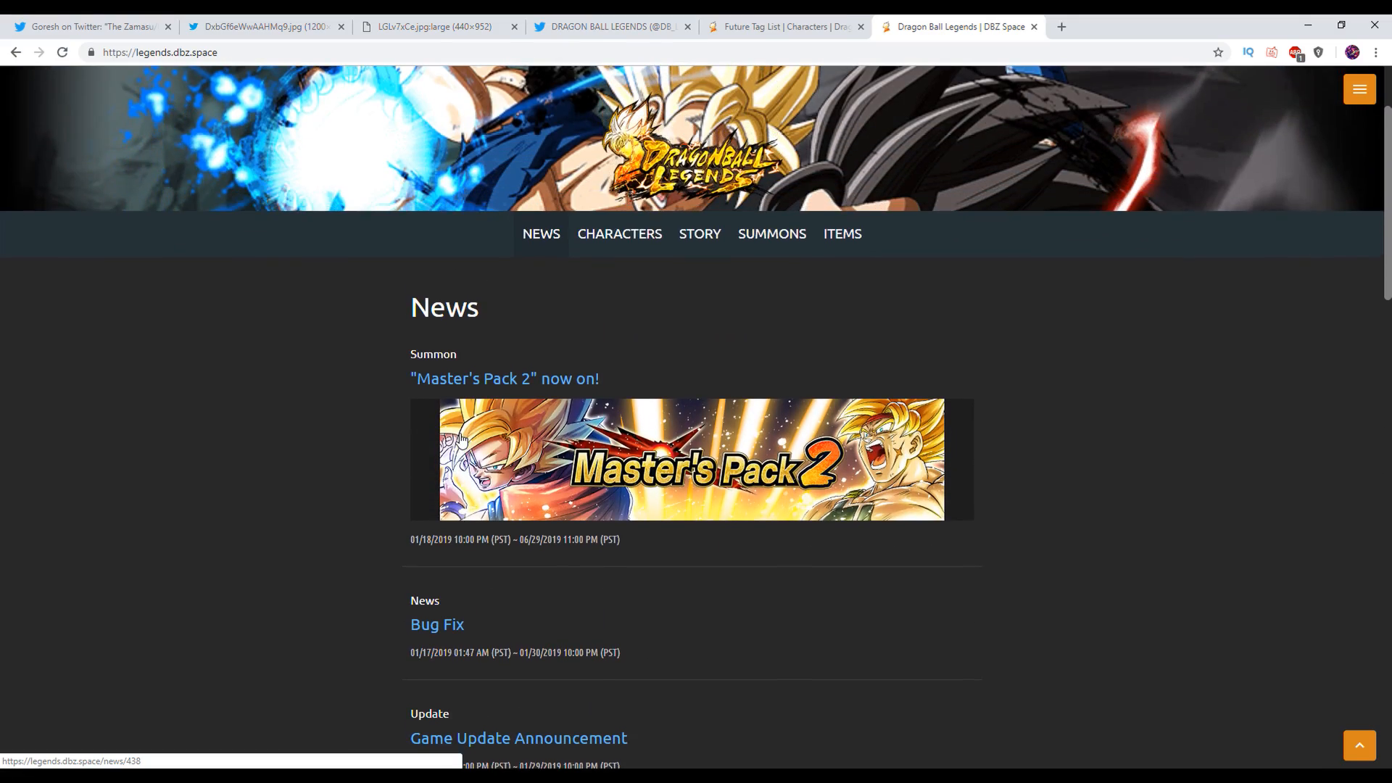
scroll("down", 3)
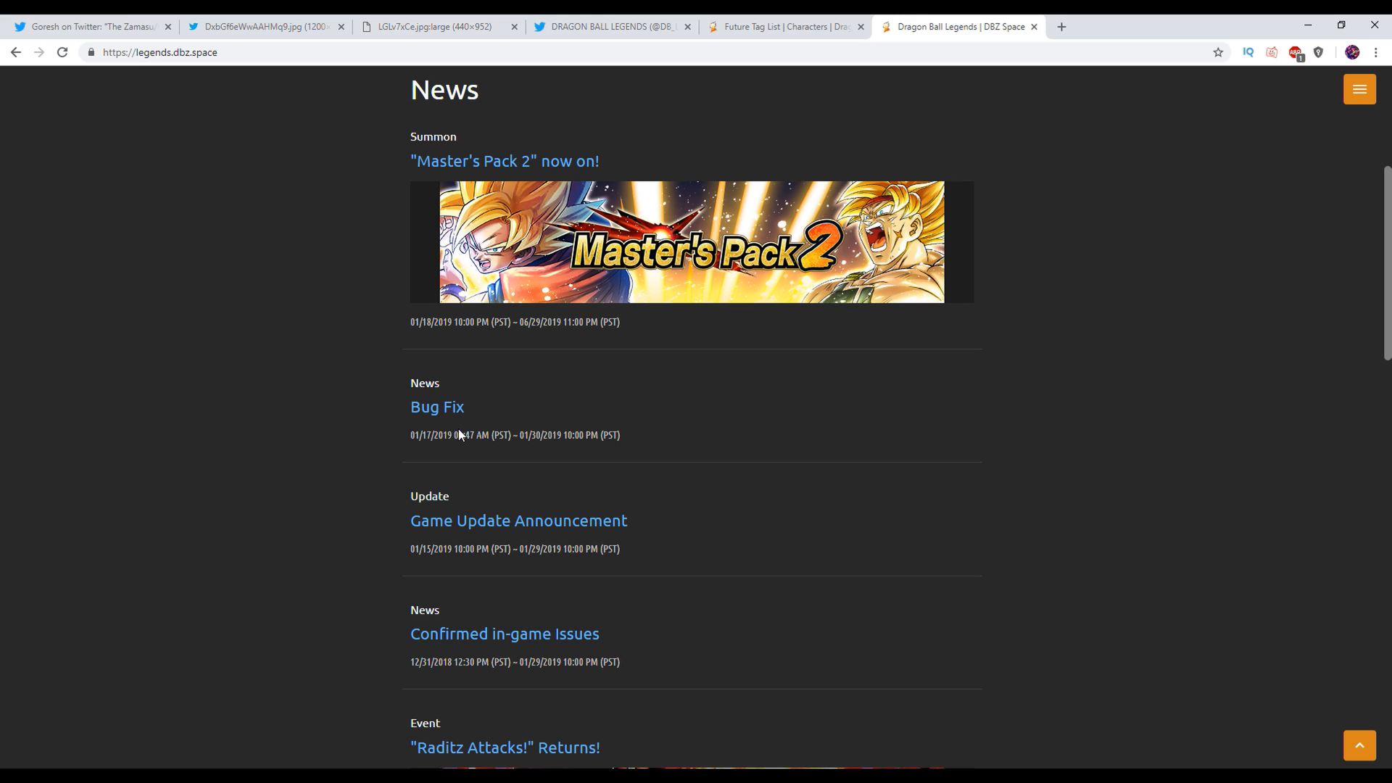
mouse_move(1150, 326)
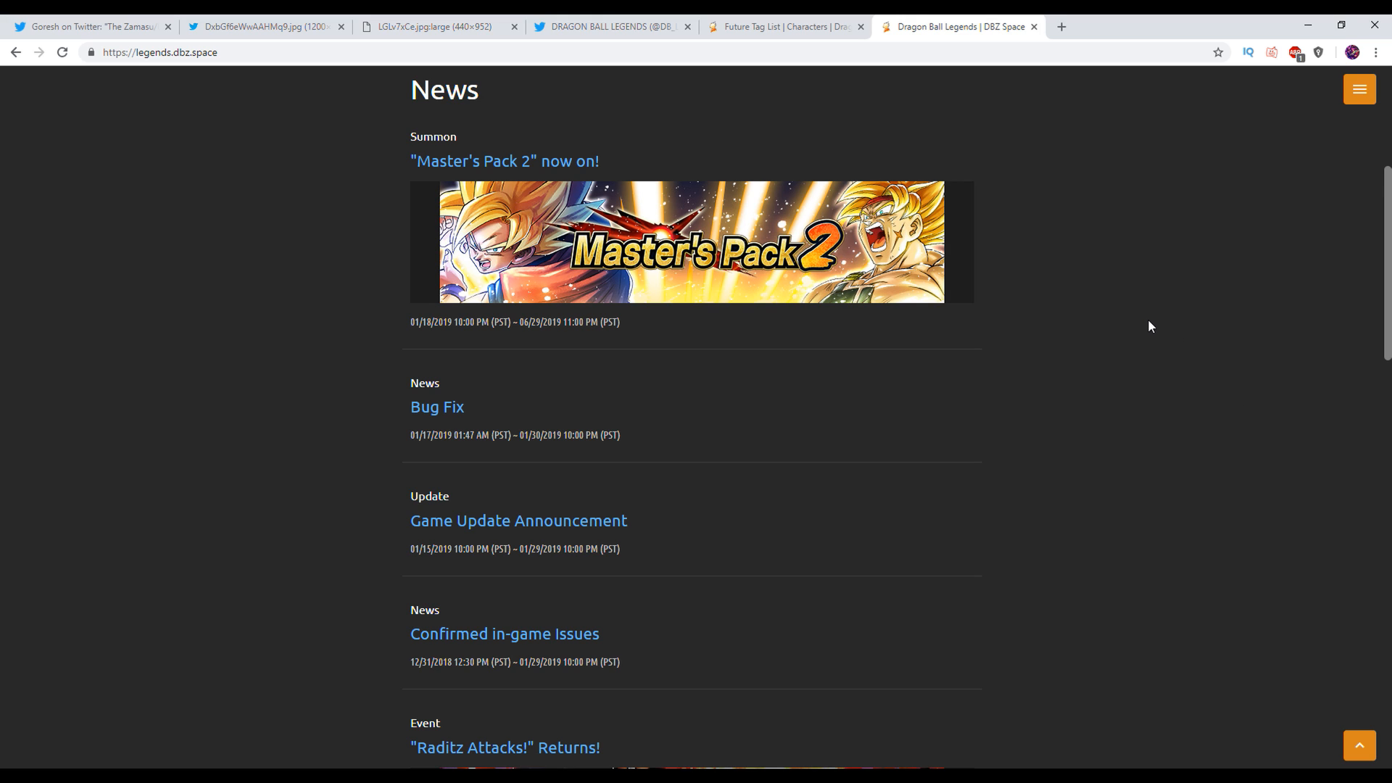
scroll("down", 3)
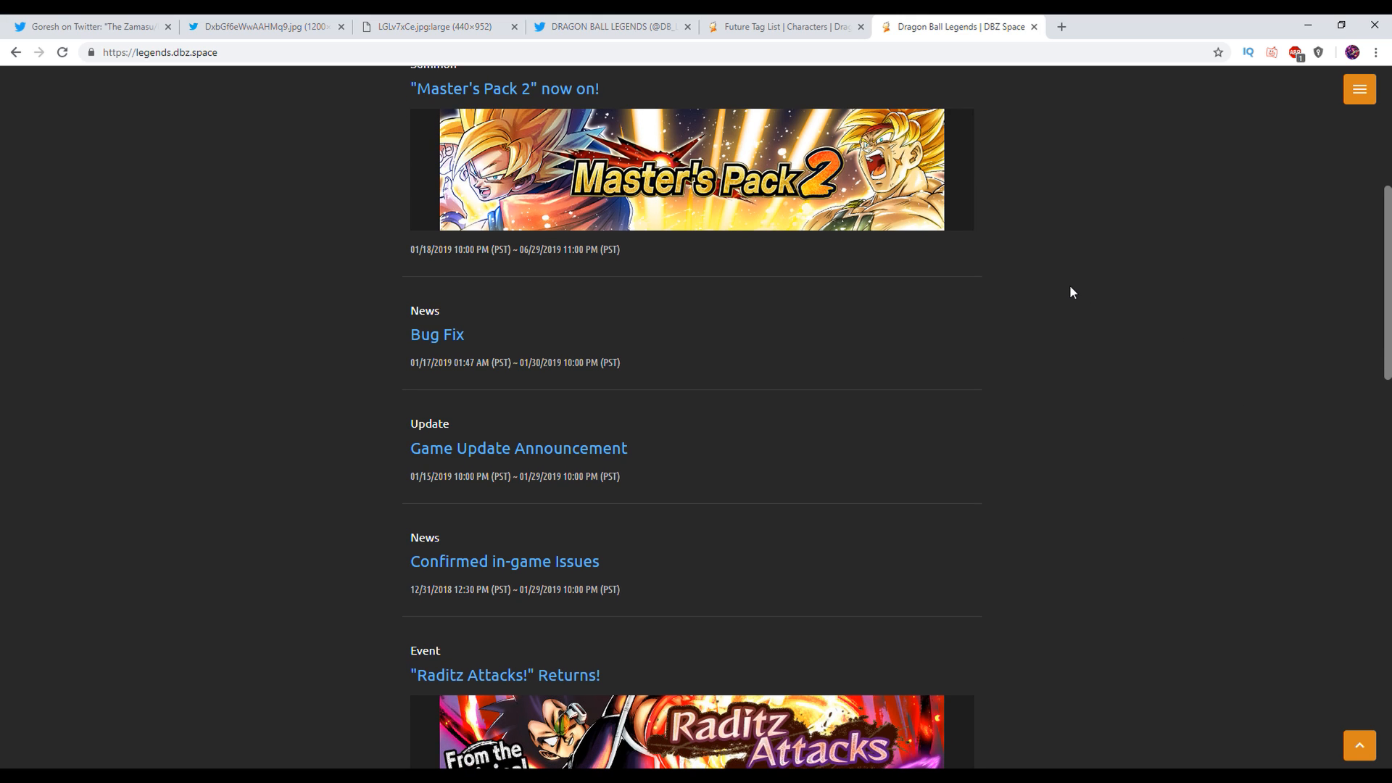
mouse_move(1130, 289)
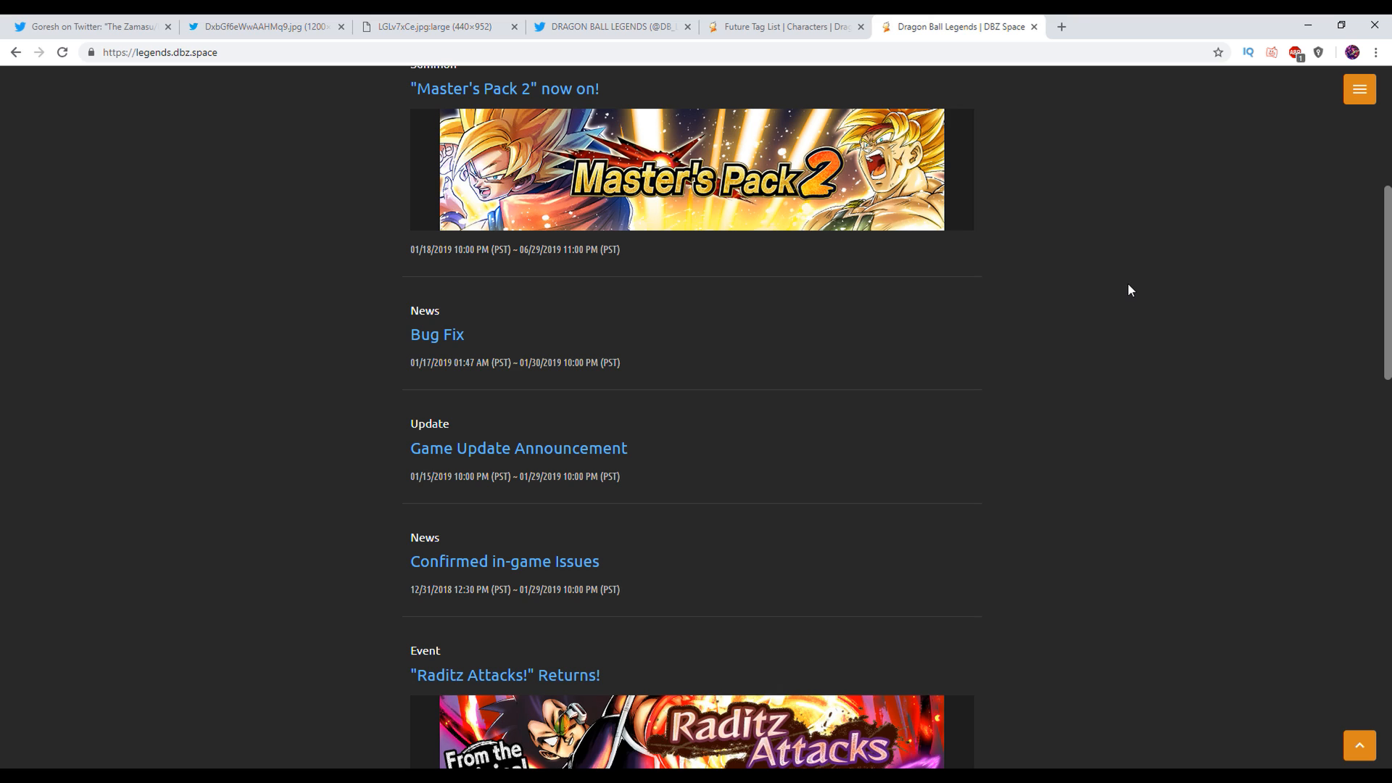
mouse_move(373, 123)
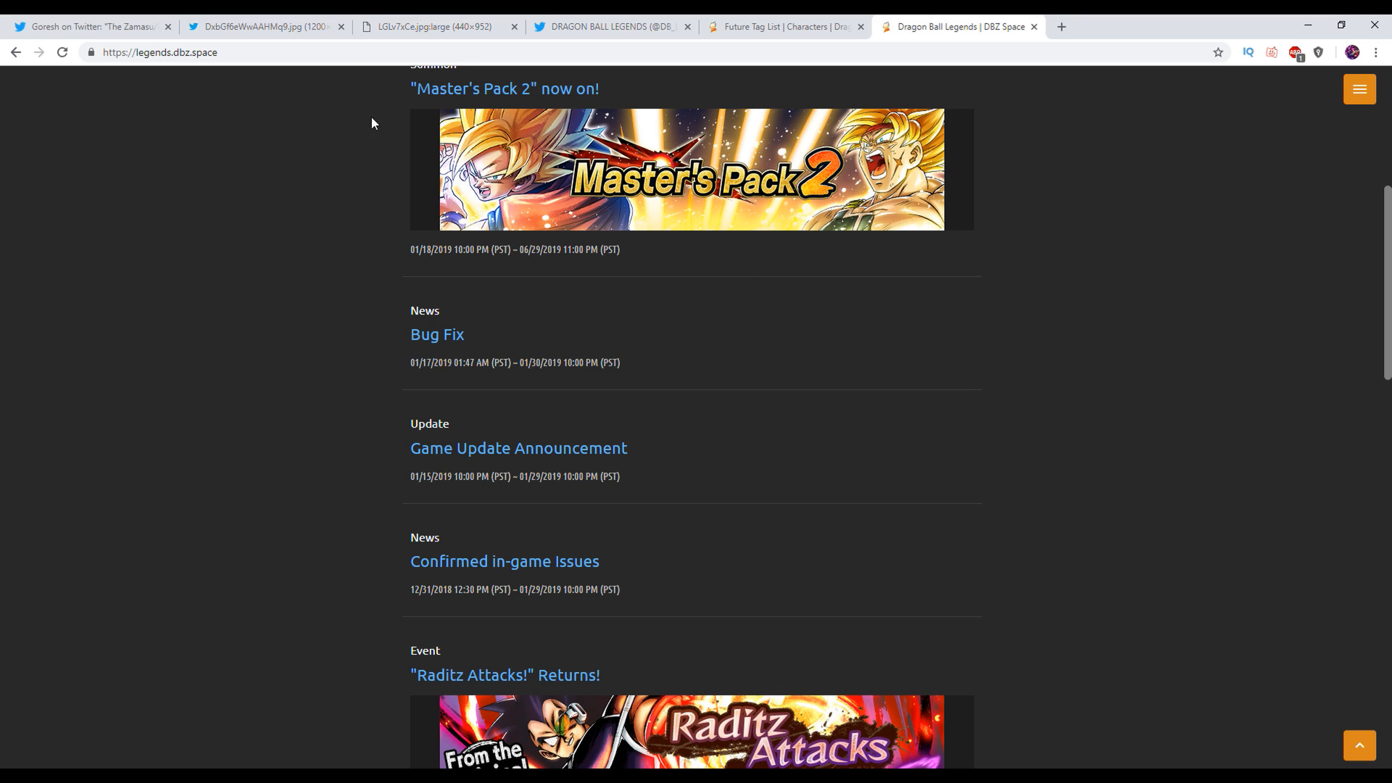
left_click(432, 26)
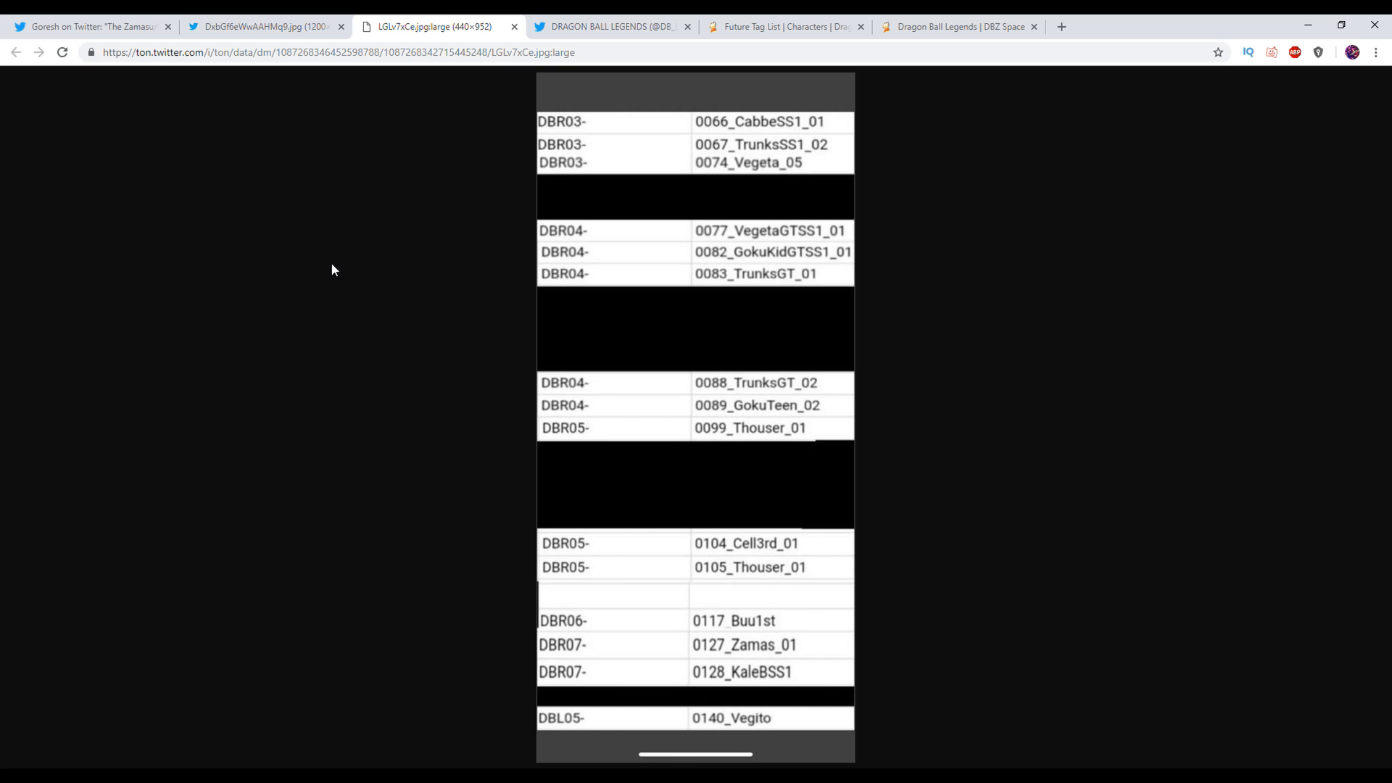
mouse_move(572, 304)
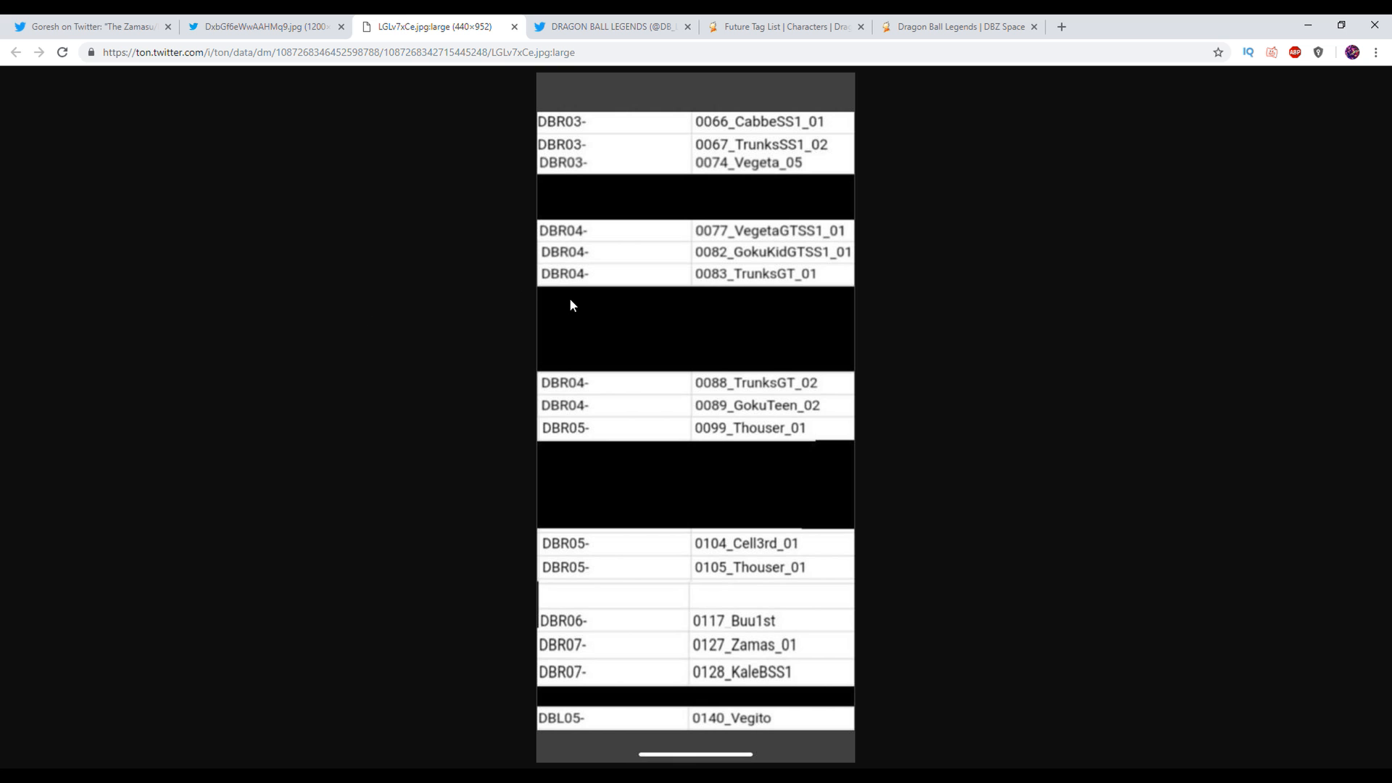
mouse_move(646, 288)
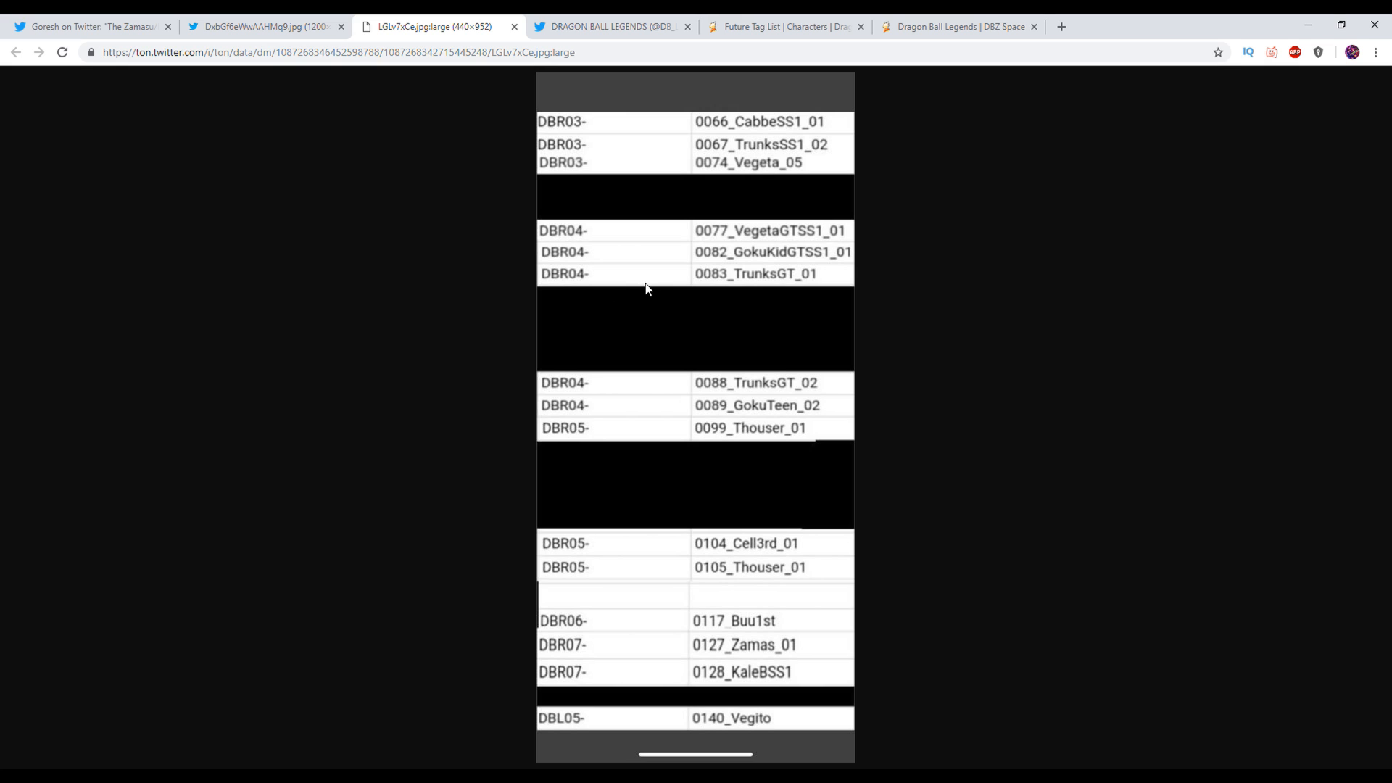
mouse_move(559, 188)
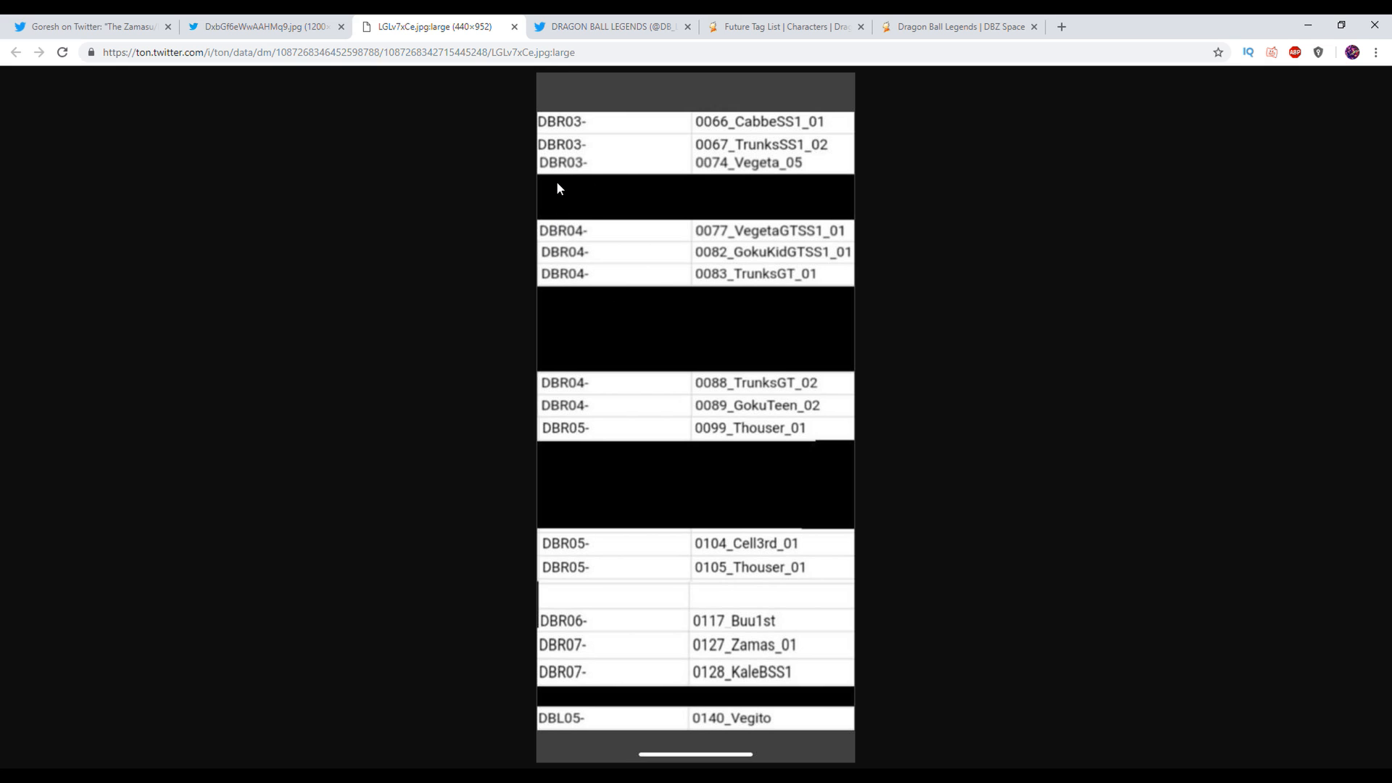
mouse_move(546, 108)
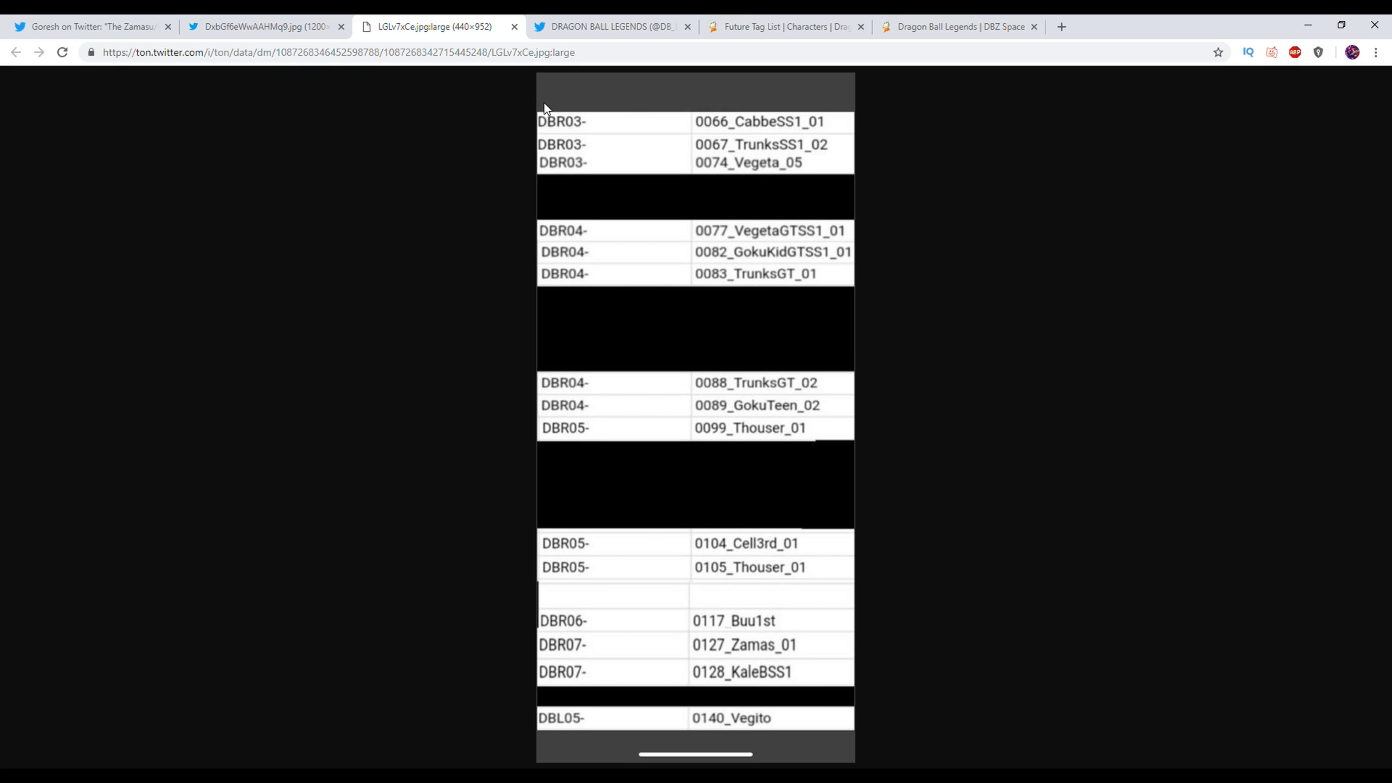
mouse_move(525, 142)
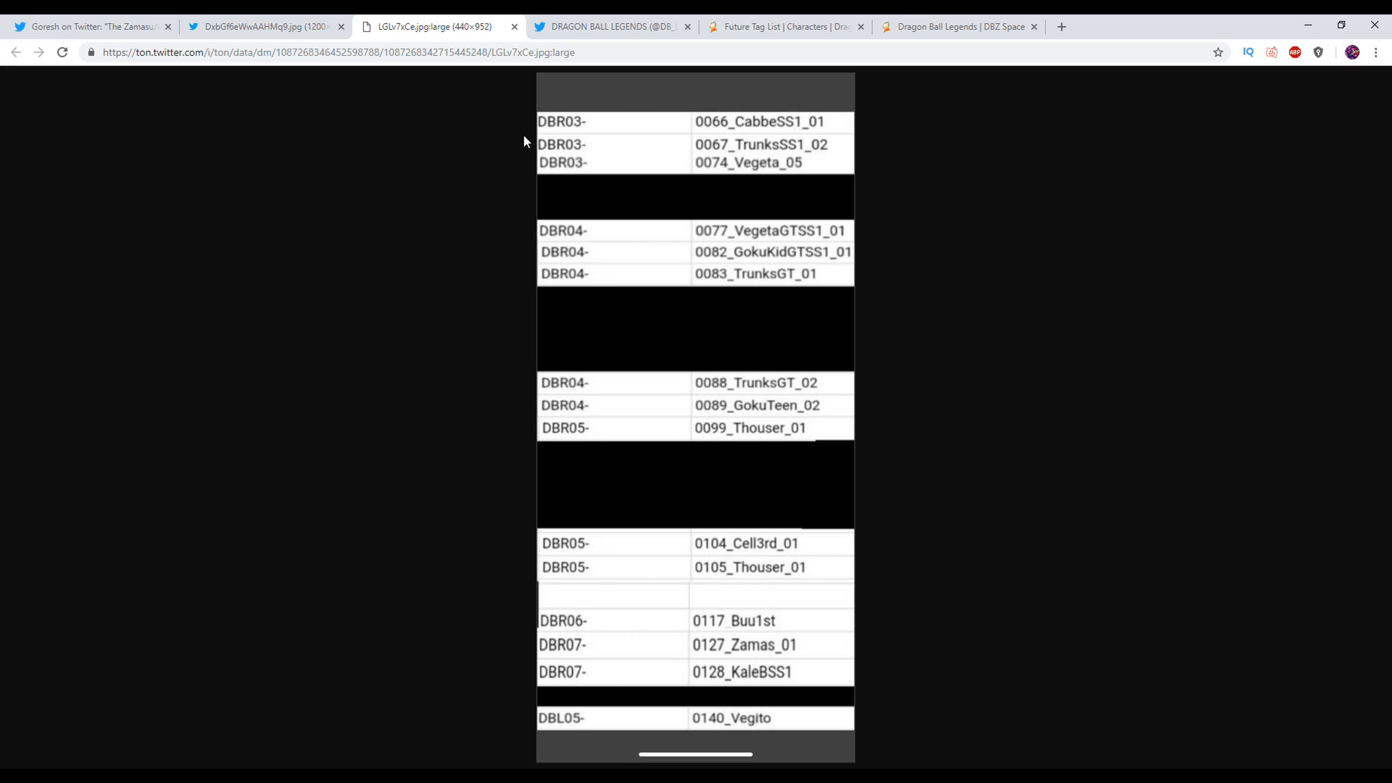
mouse_move(570, 95)
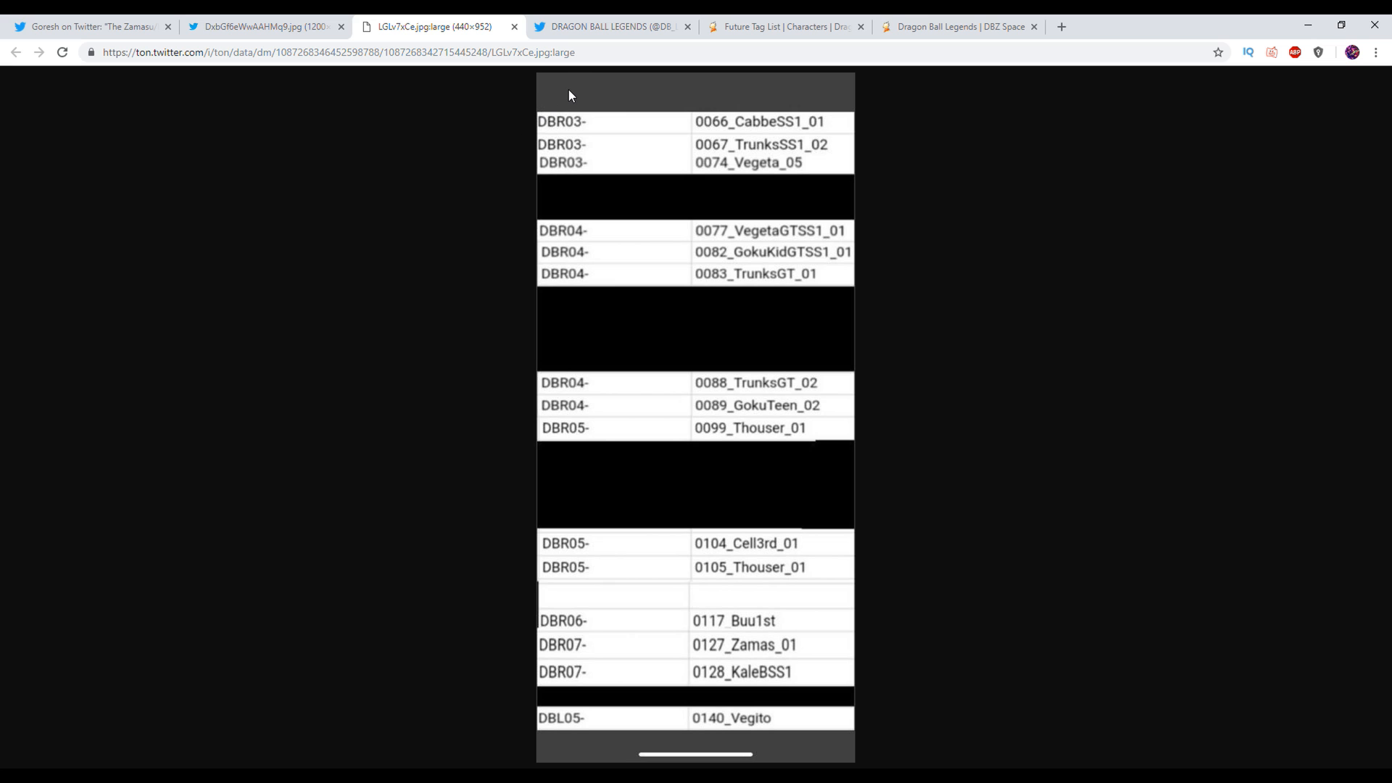
mouse_move(516, 211)
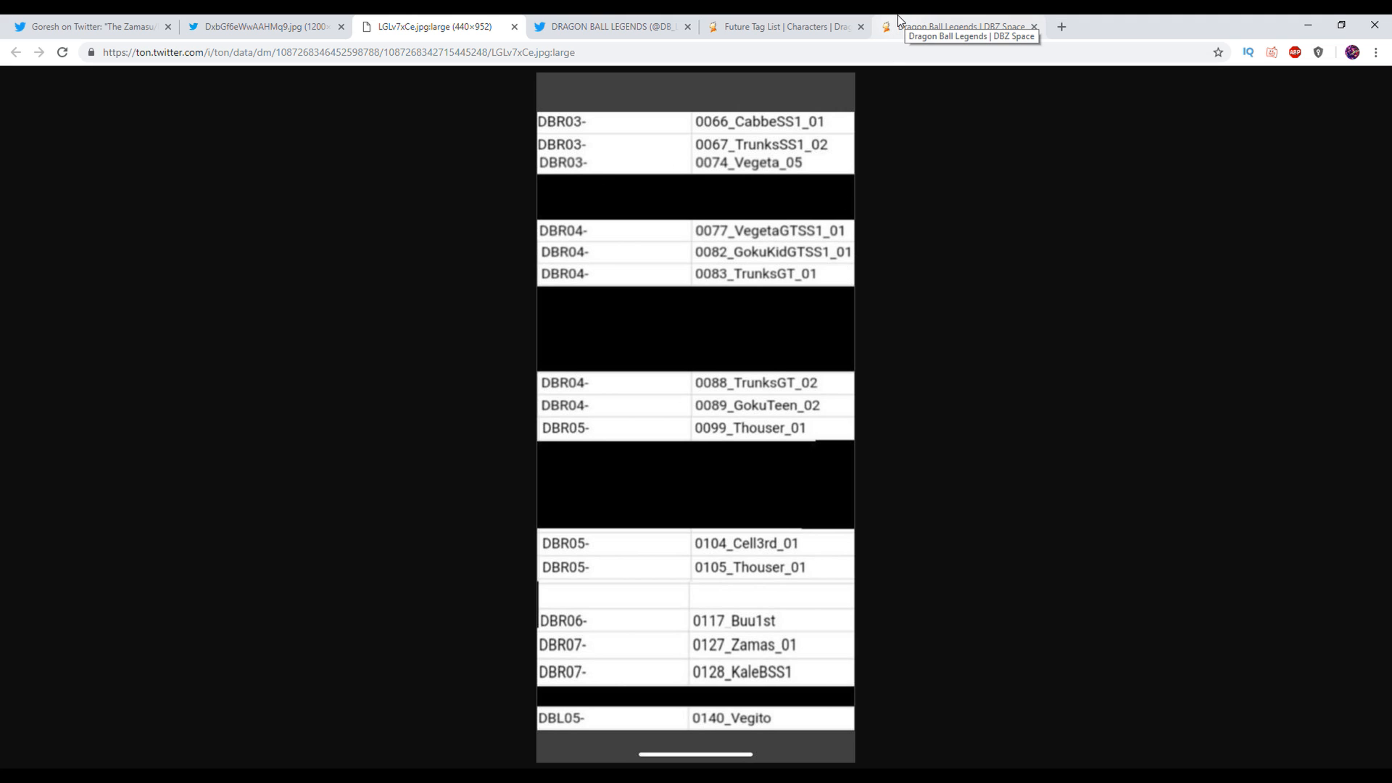
mouse_move(859, 388)
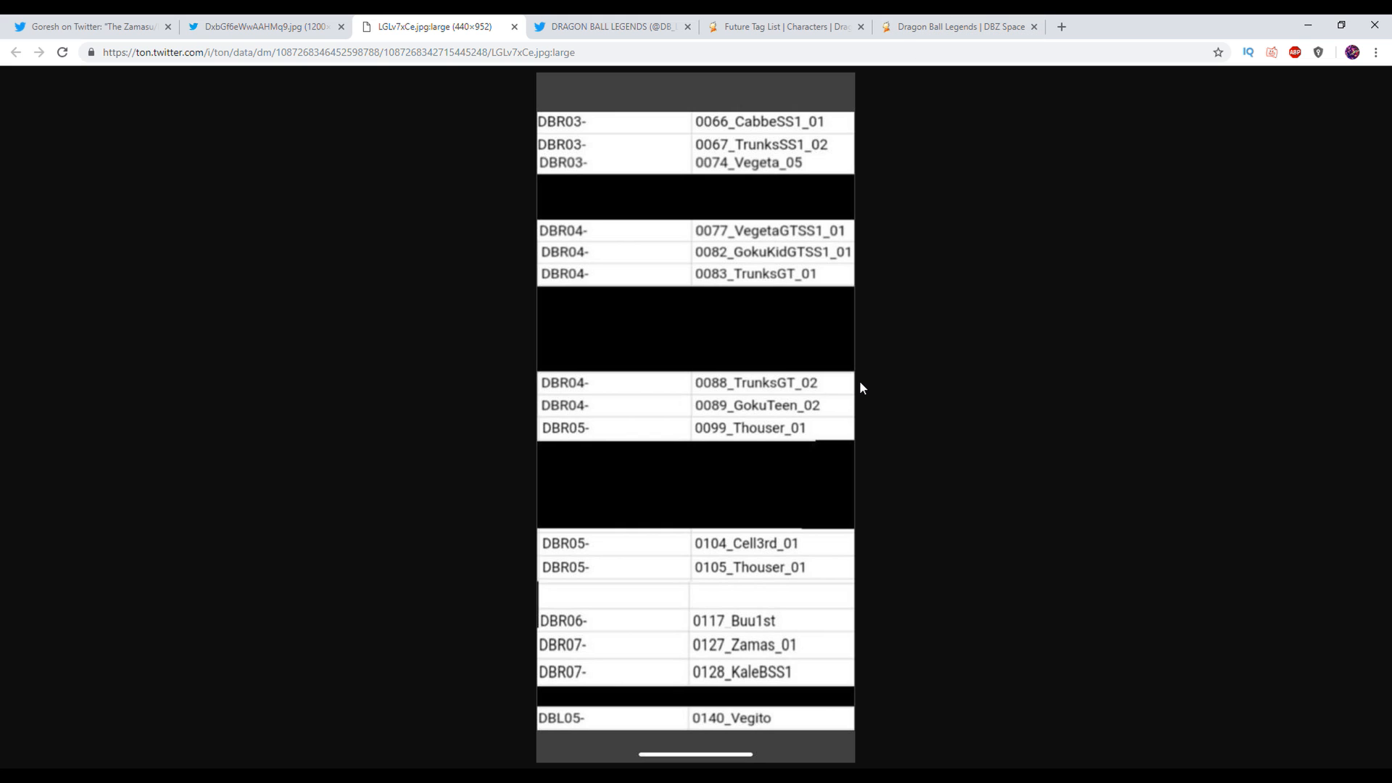
mouse_move(932, 92)
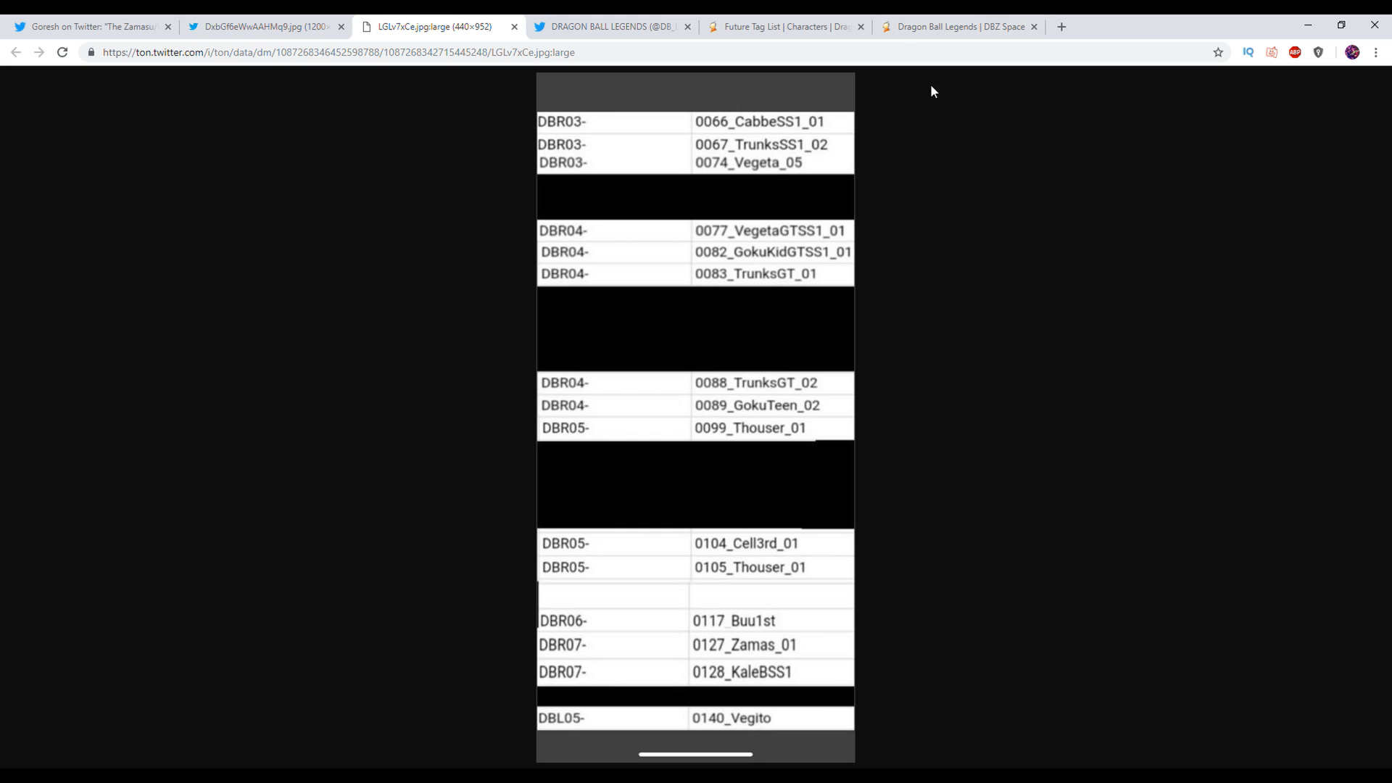
Step: Go back to the DBZ Space news feed topped by Master's Pack 2
left_click(959, 26)
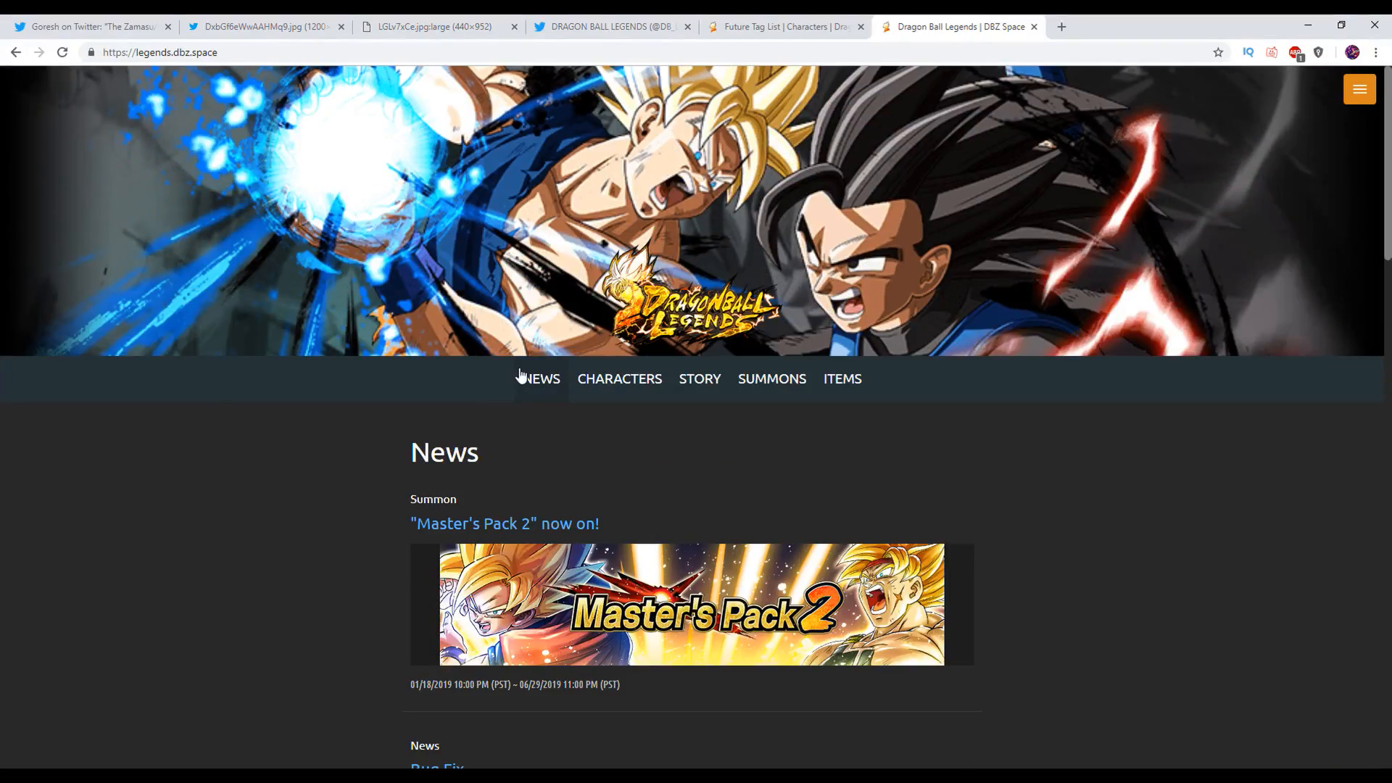
Step: Go to page 2 of the news and open the Dragon Ball Super: Broly login bonus article
scroll("down", 3)
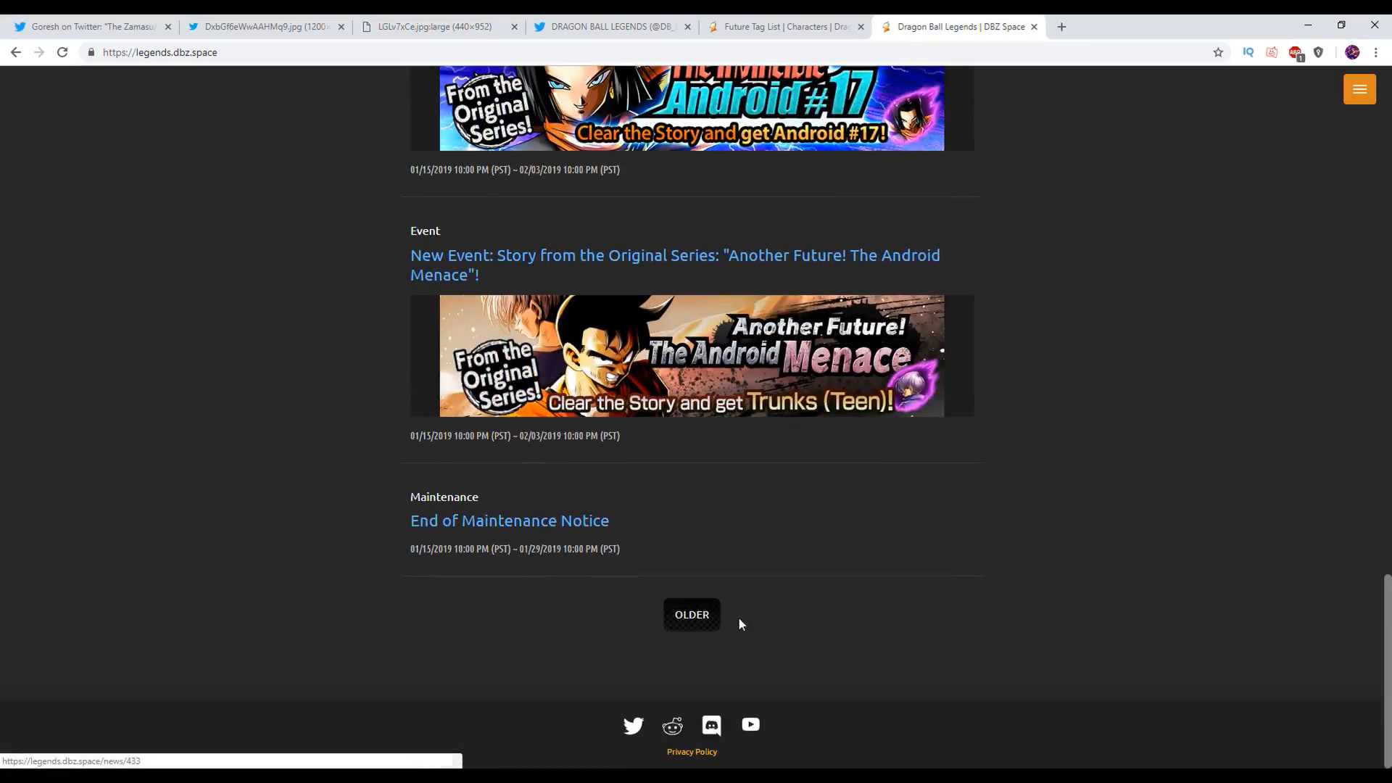
left_click(691, 613)
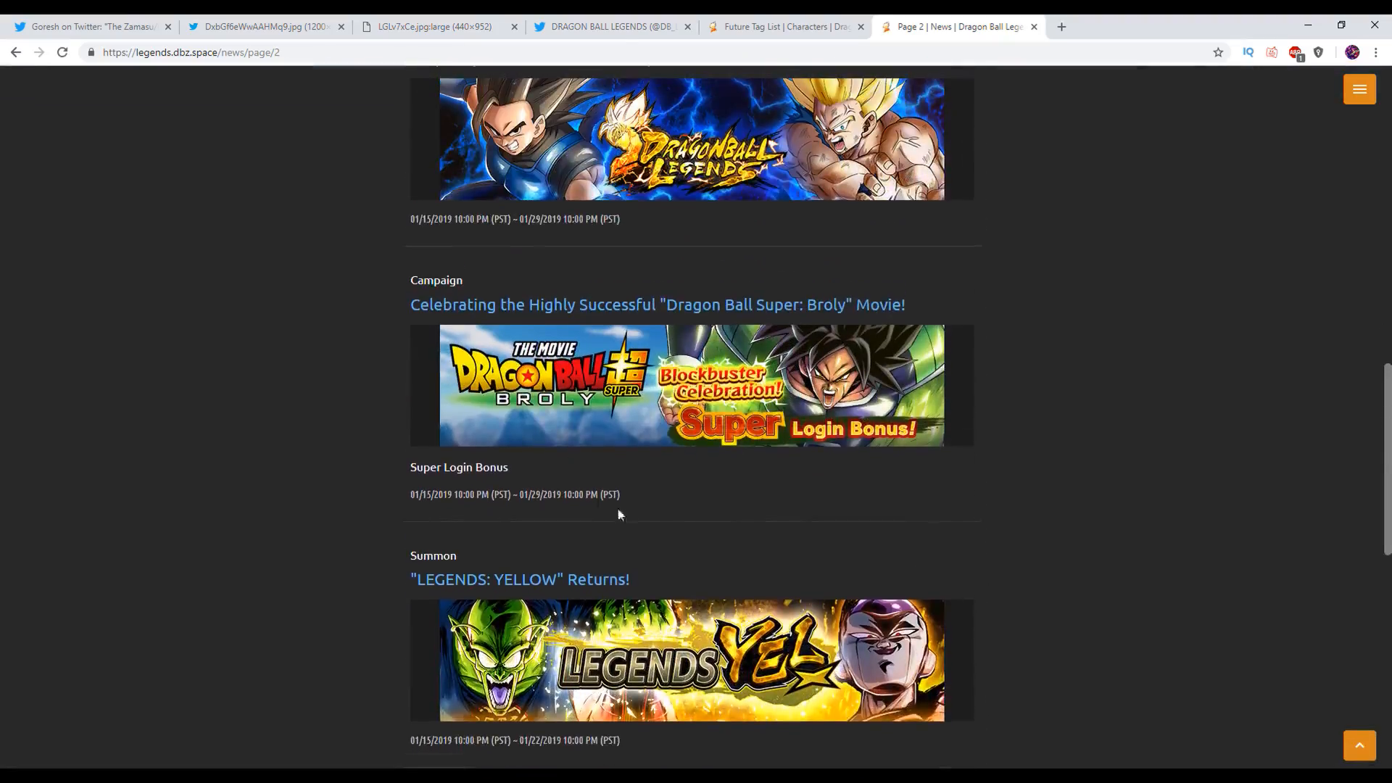
left_click(657, 304)
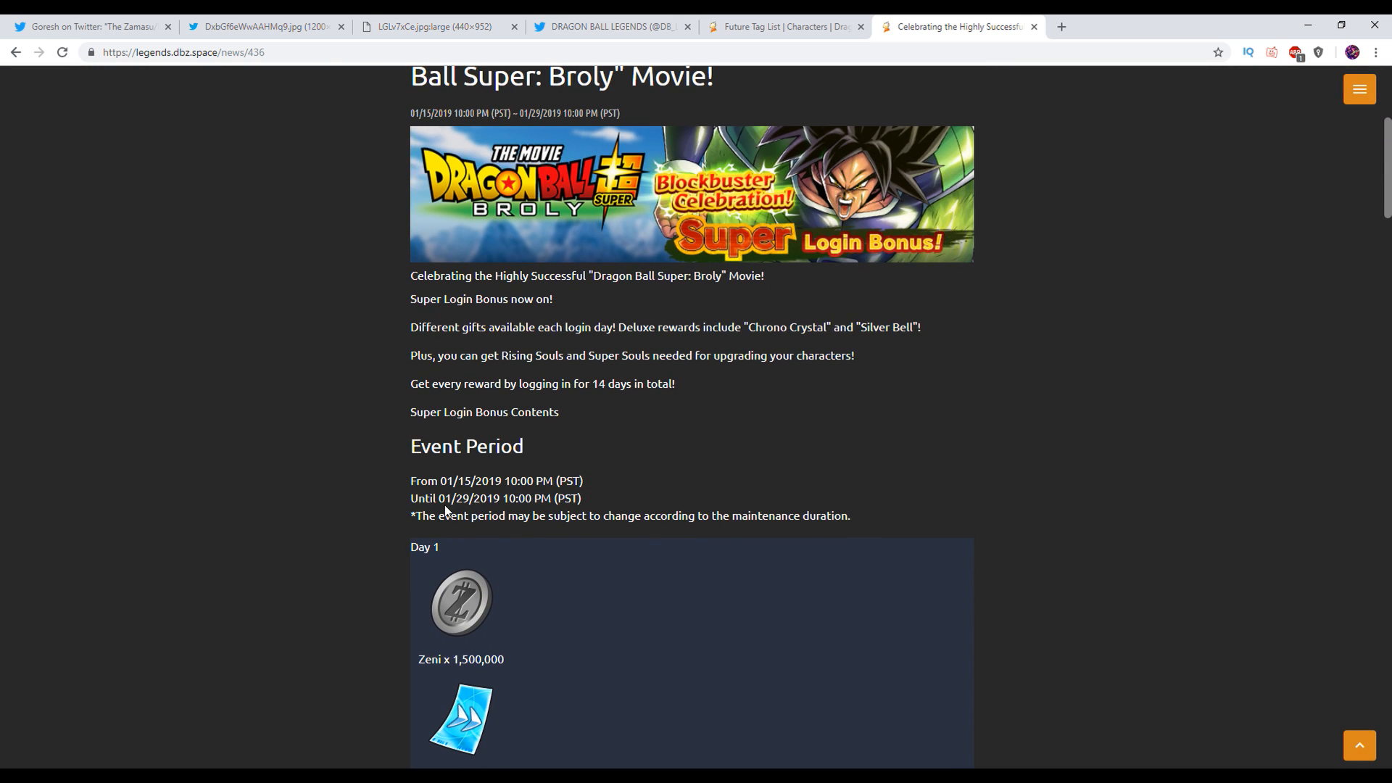
Step: Glance over the Dragon Ball Legends Twitter feed, then return to the Broly login bonus article
scroll("up", 3)
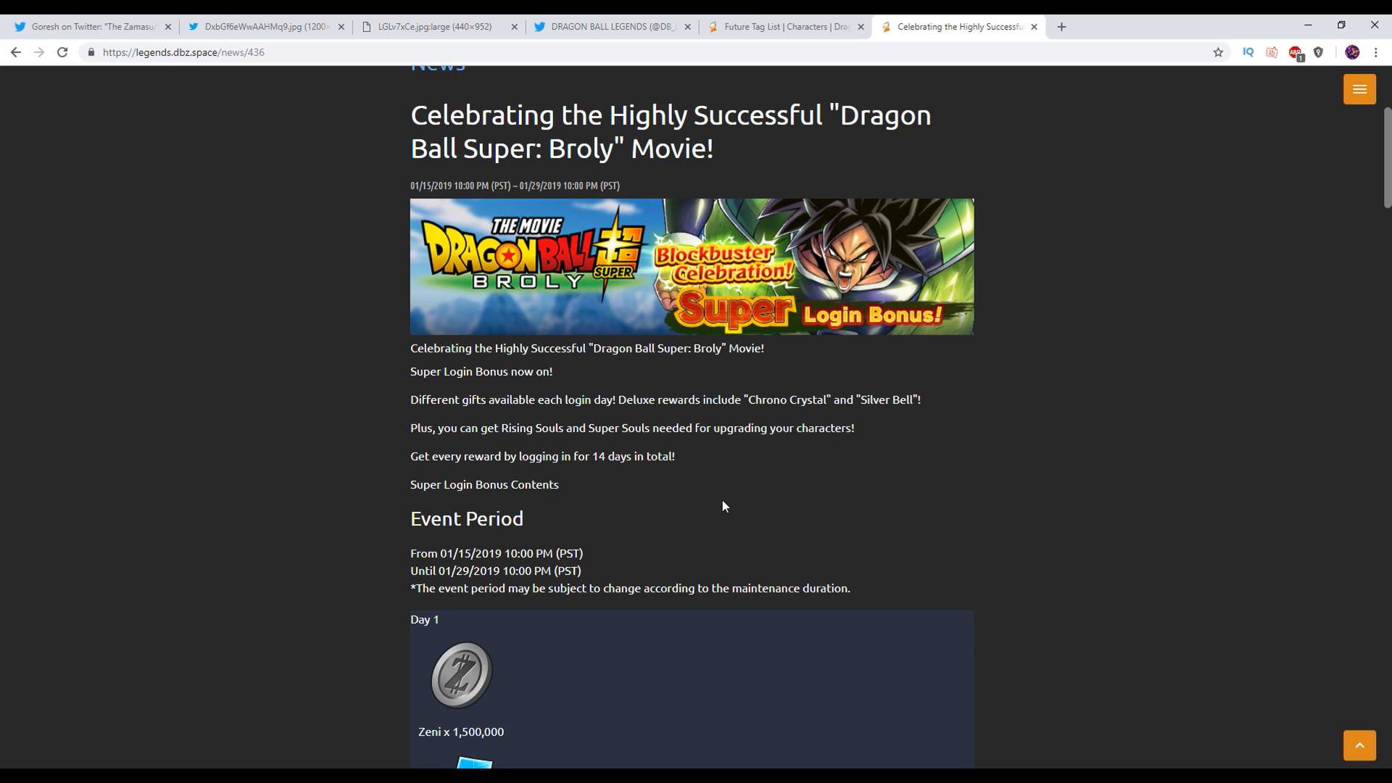
mouse_move(559, 392)
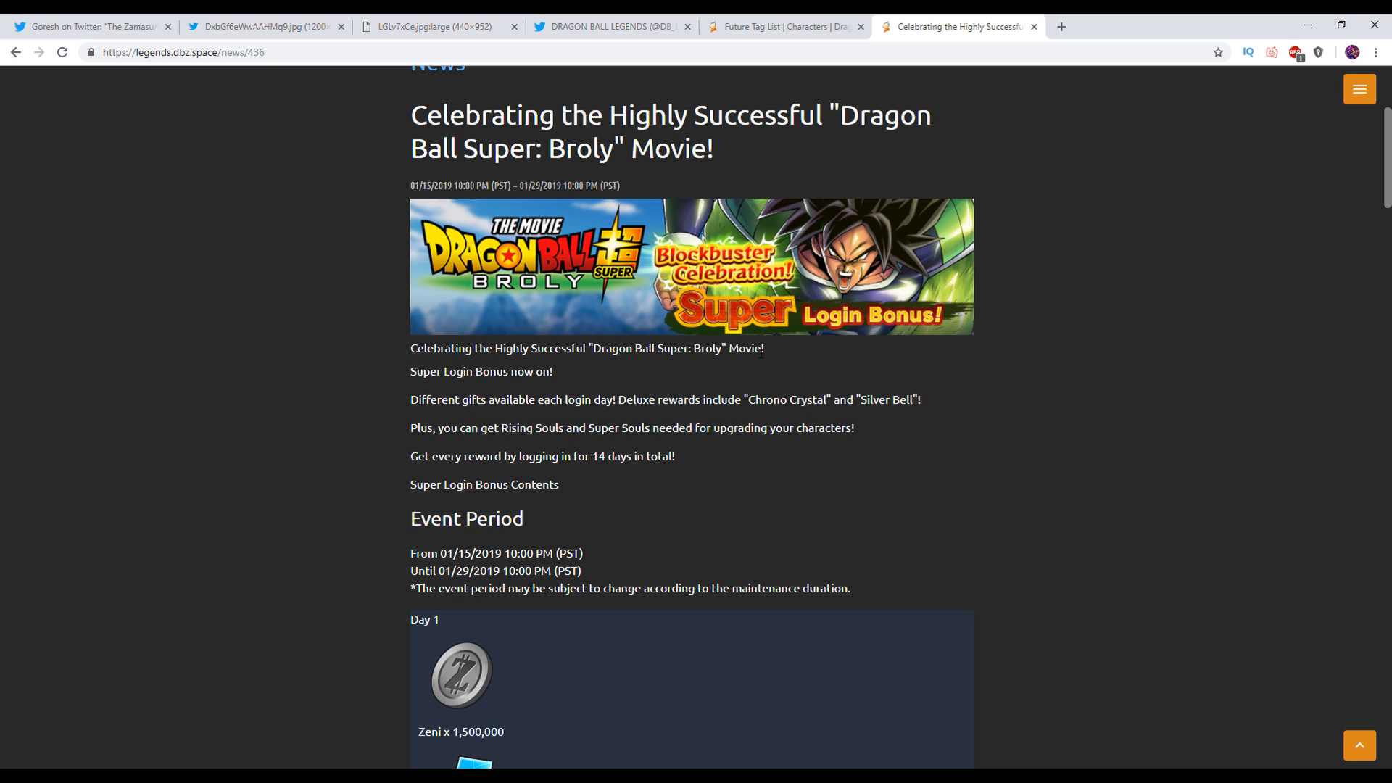
mouse_move(681, 509)
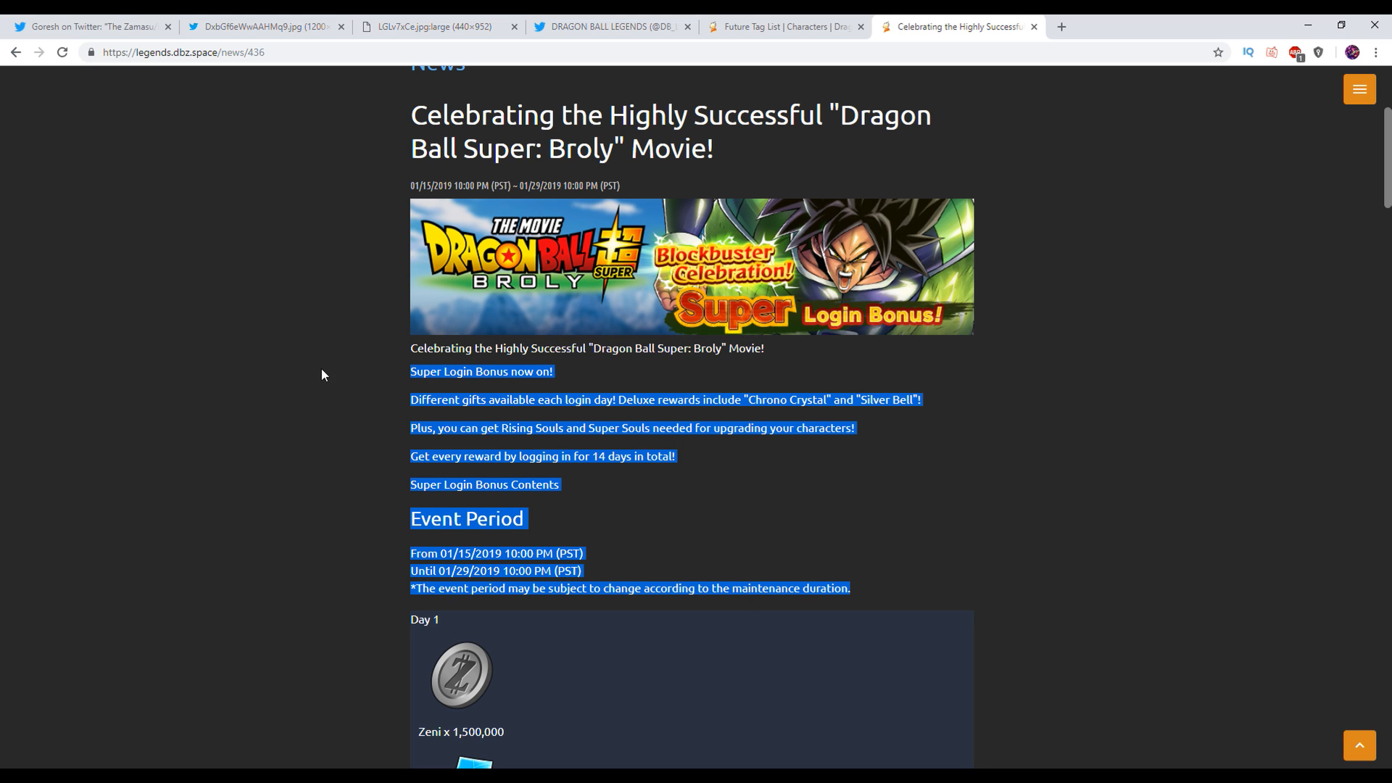
left_click(612, 26)
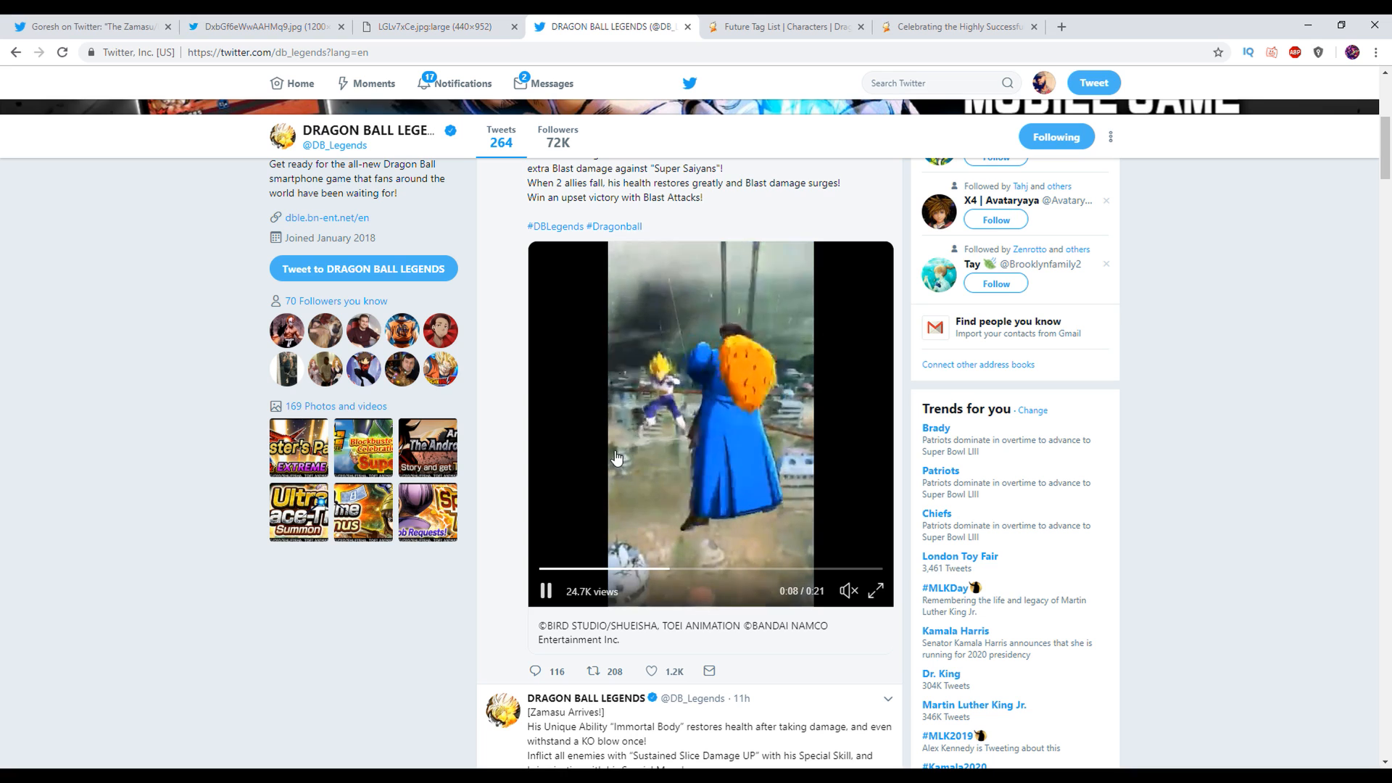
scroll("down", 3)
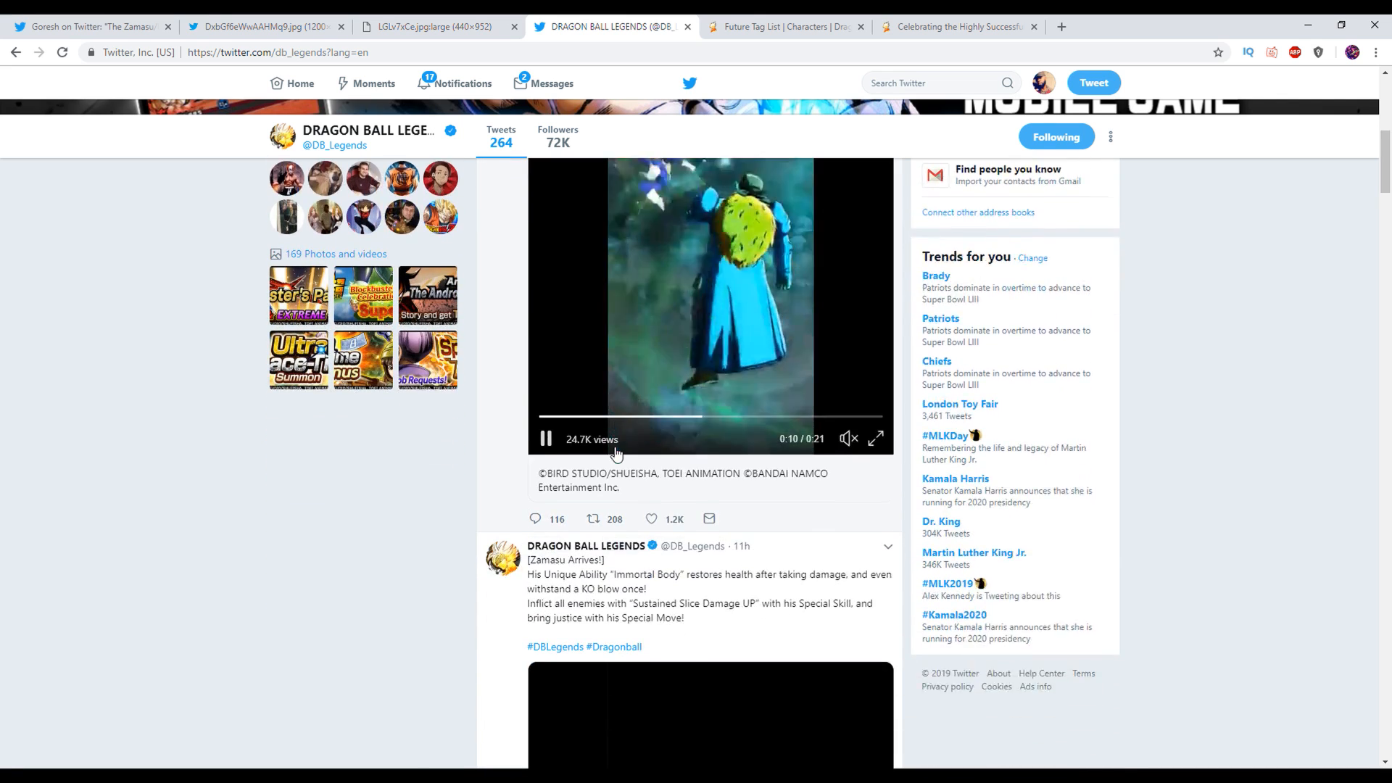
scroll("down", 3)
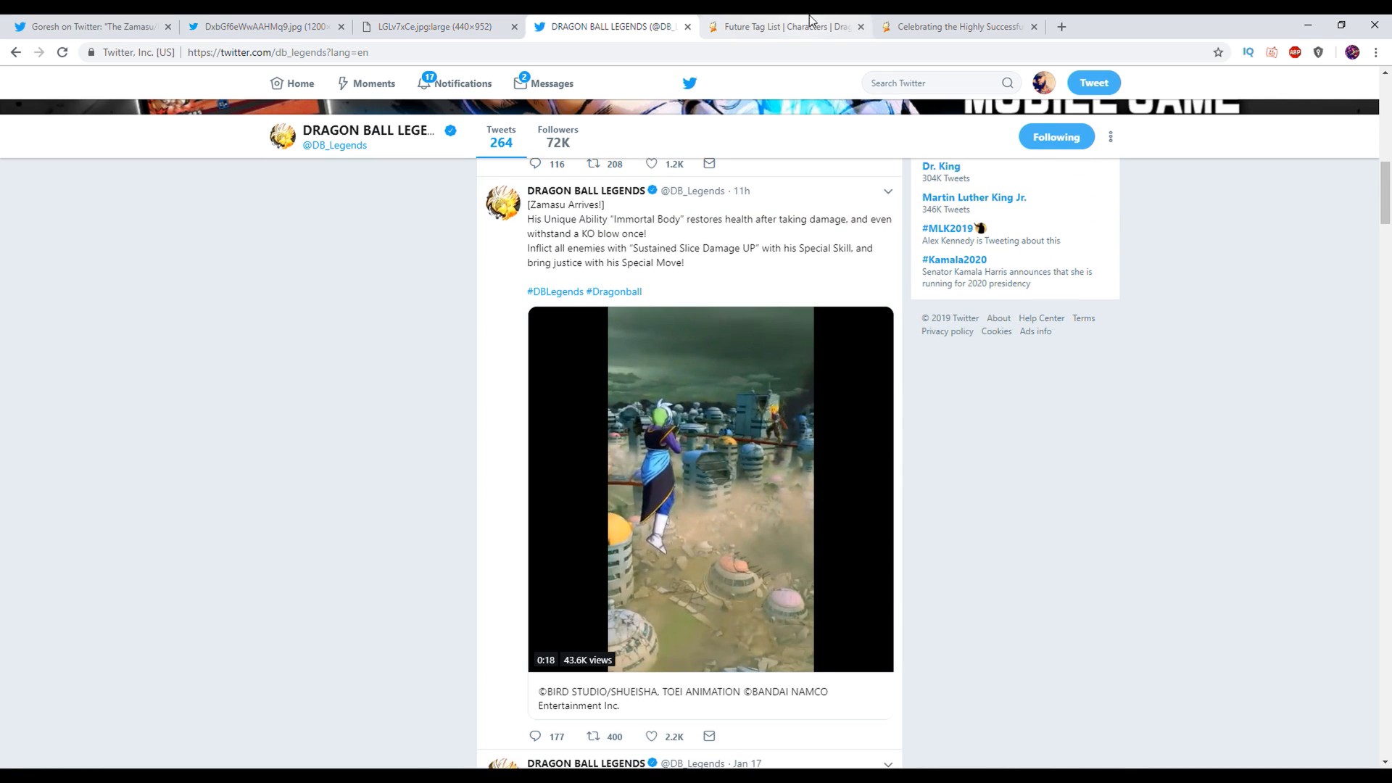
left_click(958, 26)
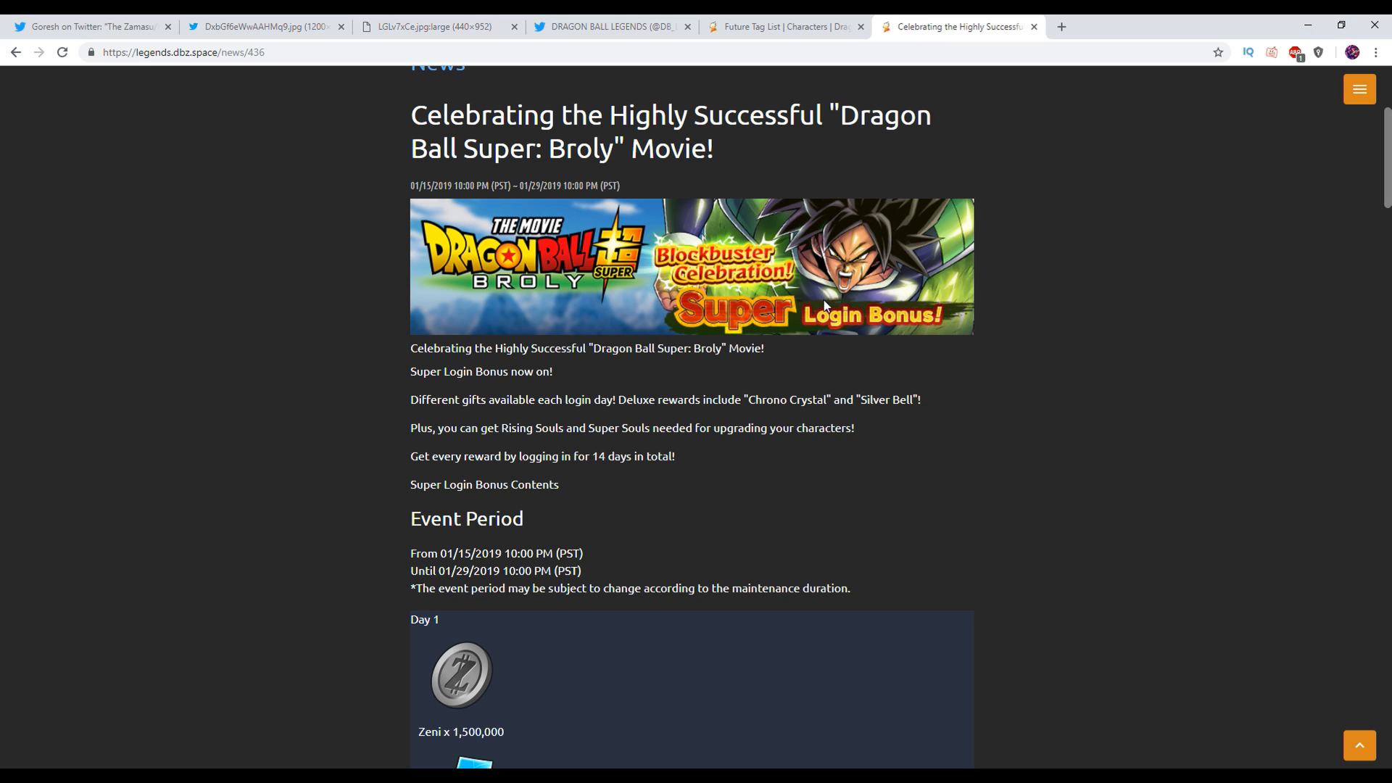
scroll("down", 3)
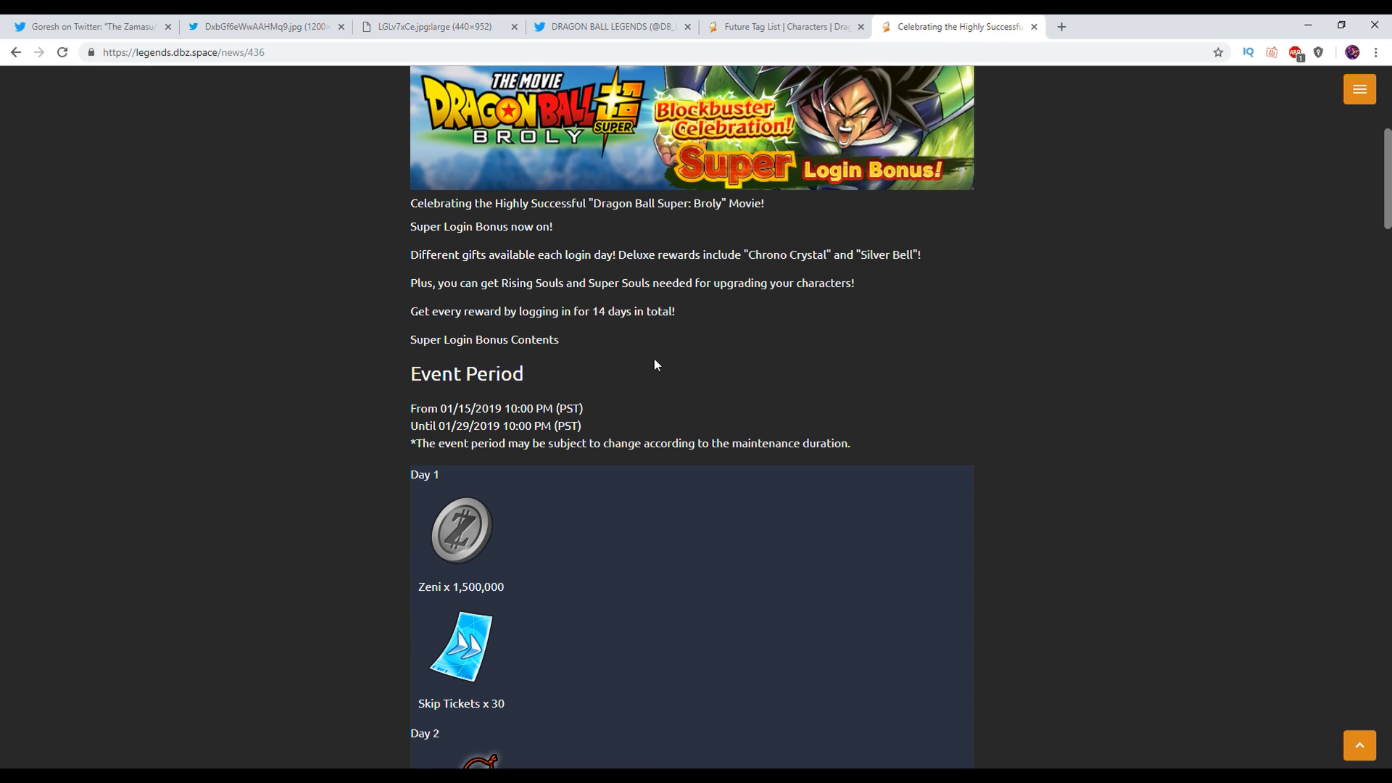
scroll("up", 3)
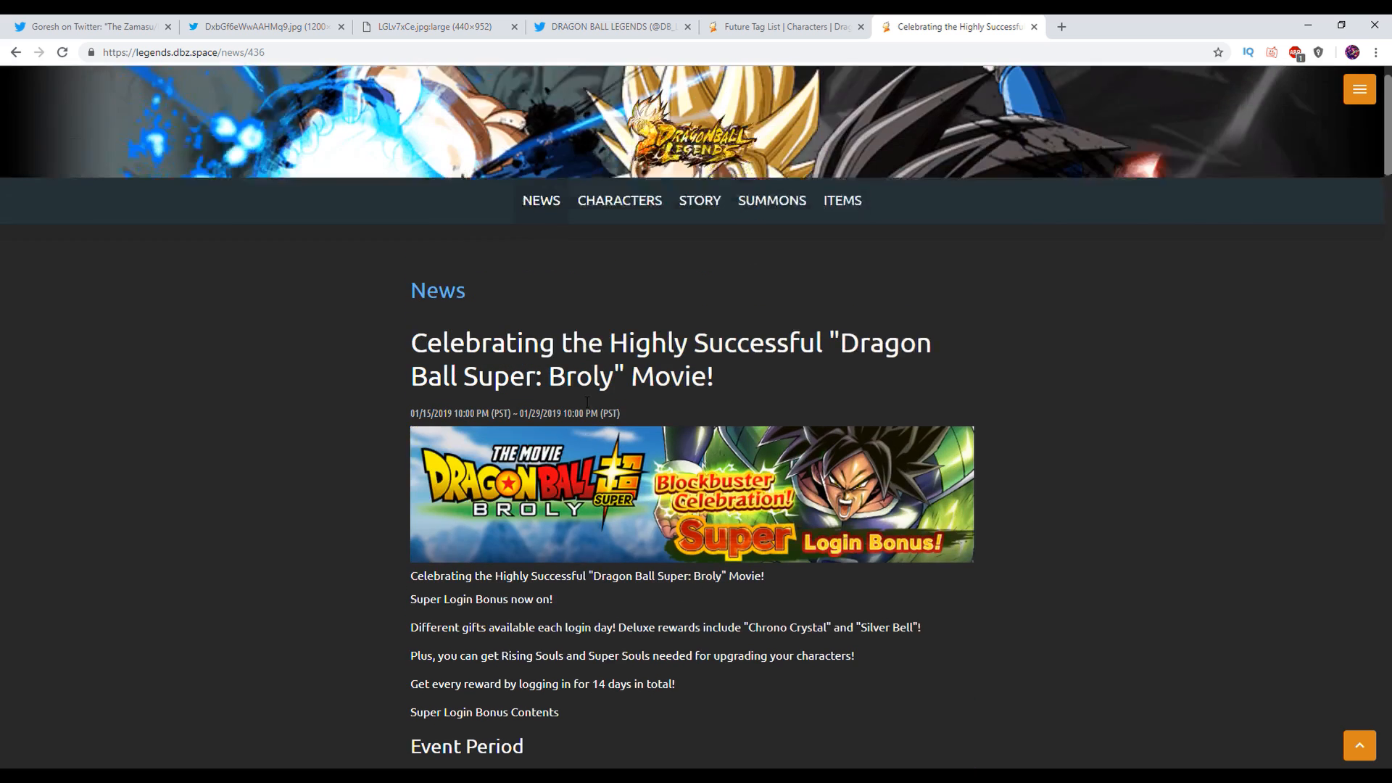
scroll("down", 3)
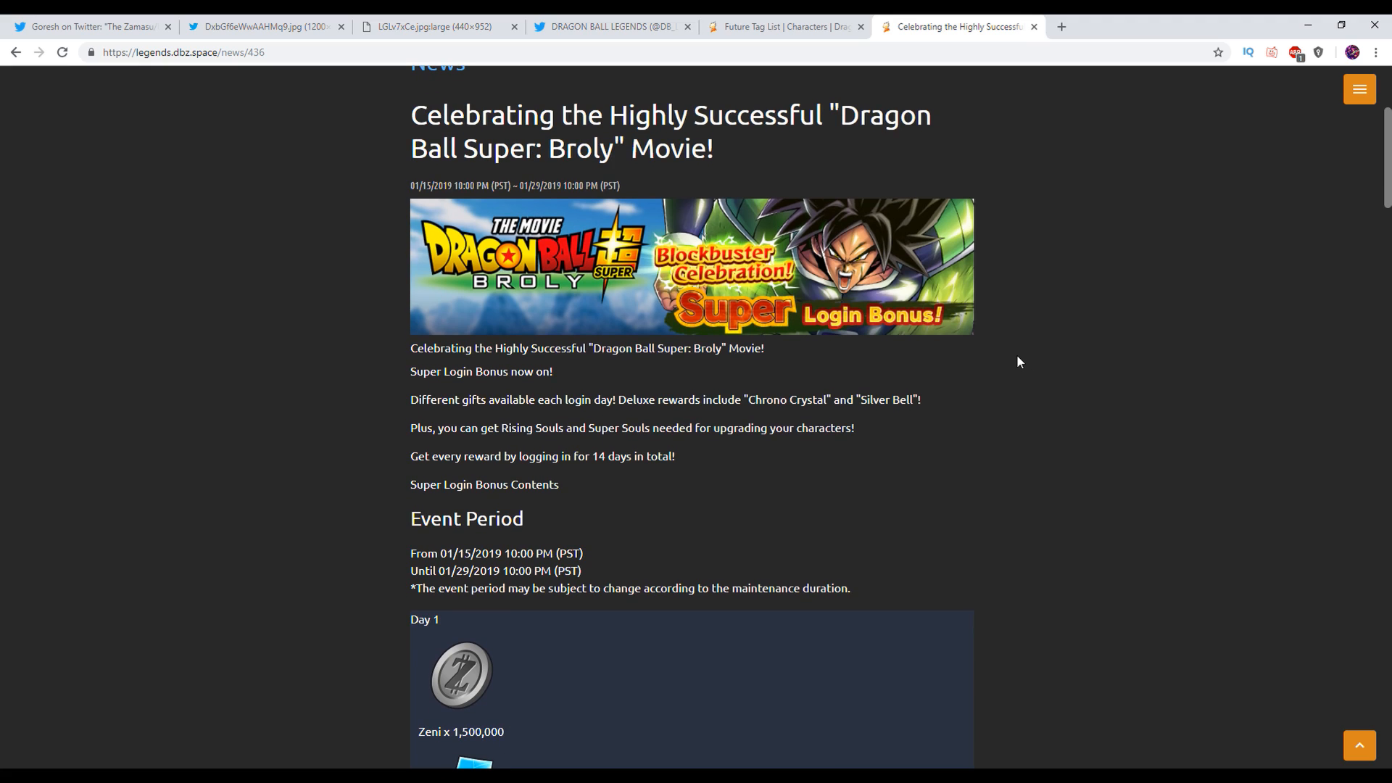
mouse_move(369, 564)
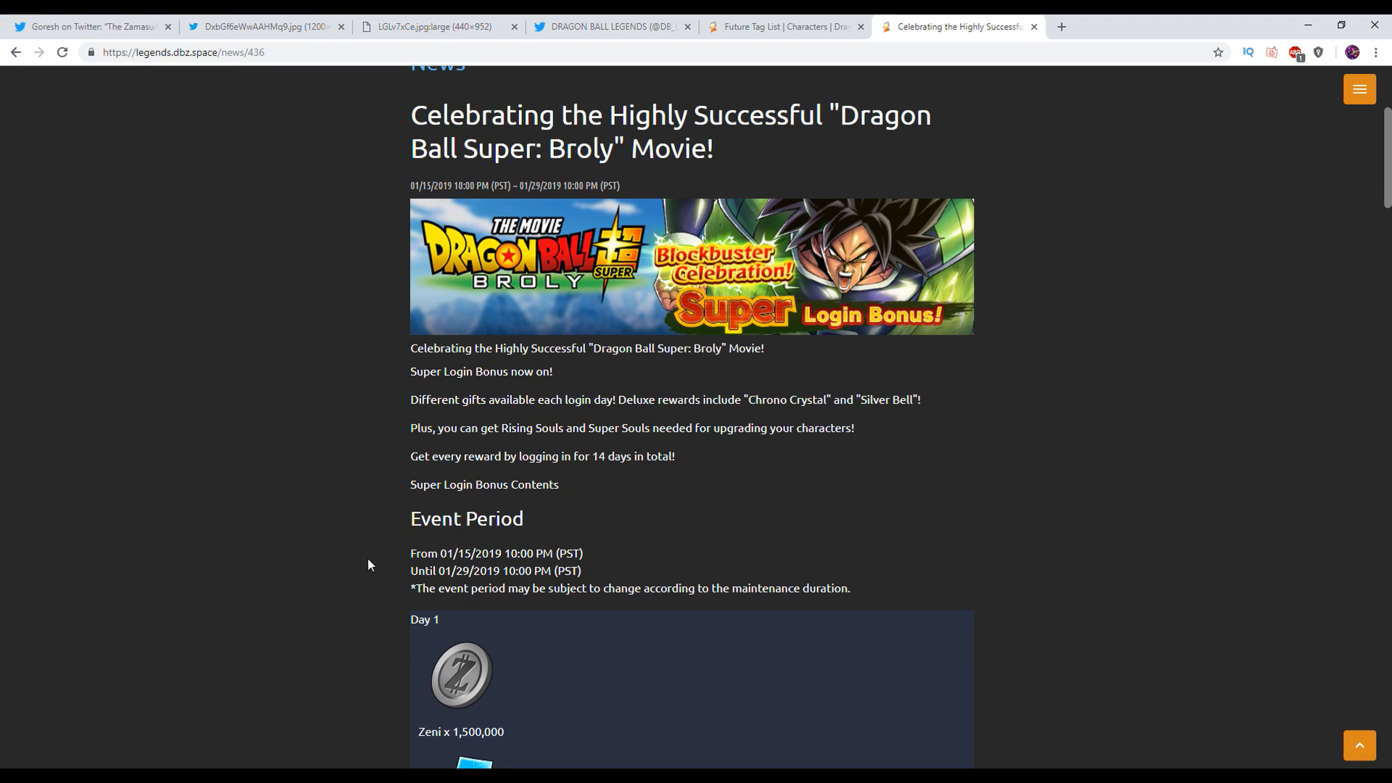
mouse_move(769, 570)
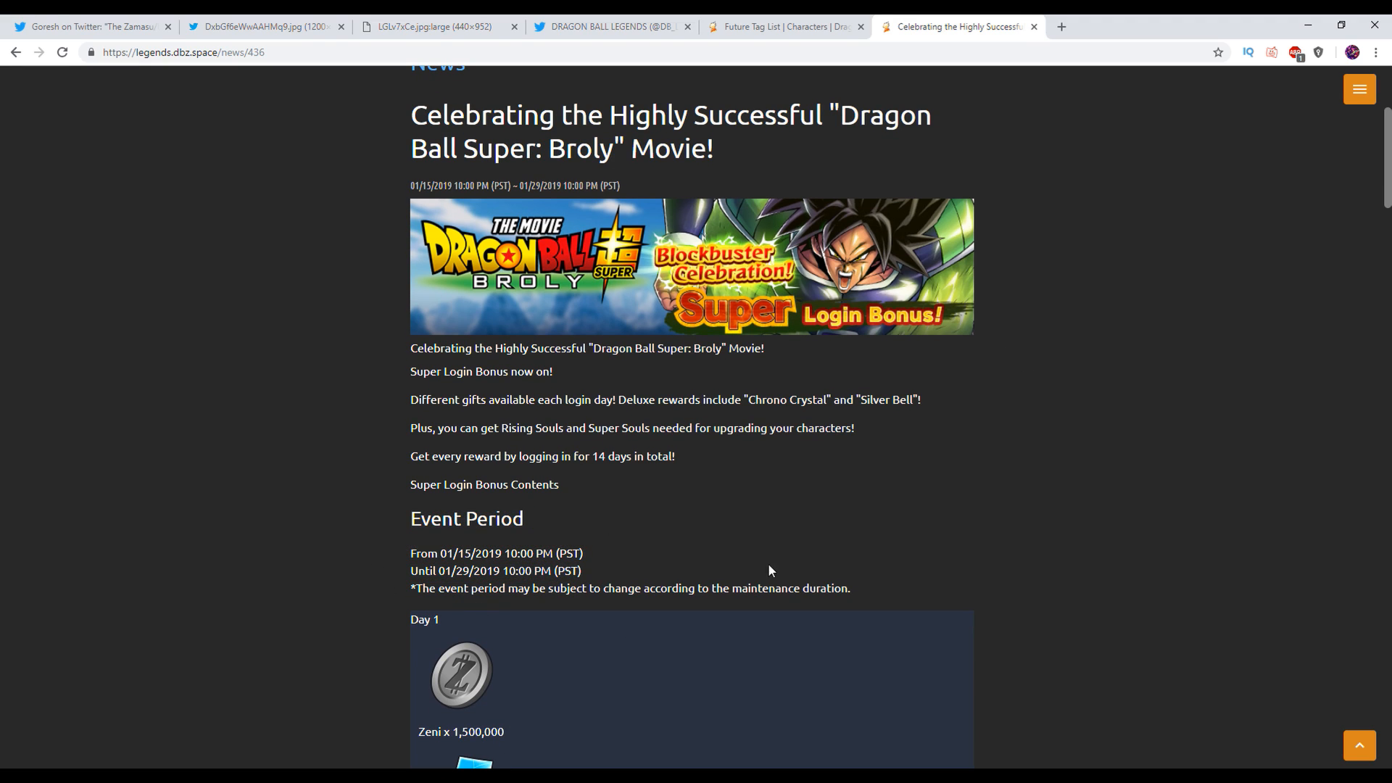
mouse_move(669, 566)
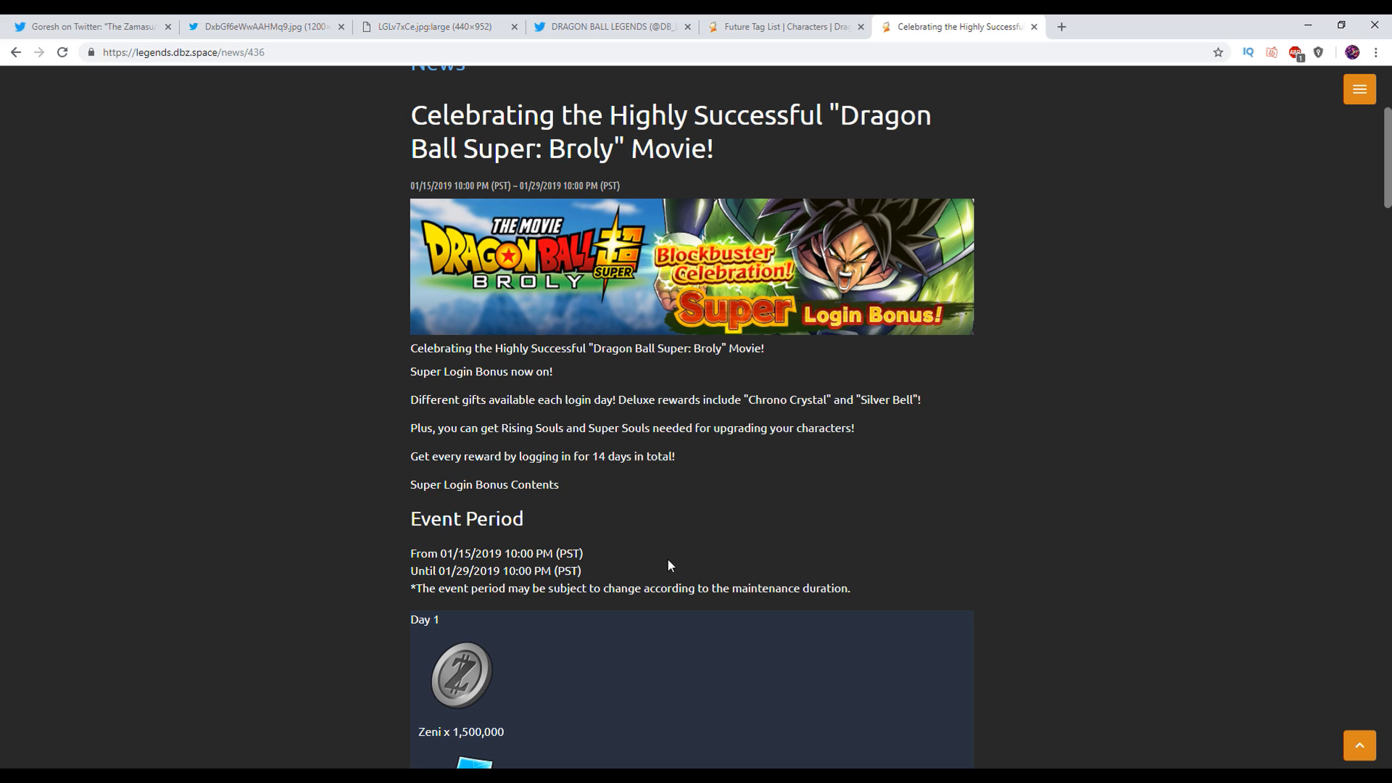
scroll("up", 3)
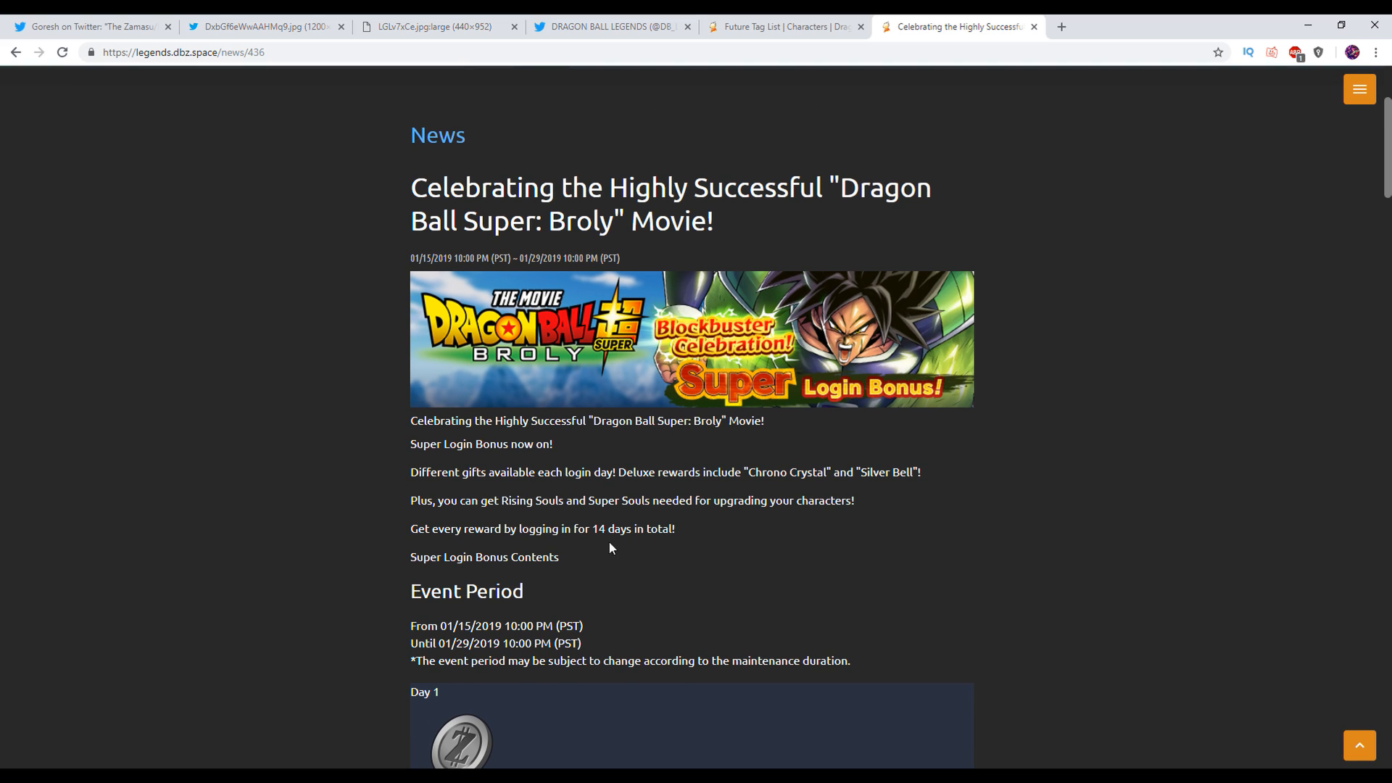
scroll("down", 3)
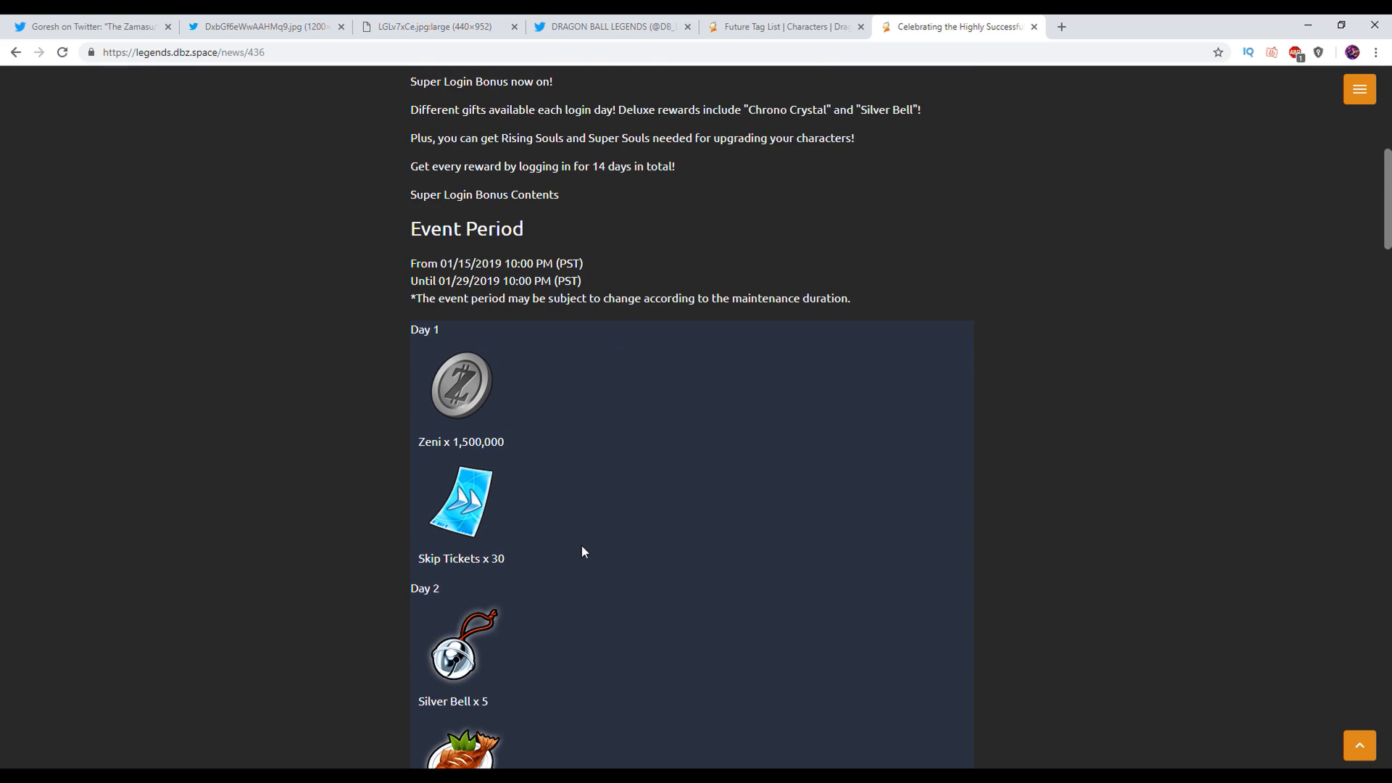
scroll("down", 3)
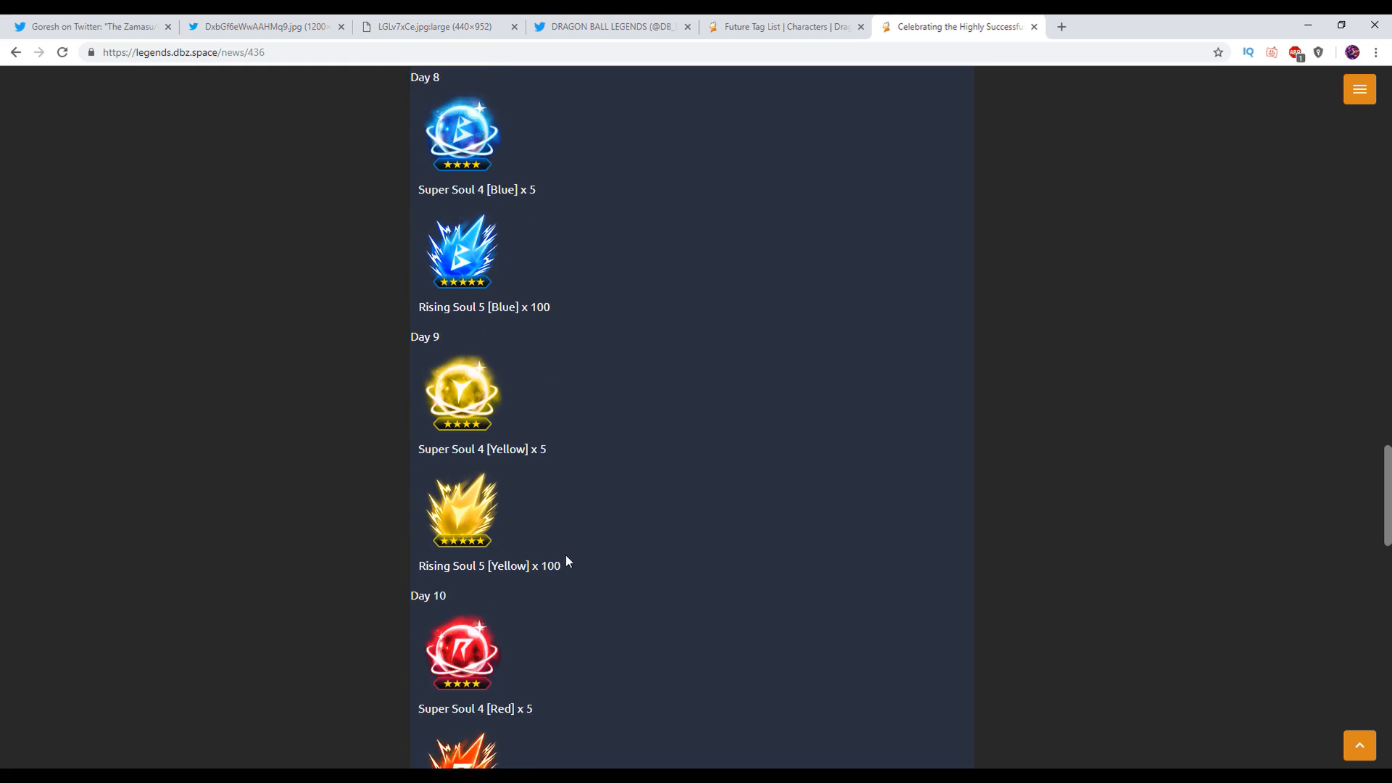
scroll("up", 3)
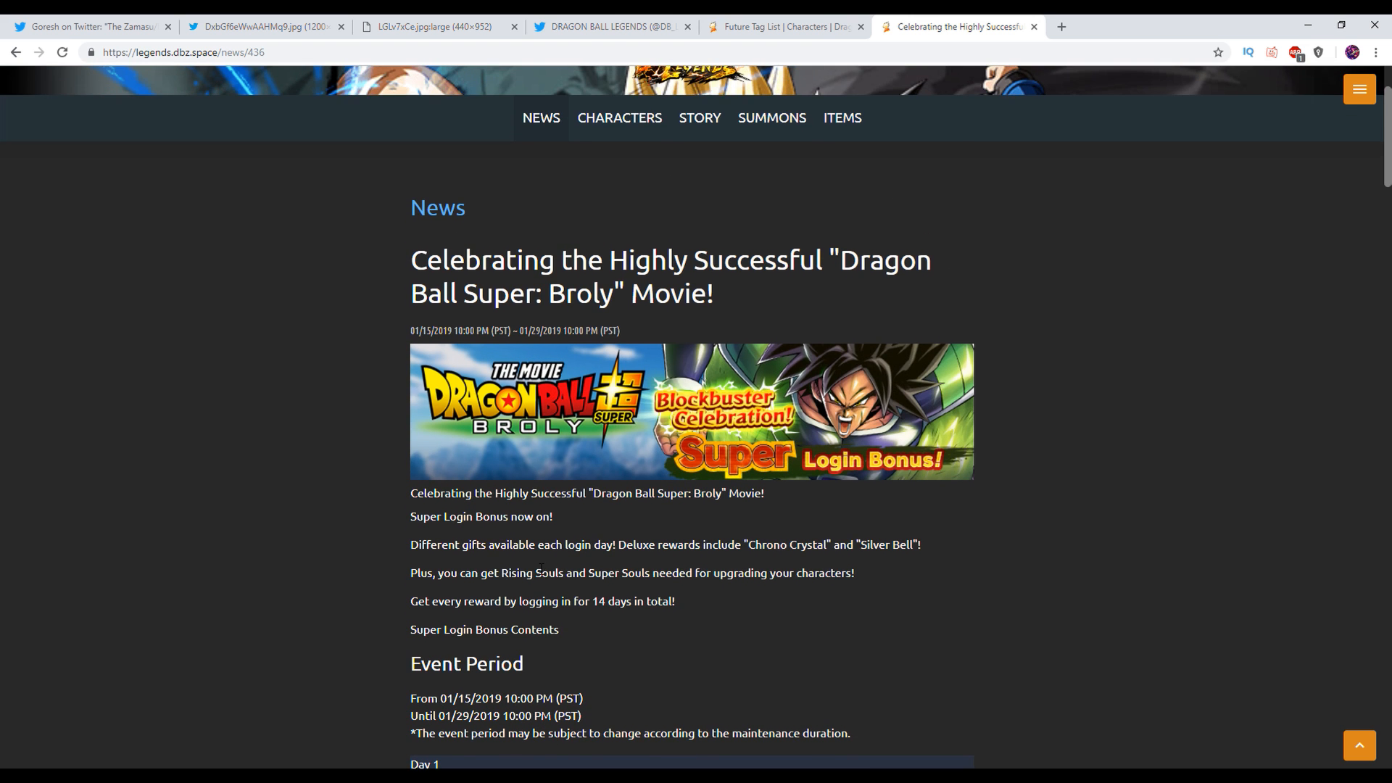
scroll("down", 3)
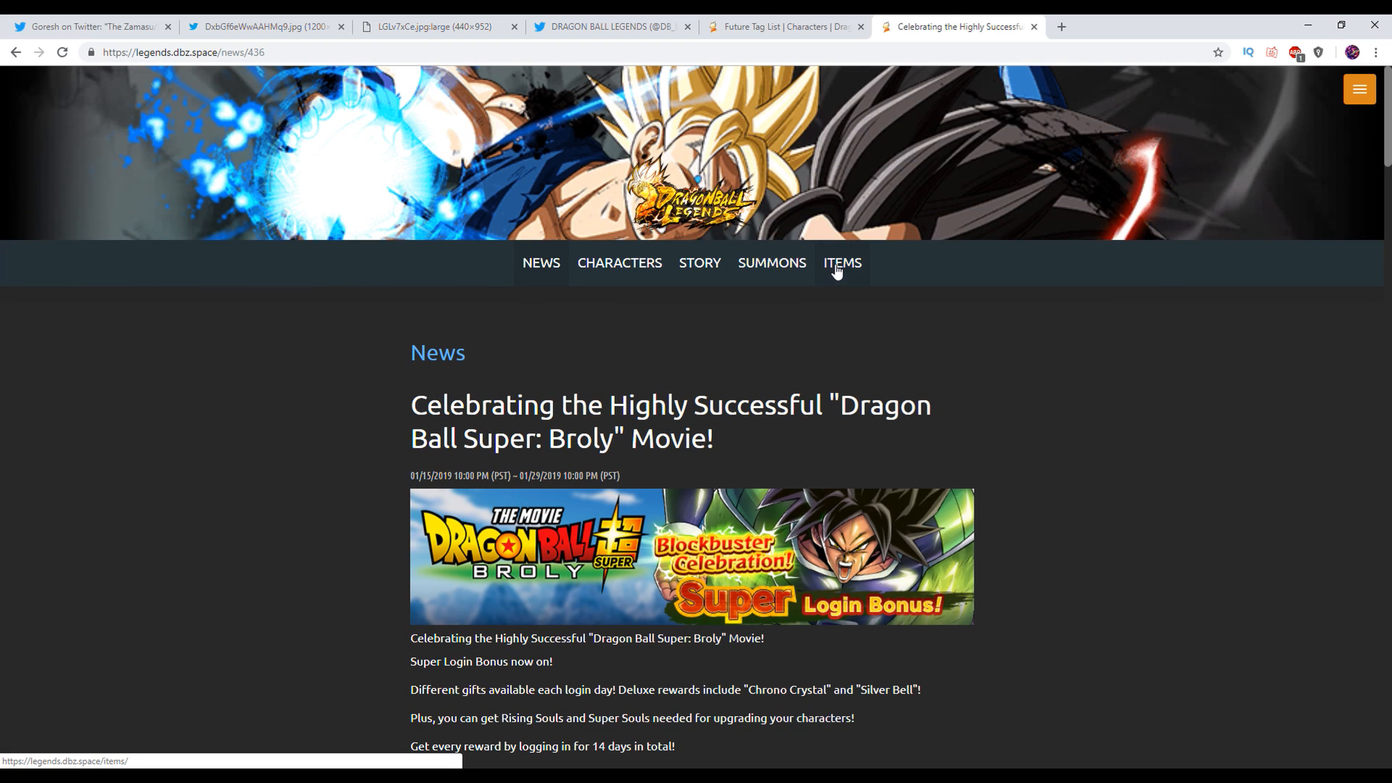
Step: Open the summon banner list and scroll through the banners to Master's Pack 2 and Ultra Space-Time Summon #8
left_click(770, 263)
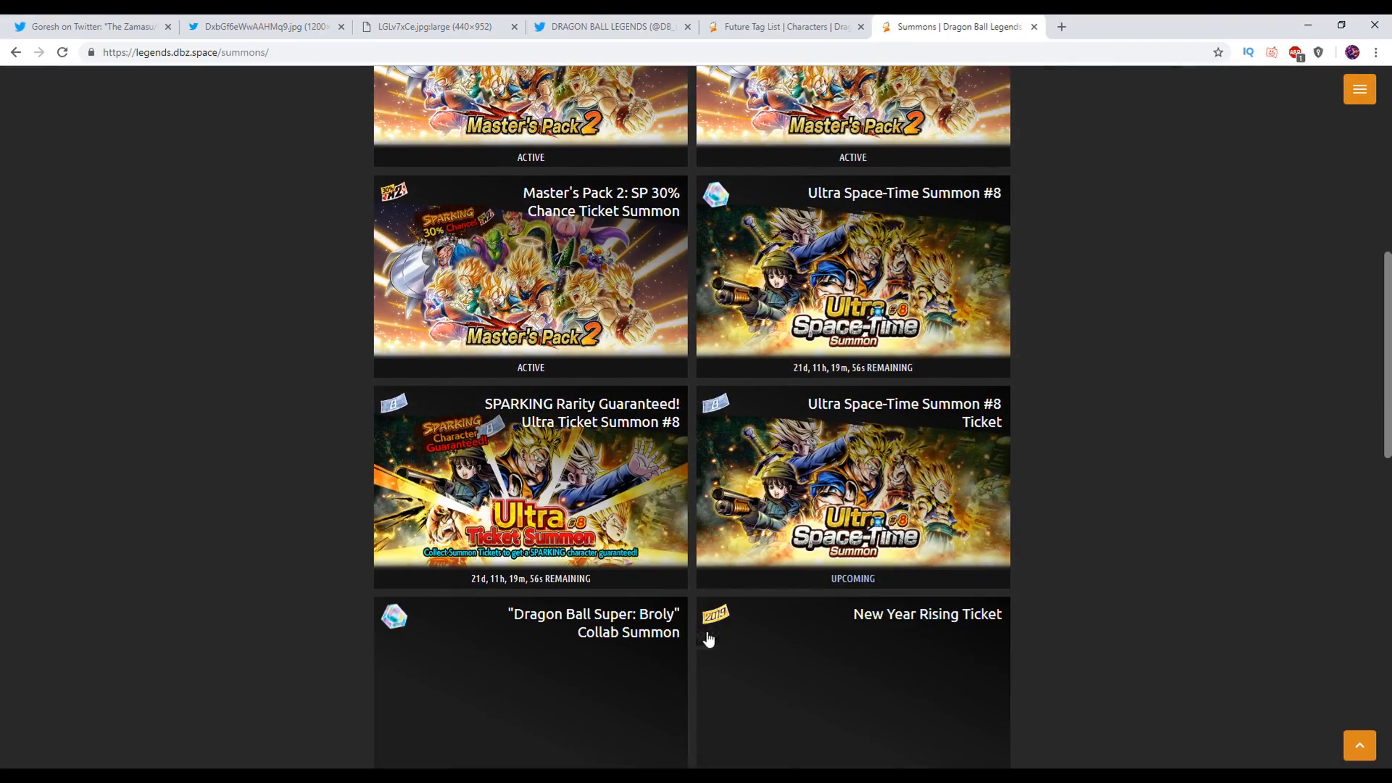
scroll("down", 3)
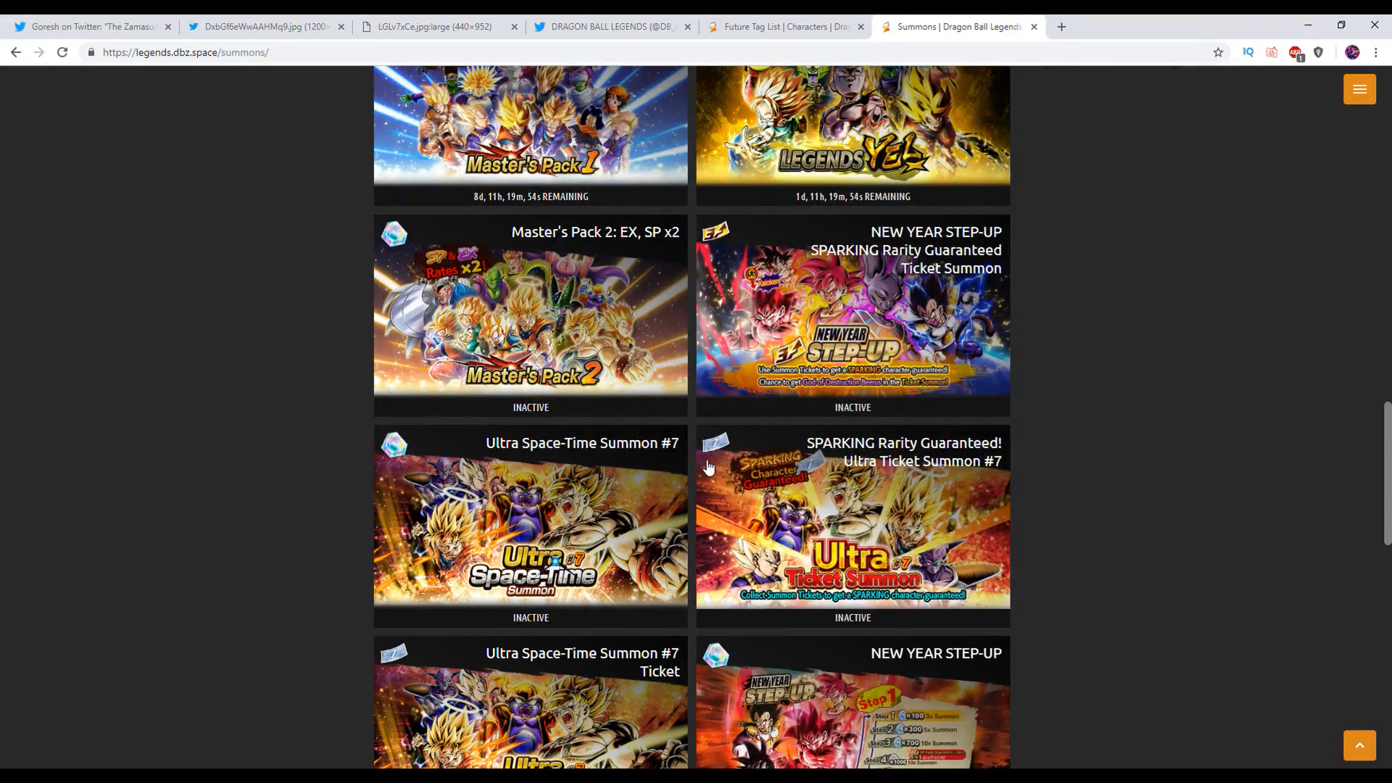
scroll("down", 3)
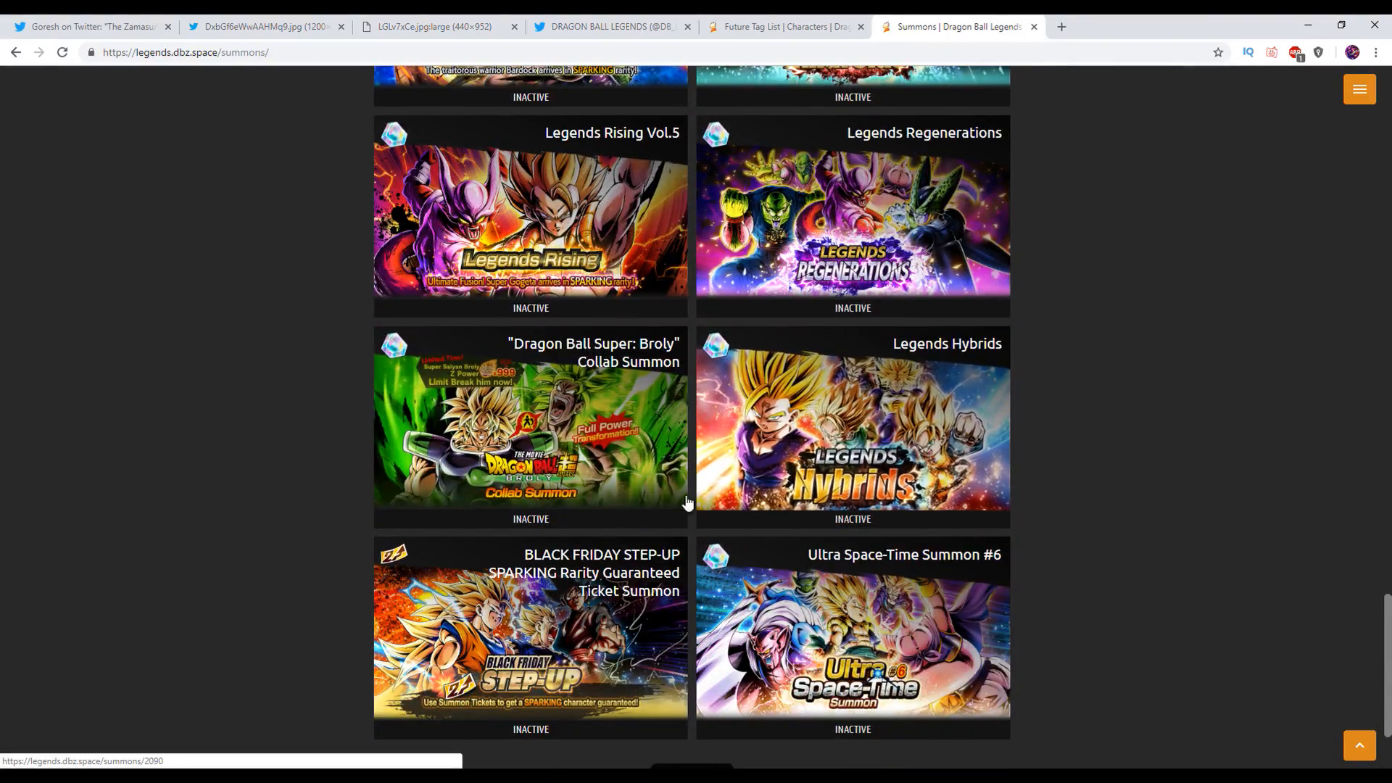
scroll("down", 3)
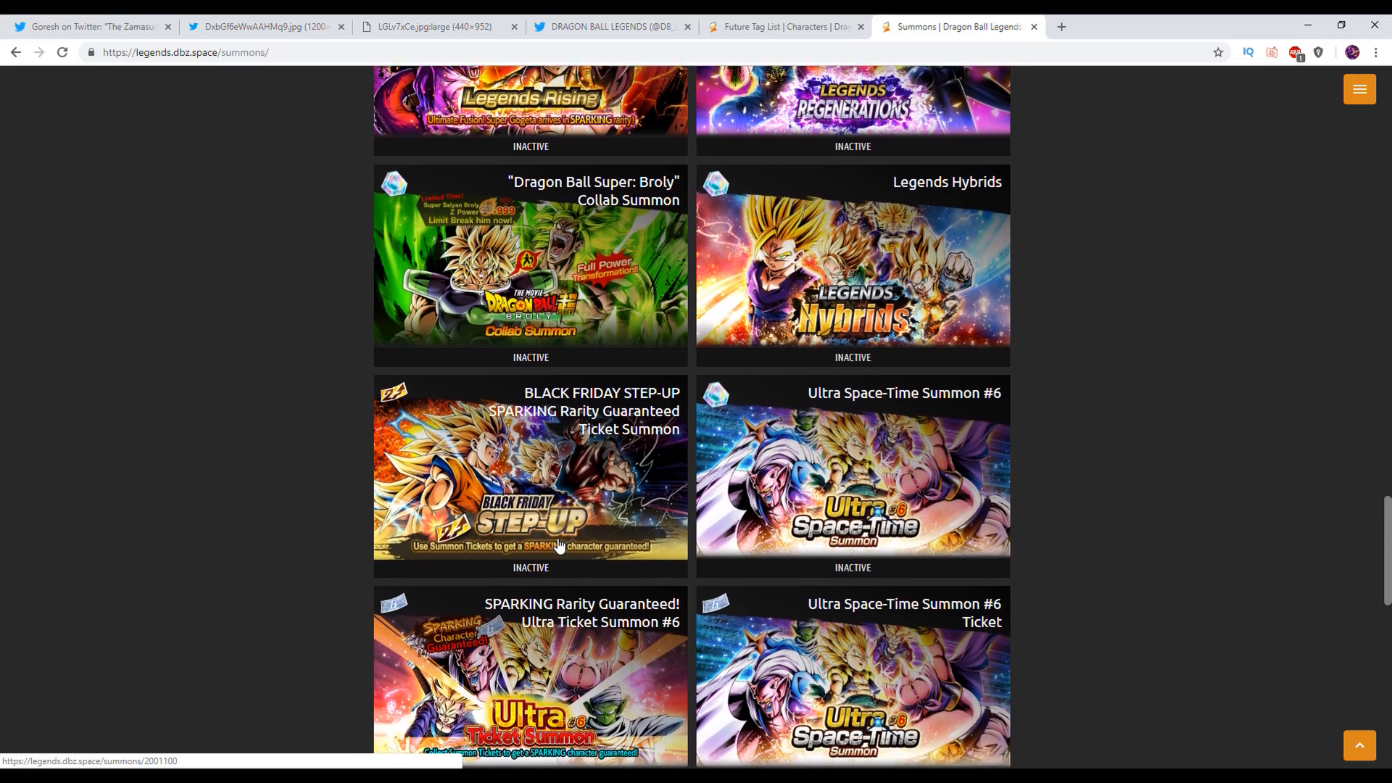
scroll("down", 3)
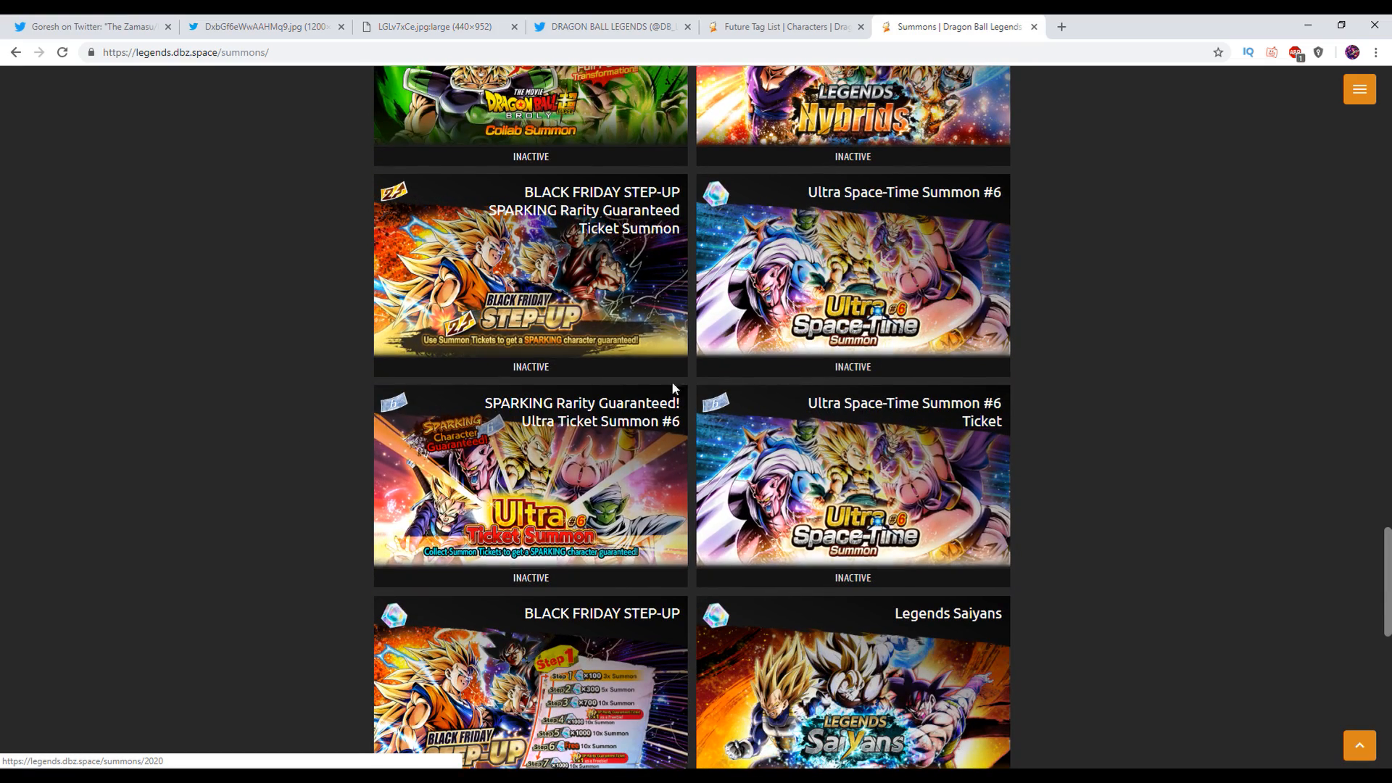
scroll("up", 3)
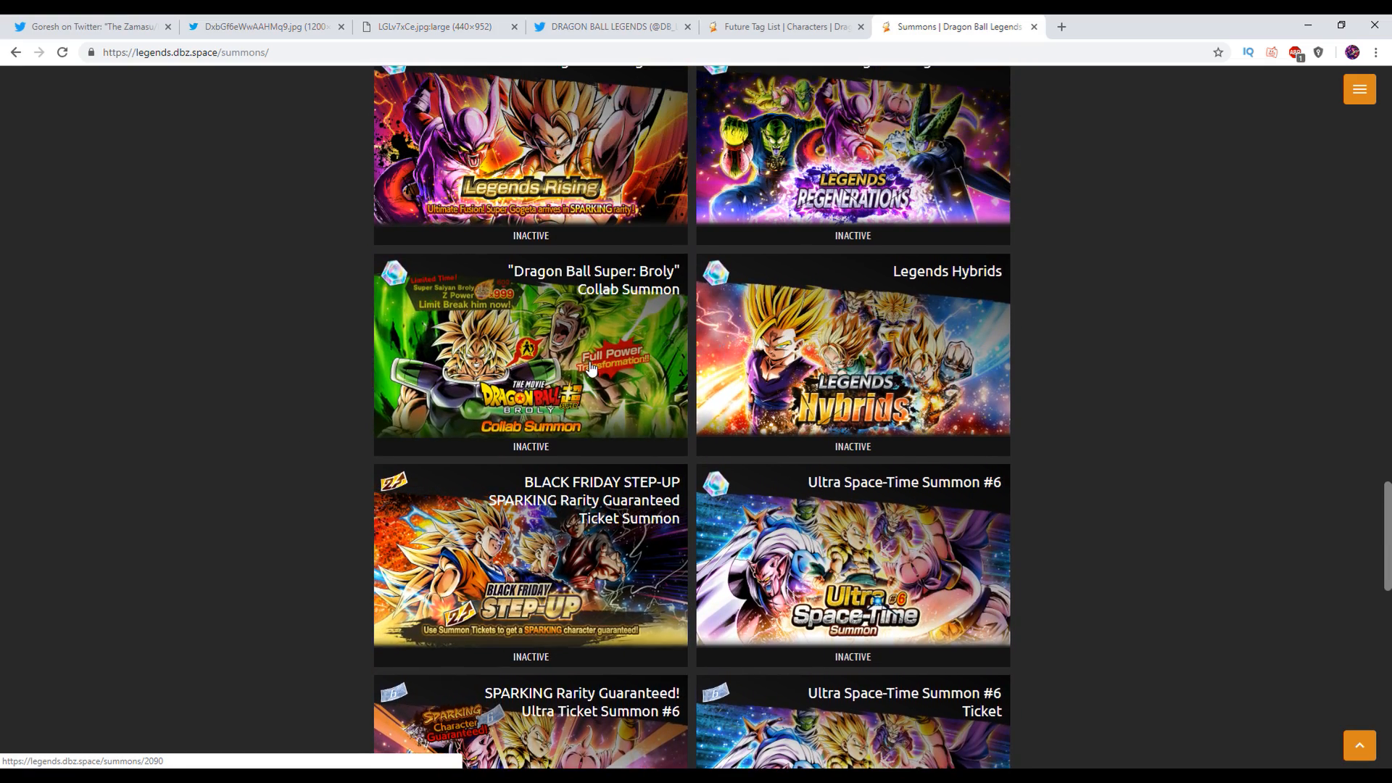
scroll("up", 3)
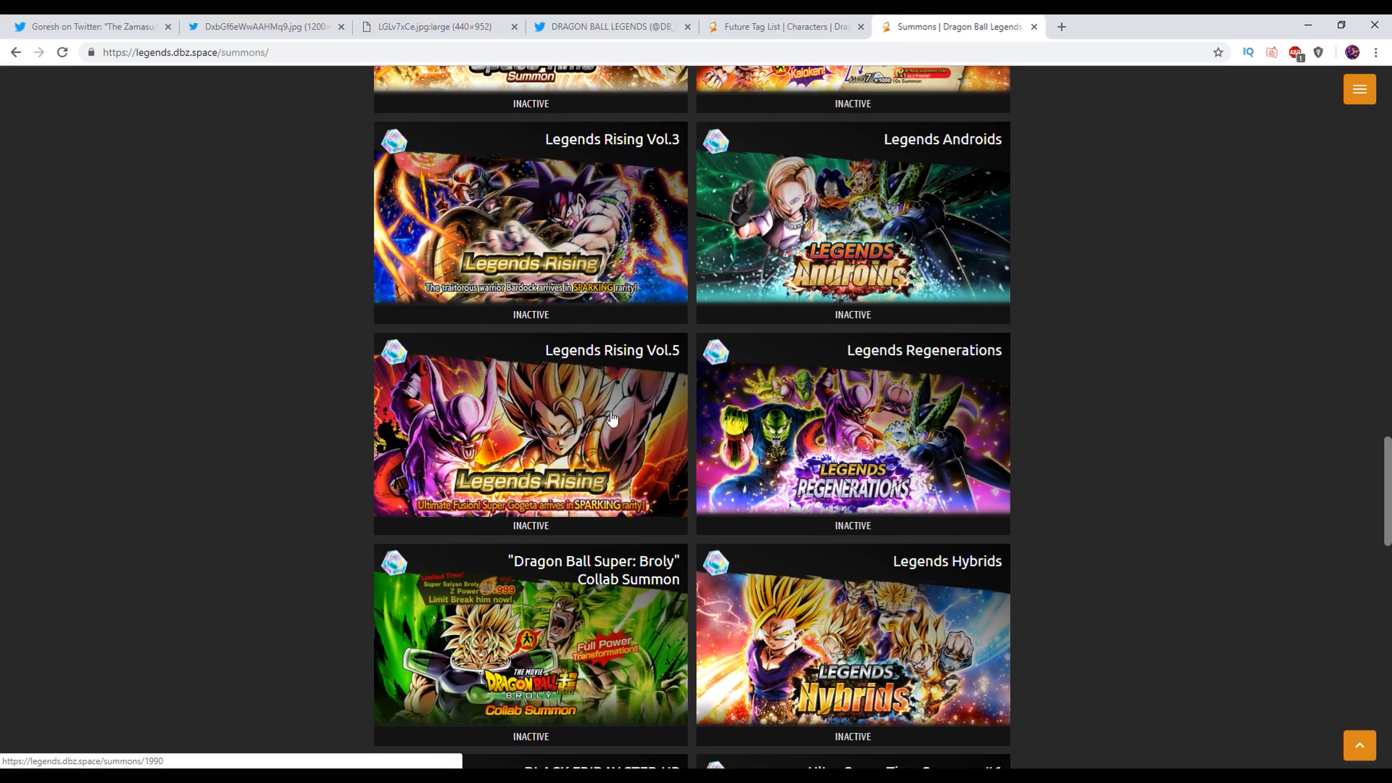
scroll("down", 3)
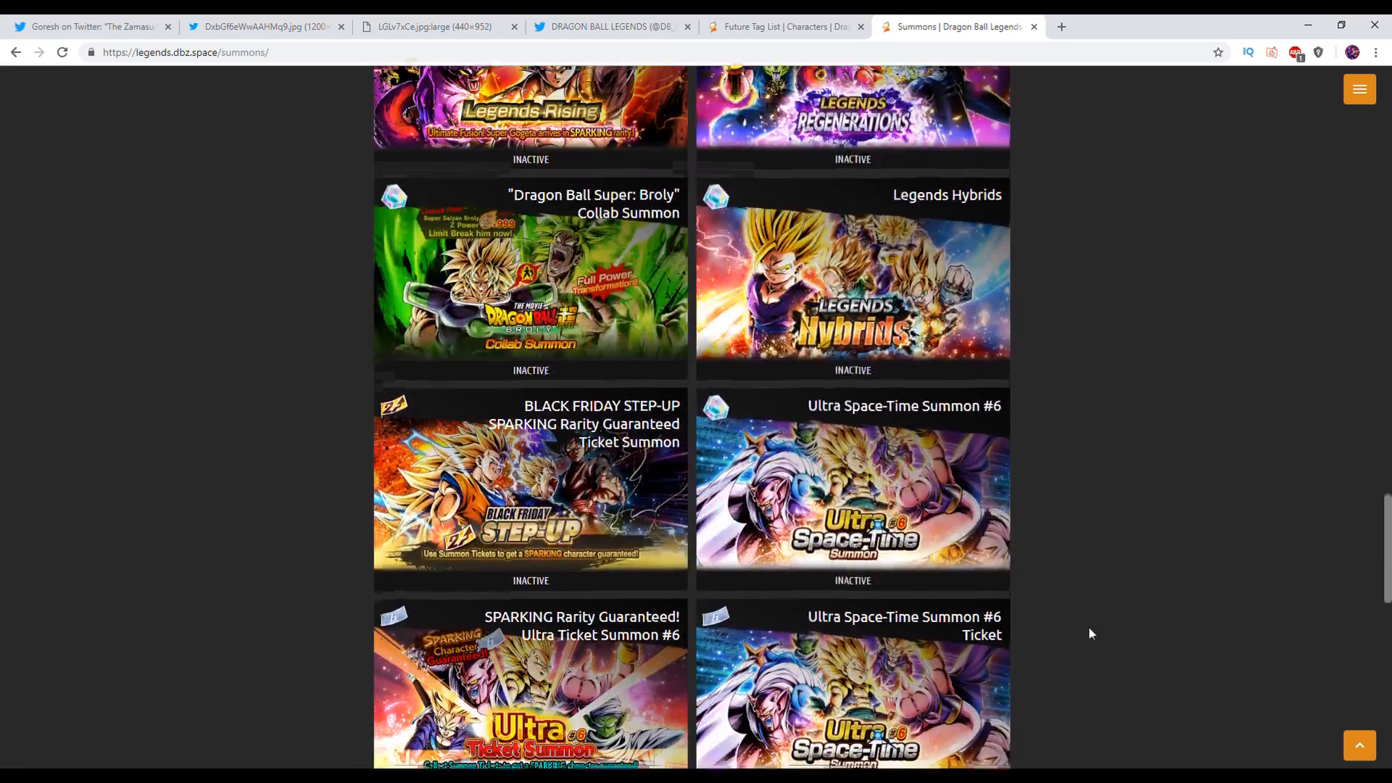
scroll("down", 3)
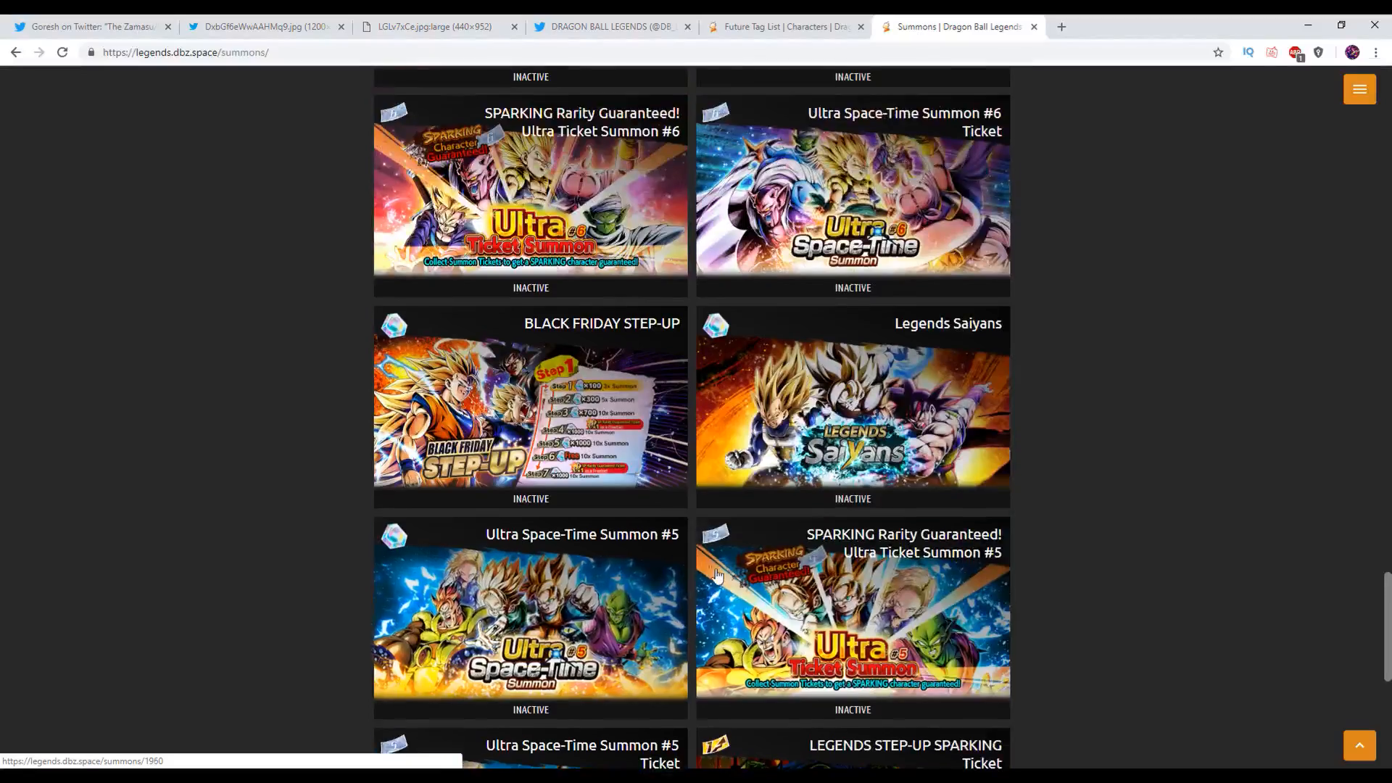
scroll("down", 3)
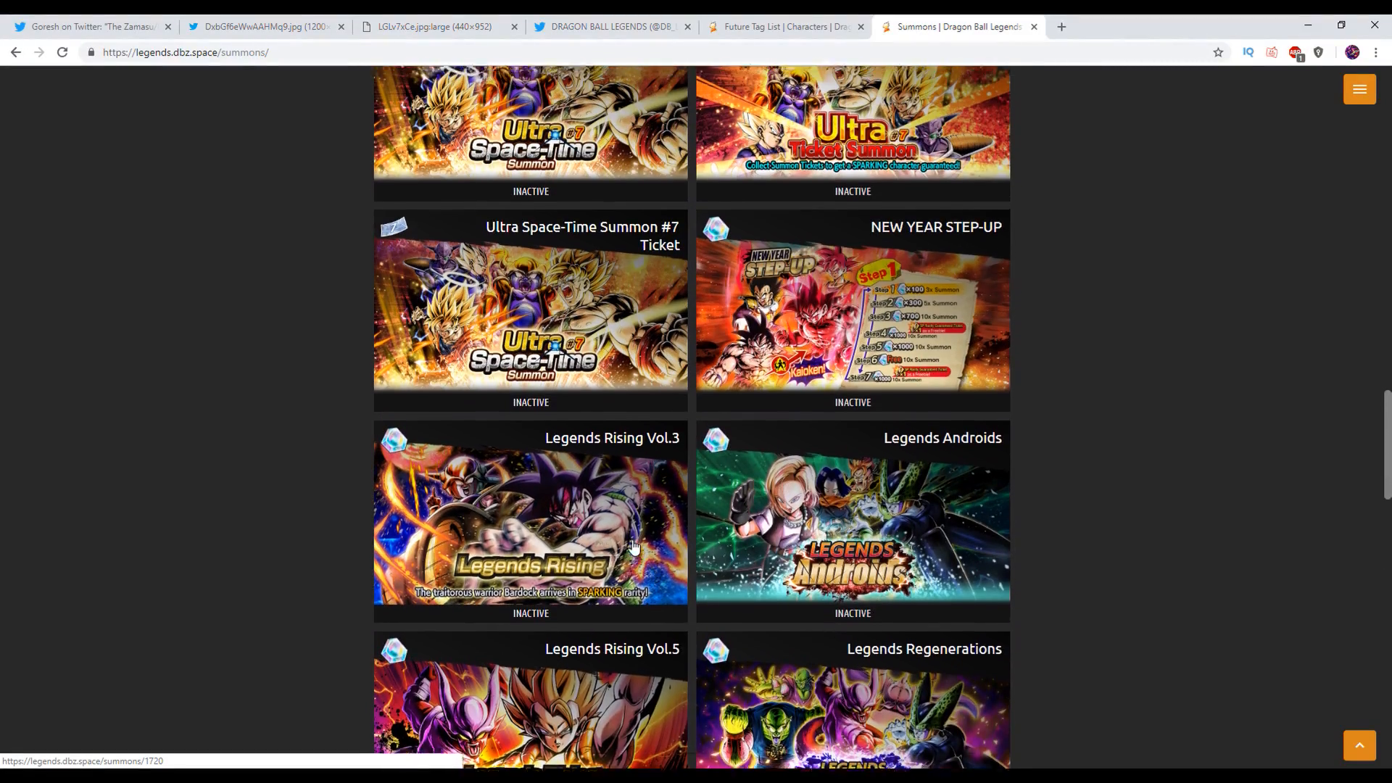
scroll("down", 3)
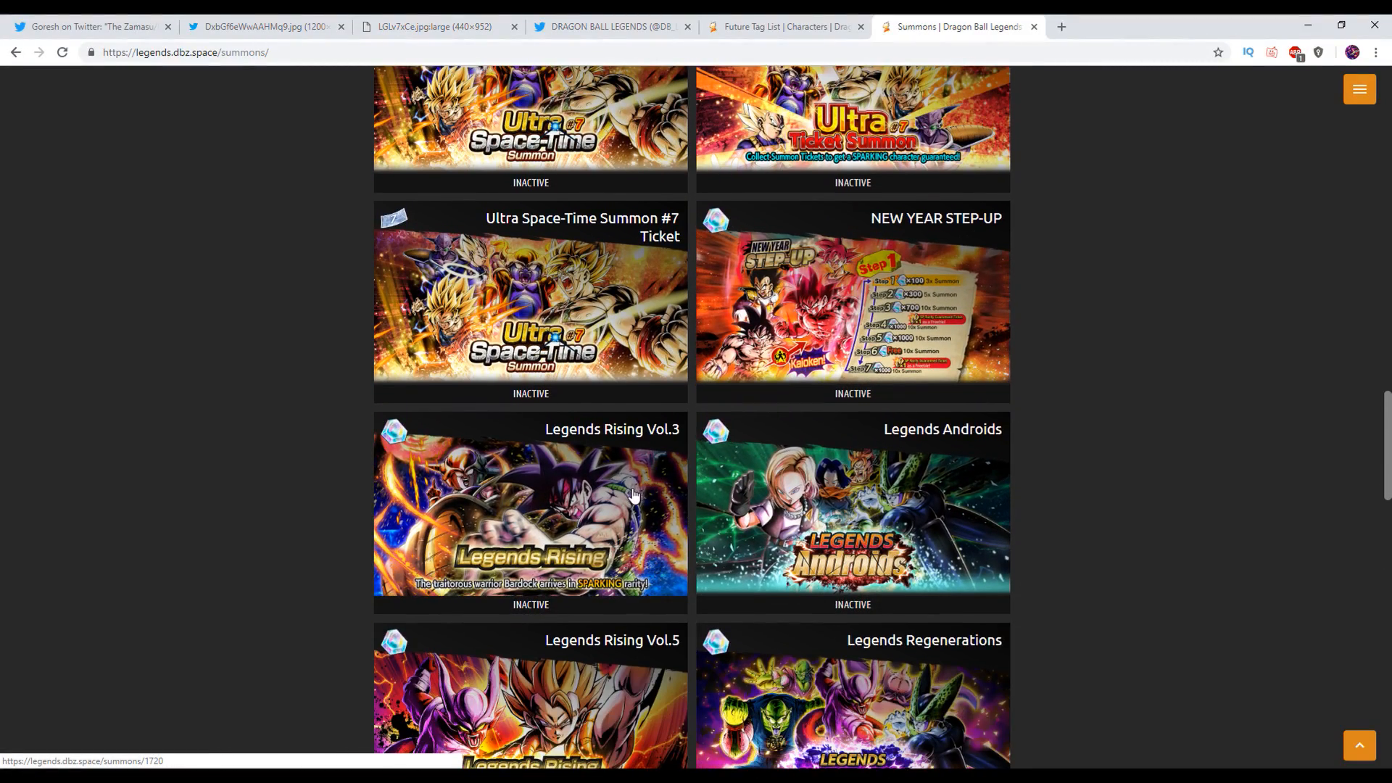
scroll("up", 3)
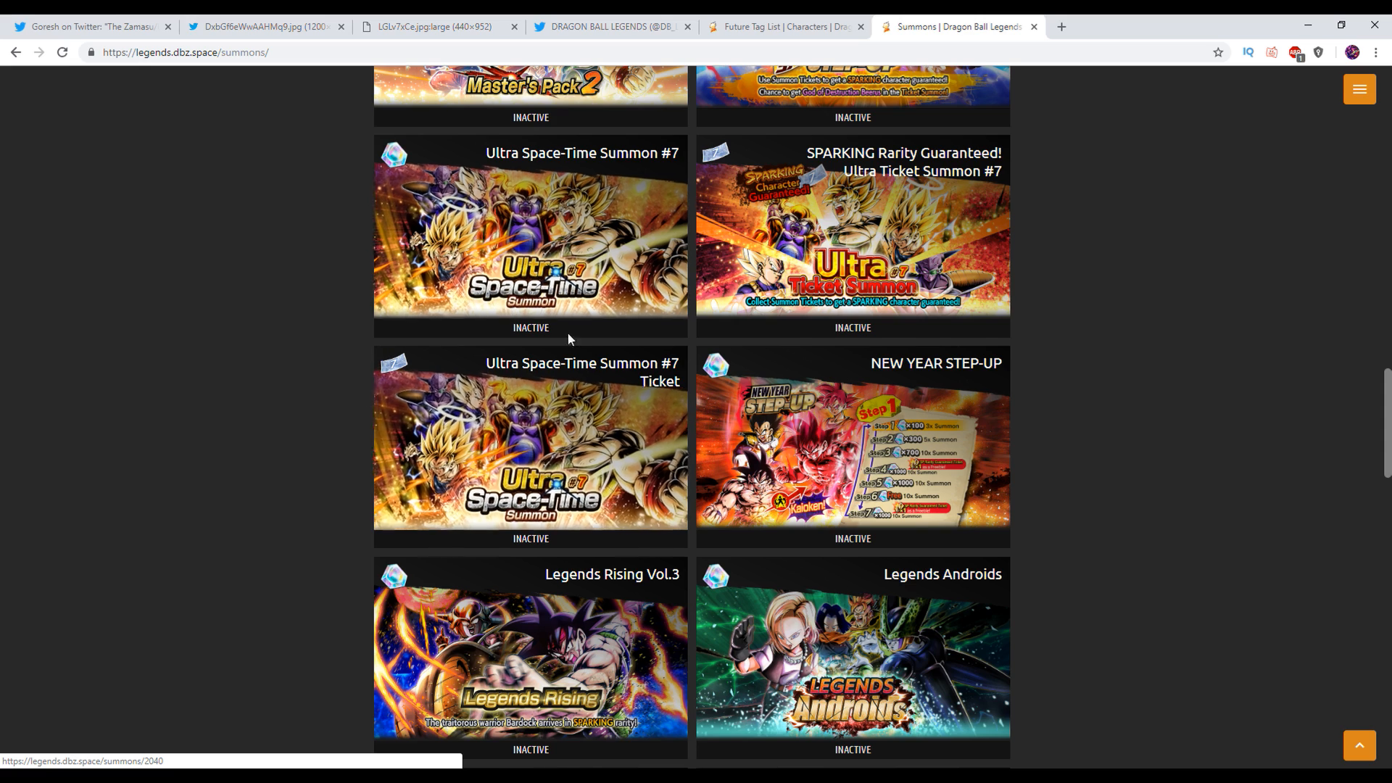
mouse_move(547, 471)
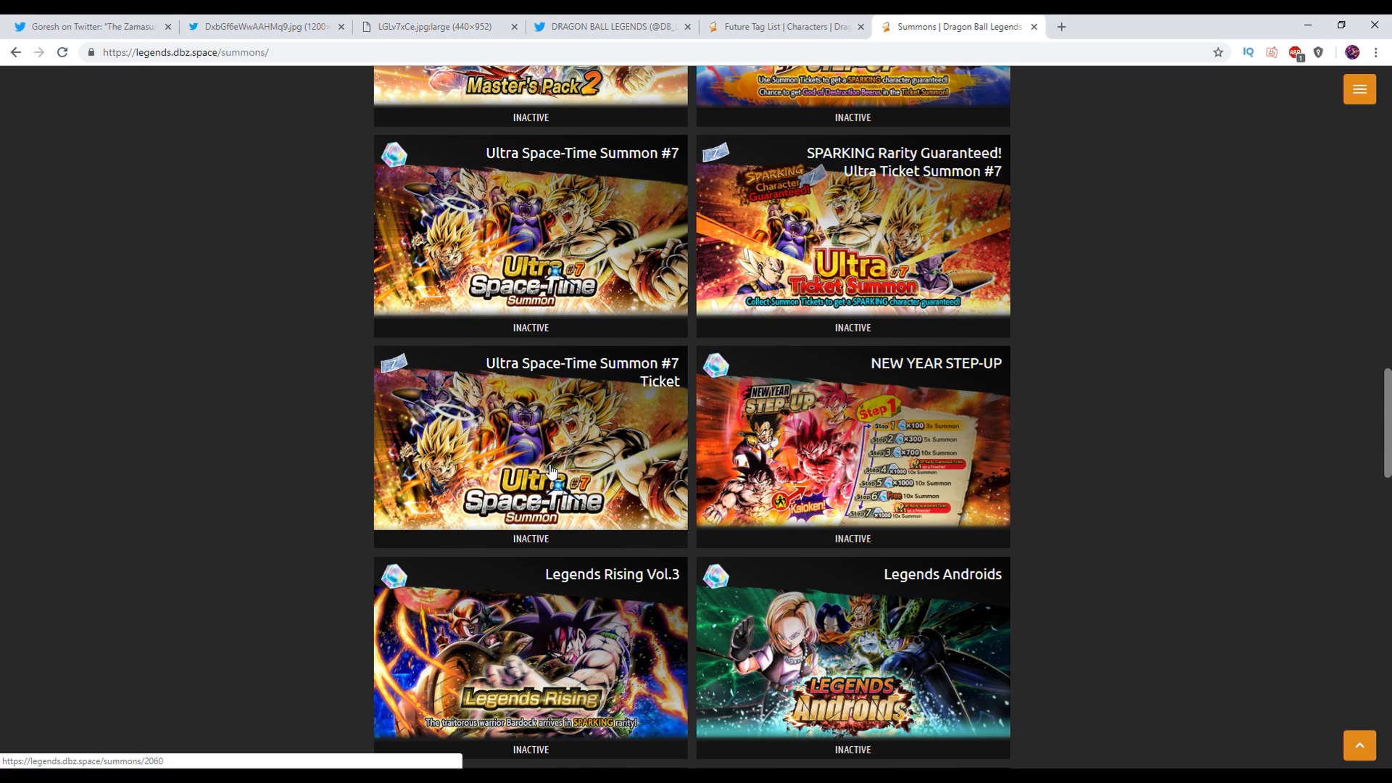
scroll("up", 3)
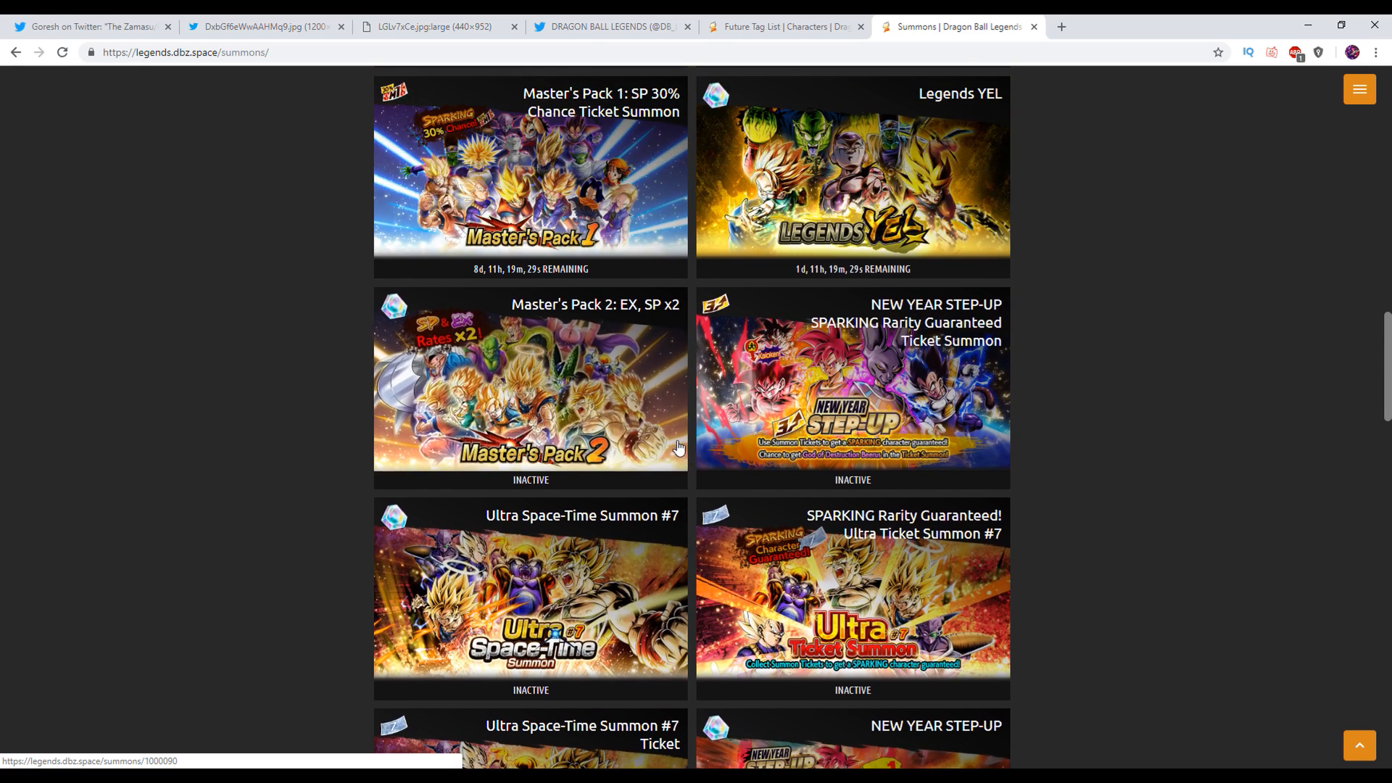
scroll("down", 3)
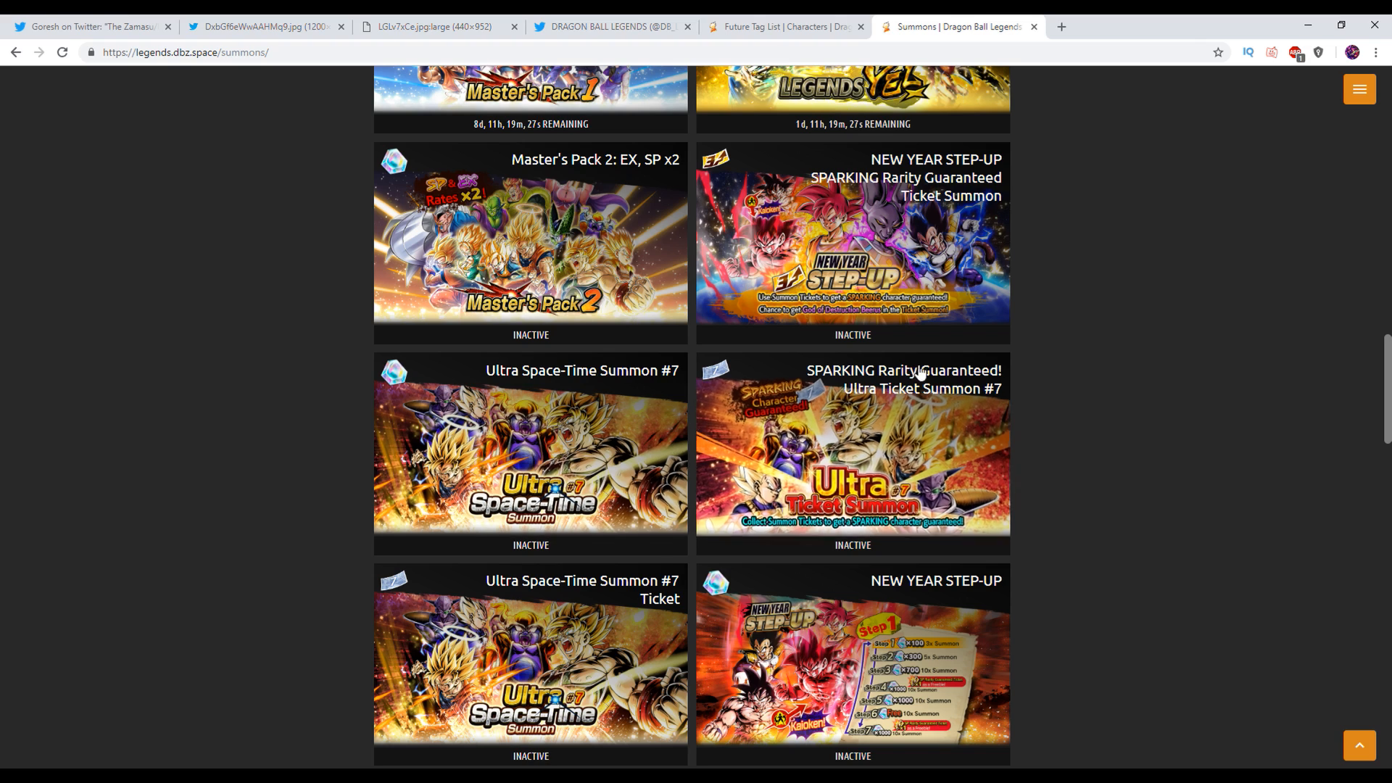
mouse_move(799, 253)
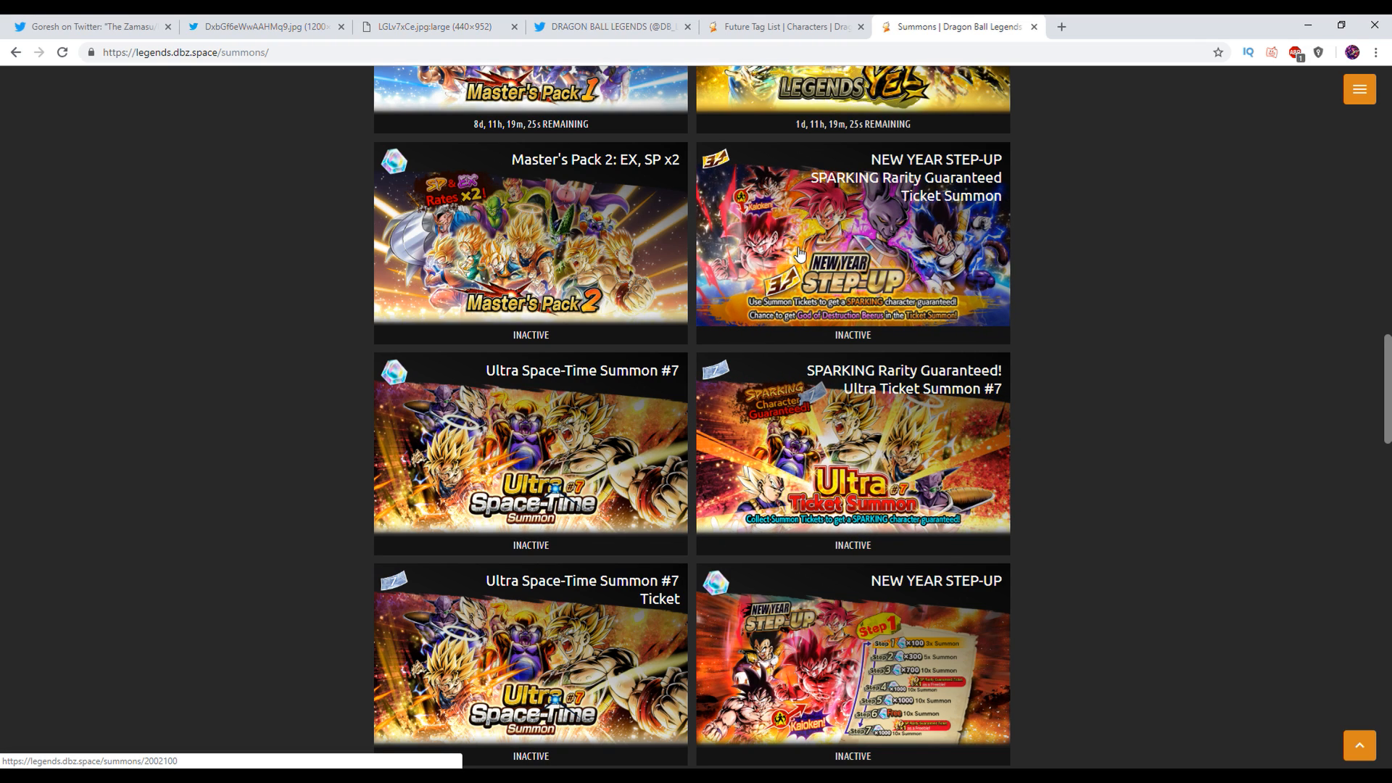
scroll("up", 3)
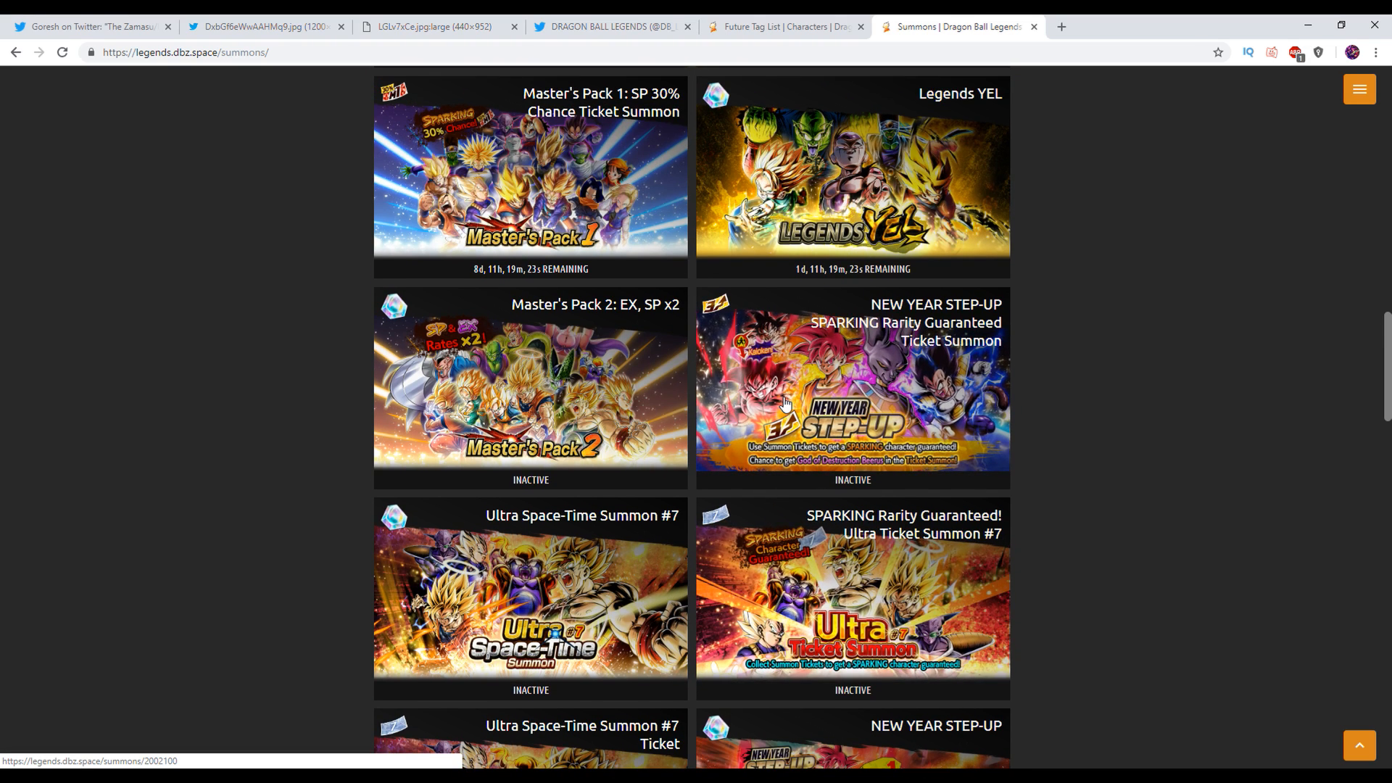
scroll("down", 3)
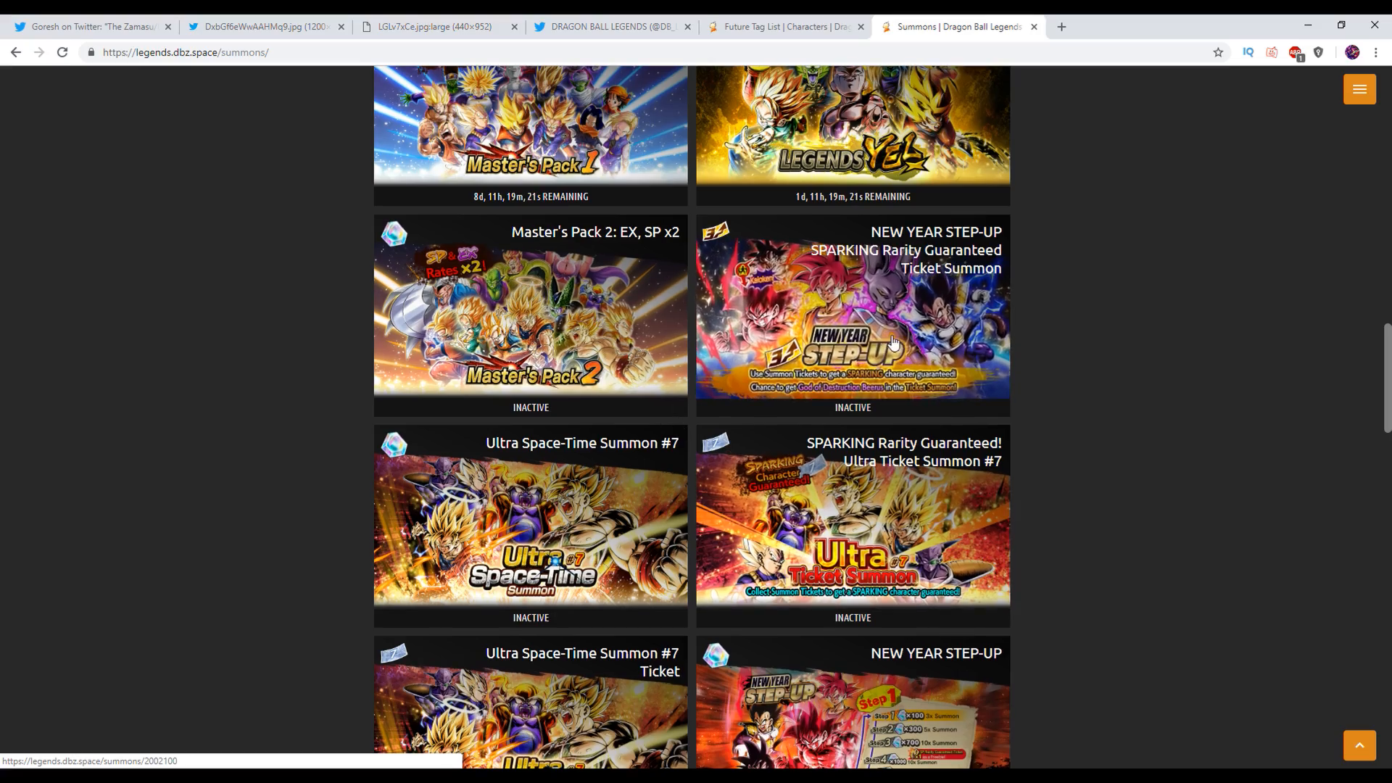
scroll("up", 3)
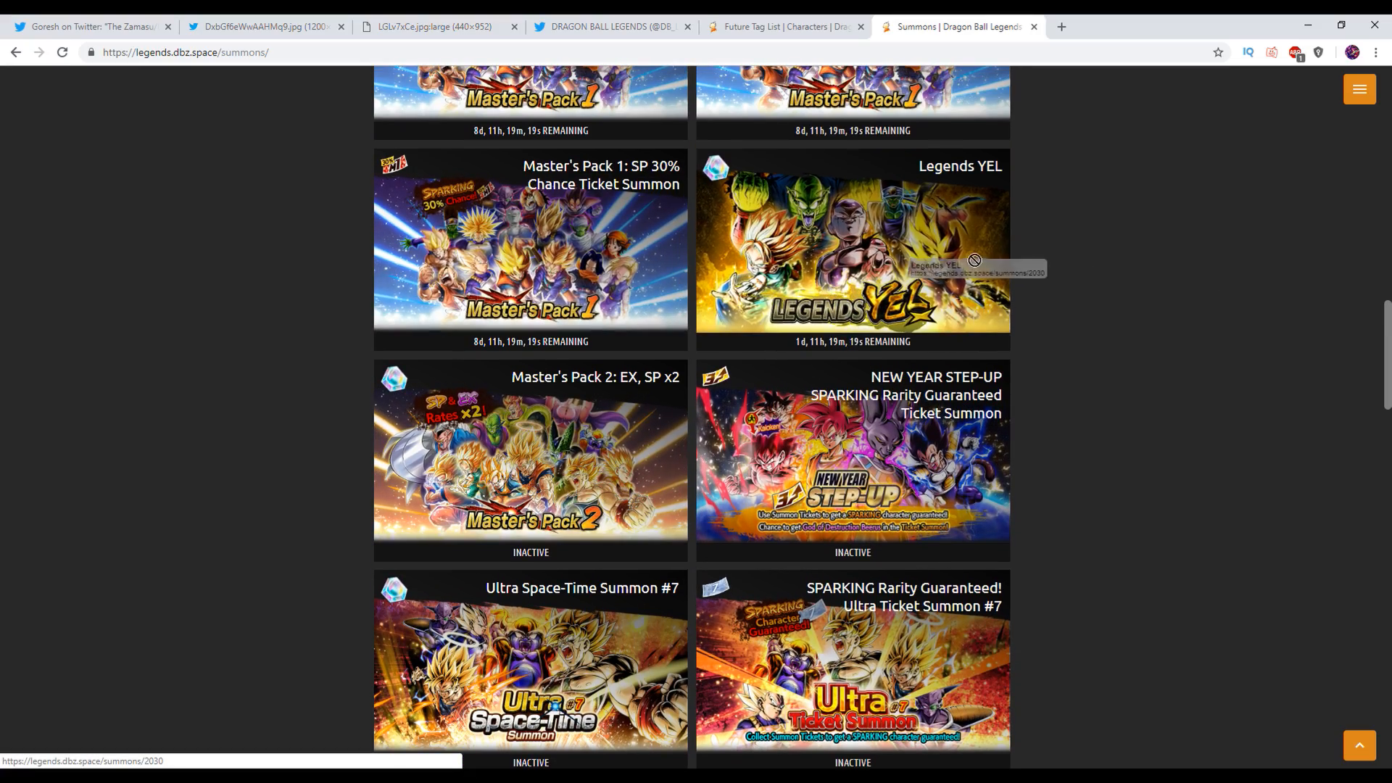
scroll("down", 3)
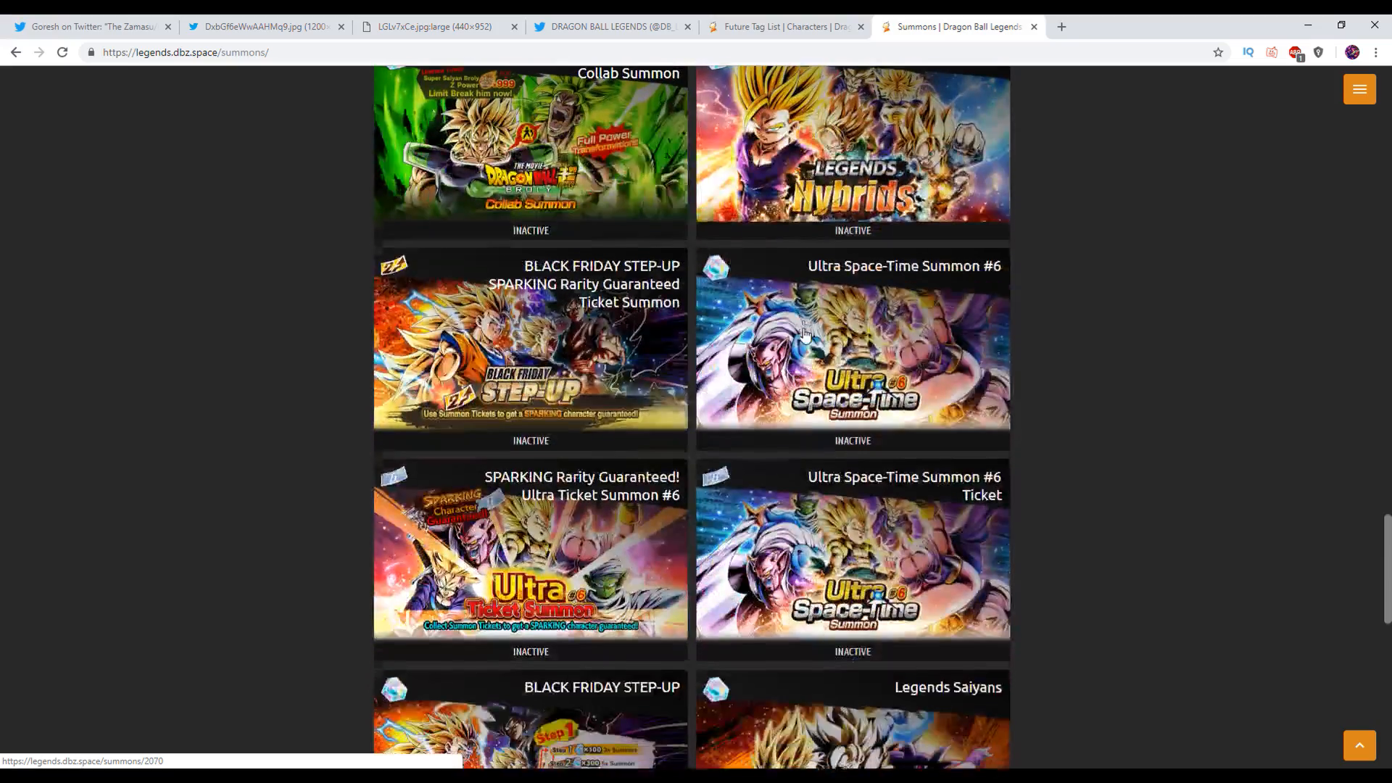
scroll("down", 3)
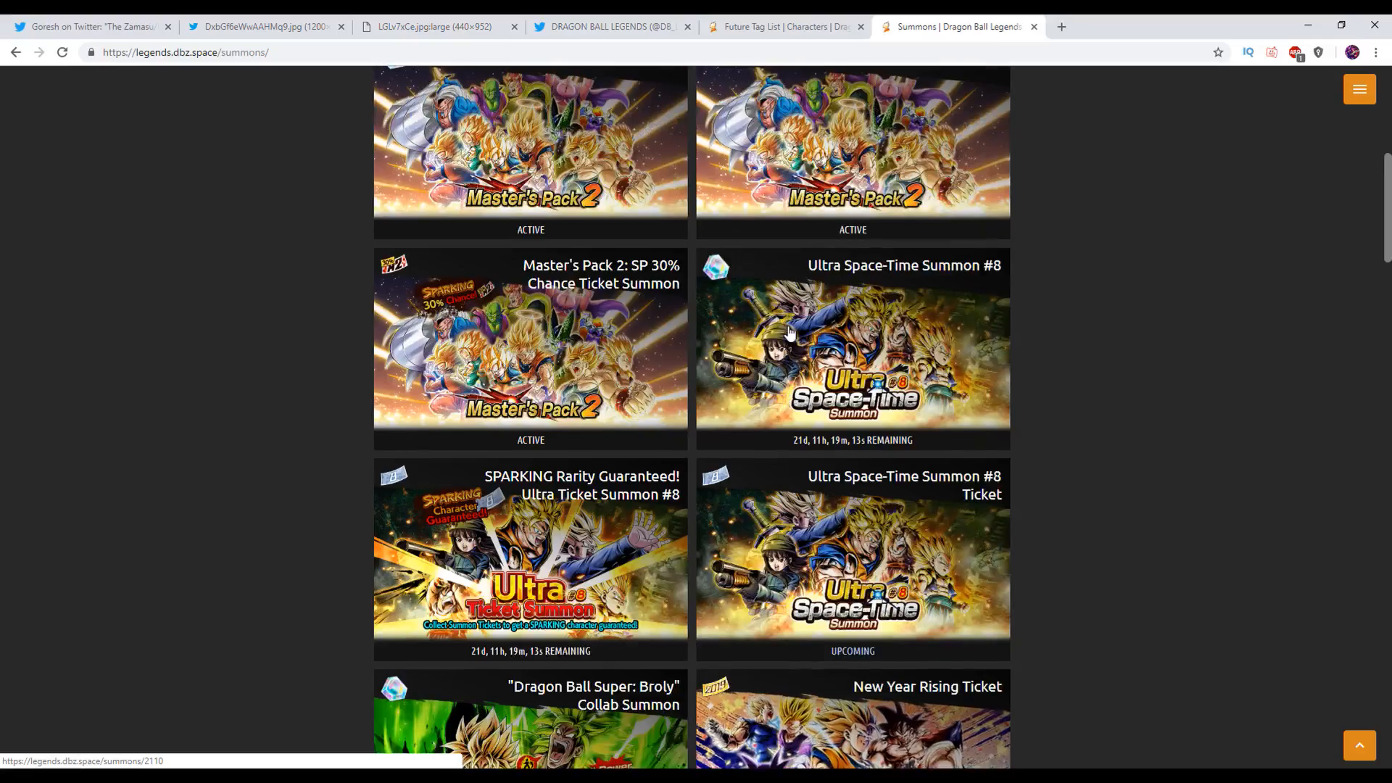
scroll("up", 3)
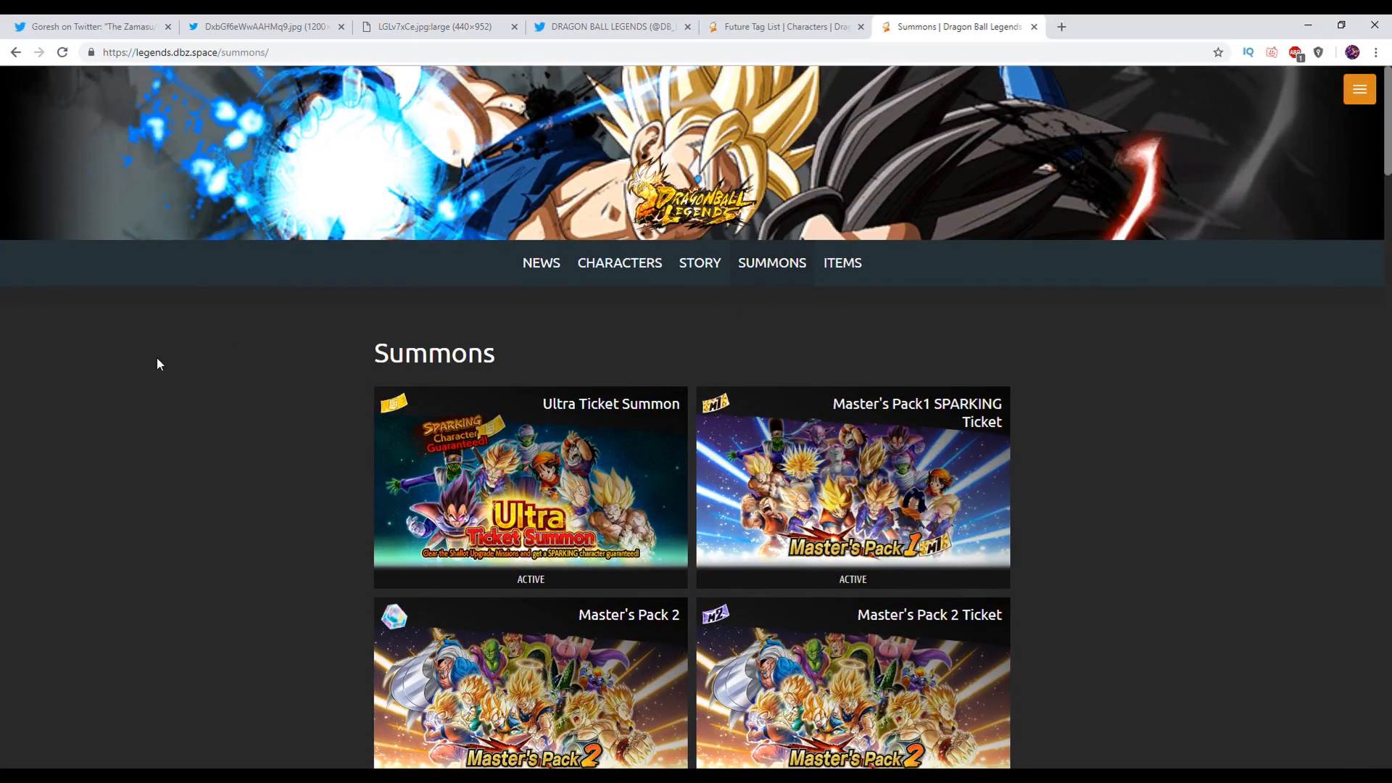
mouse_move(469, 338)
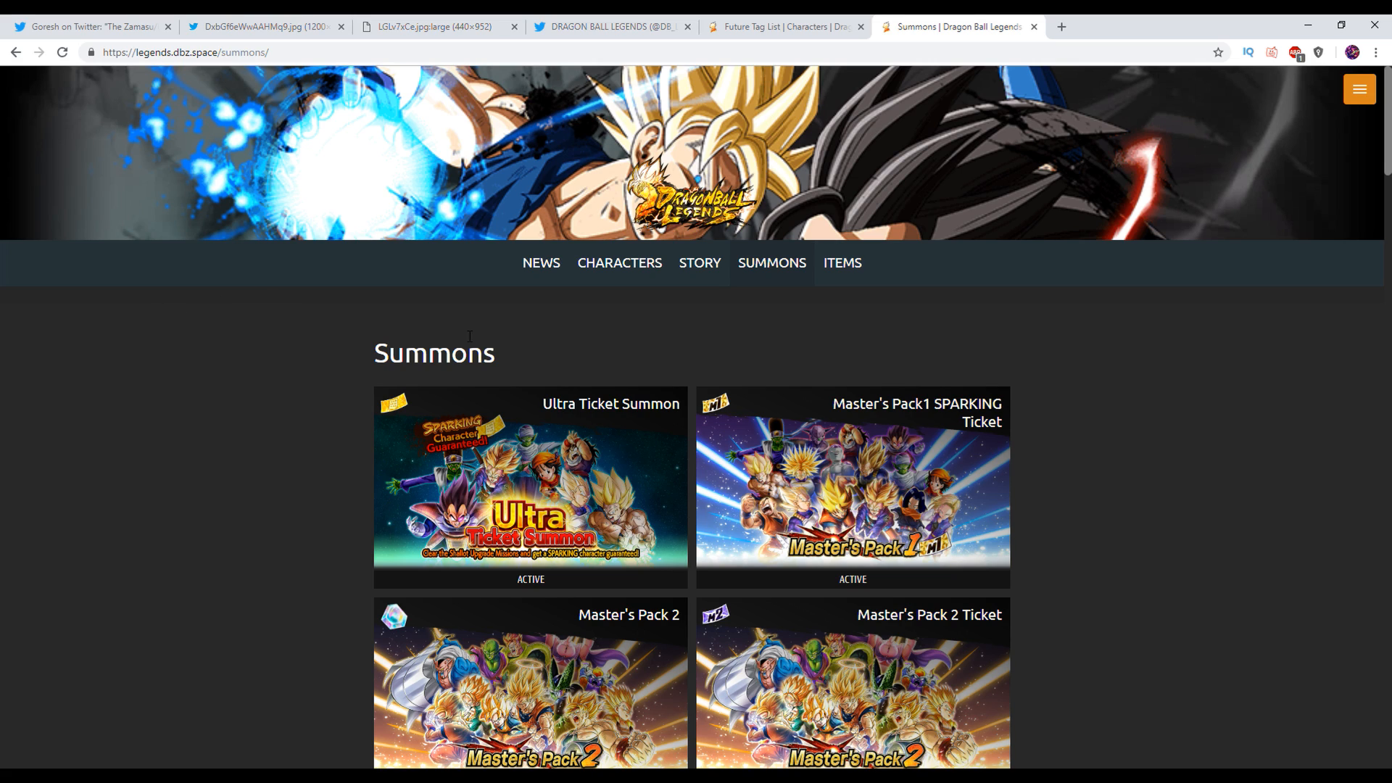
double_click(435, 353)
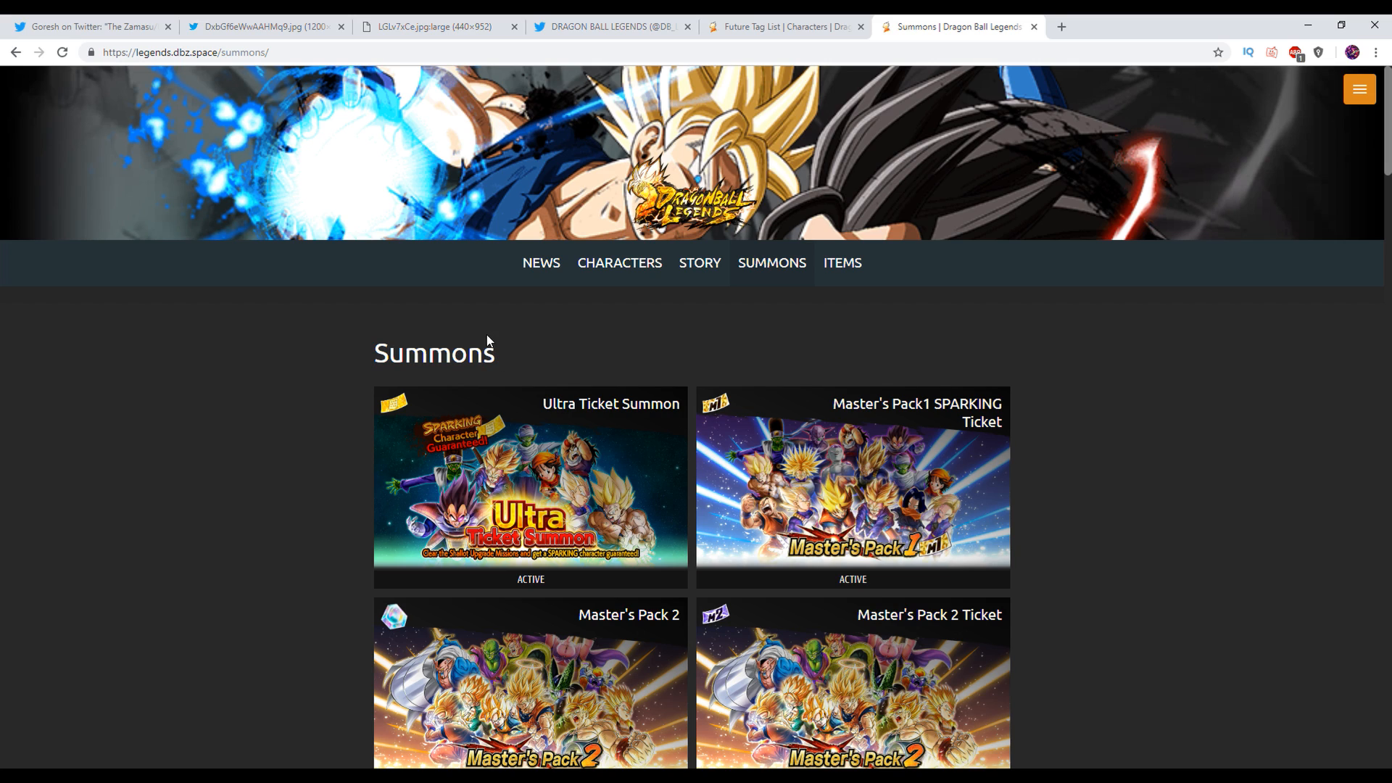
double_click(434, 353)
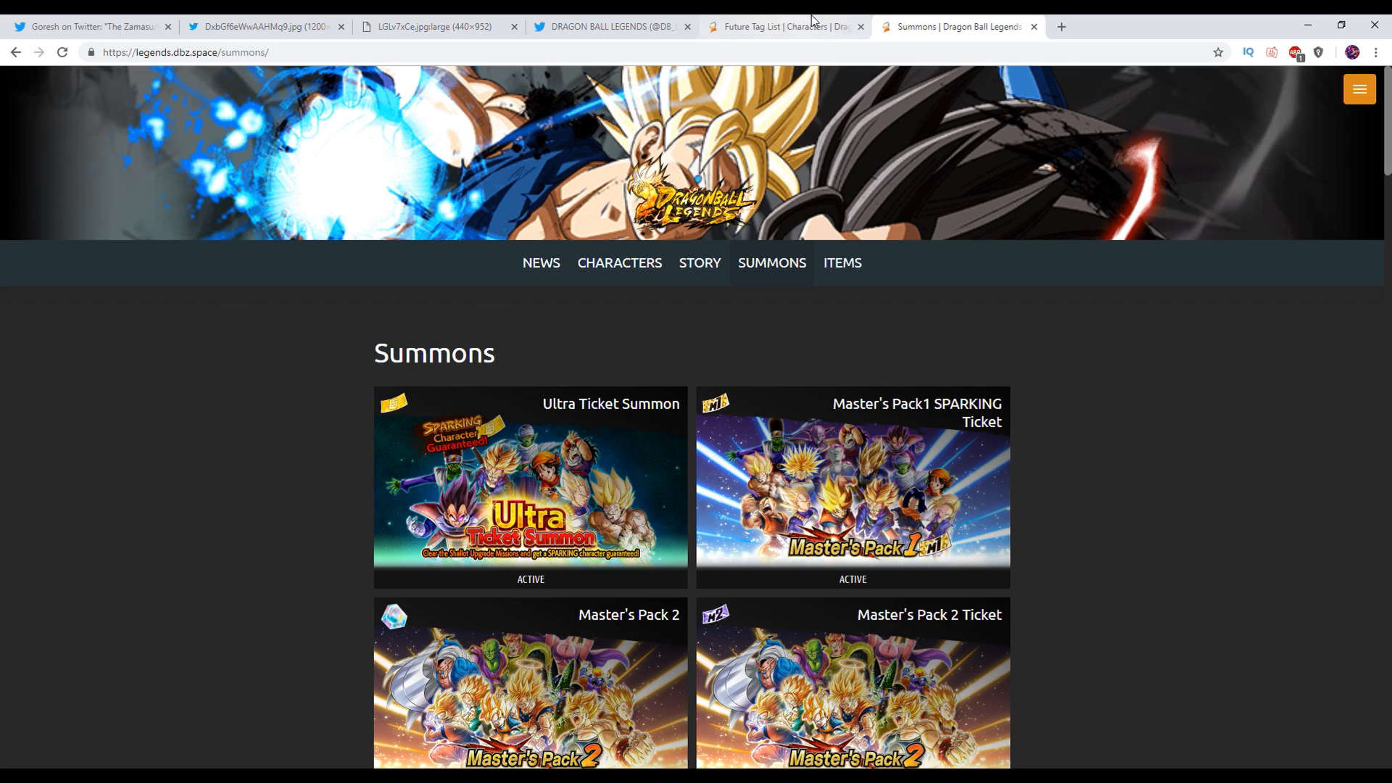
Step: Bring up the LGLv7xCe.jpg datamined ID list image, from CabbeSS1 to Vegito
left_click(435, 26)
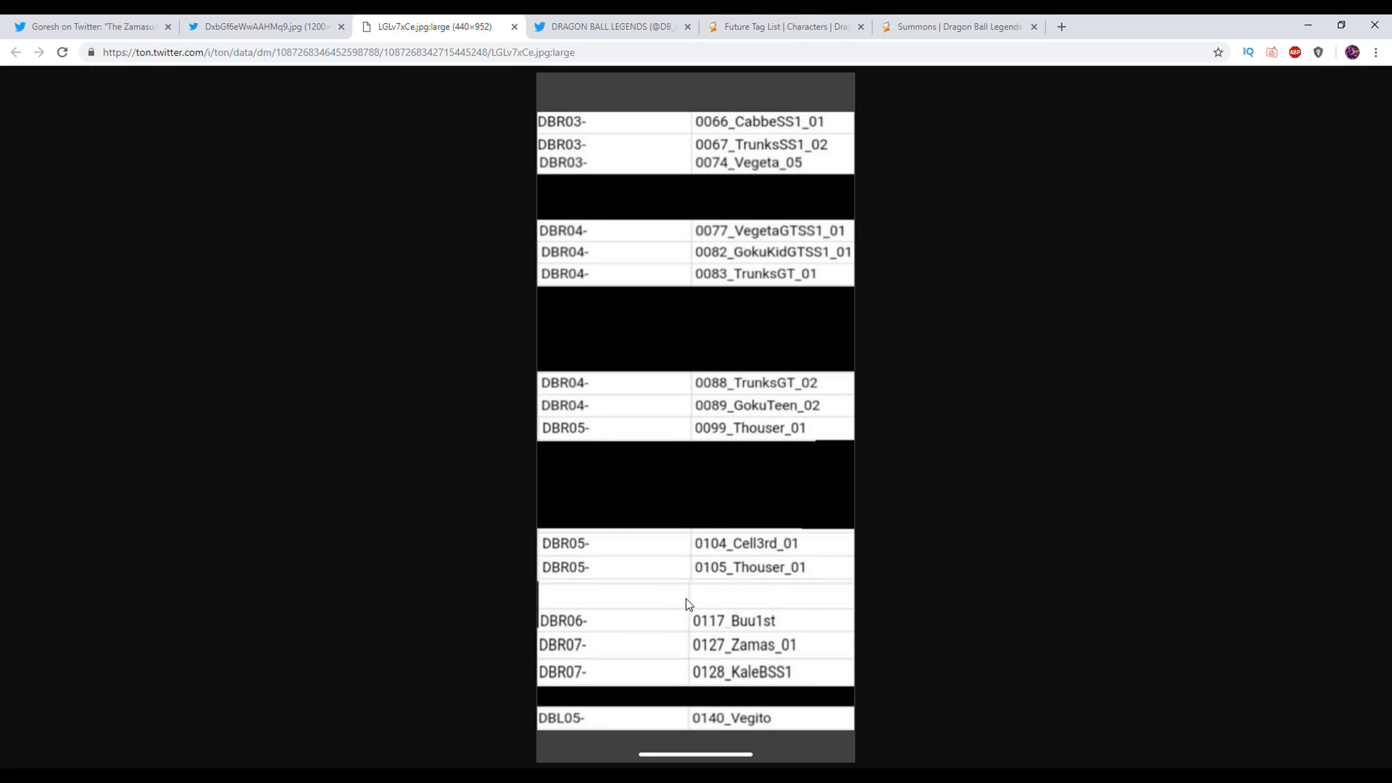
mouse_move(773, 680)
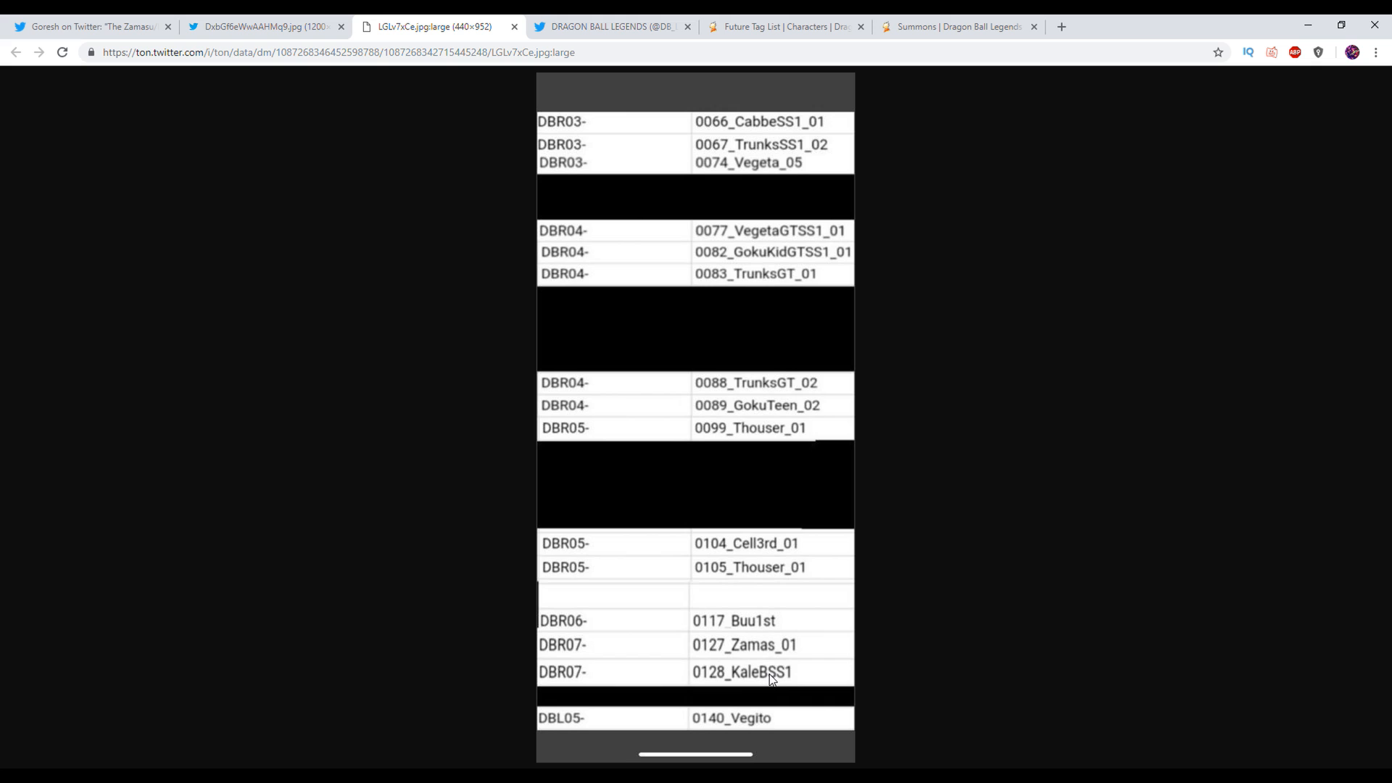
mouse_move(784, 241)
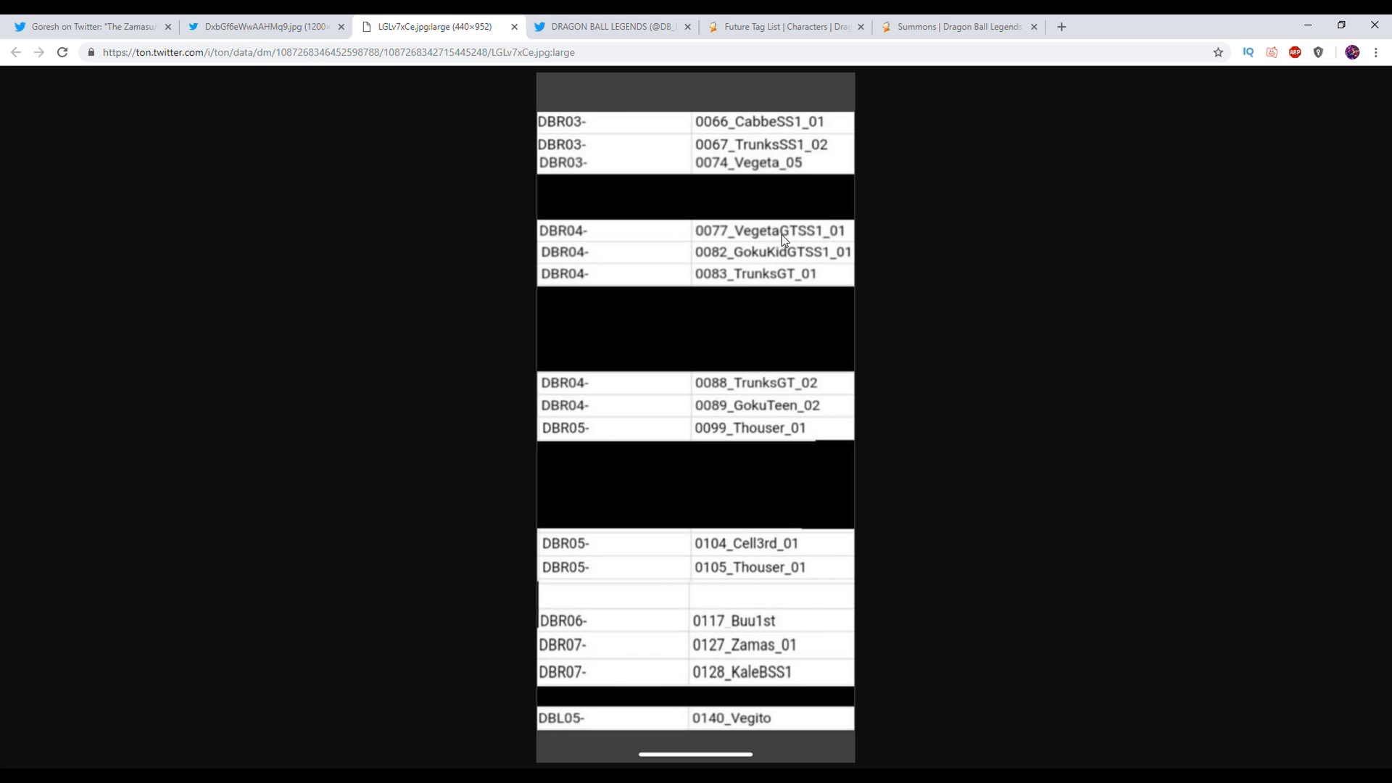
mouse_move(803, 258)
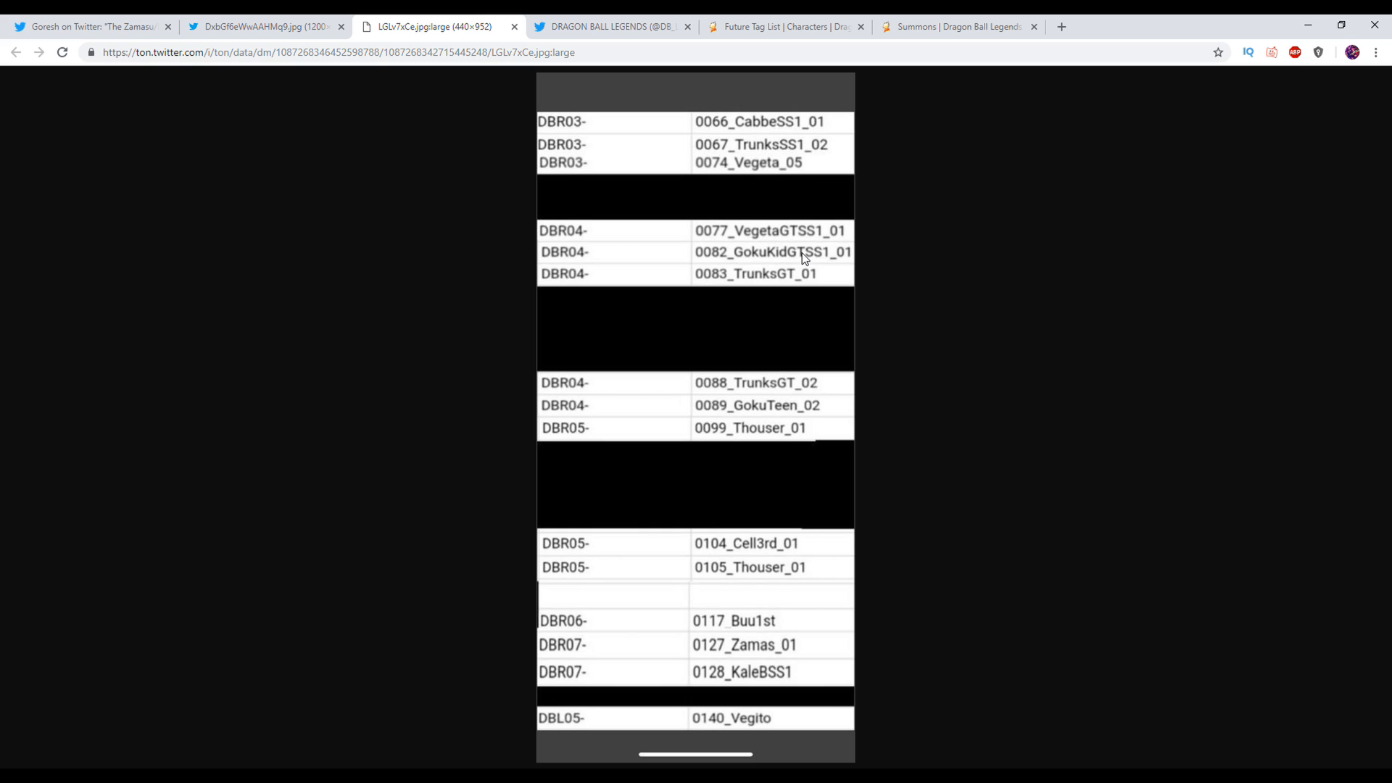
mouse_move(762, 140)
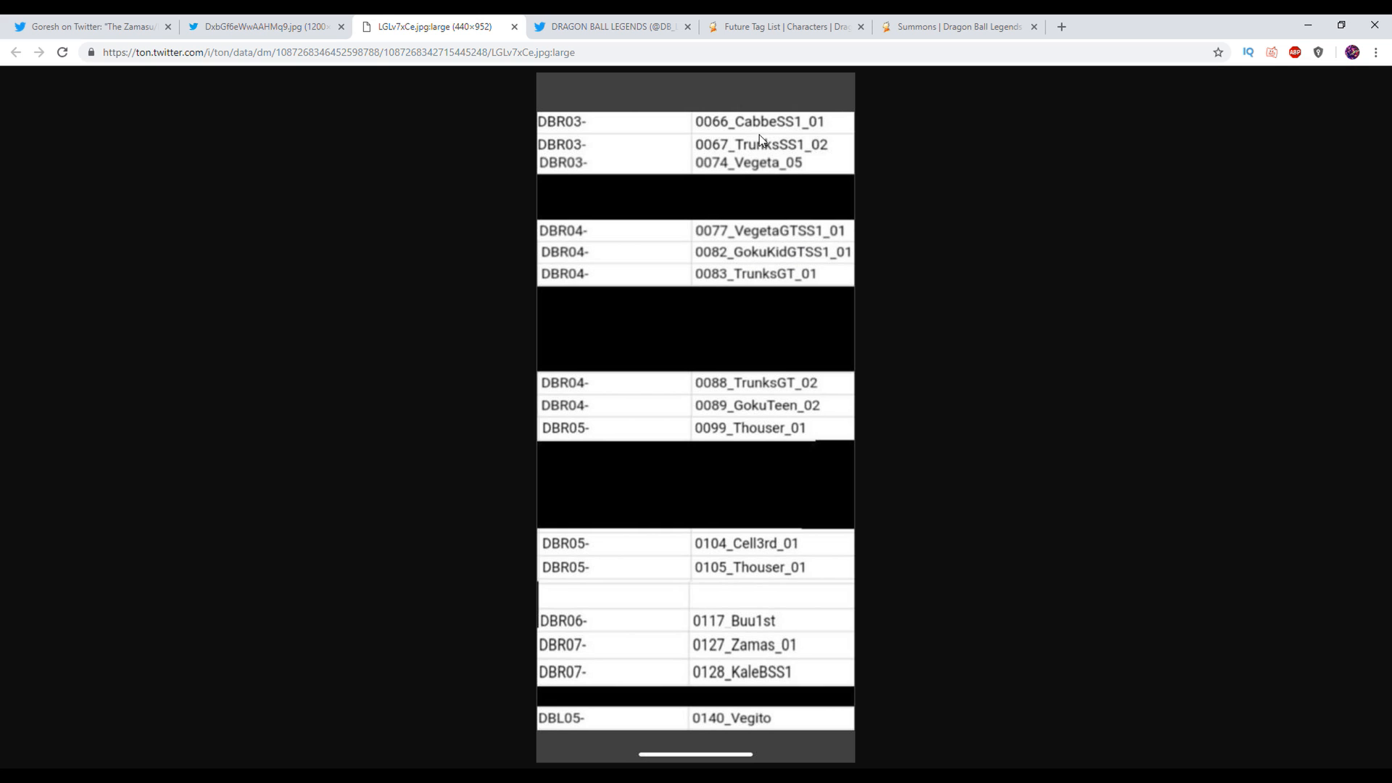
mouse_move(702, 398)
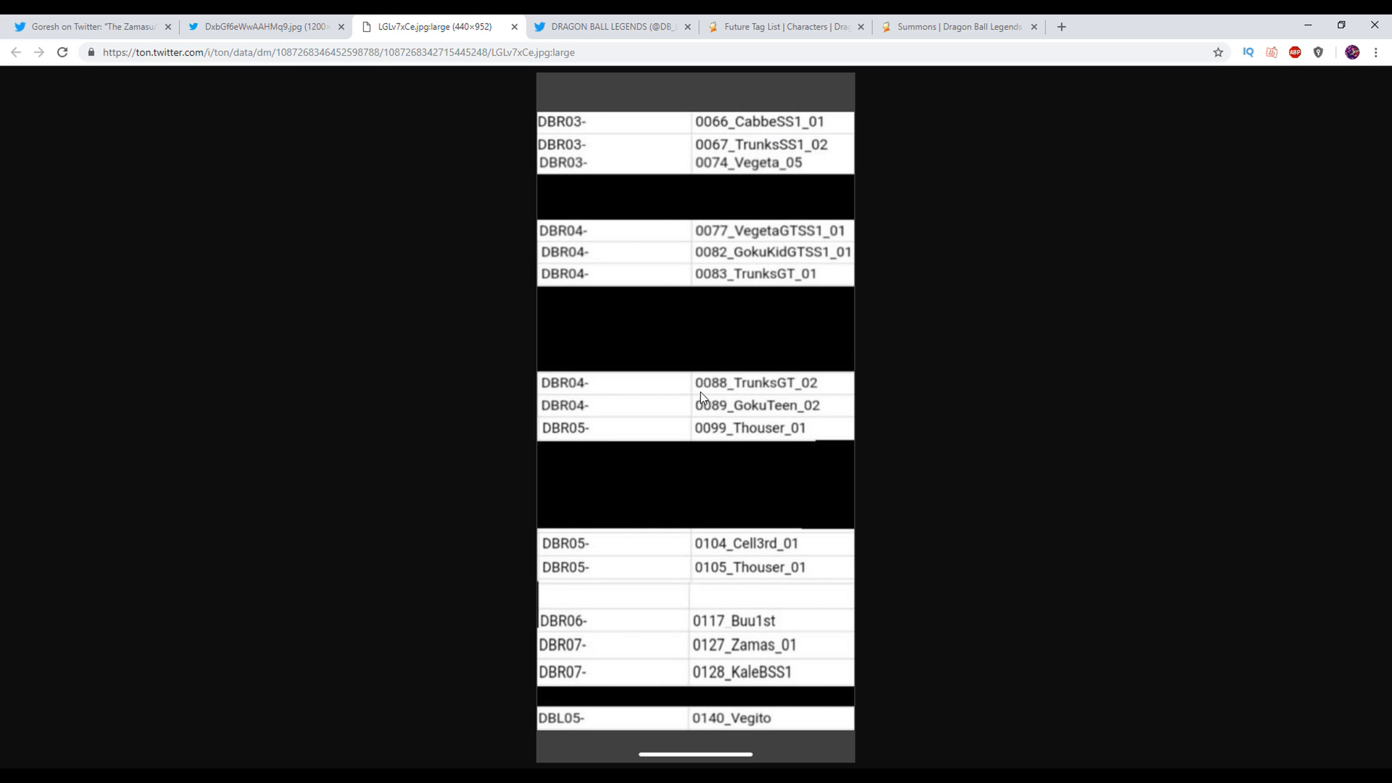
mouse_move(754, 731)
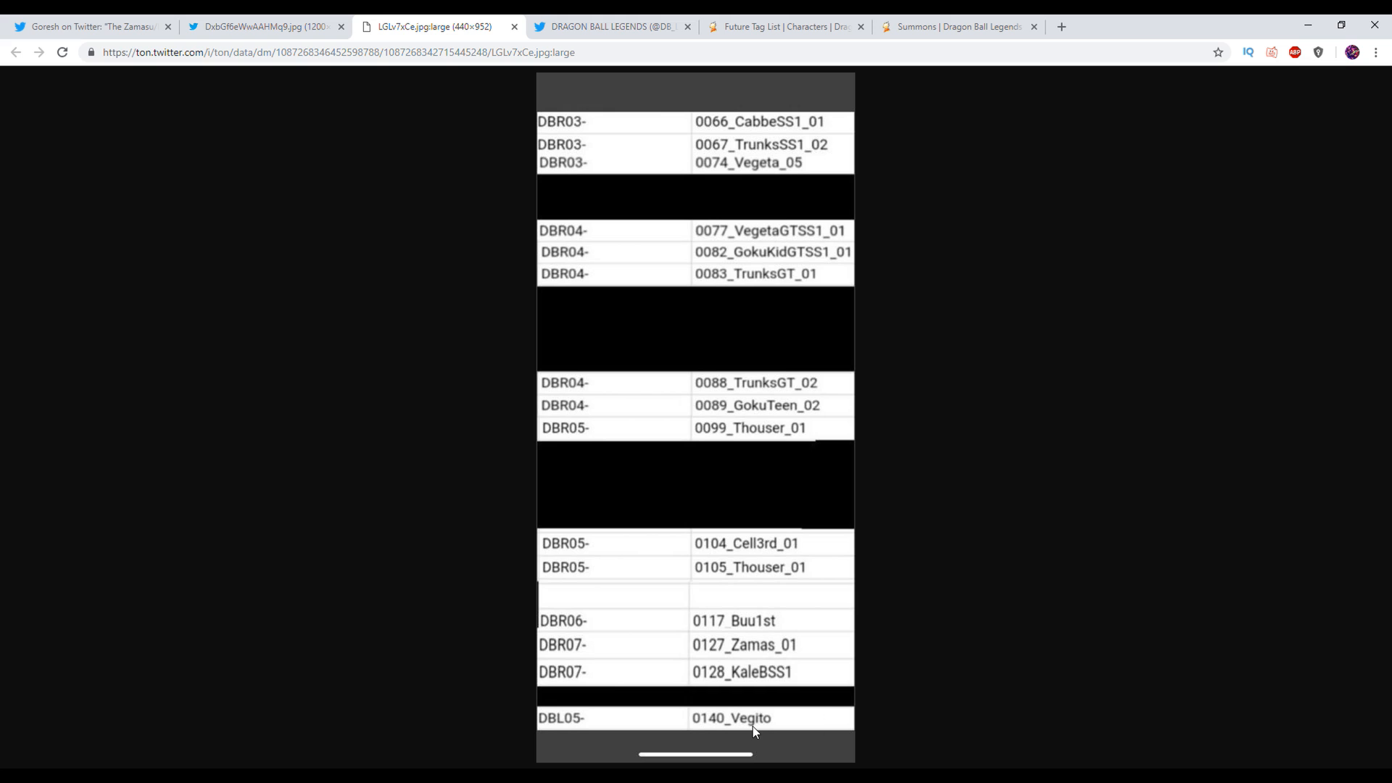
mouse_move(724, 411)
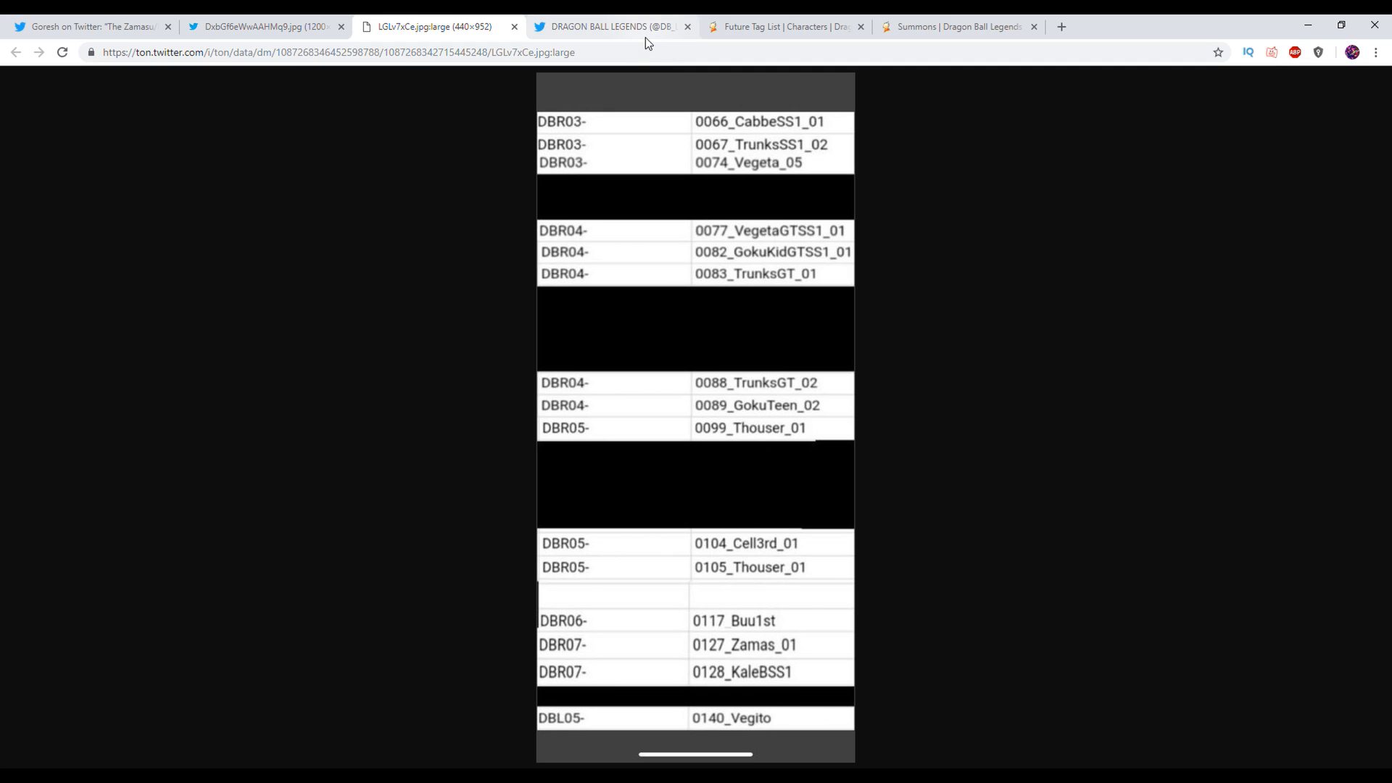
mouse_move(437, 493)
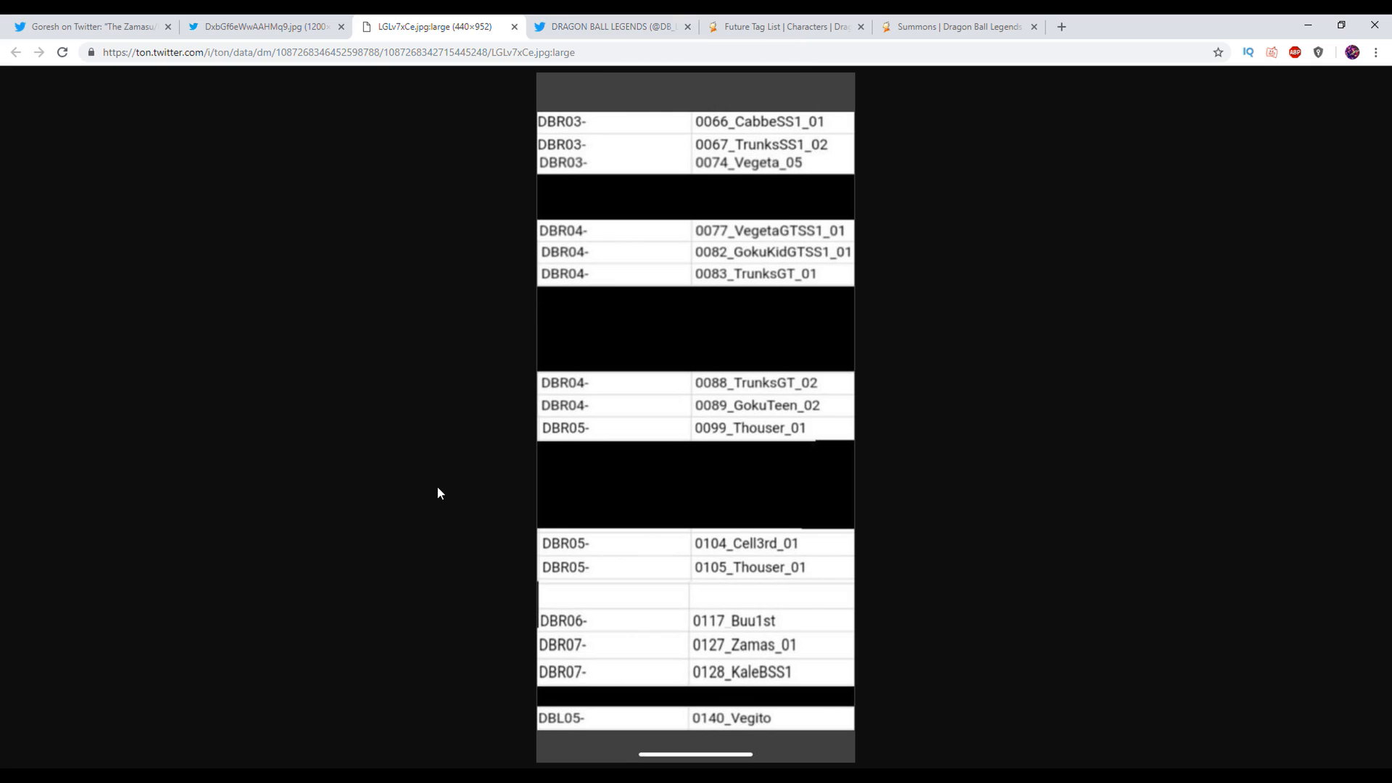
mouse_move(413, 435)
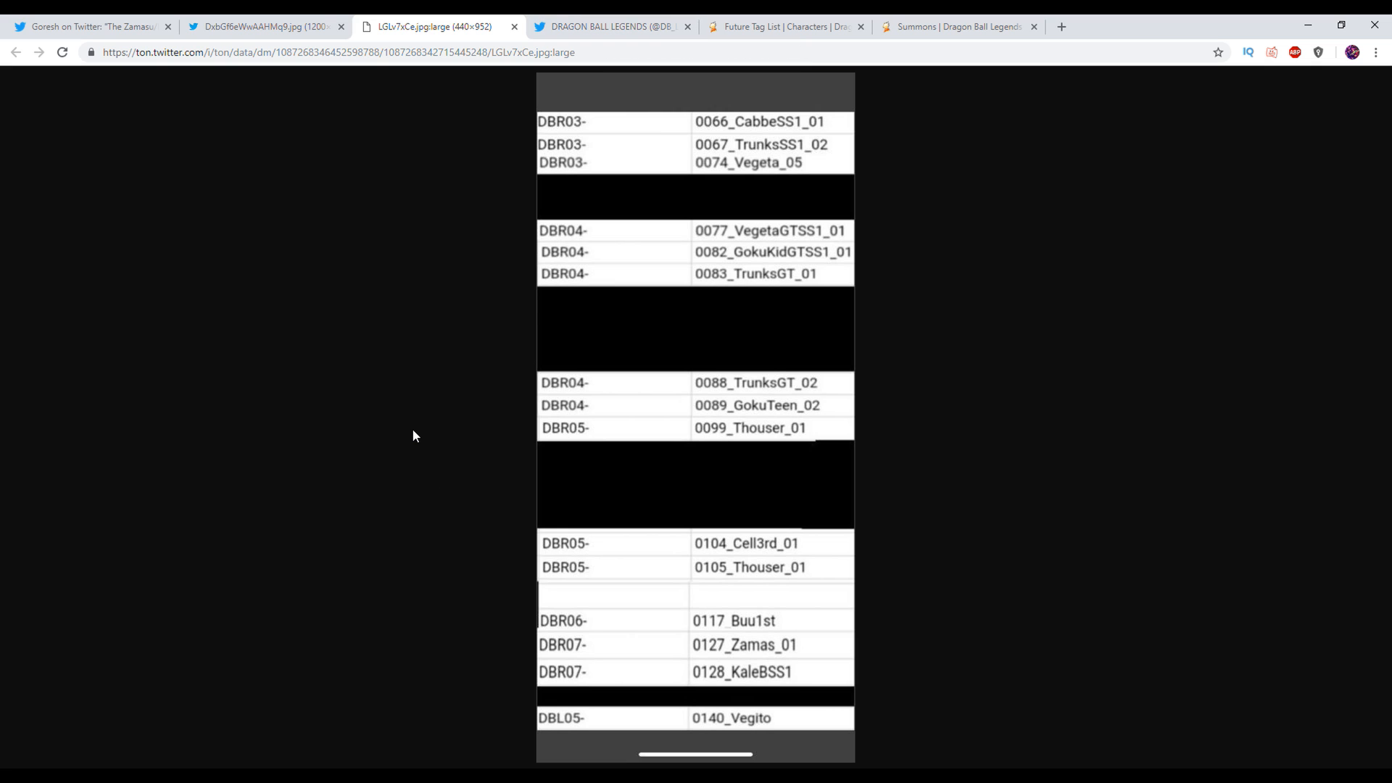
mouse_move(649, 80)
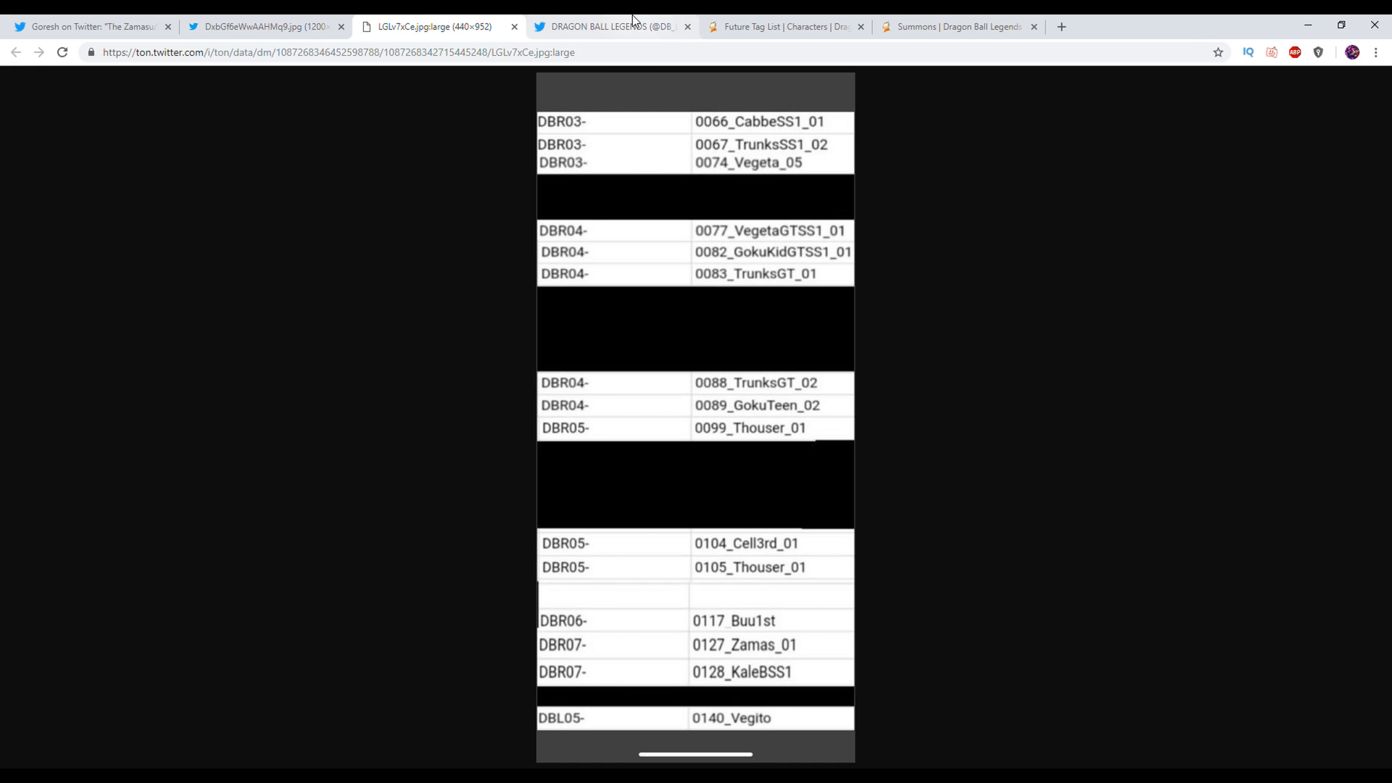
Step: Return to the Future tag page and scroll through its sixteen tagged characters
left_click(785, 26)
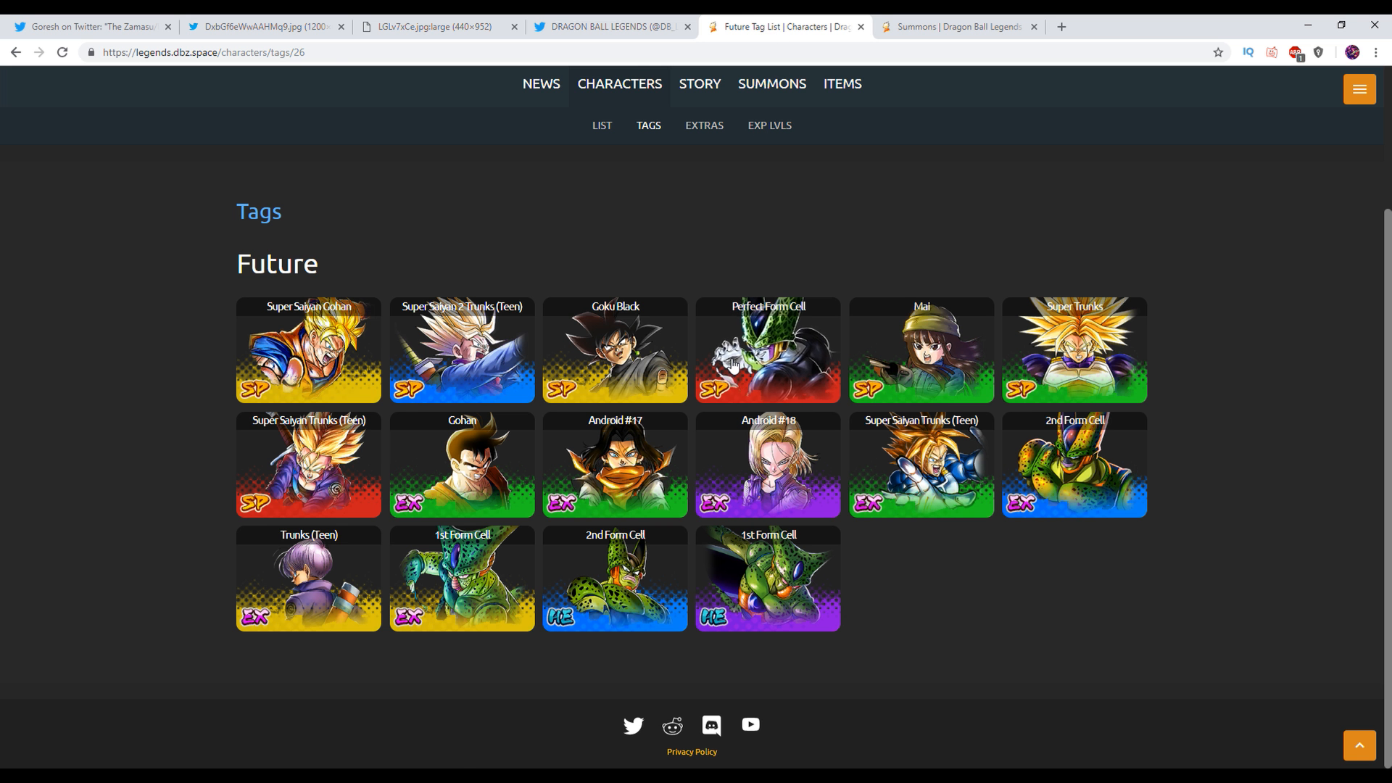
scroll("up", 3)
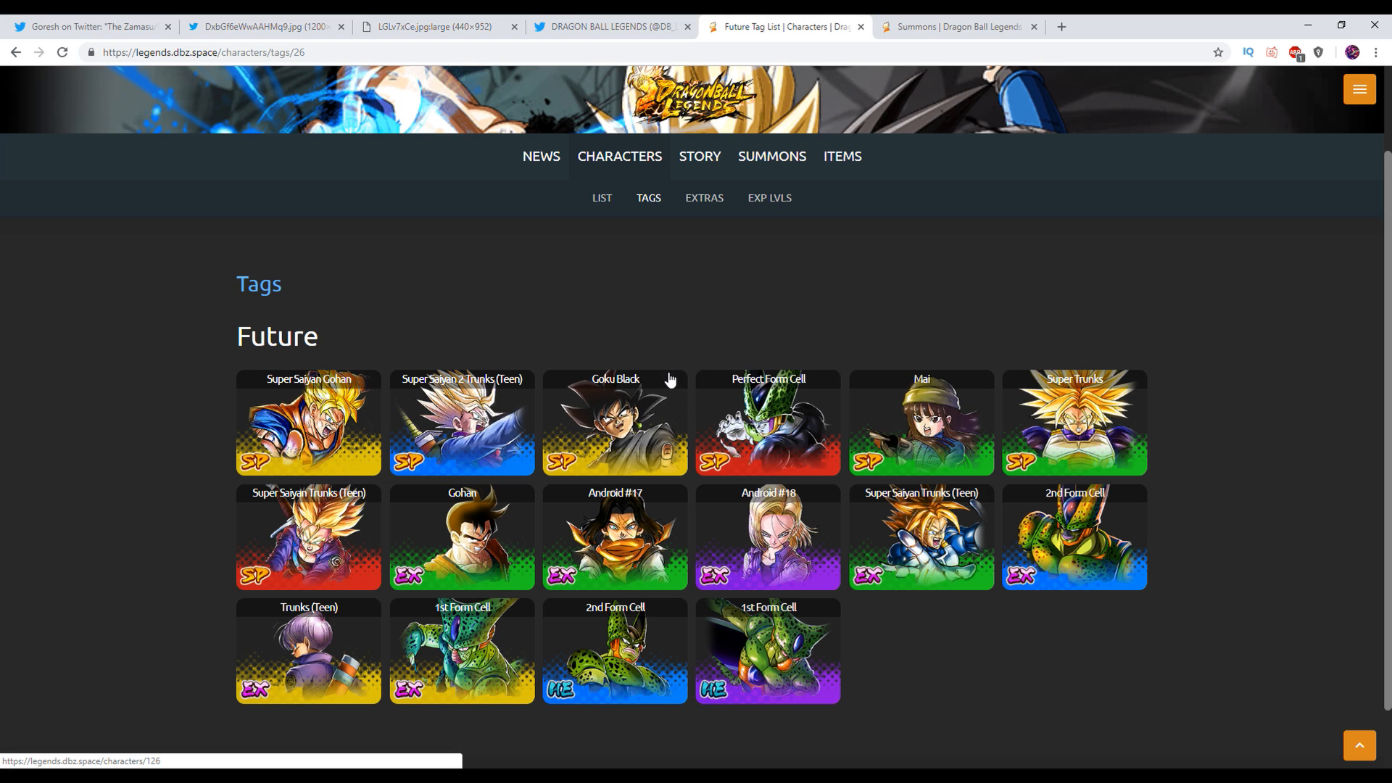
mouse_move(660, 297)
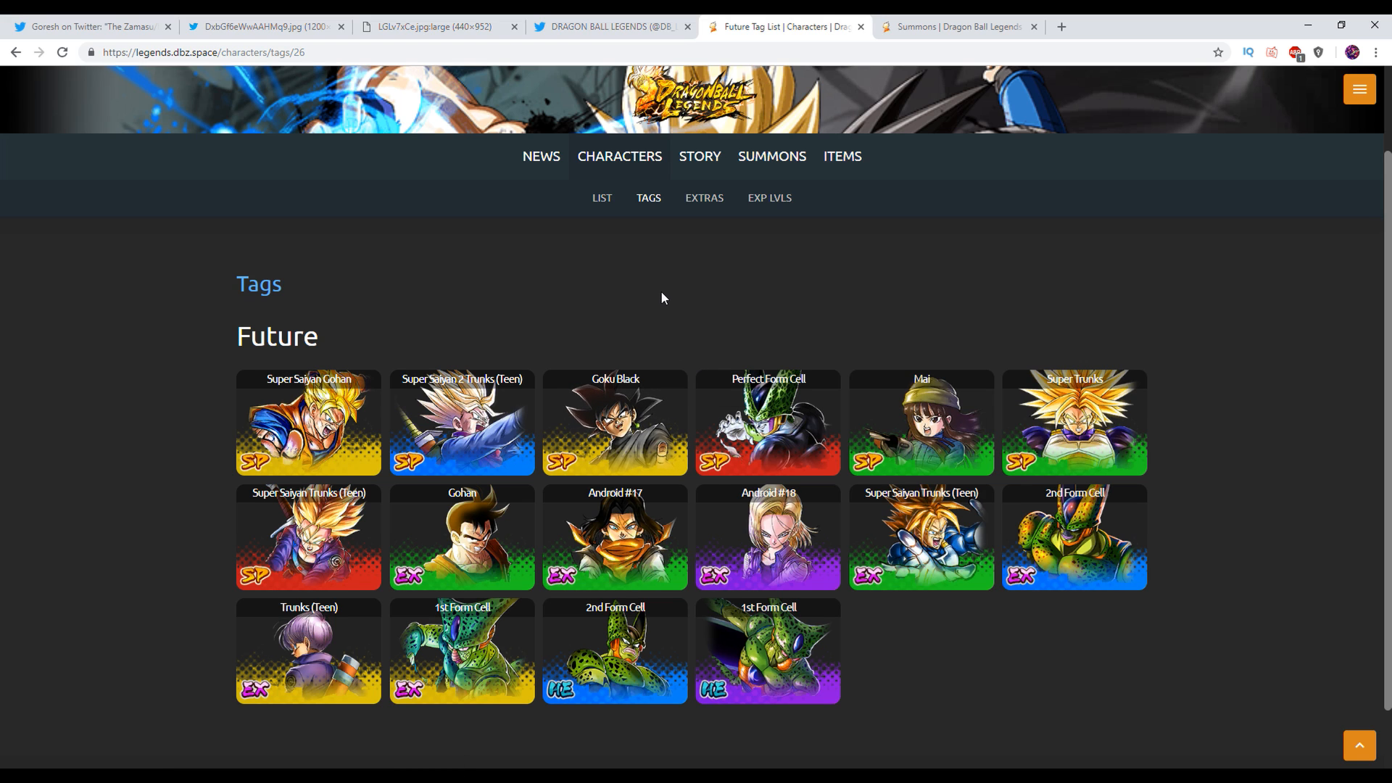
mouse_move(652, 293)
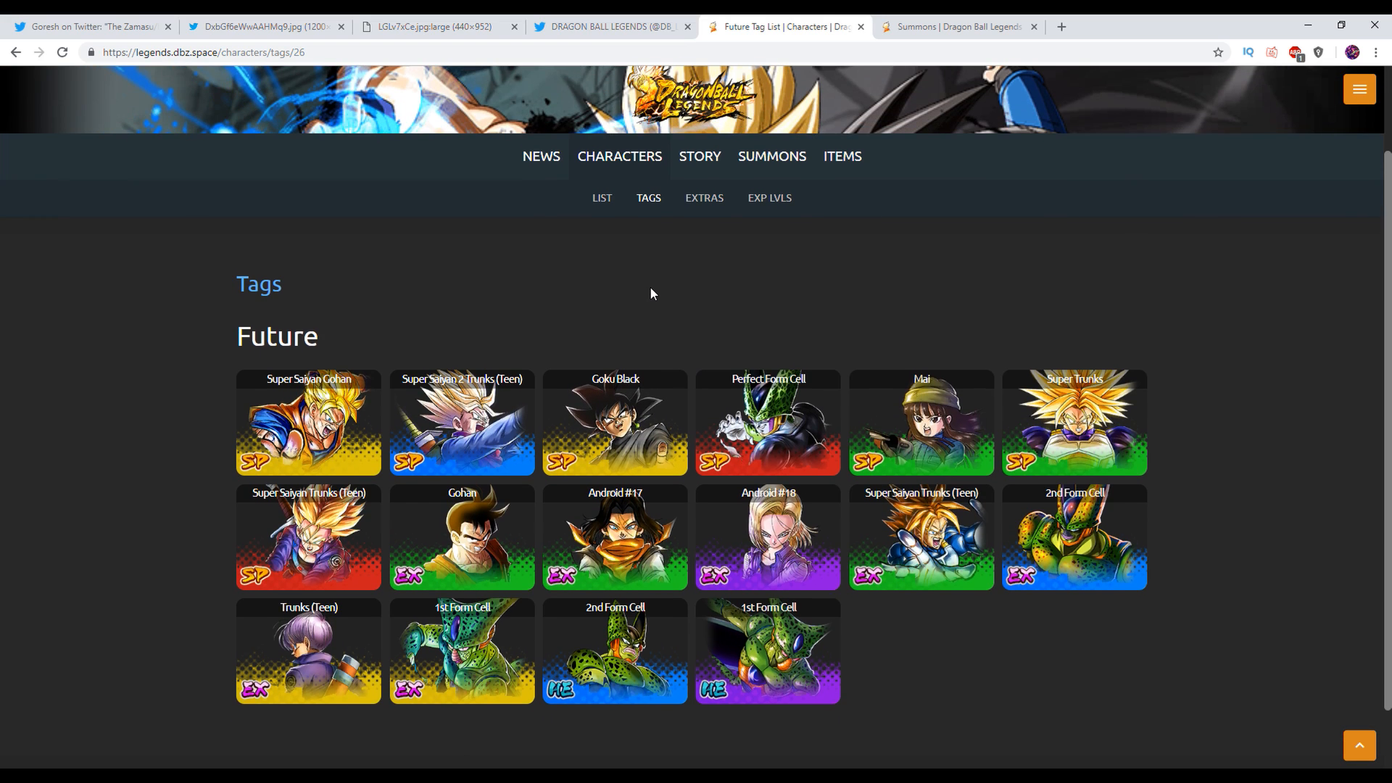
mouse_move(680, 294)
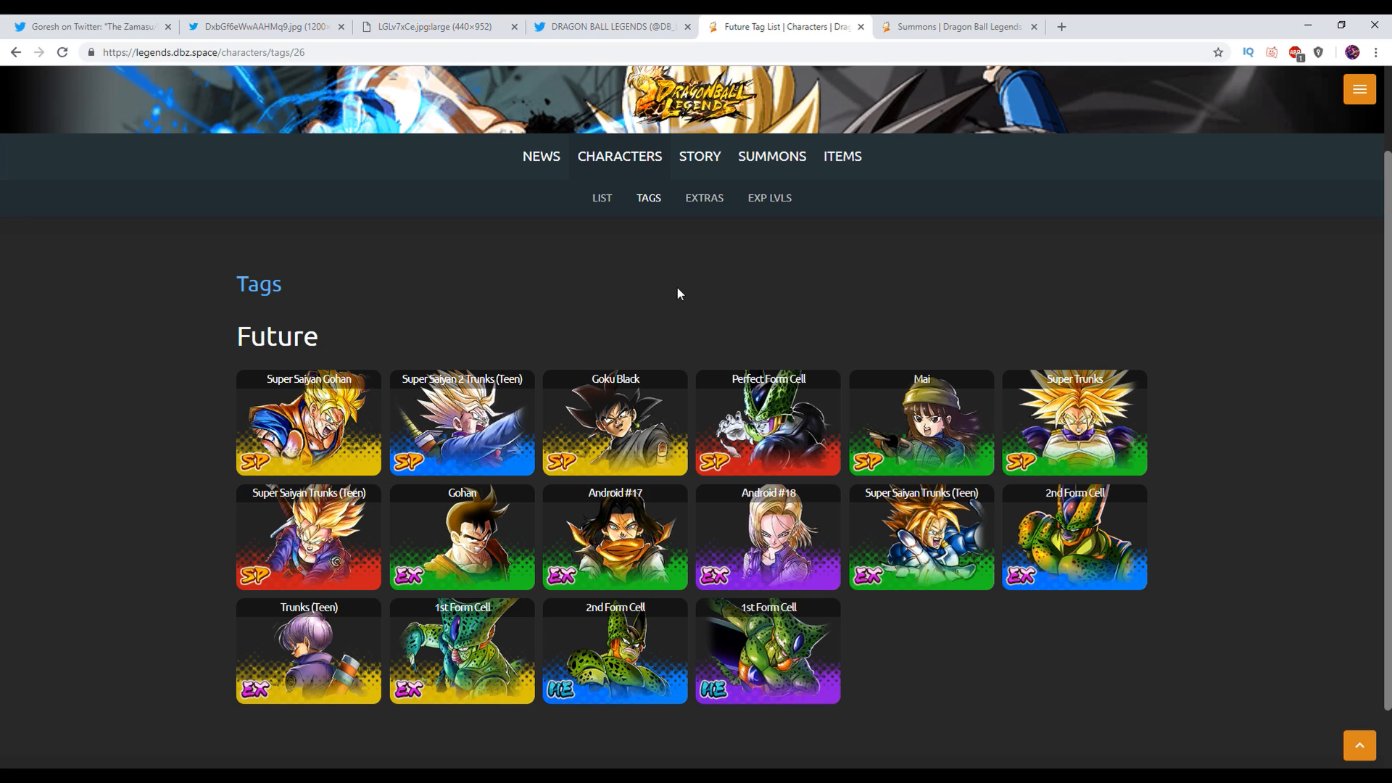
mouse_move(879, 269)
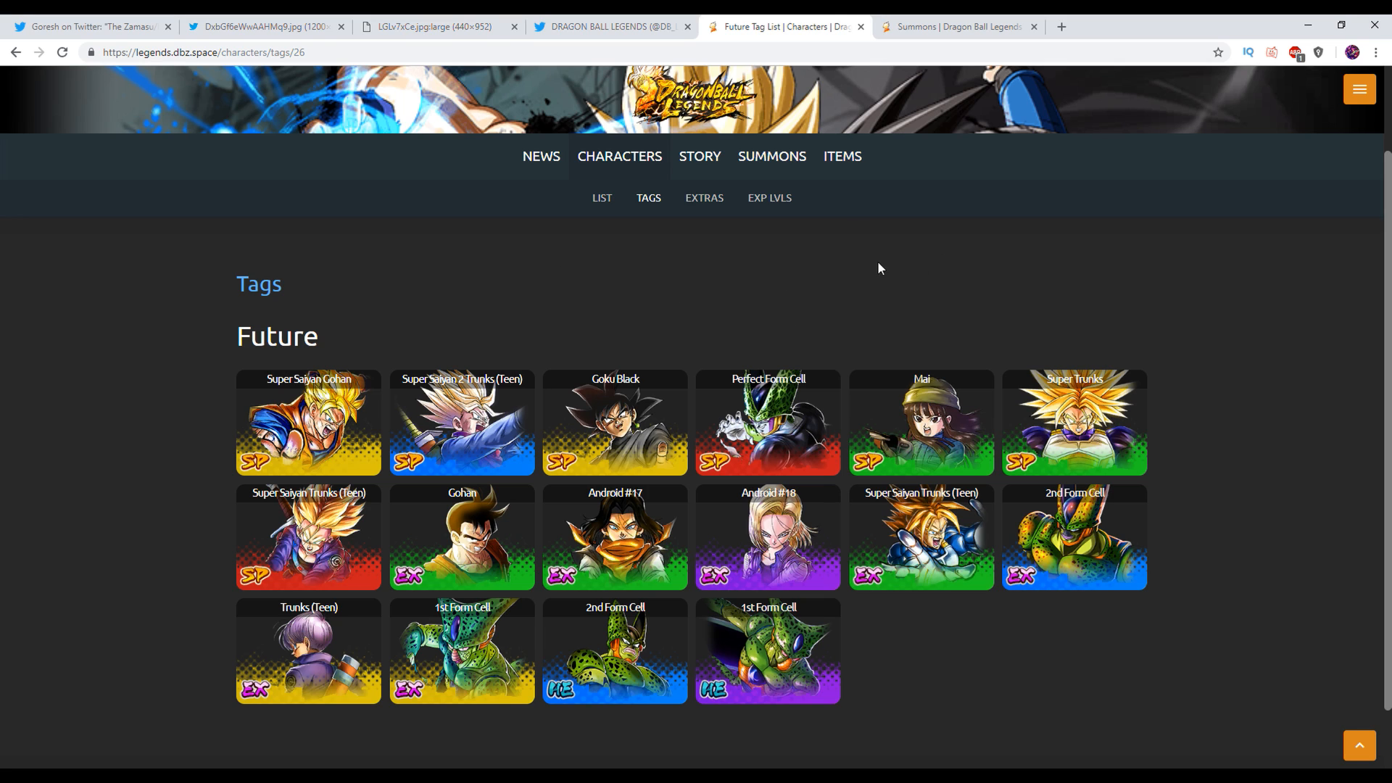
mouse_move(1223, 489)
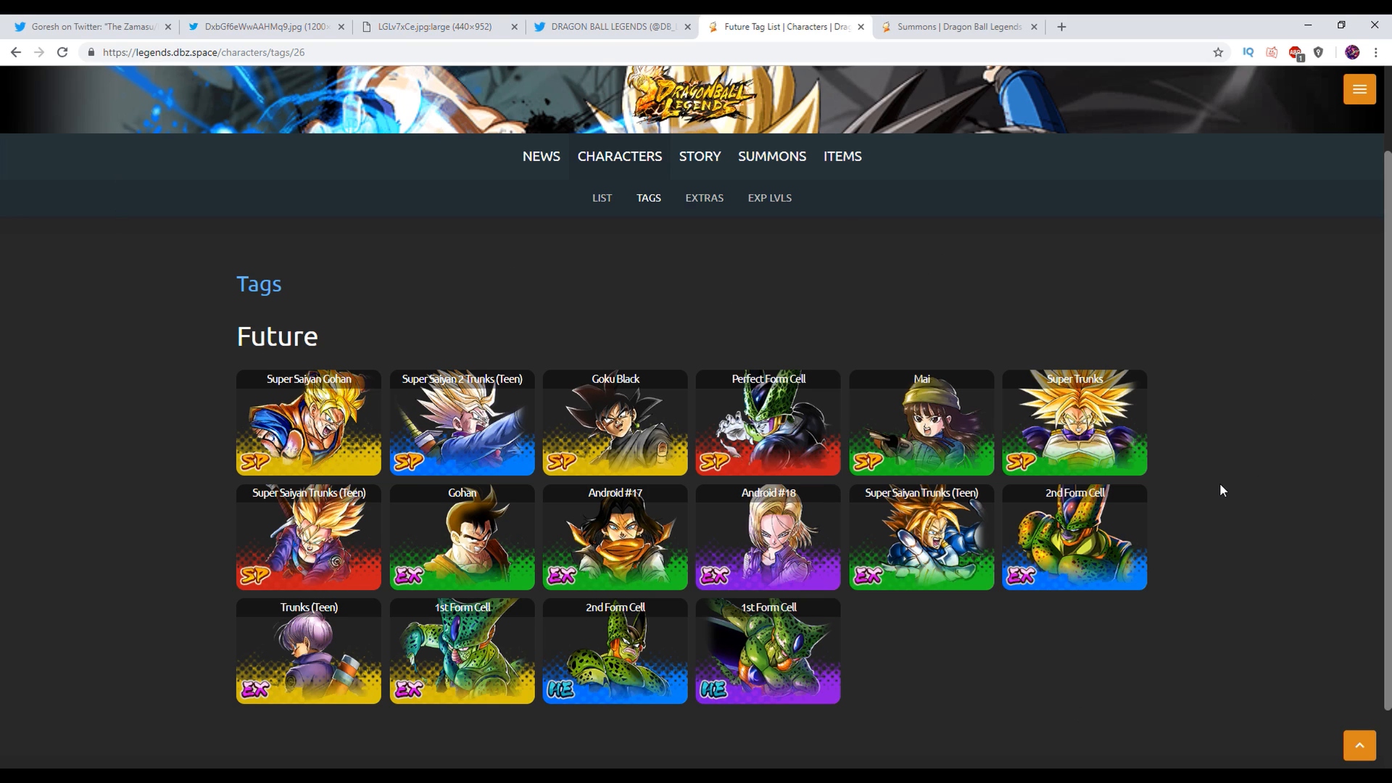
scroll("down", 3)
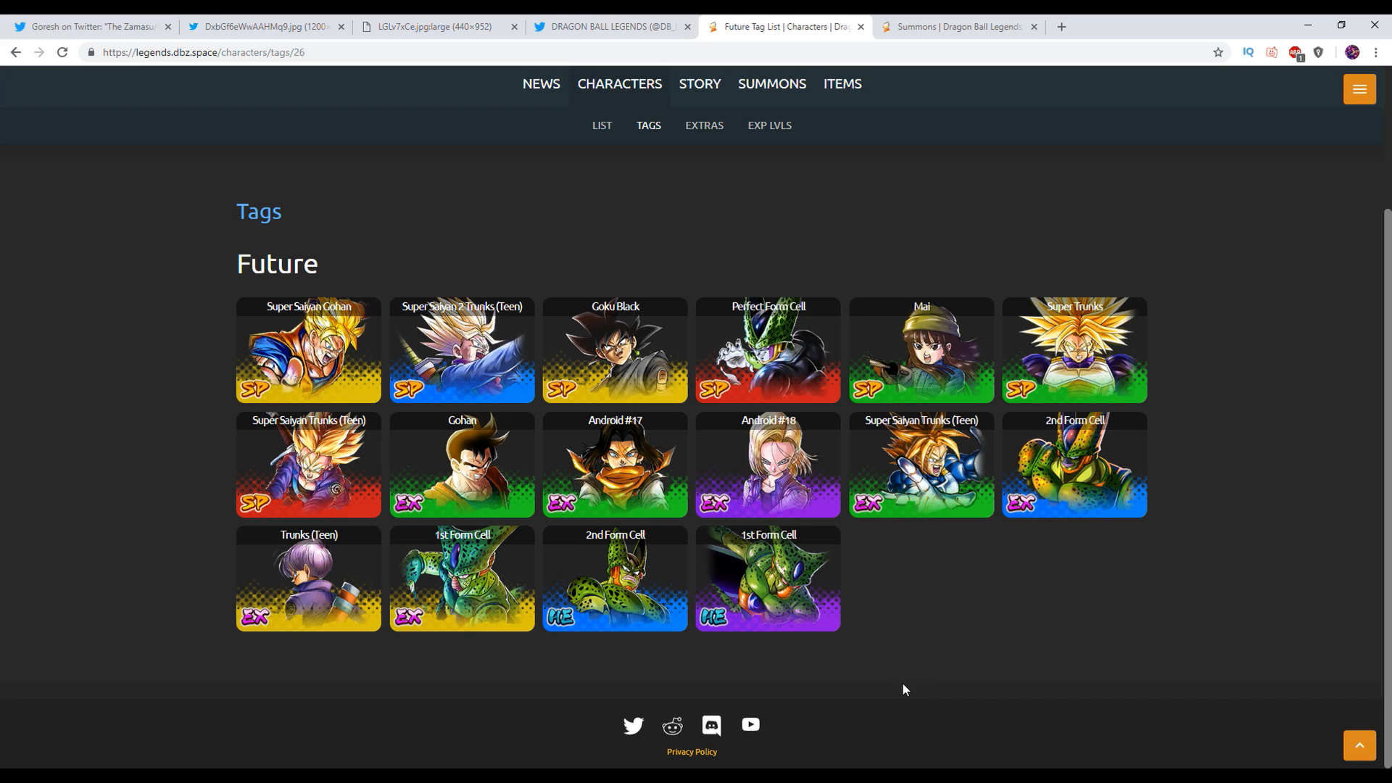
mouse_move(545, 257)
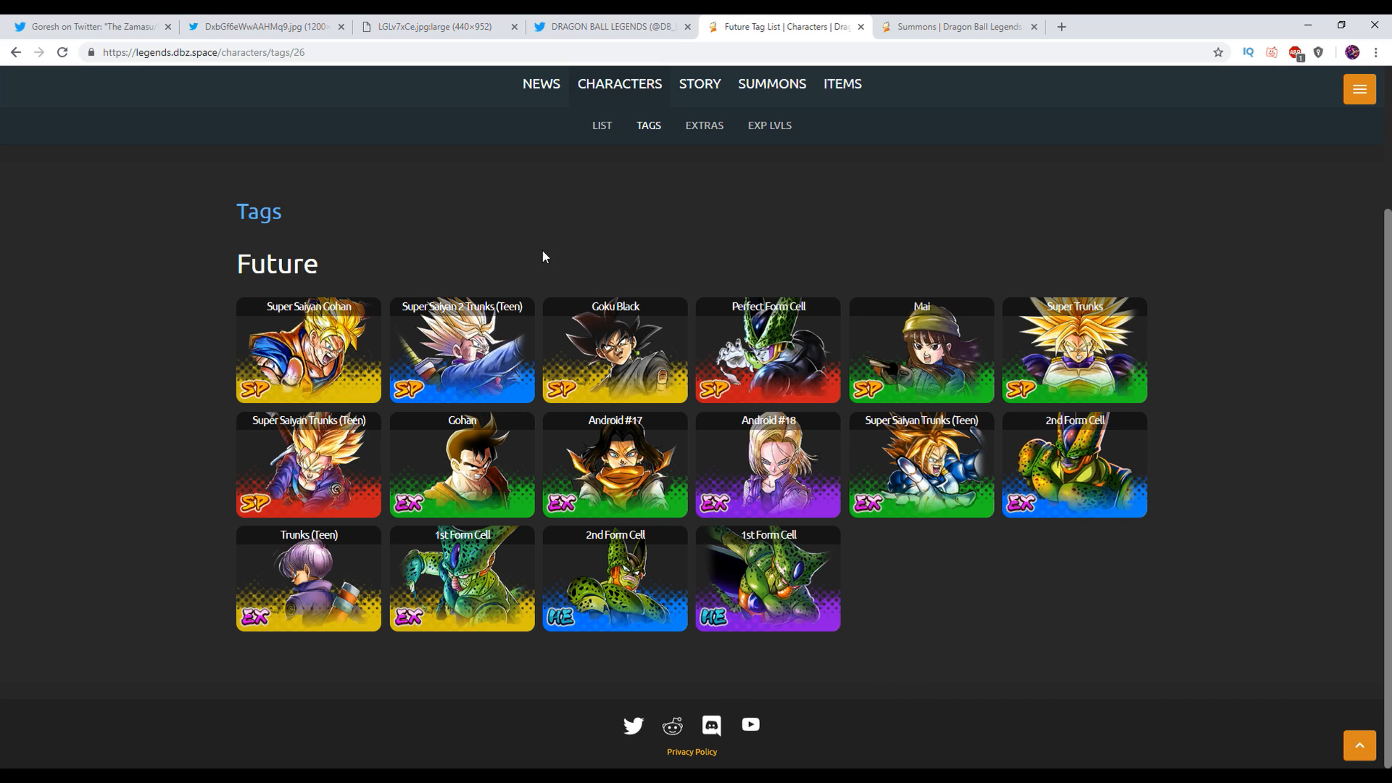
mouse_move(462, 348)
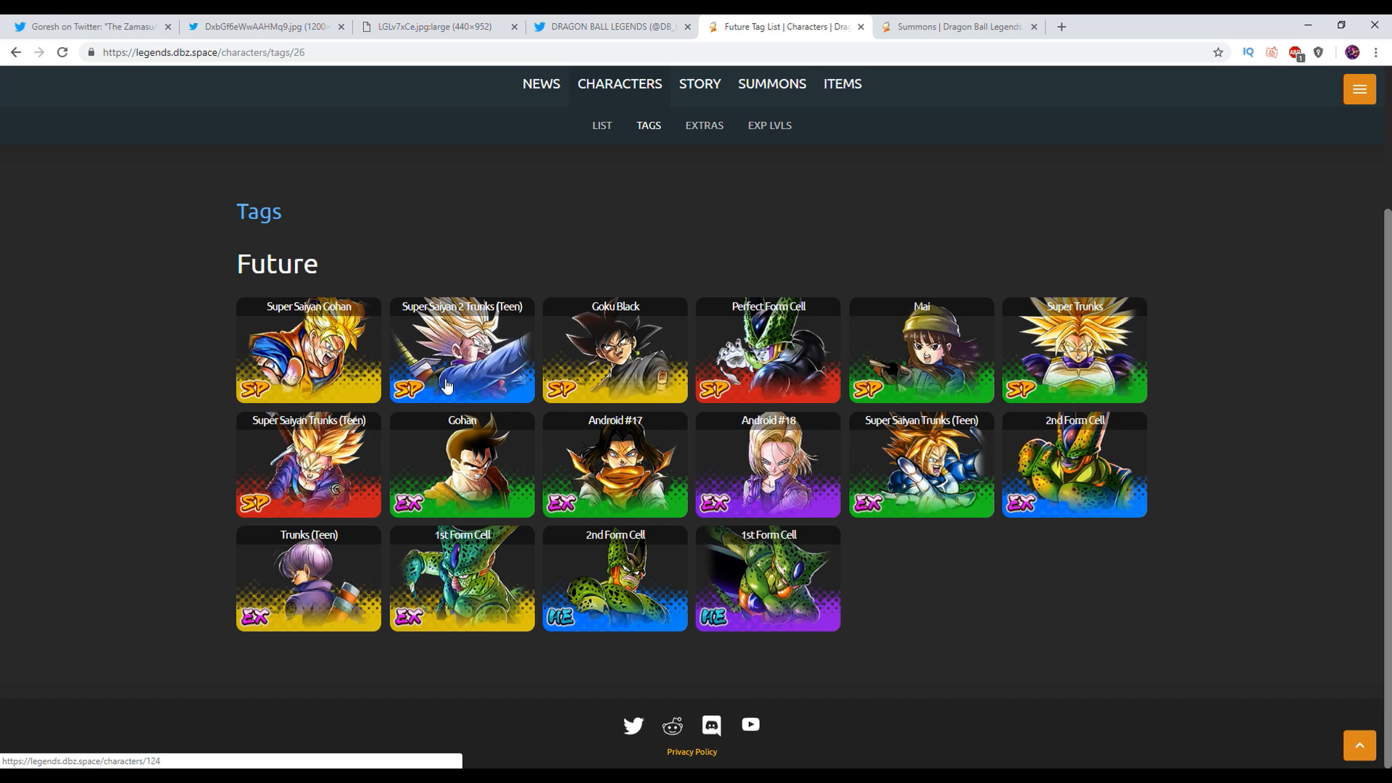
scroll("up", 3)
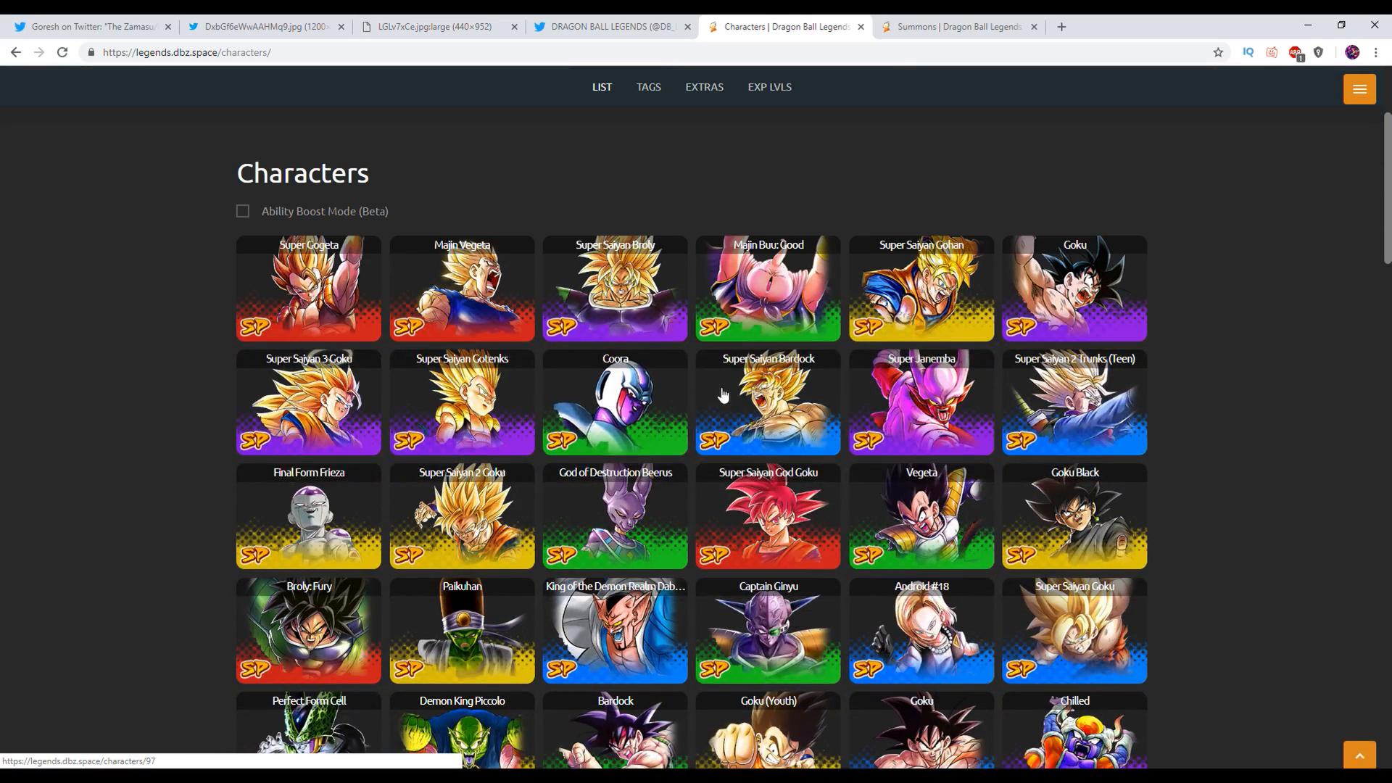
Step: Open the Super Saiyan God Goku page, then its God Ki tag page listing Beerus
left_click(767, 515)
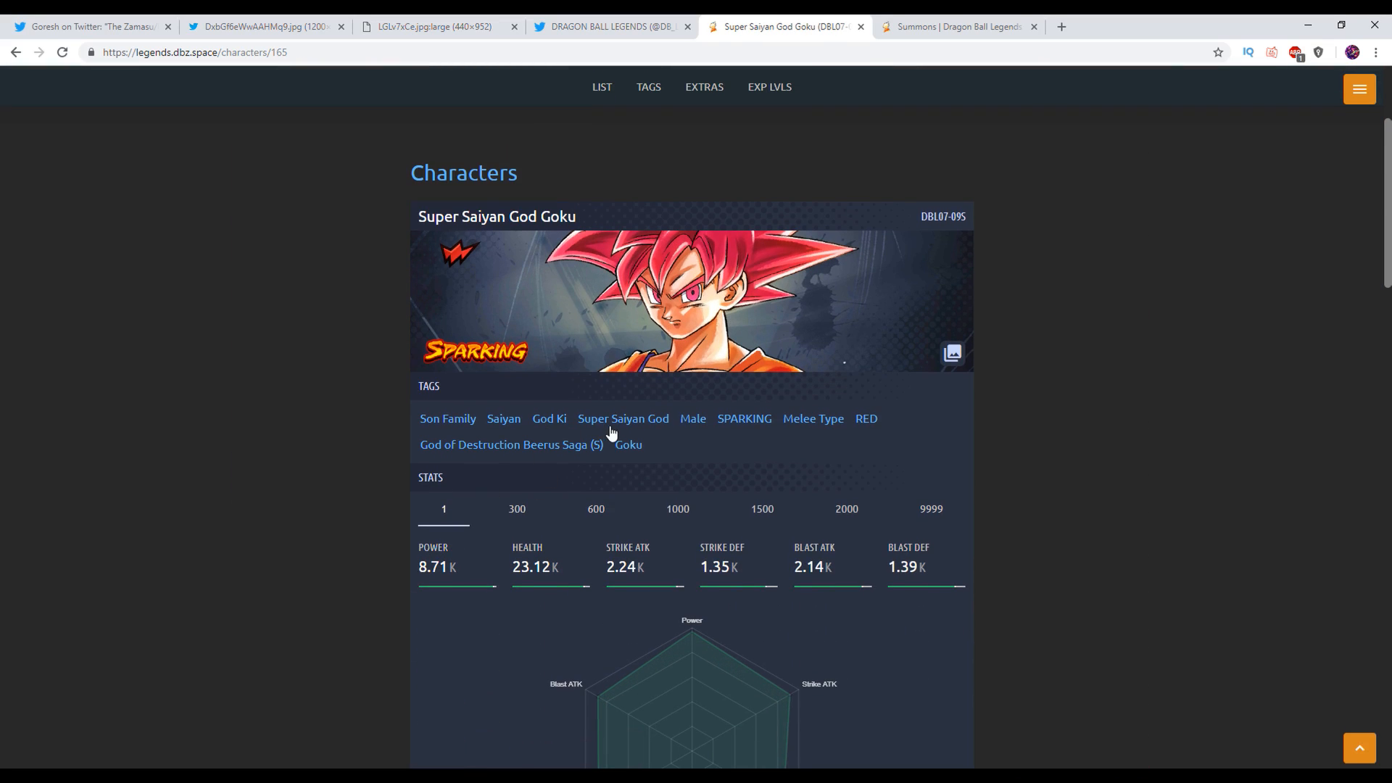
left_click(549, 419)
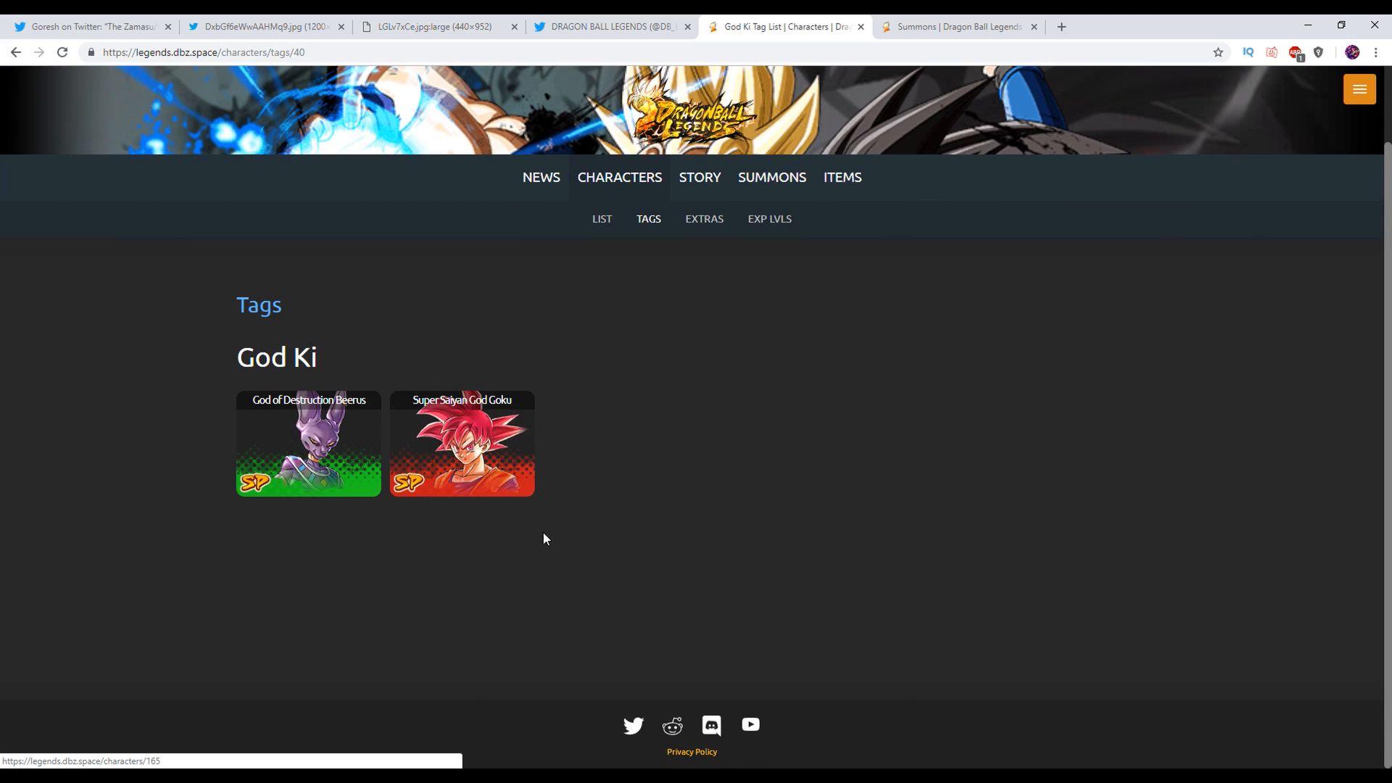
mouse_move(635, 573)
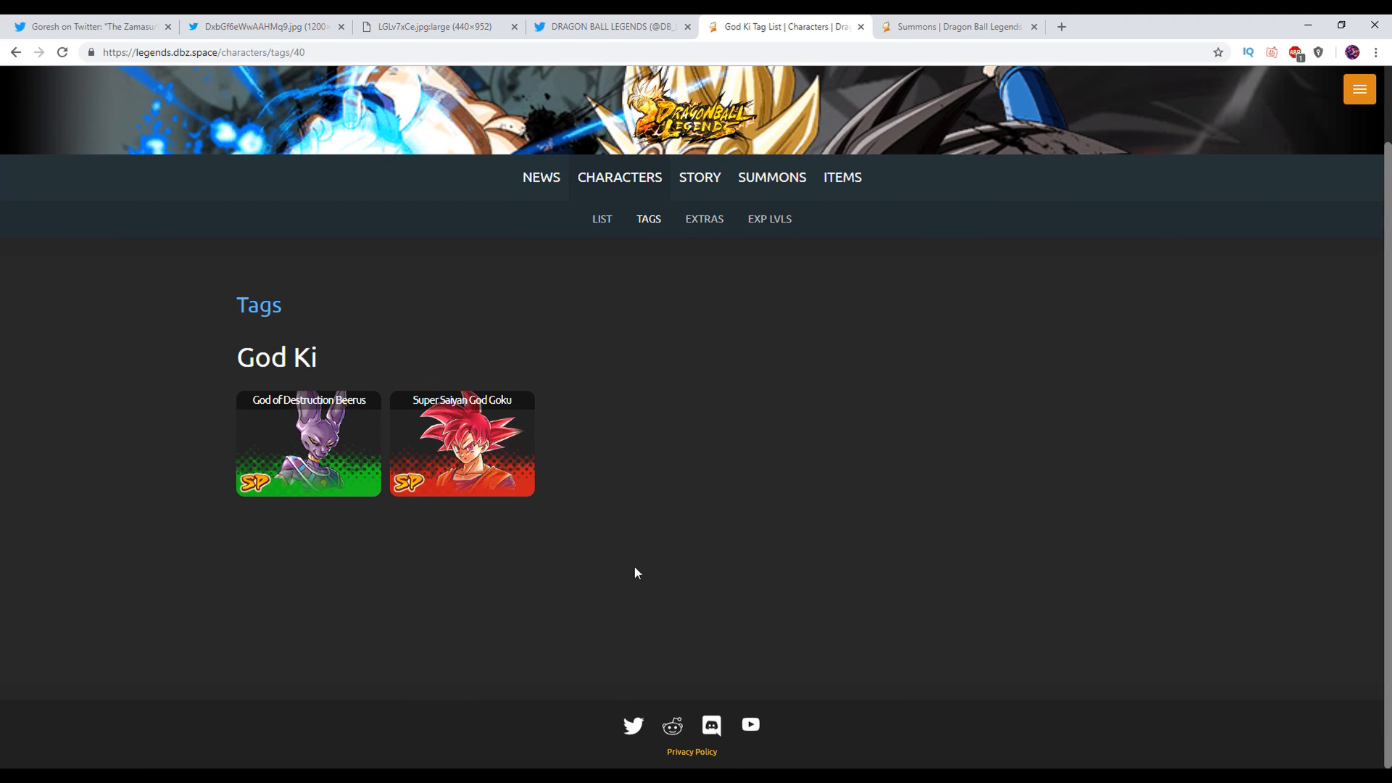
mouse_move(577, 357)
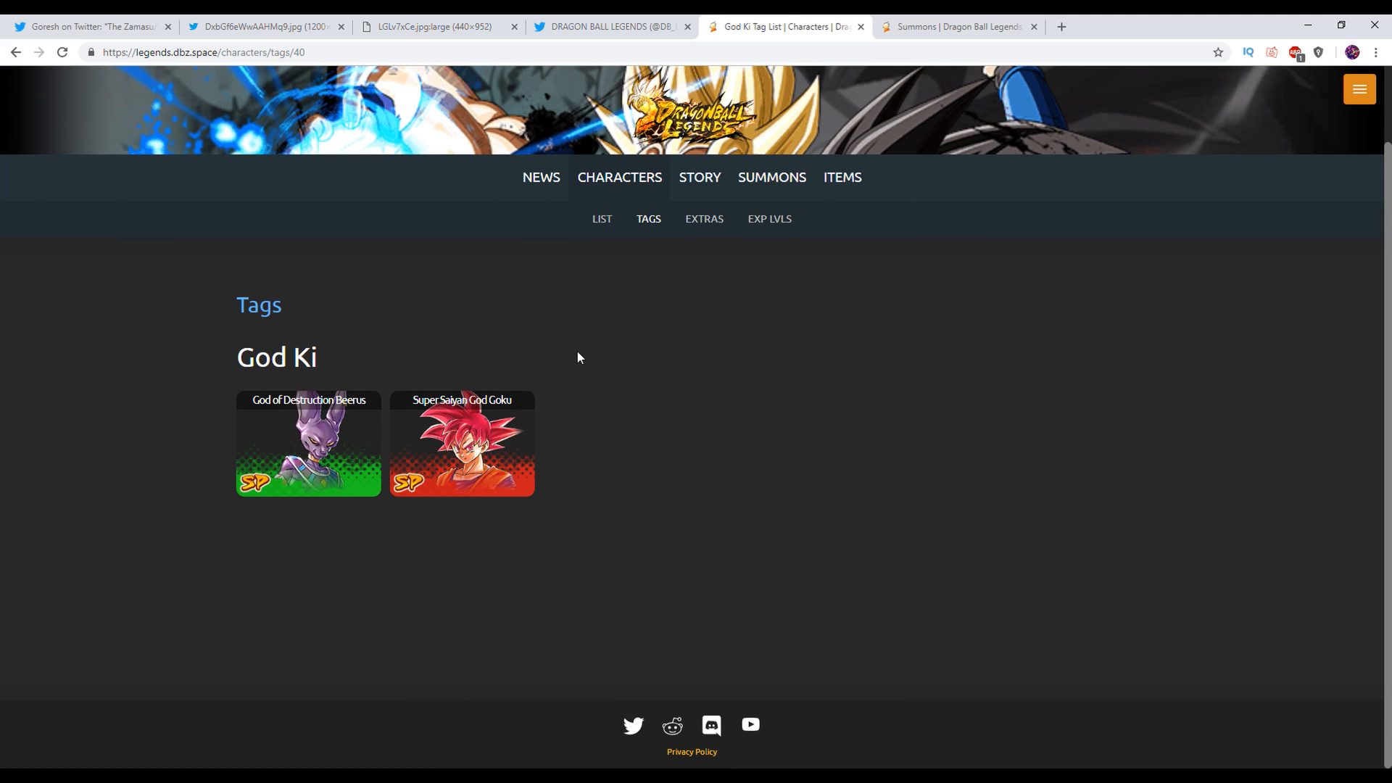
mouse_move(177, 443)
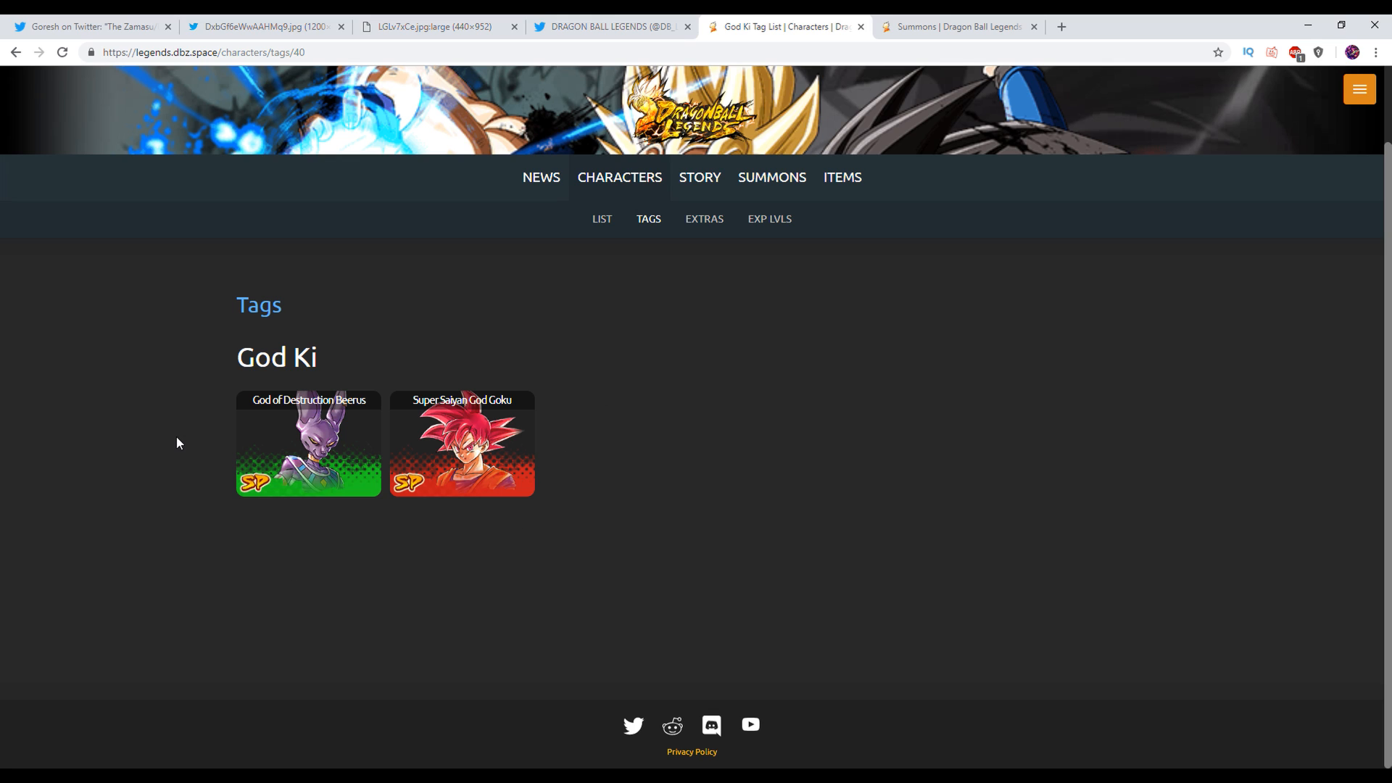
mouse_move(515, 460)
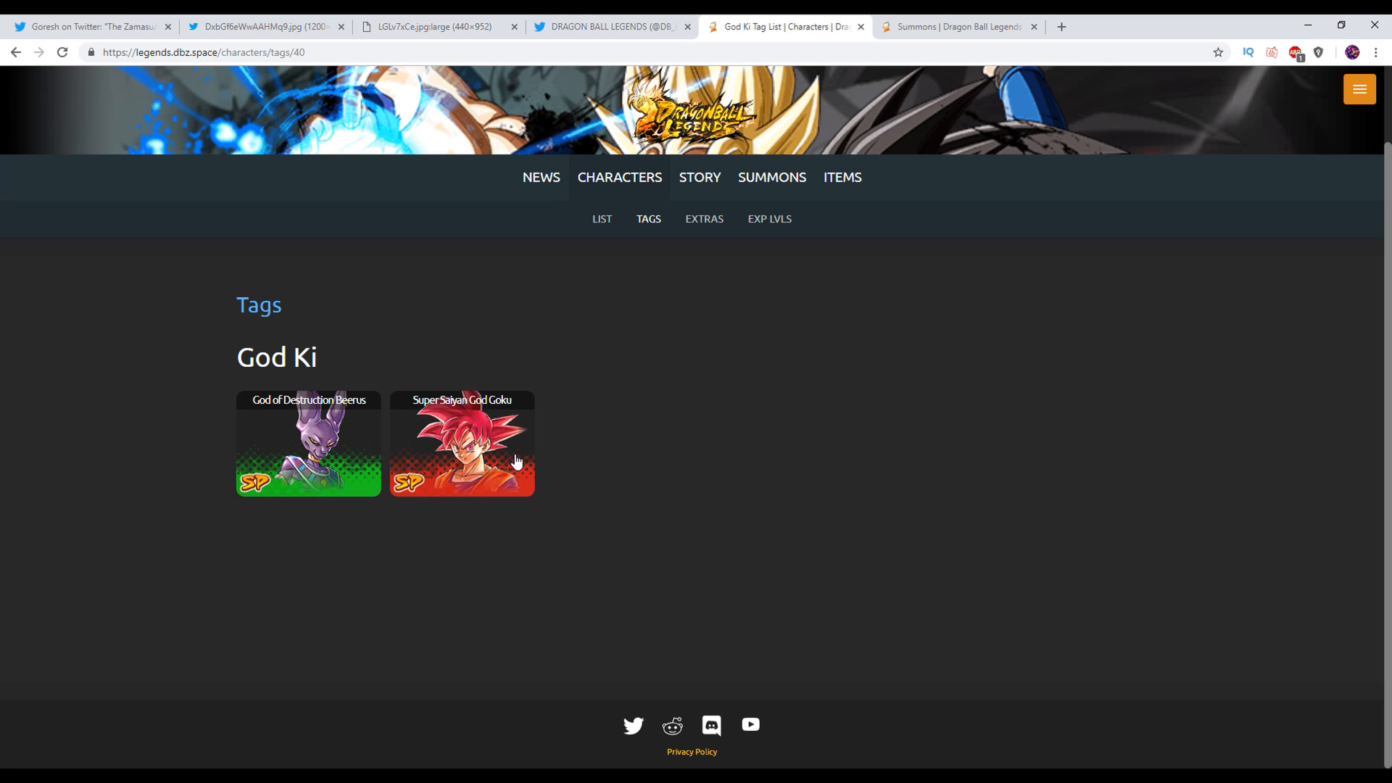
mouse_move(258, 549)
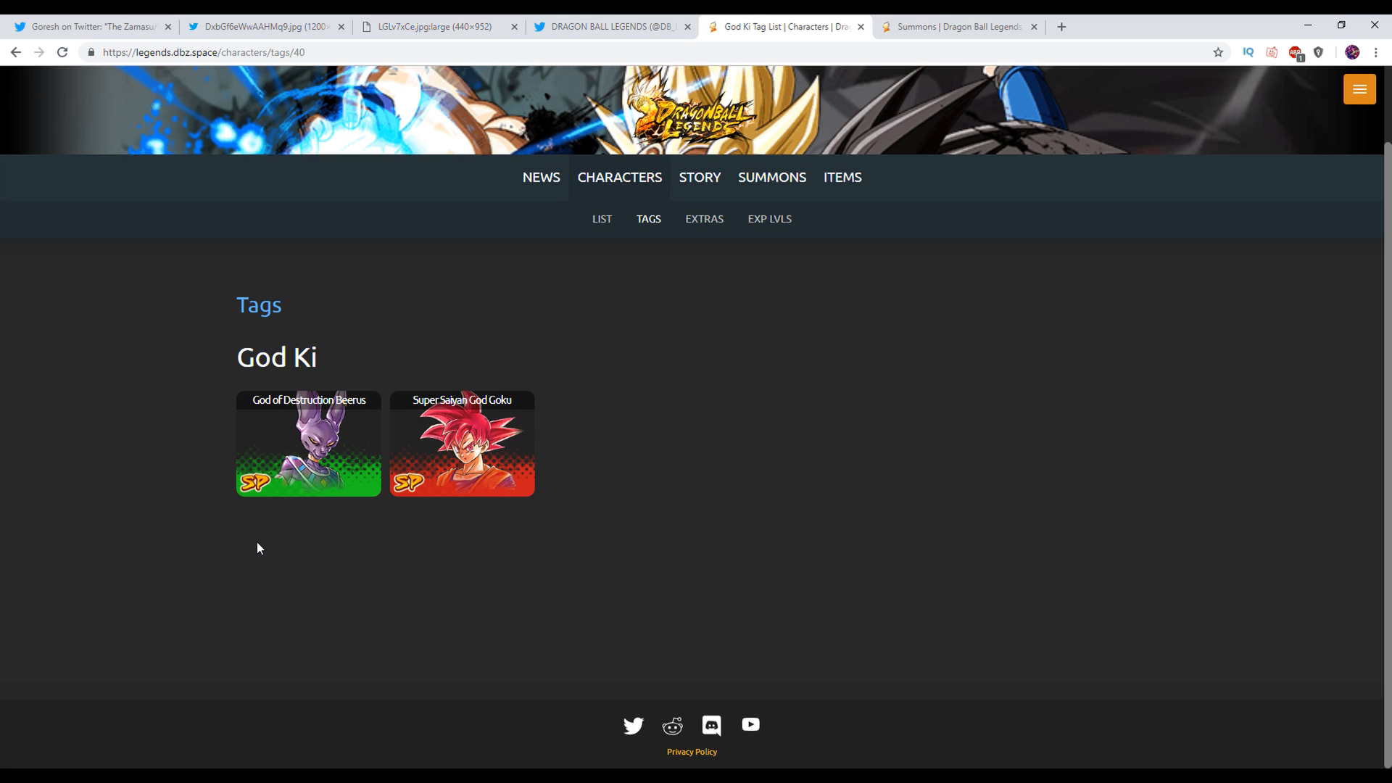
mouse_move(604, 446)
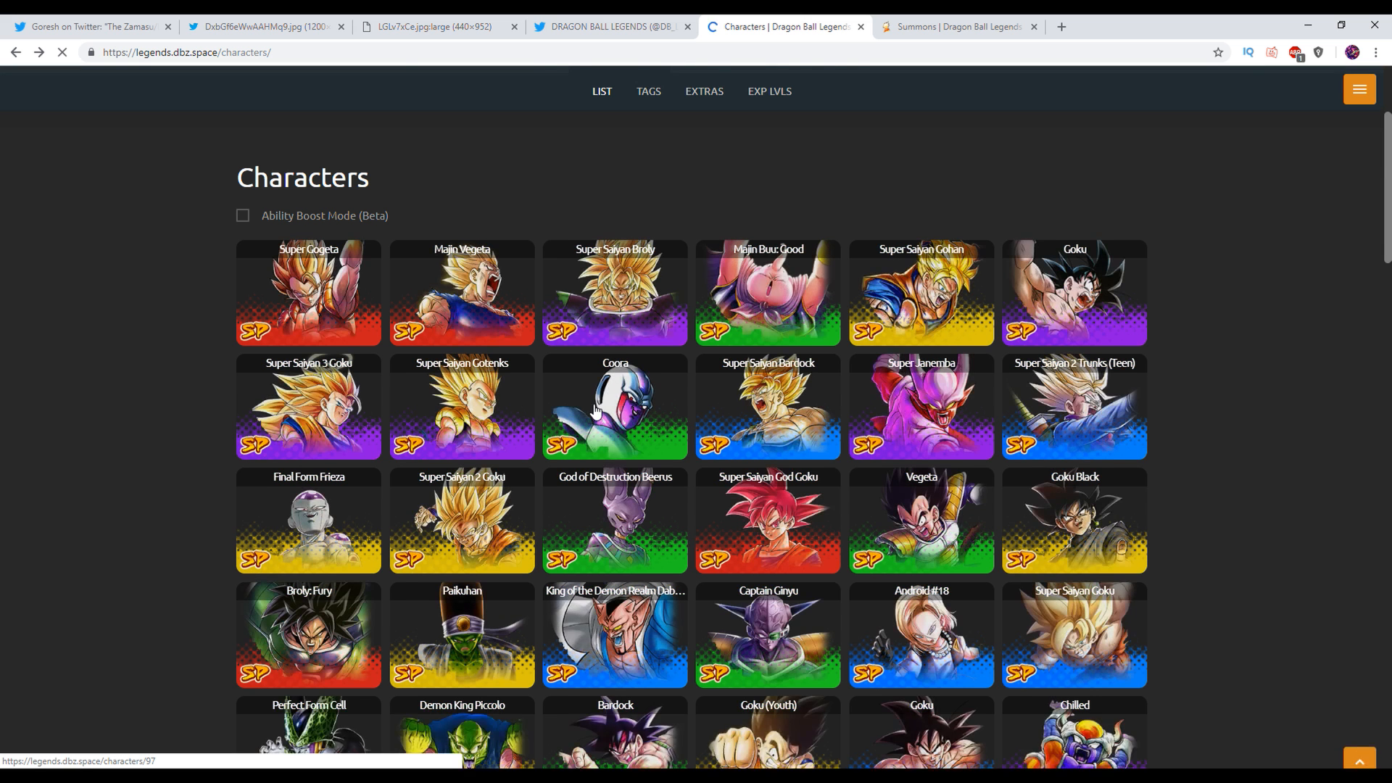
Step: Review Super Saiyan Gohan's Z abilities, then open Mai's page and view her Z Ability III
left_click(921, 293)
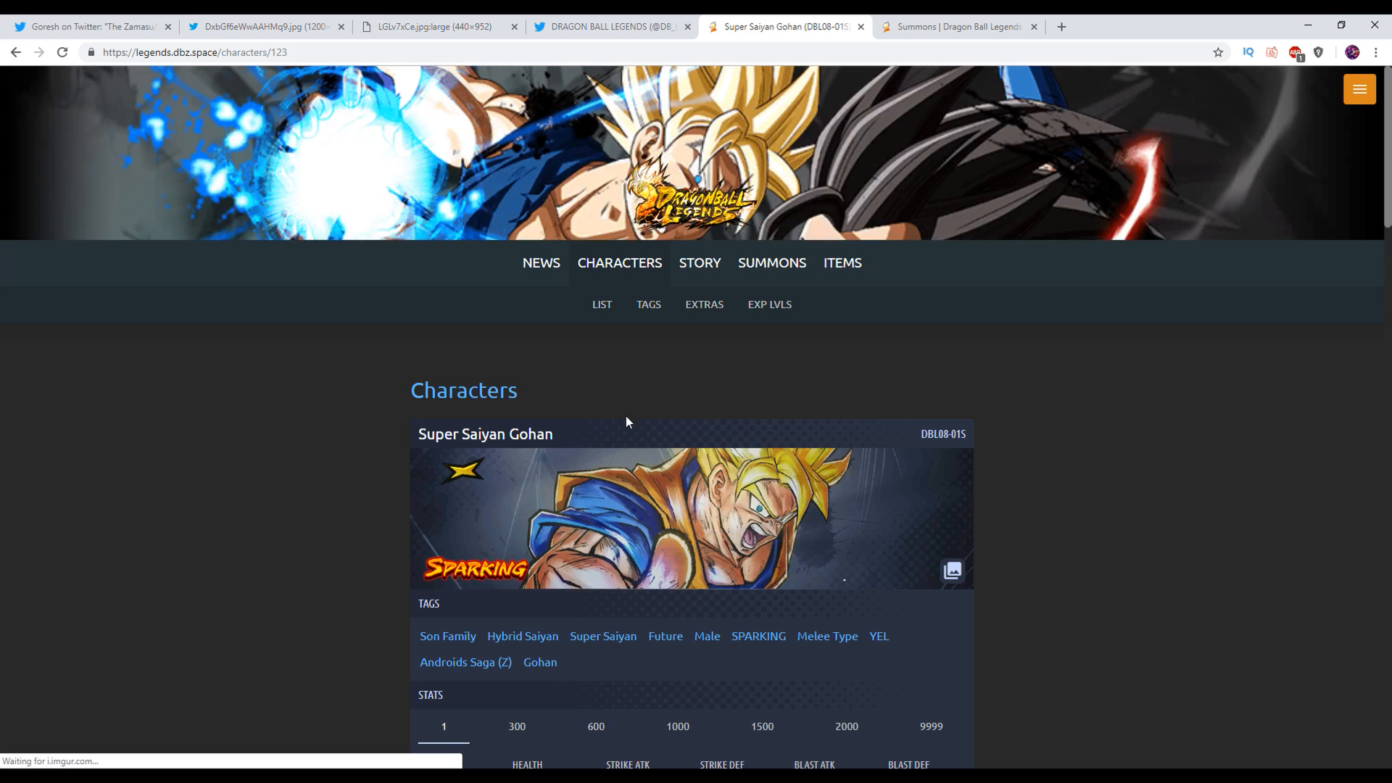
scroll("down", 3)
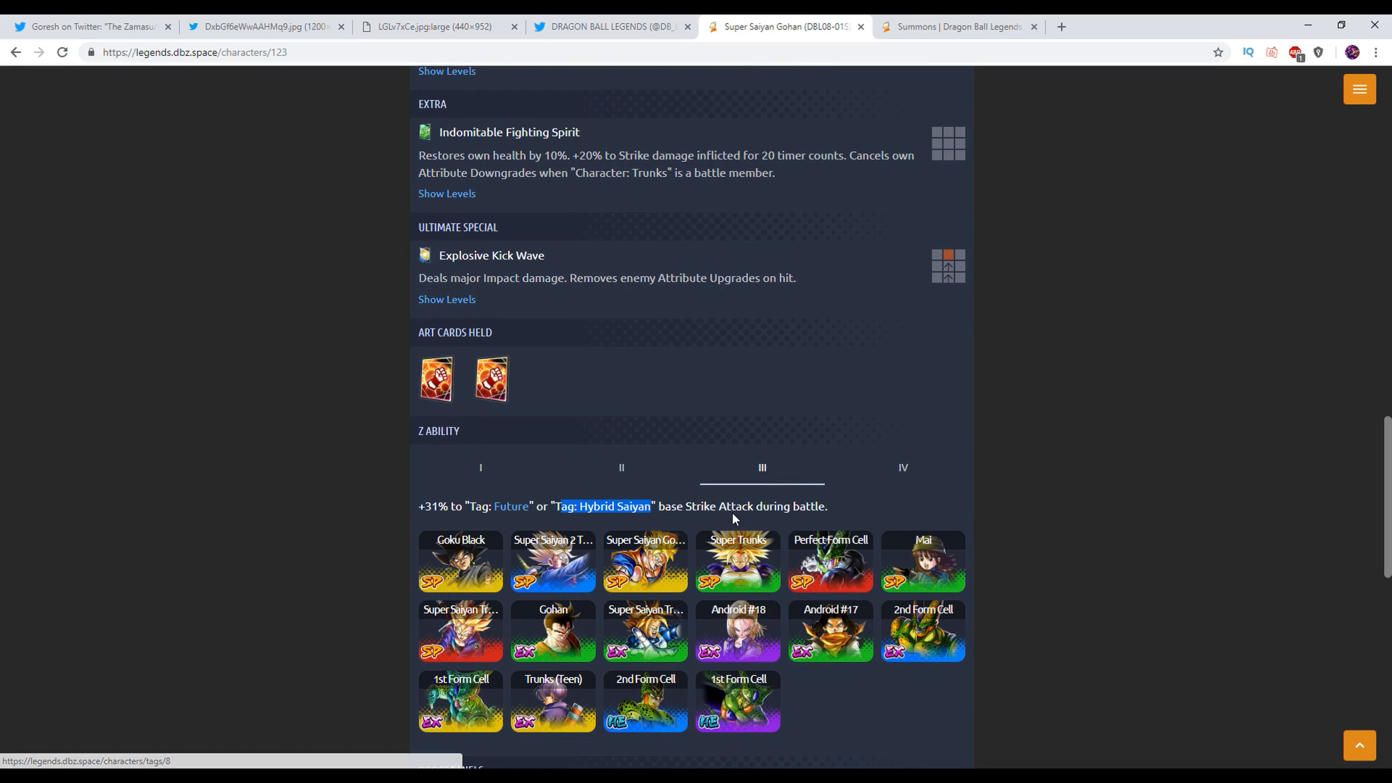
mouse_move(894, 551)
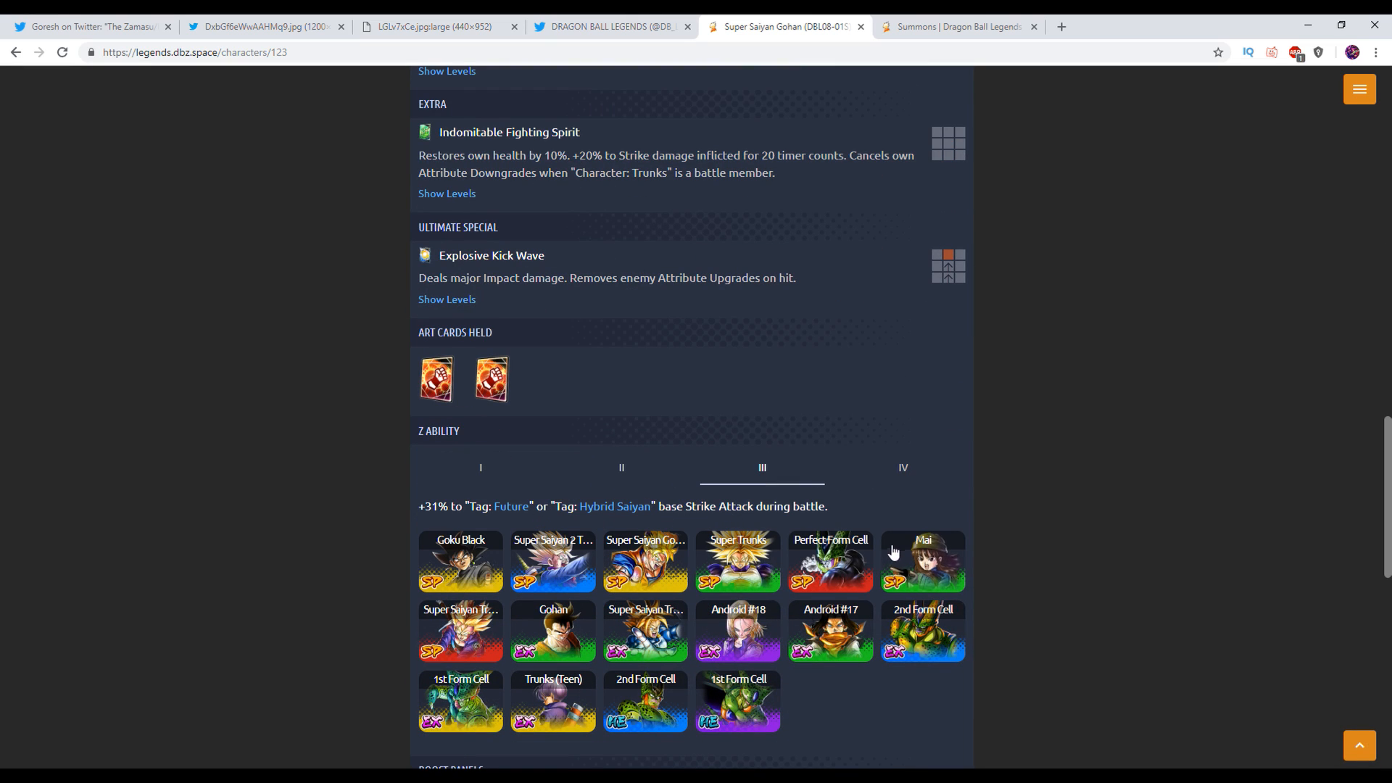
left_click(922, 561)
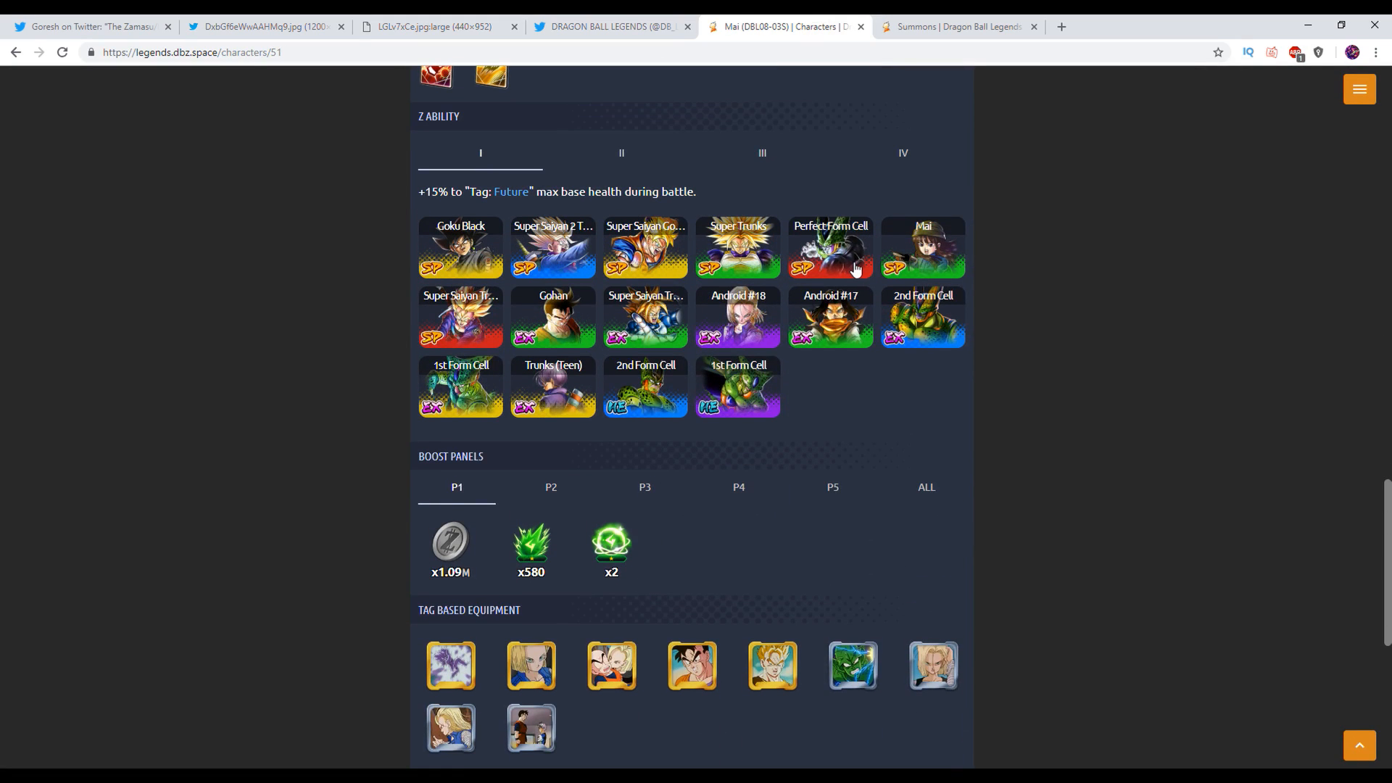
left_click(761, 153)
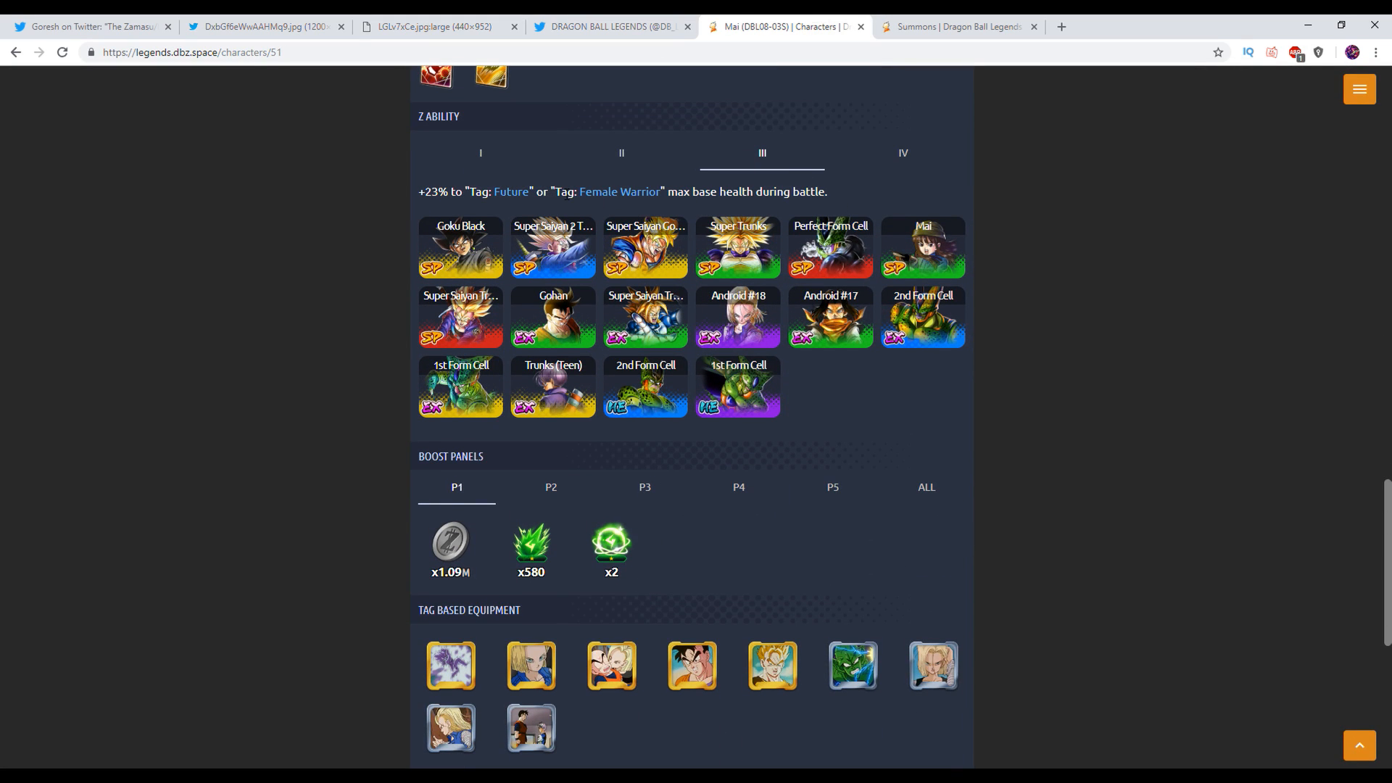
scroll("up", 3)
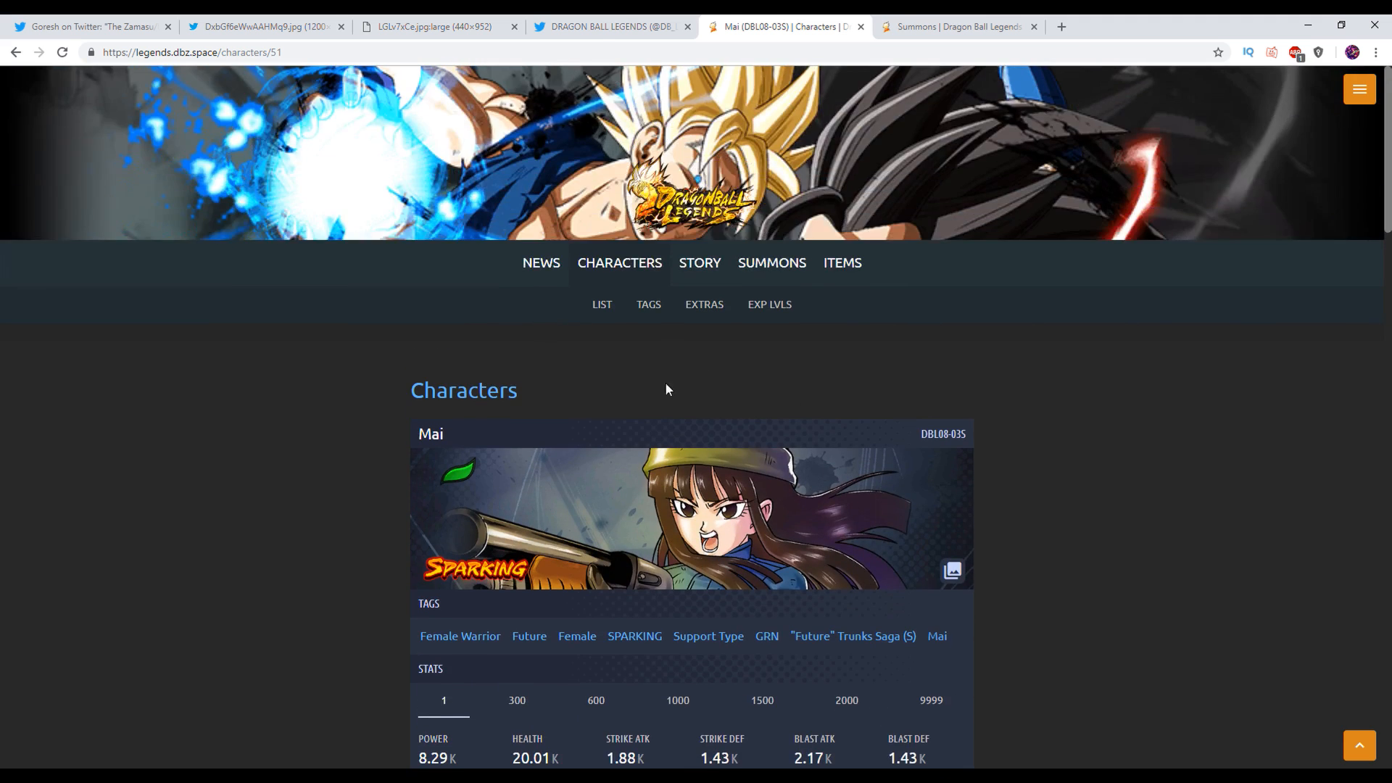
Step: Switch to the Dragon Ball Legends Twitter feed and scroll to the Zamasu Arrives tweet
left_click(611, 26)
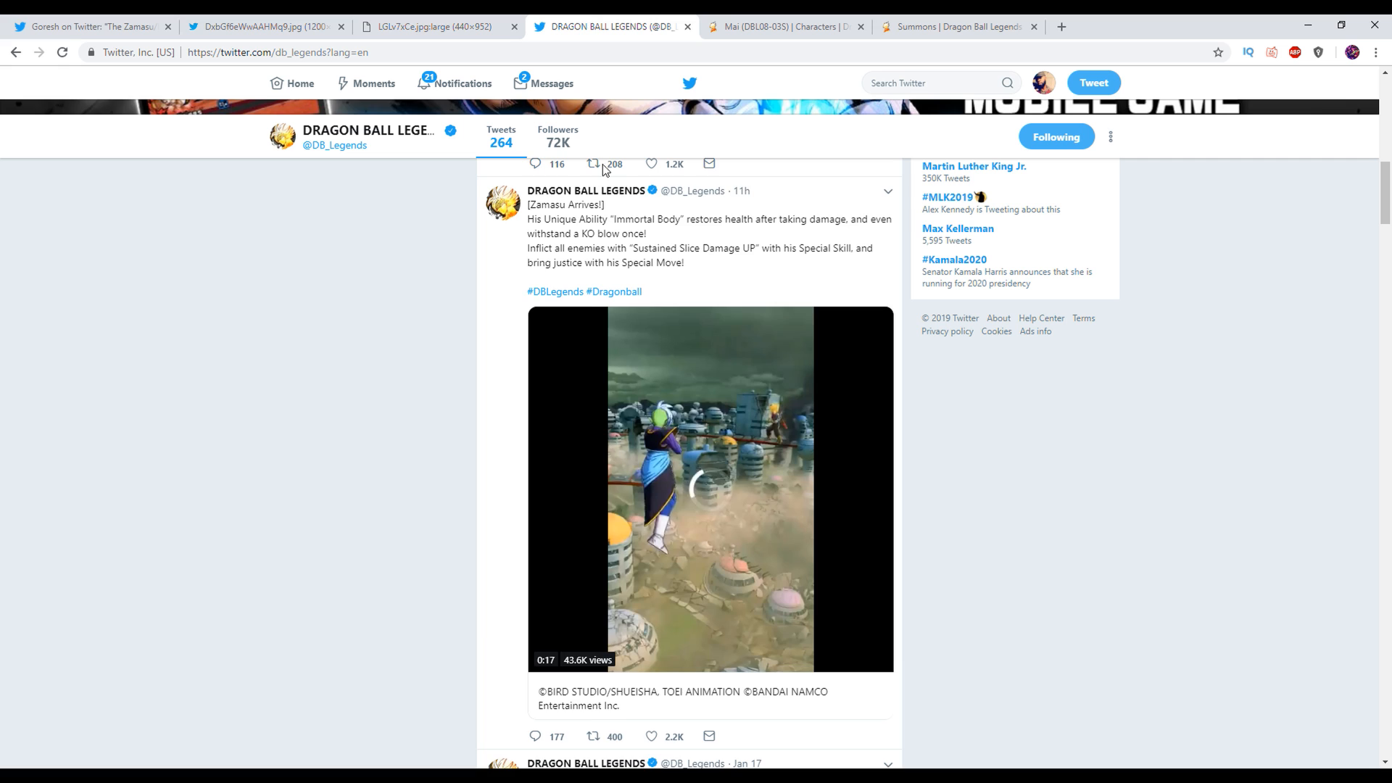
scroll("up", 3)
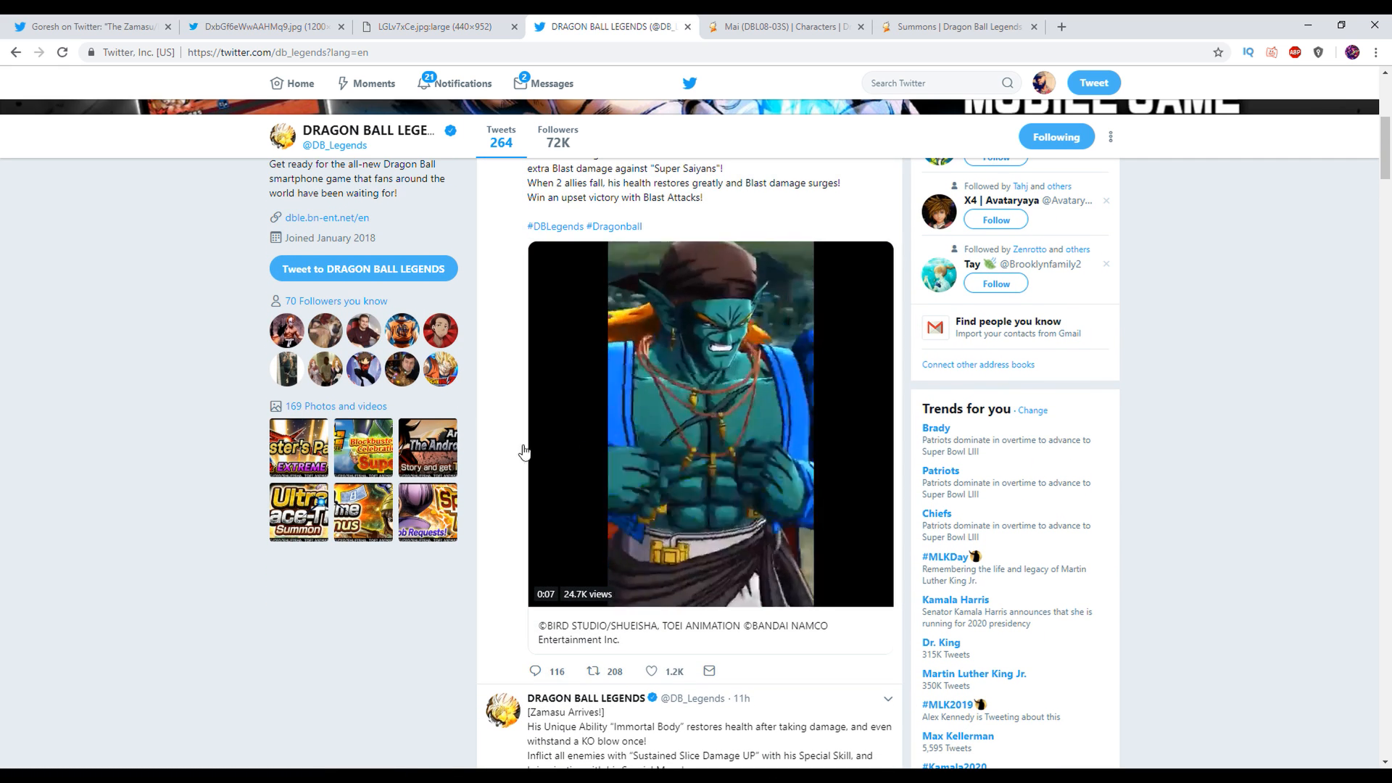
scroll("down", 3)
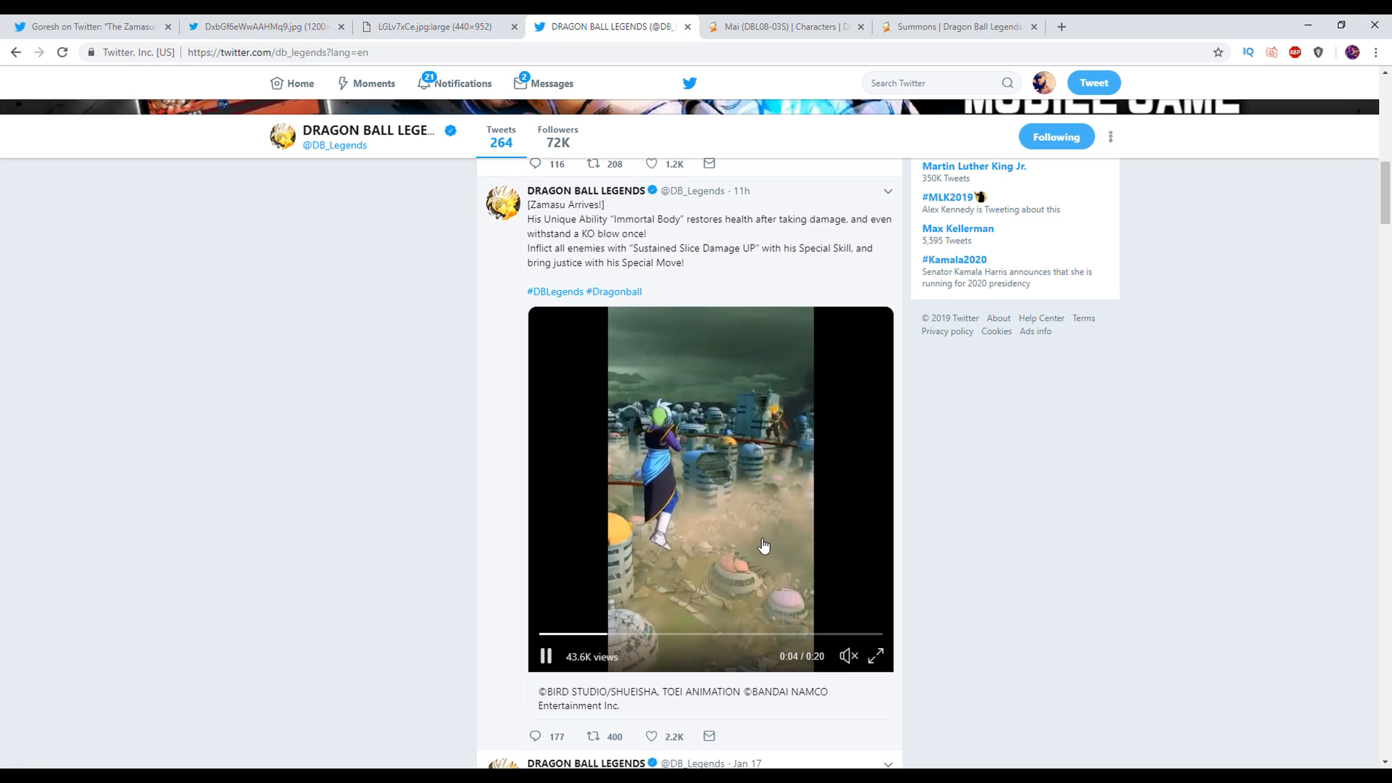
mouse_move(411, 416)
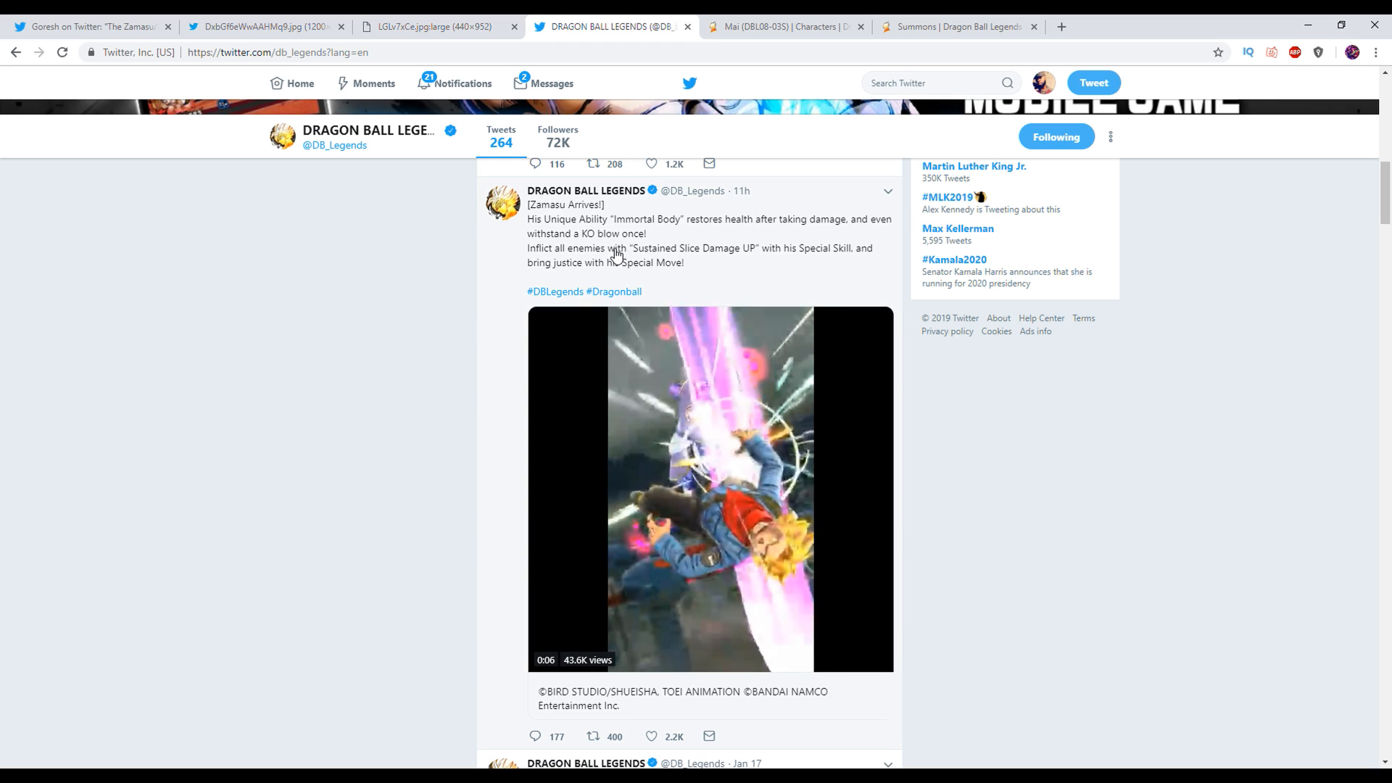
Step: Highlight 'Sustained Slice Damage UP', replay the Zamasu trailer, and return to the summons list
double_click(677, 248)
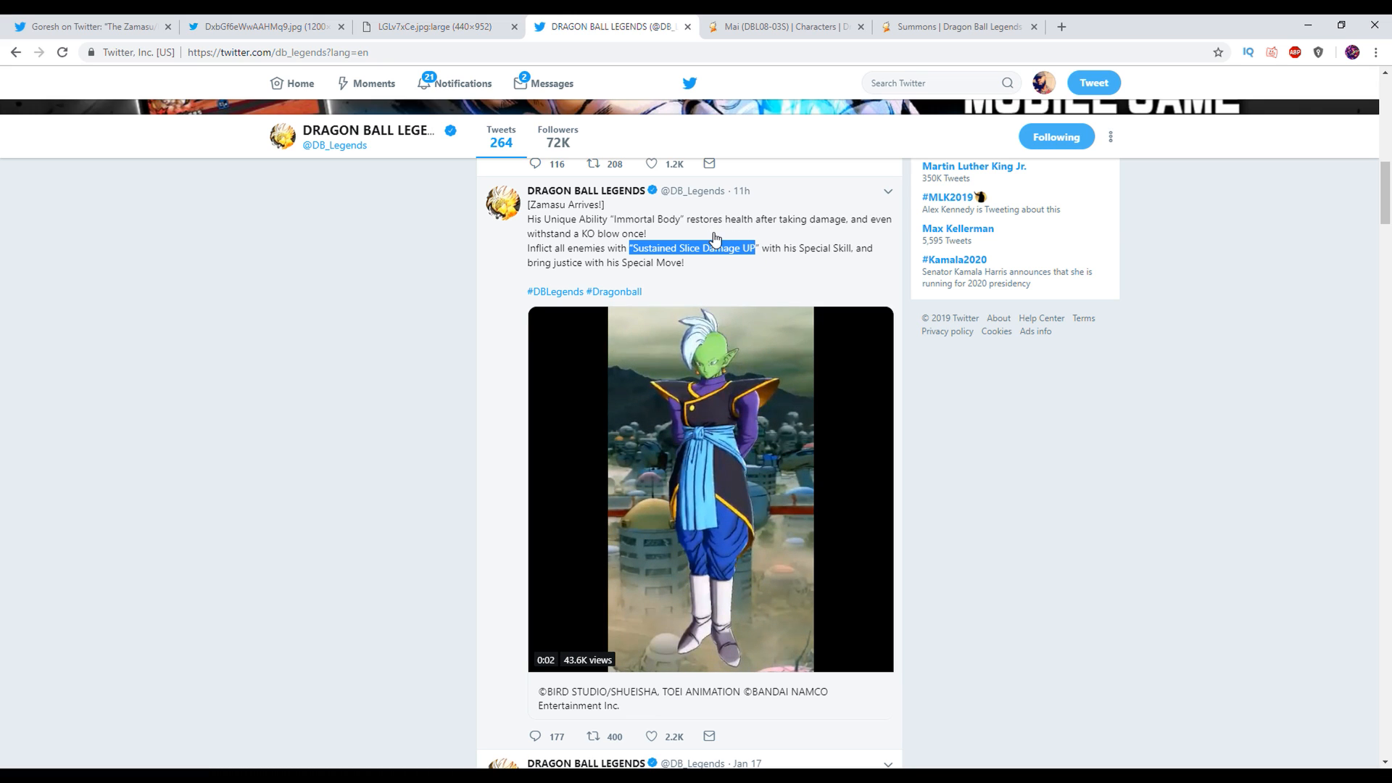
left_click(711, 488)
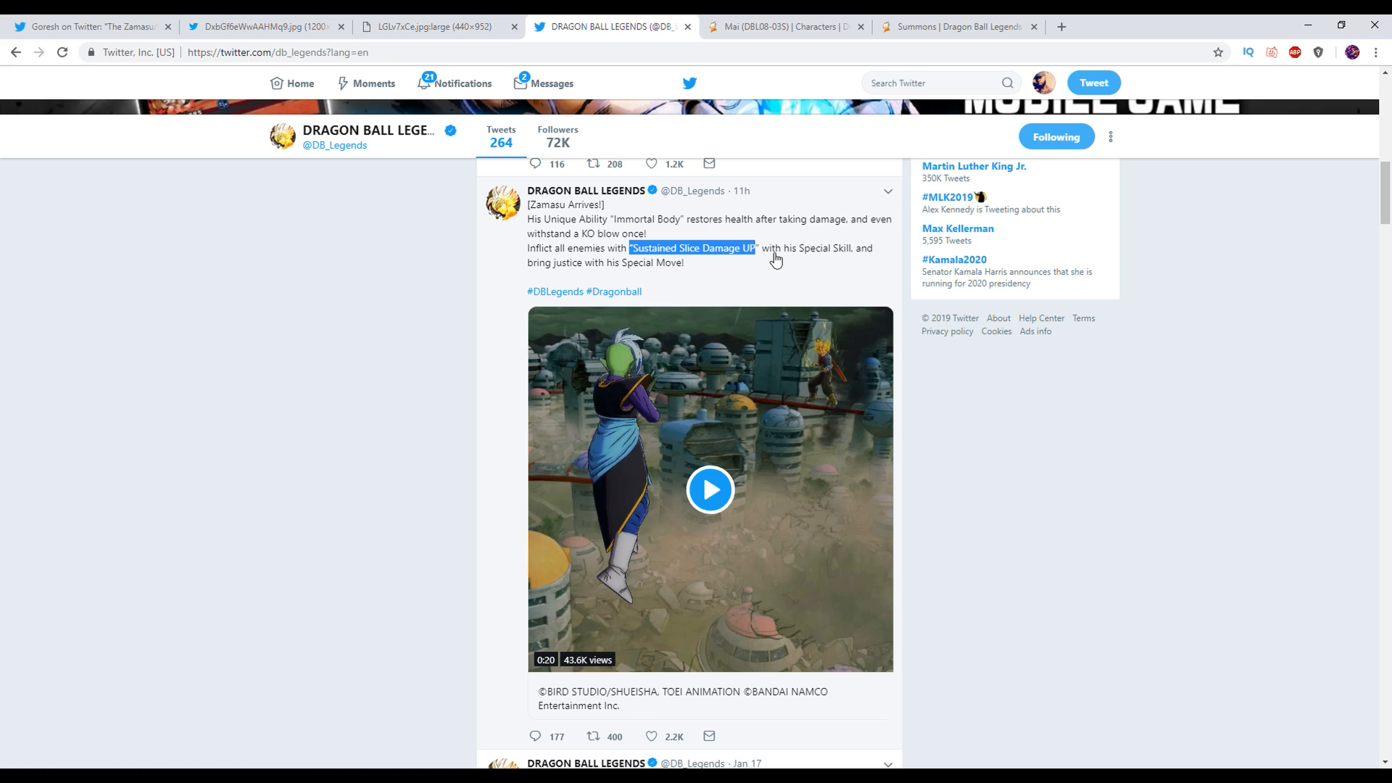
left_click(954, 26)
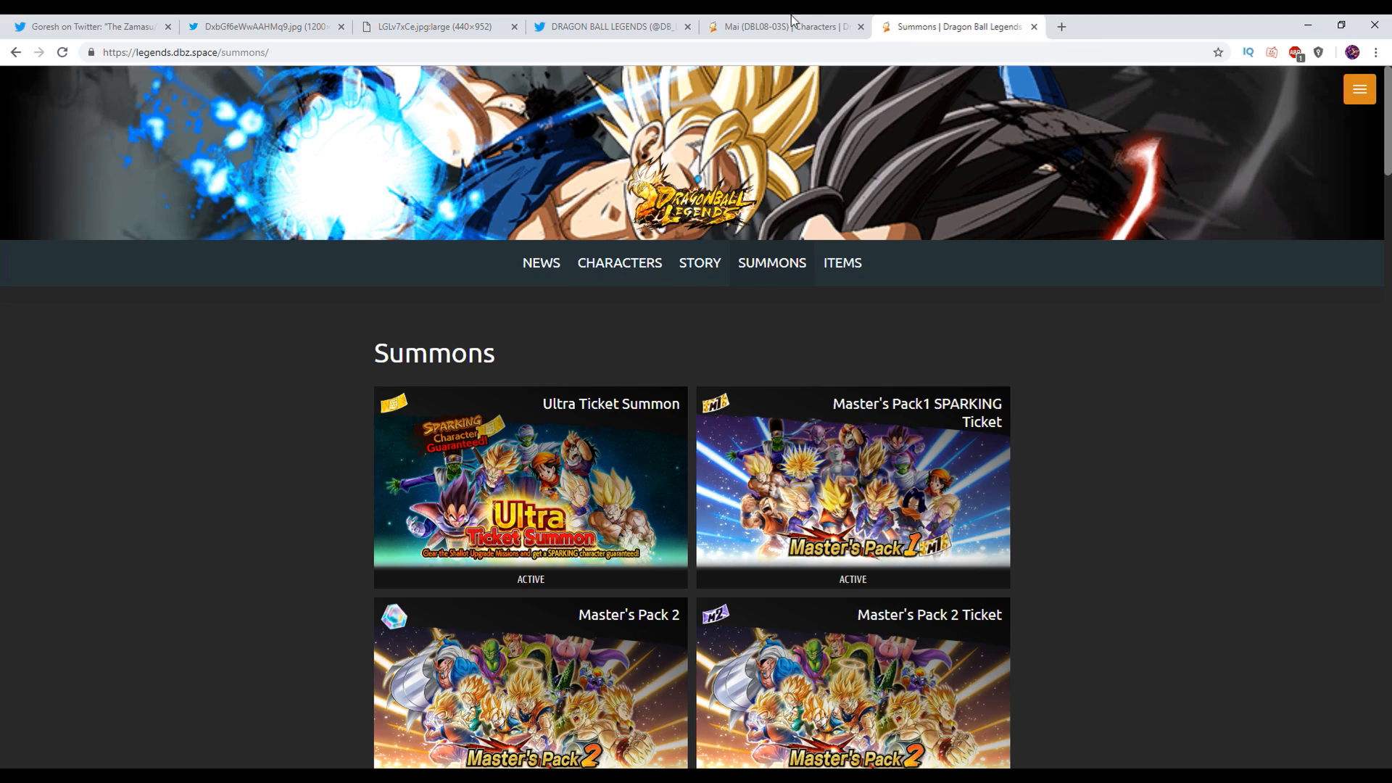
Step: From the Characters list, review the Super Saiyan 2 Trunks (Teen) page's stats and abilities
left_click(782, 26)
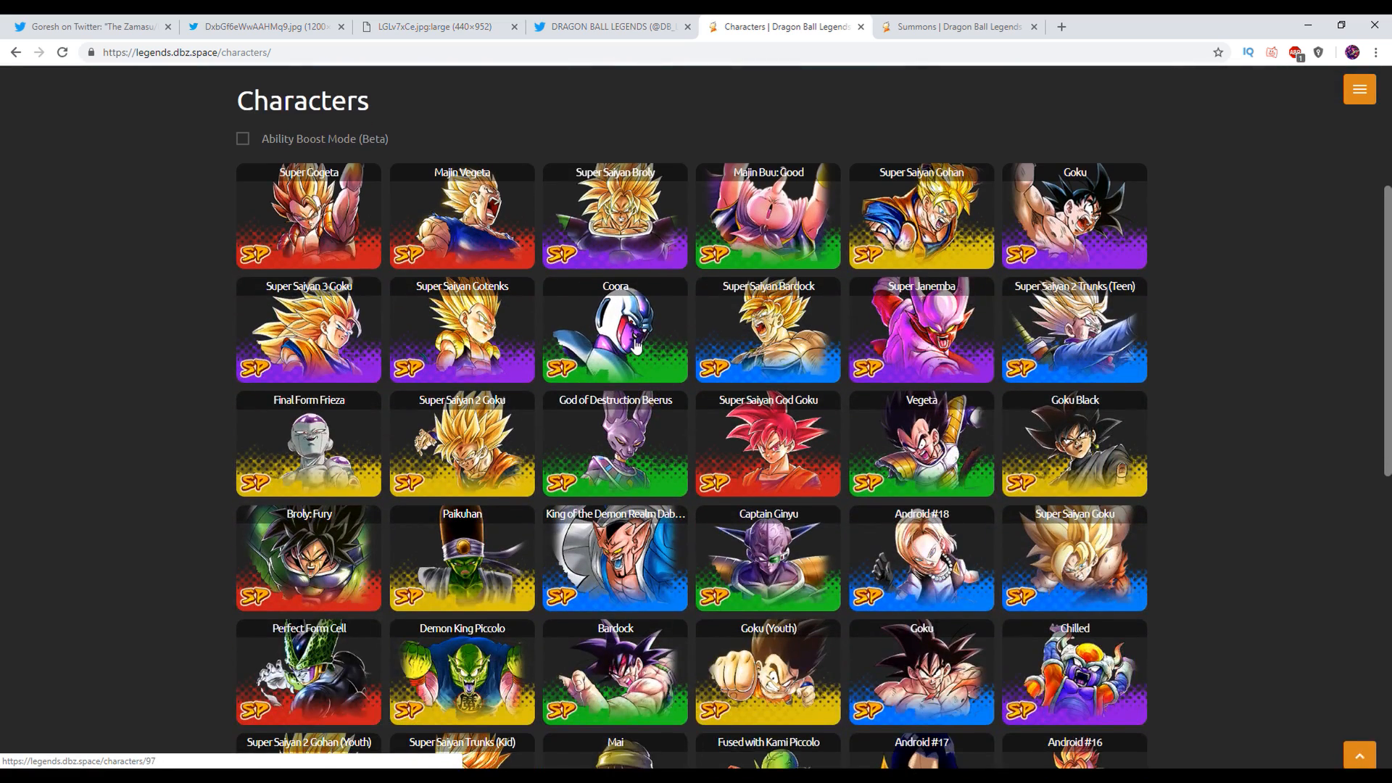
left_click(1072, 331)
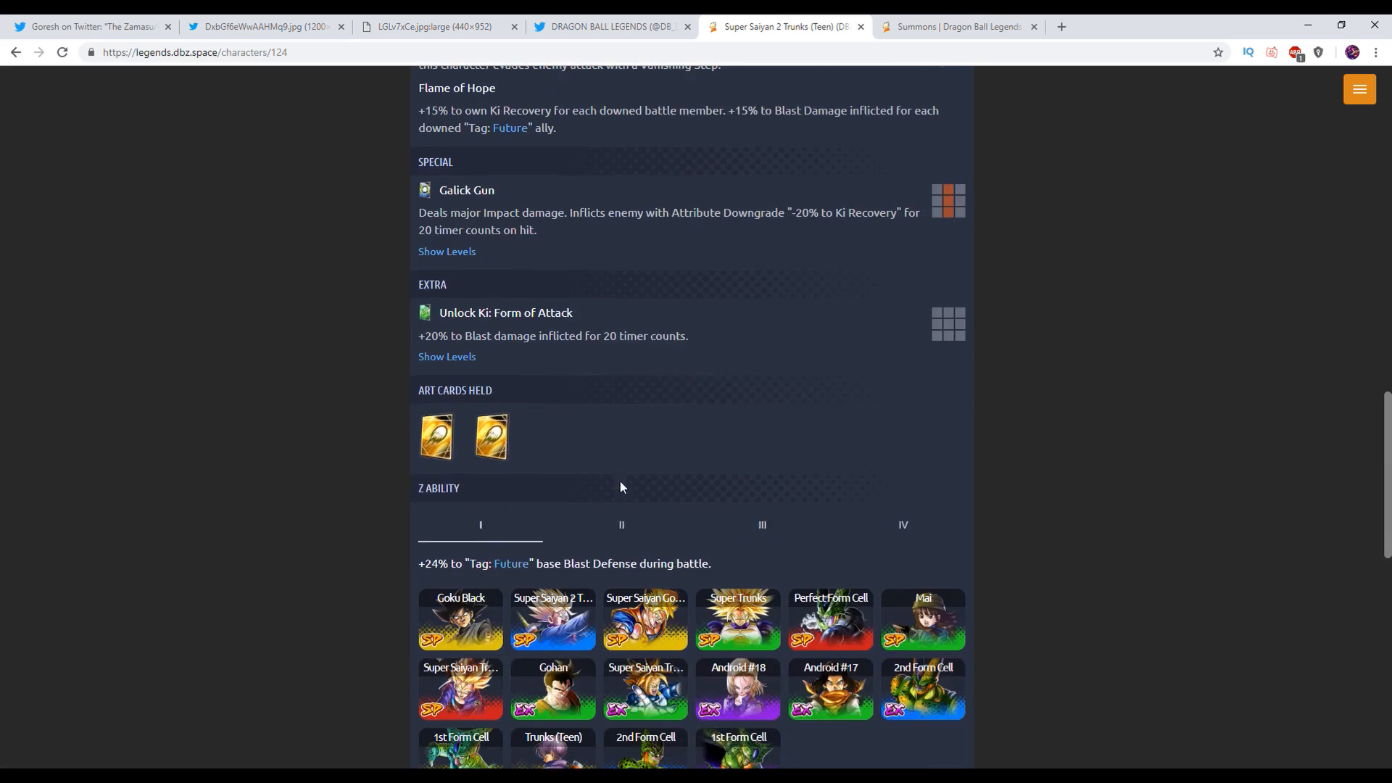
scroll("up", 3)
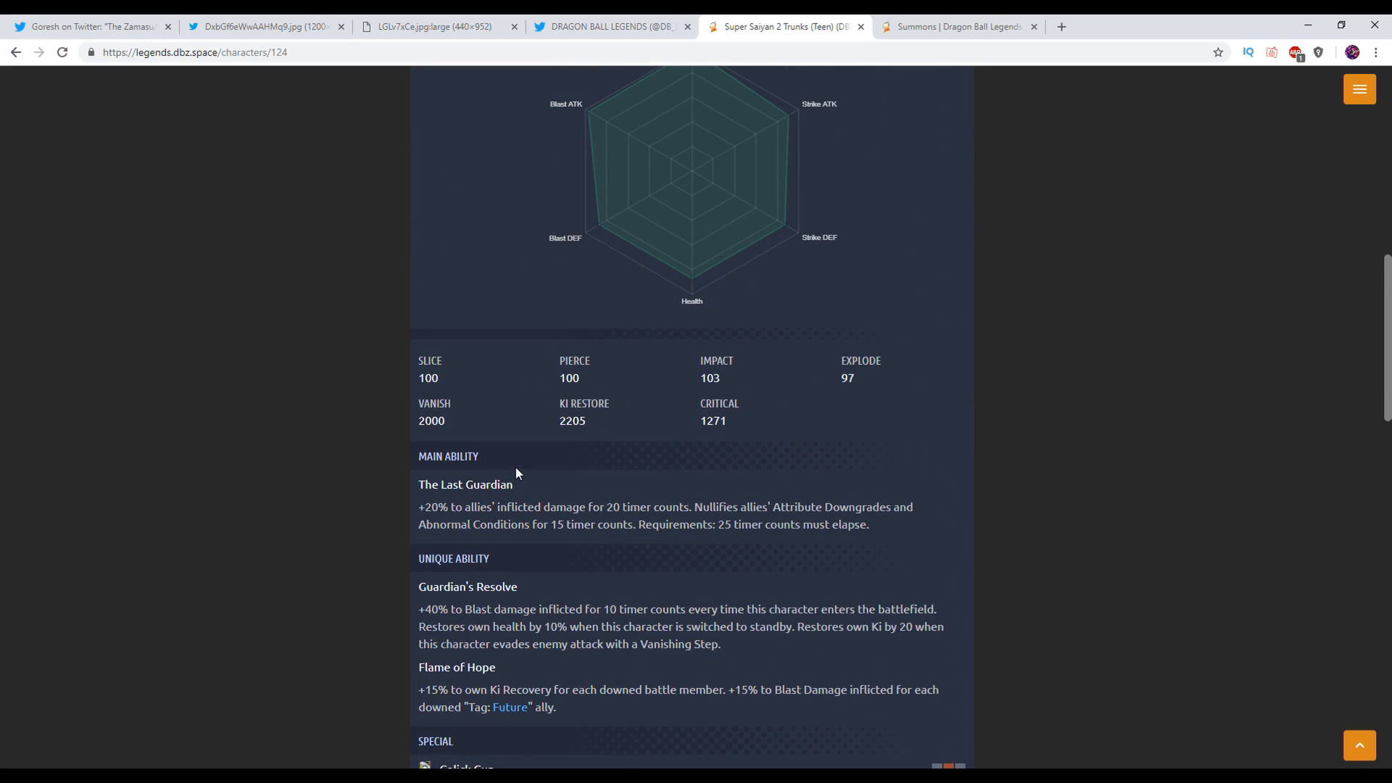
scroll("up", 3)
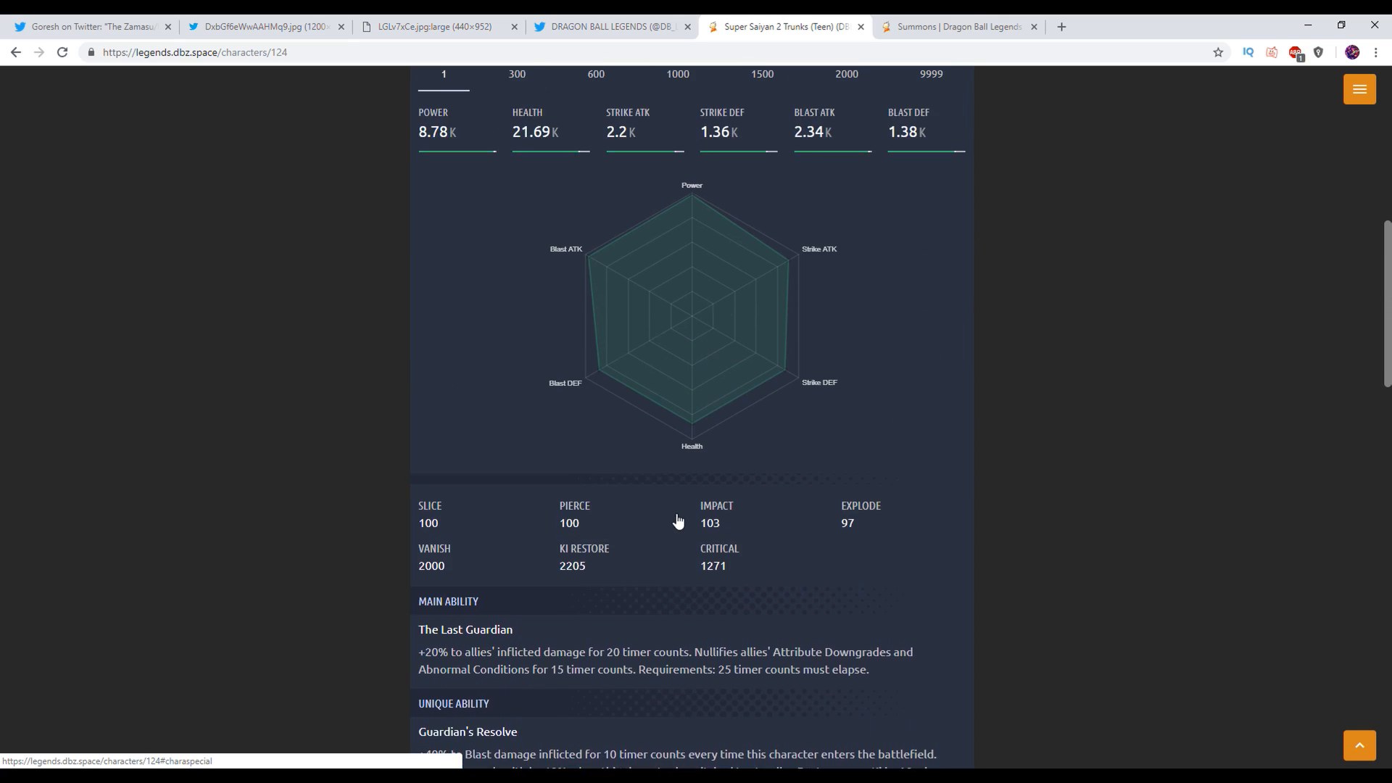
scroll("down", 3)
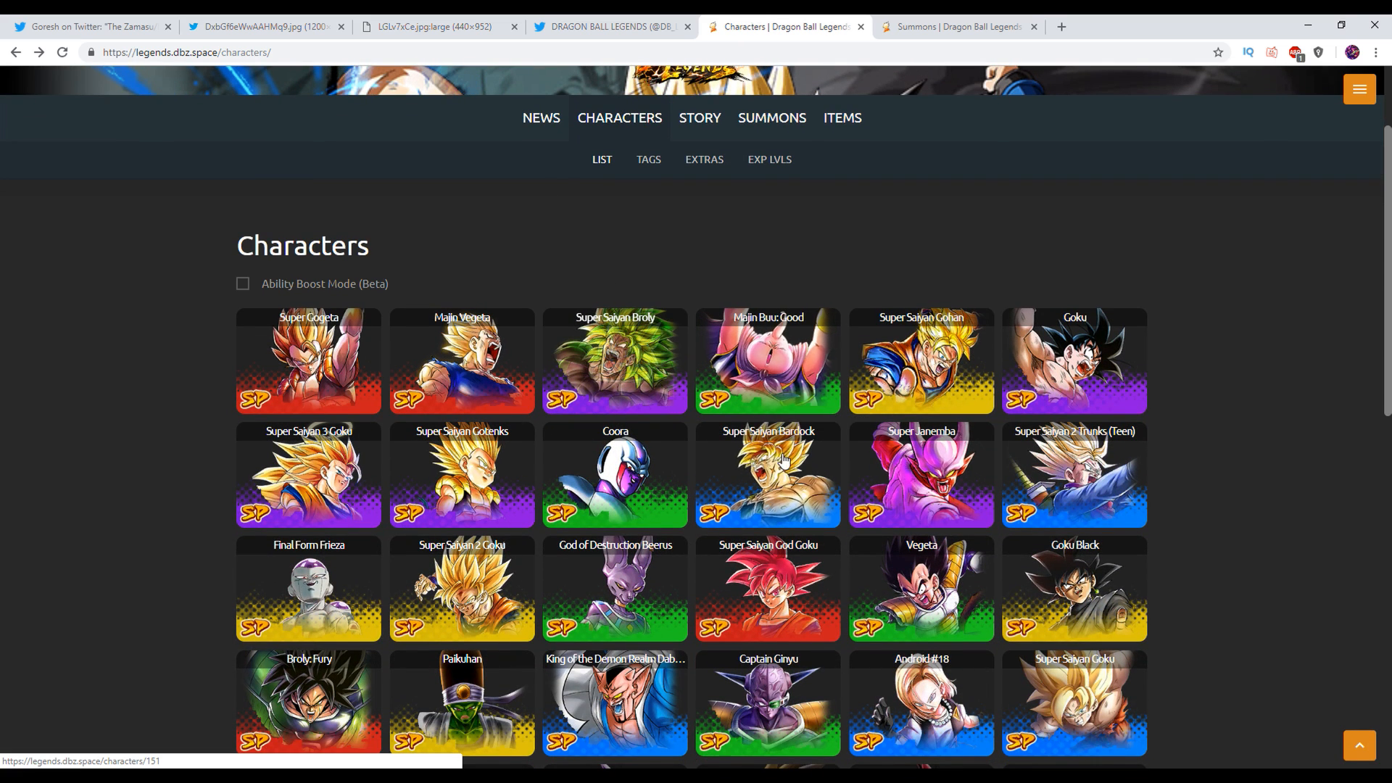
mouse_move(462, 282)
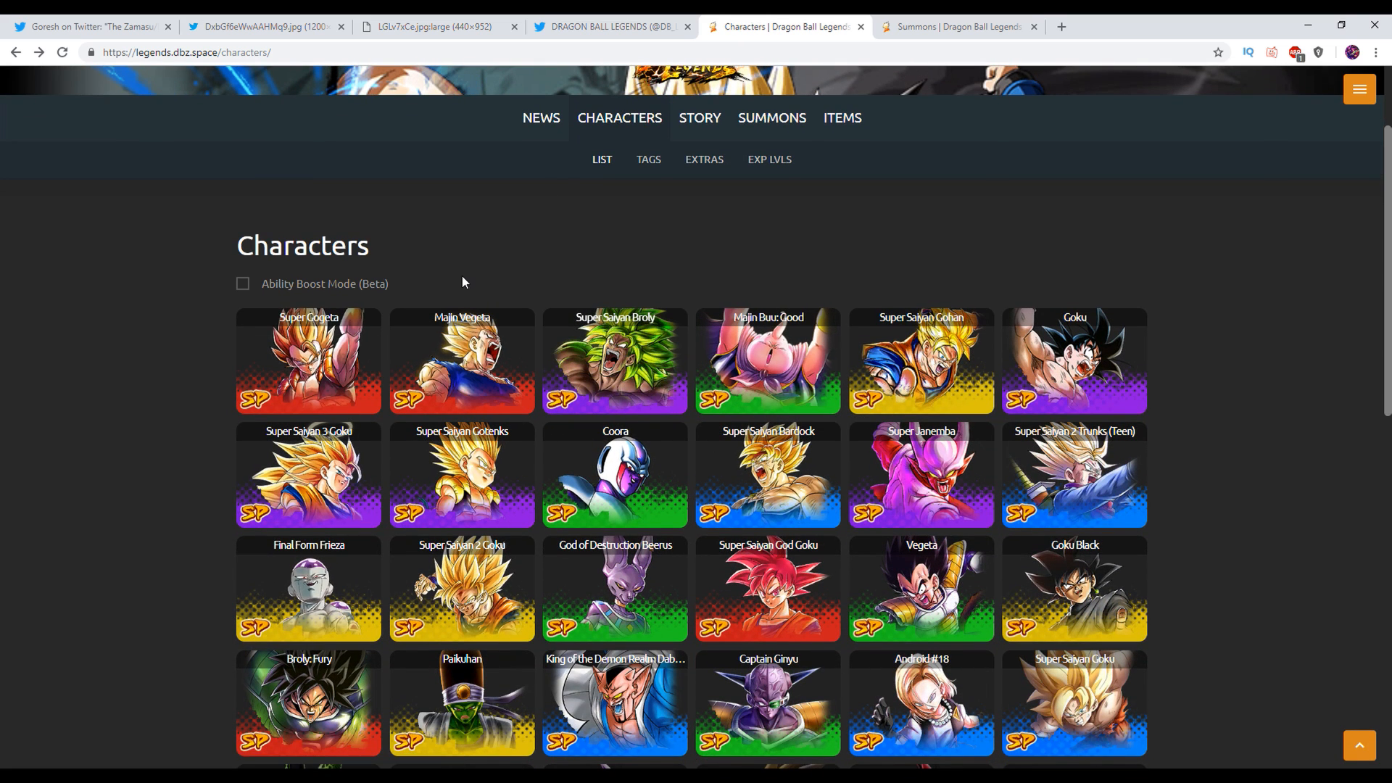
scroll("down", 3)
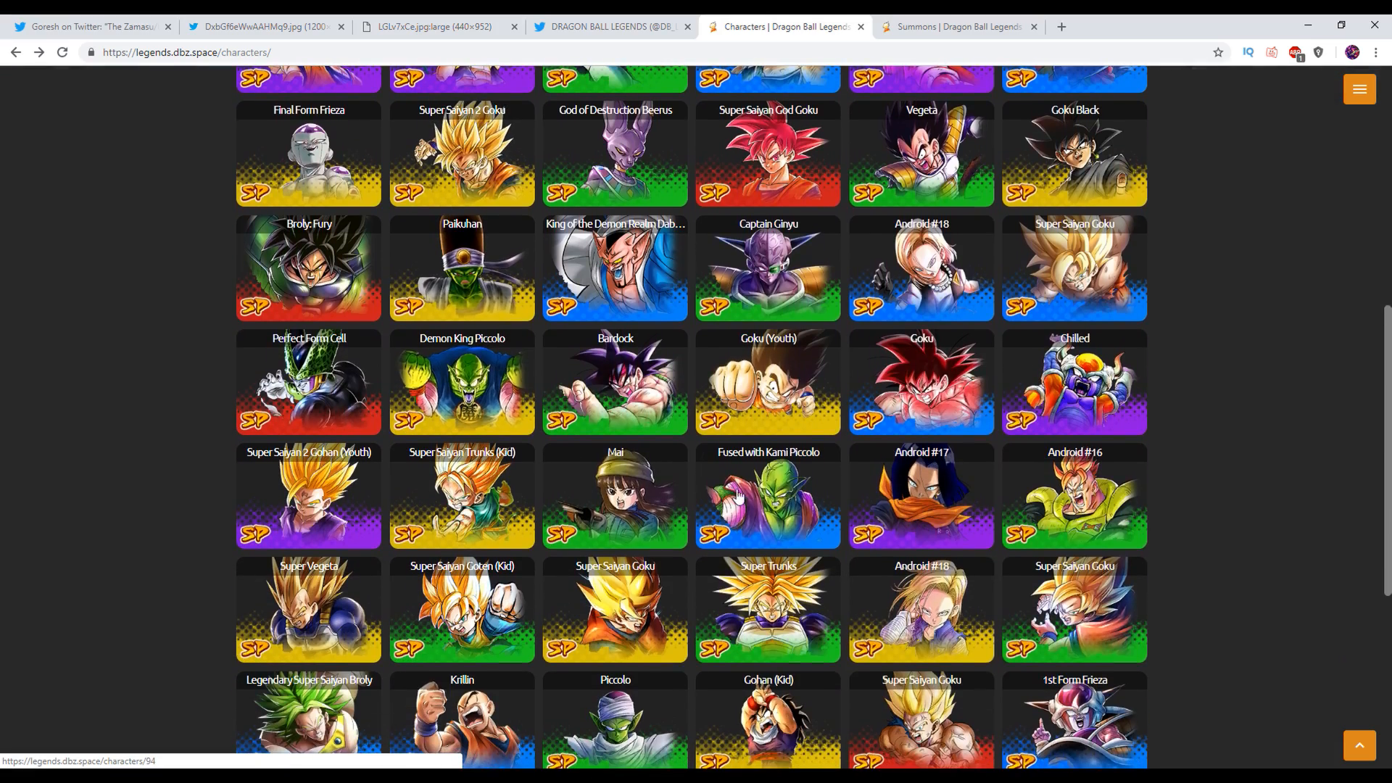
scroll("up", 3)
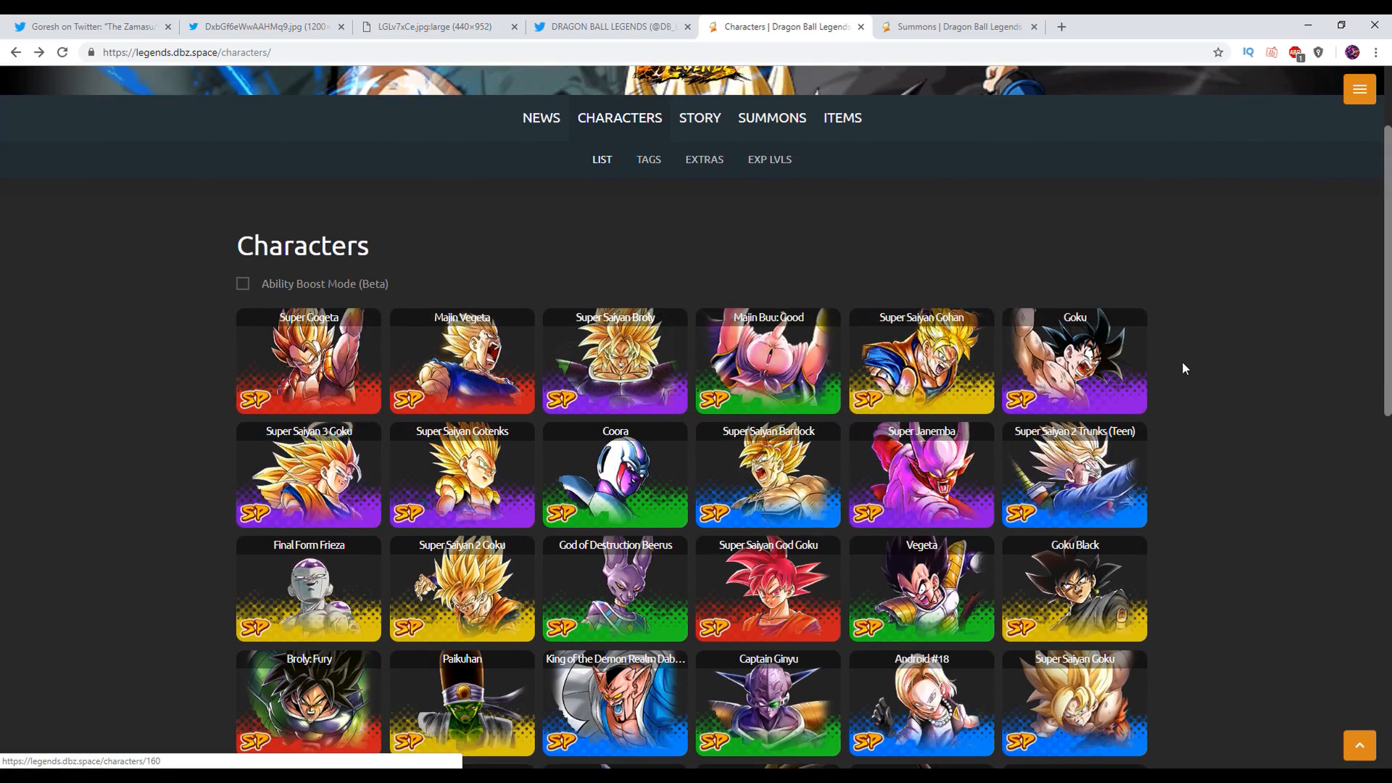
scroll("down", 3)
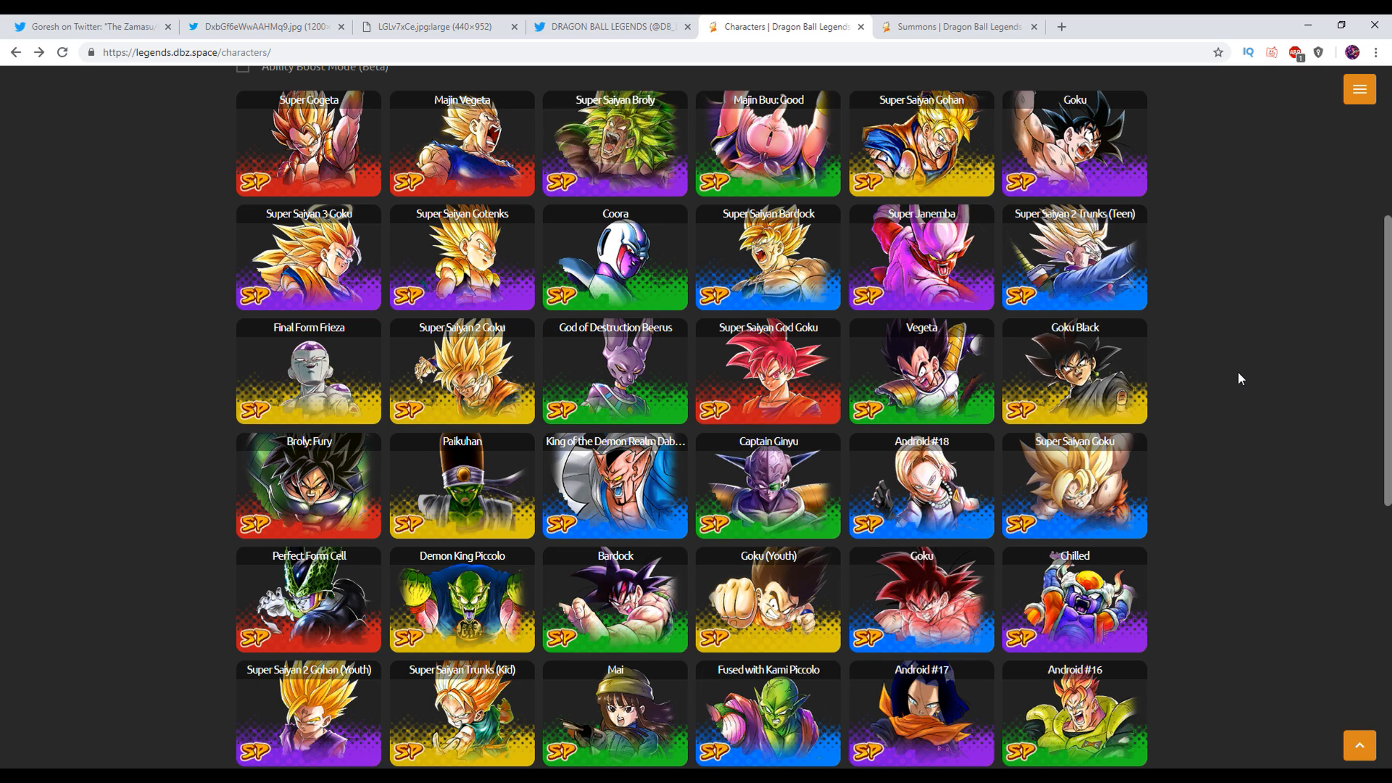
mouse_move(1174, 387)
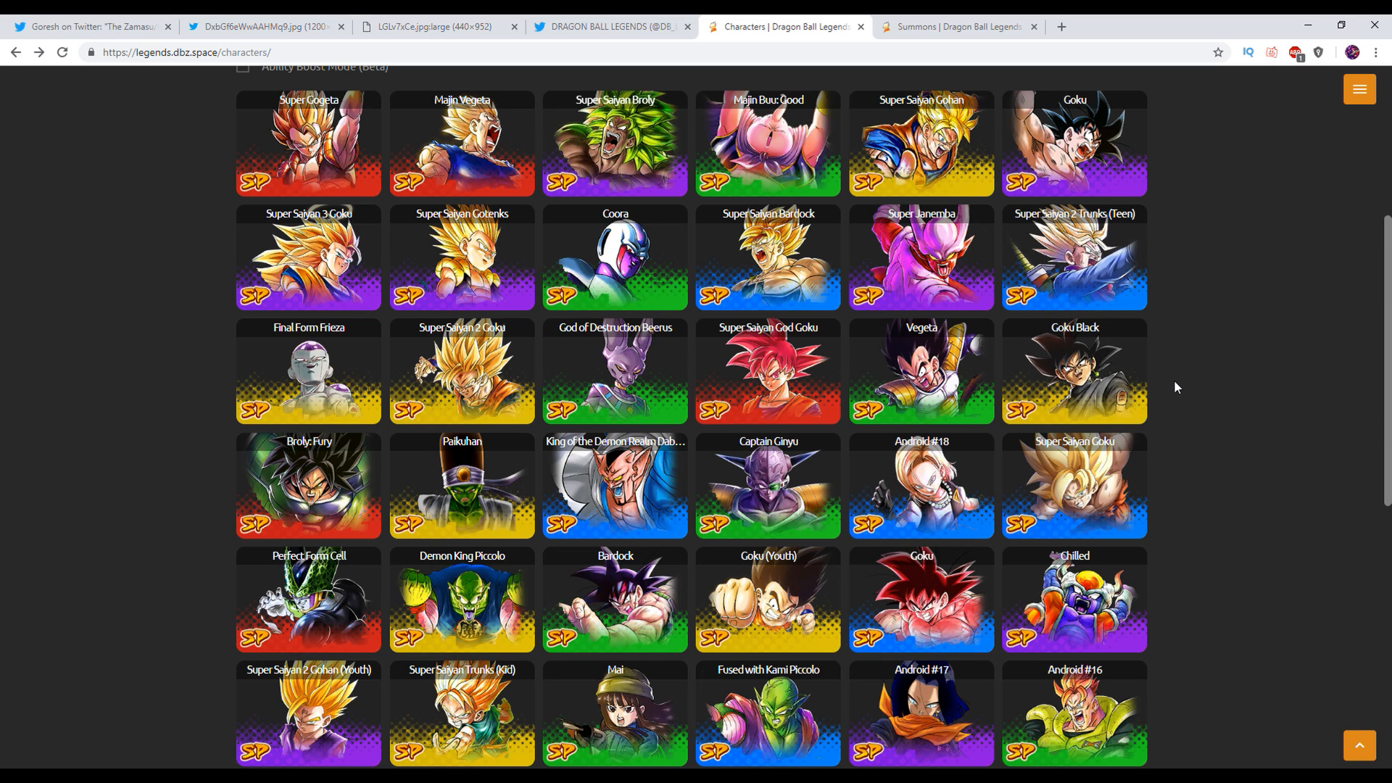